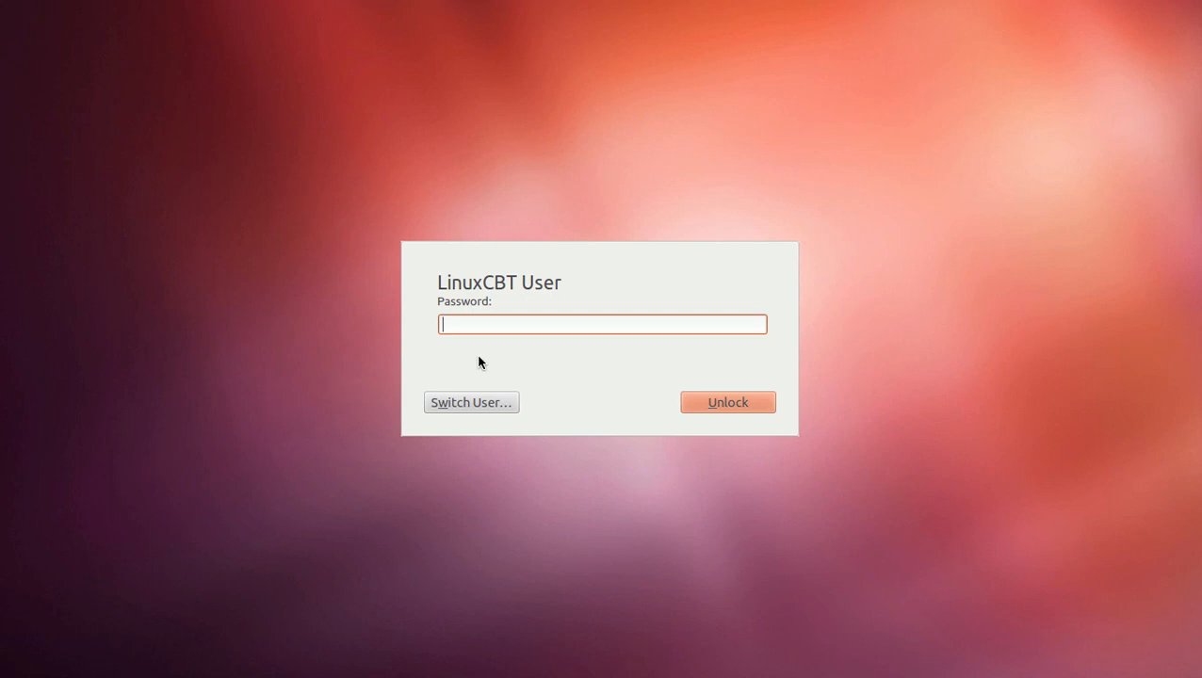
Step: Unlock the session with the password and return to the gedit notes
text(password)
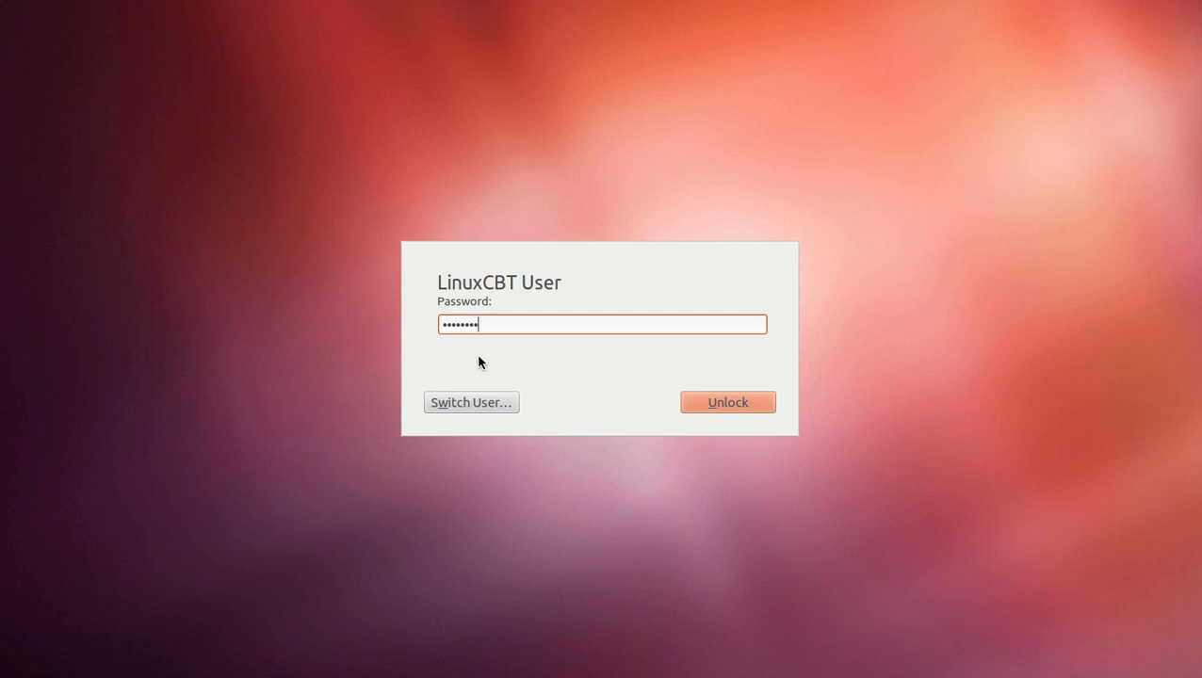
click(726, 401)
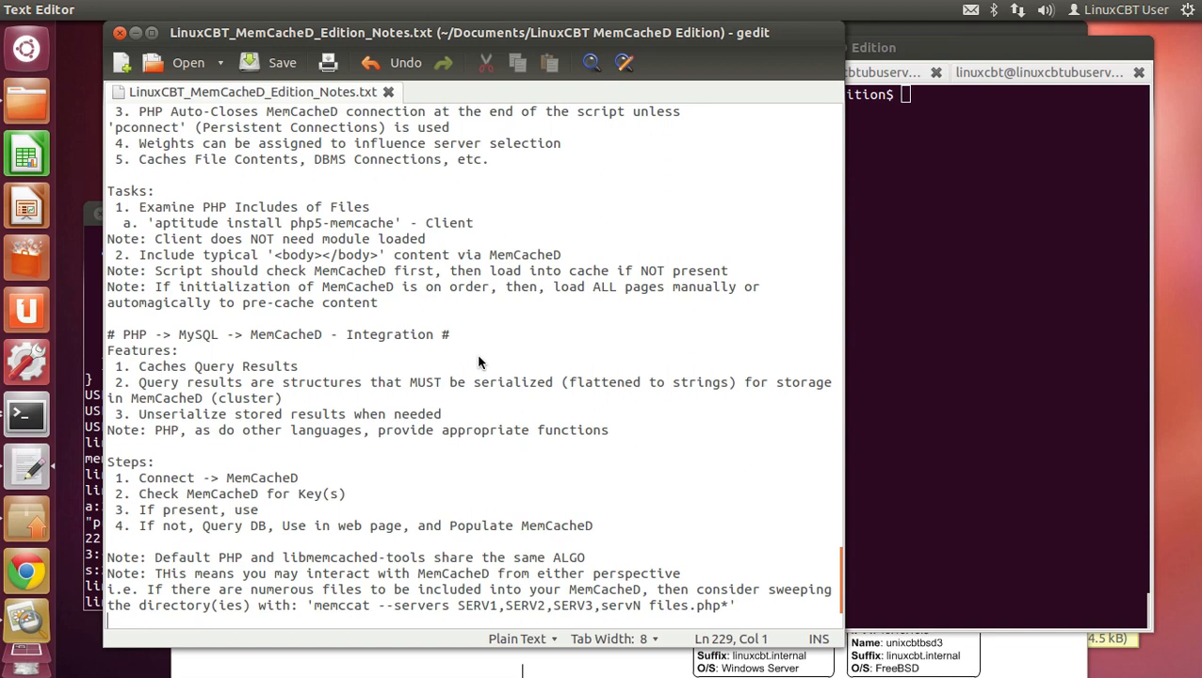
mouse_move(248, 625)
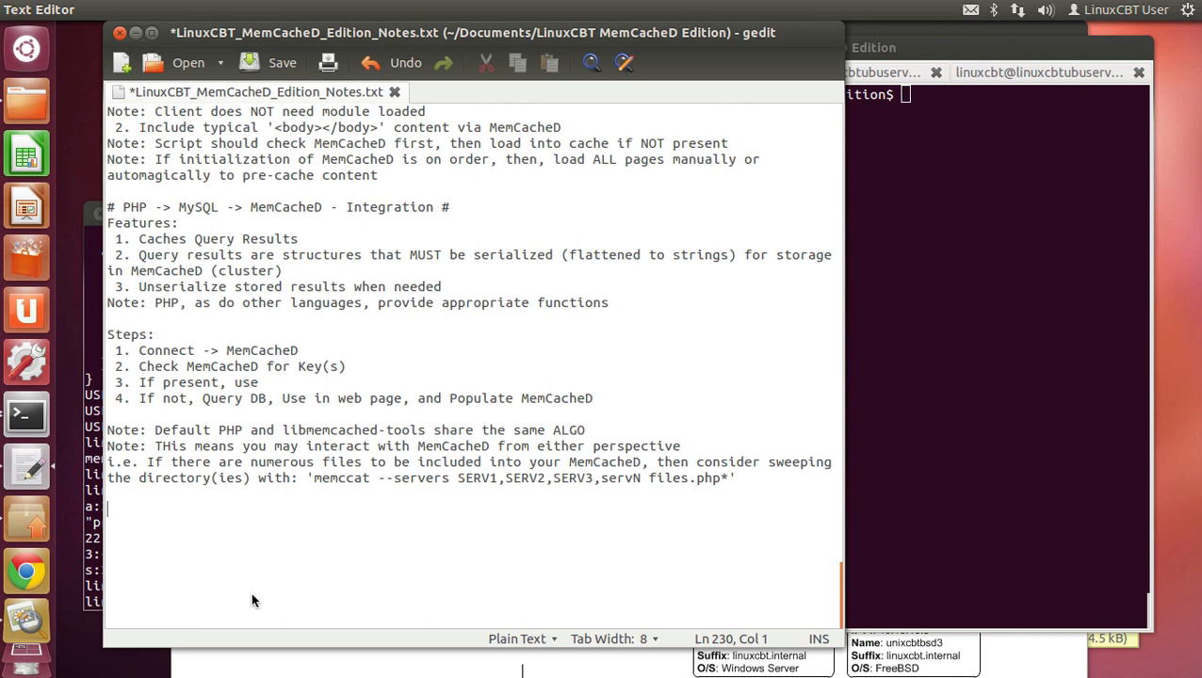
Step: Add the '# Persistence with MemCacheDB #' section heading to the notes
text(#)
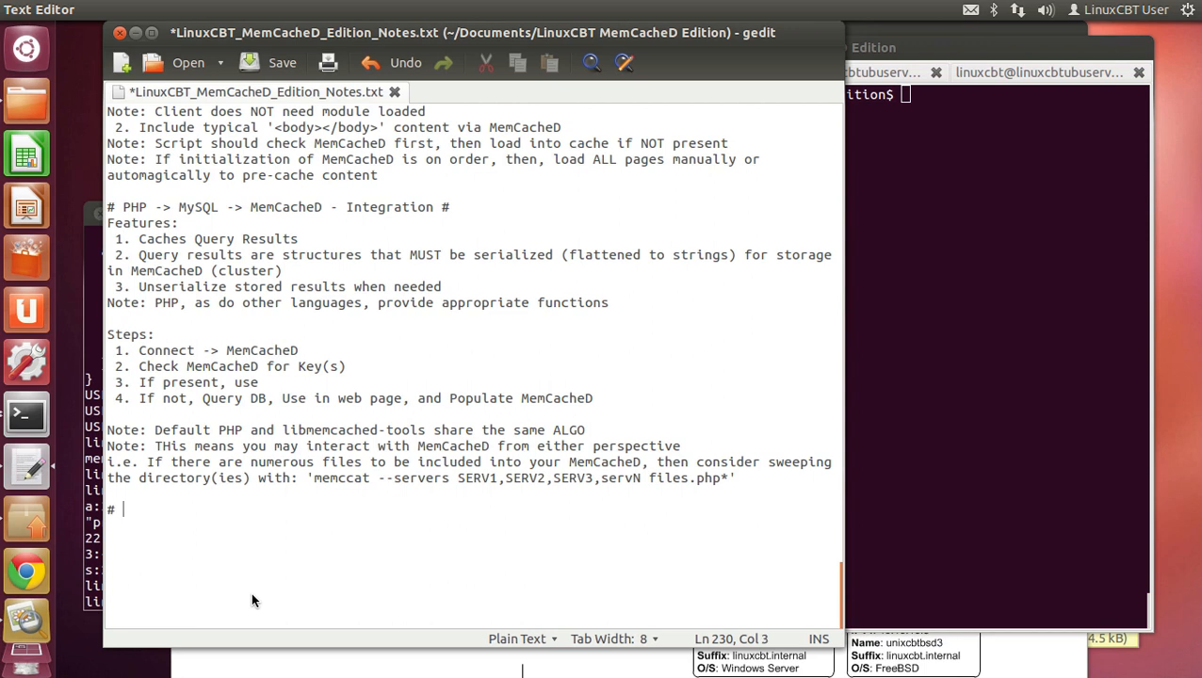
text(Per)
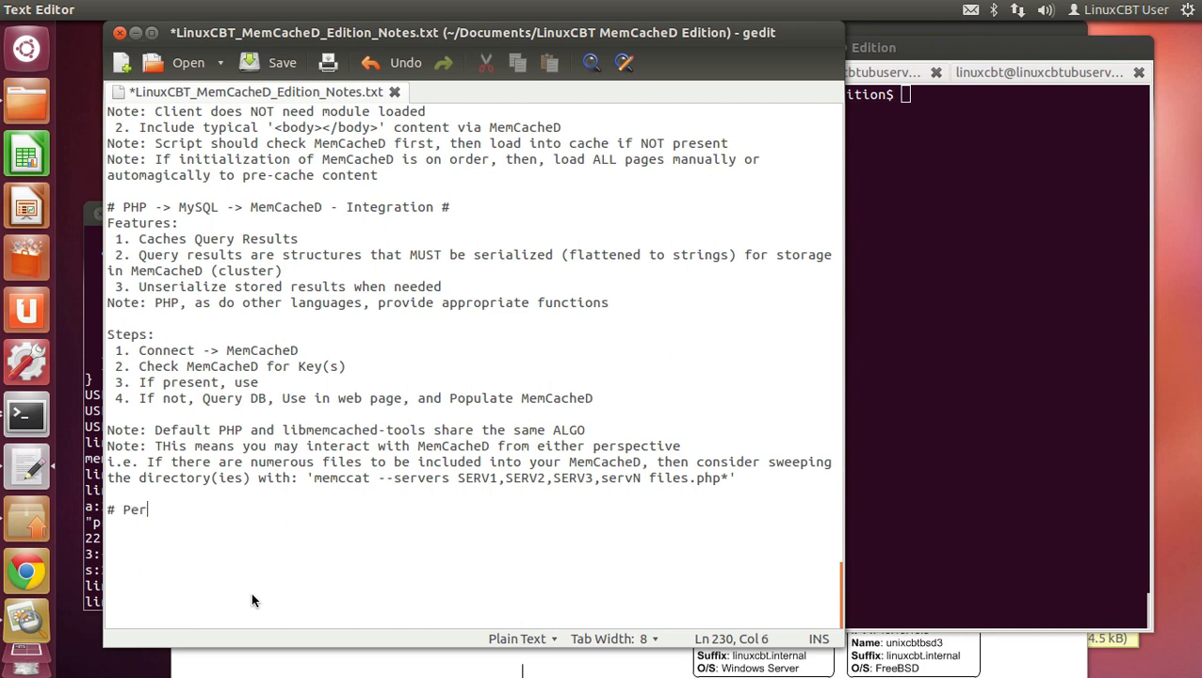
text(sistence with Mem)
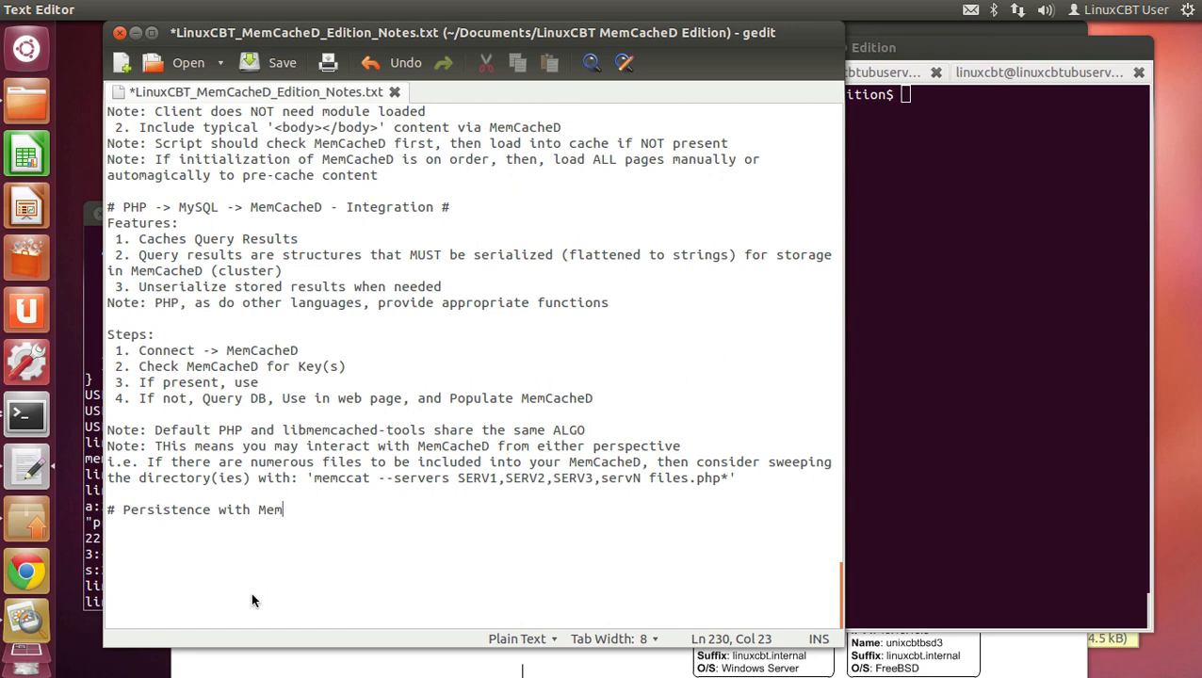
text(CacheDB #)
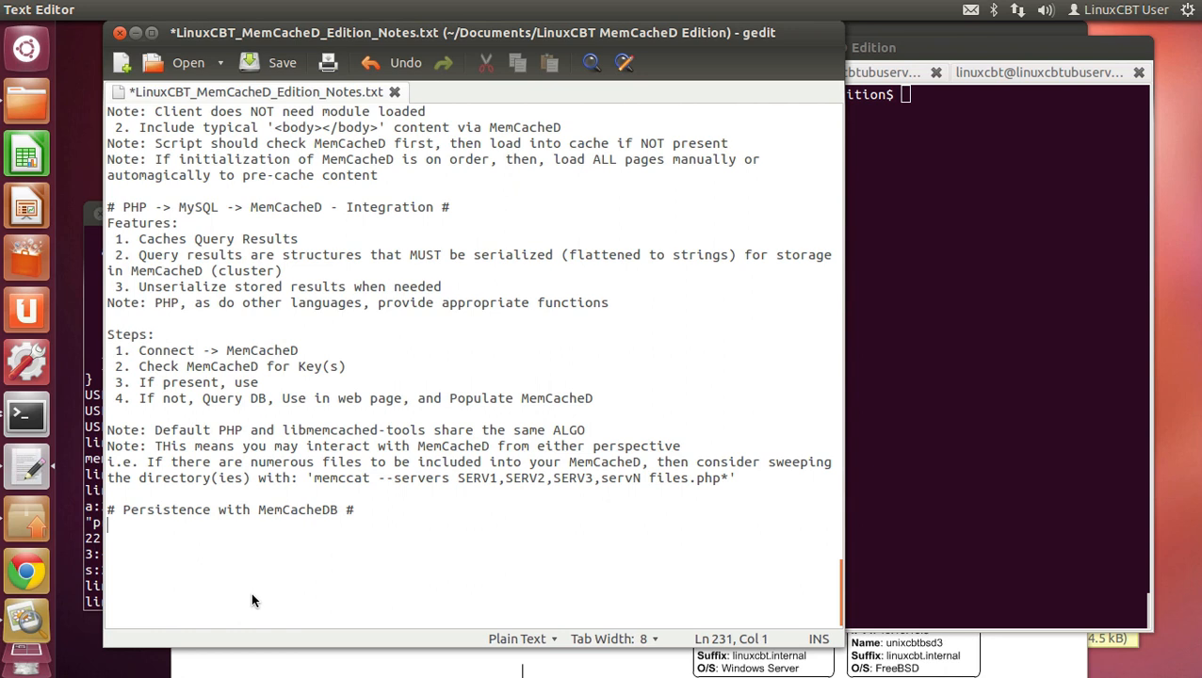
Step: List Features 1 (persistence of key/value pairs across service outages) and 2 (Uses BerkeleyDB)
text(Features:)
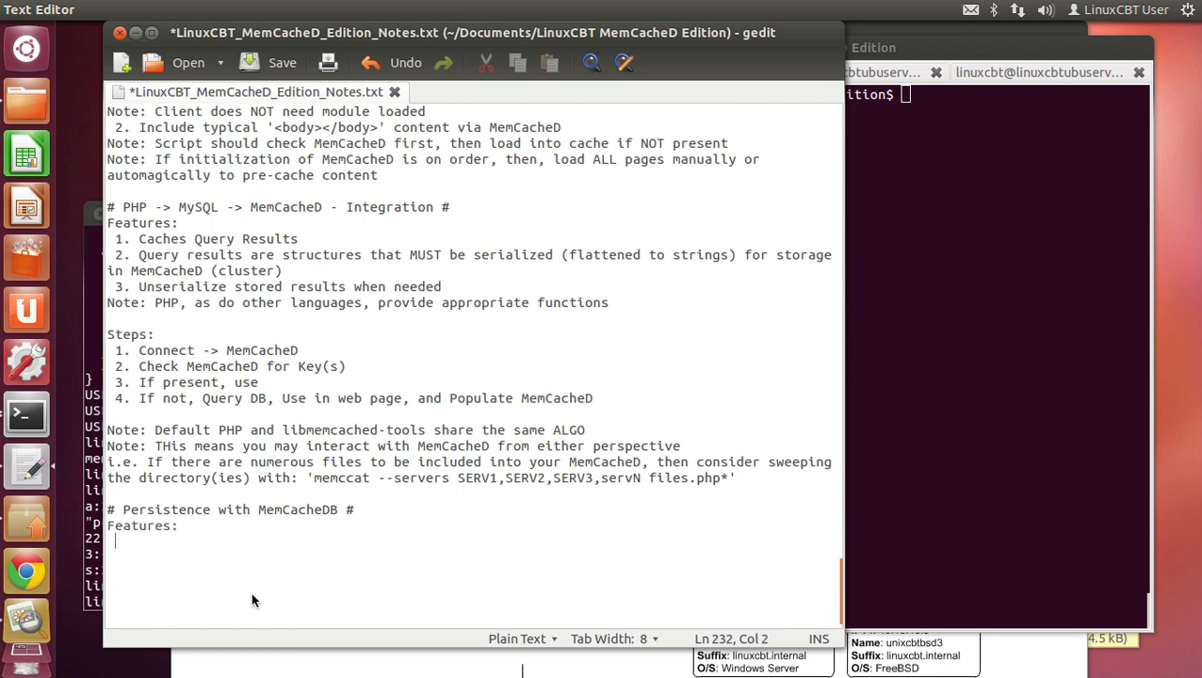
text(1. Persistence across s)
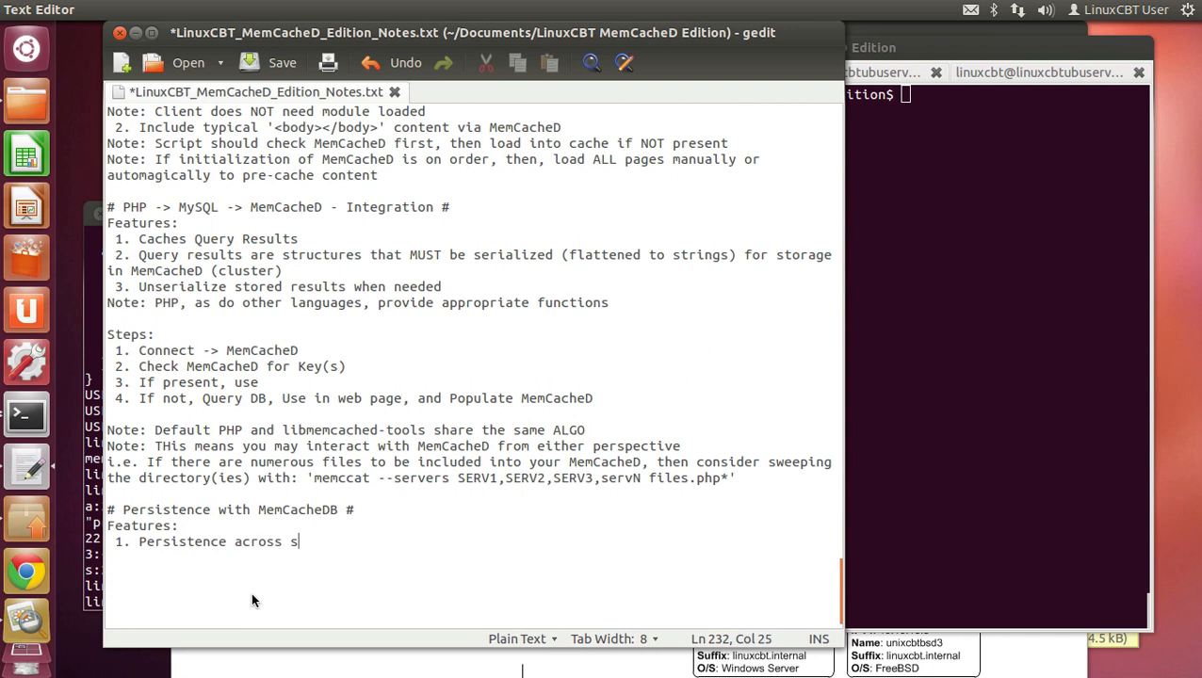
text(ervice outage)
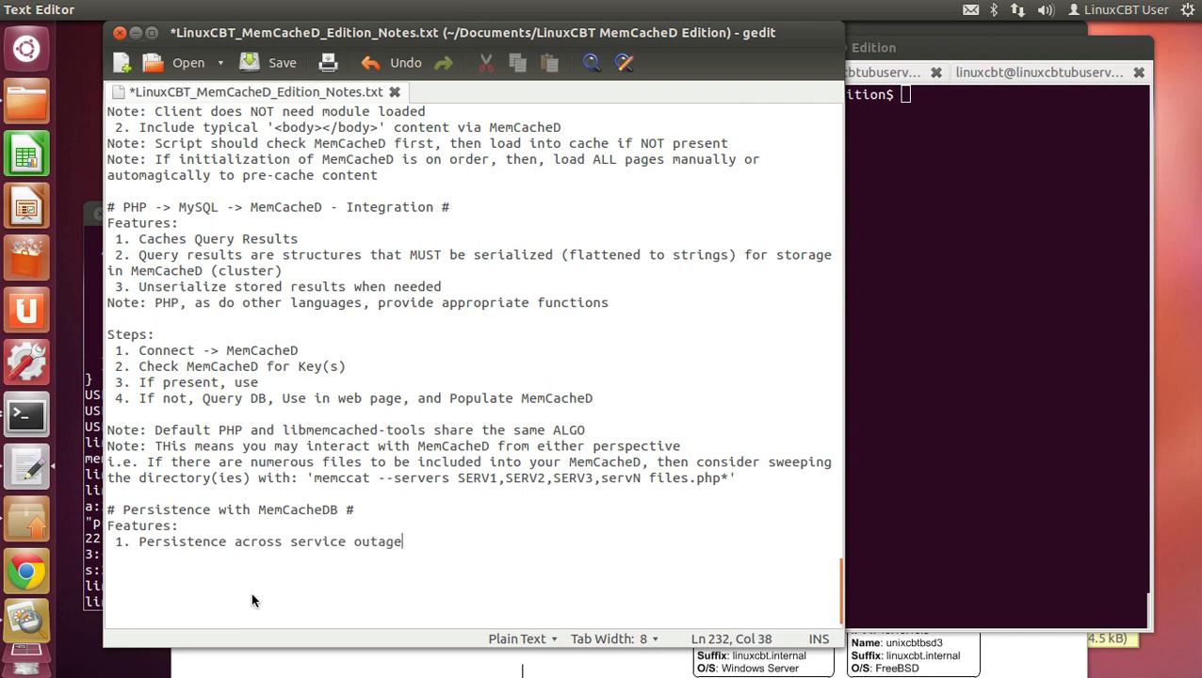
text(s of your: Key | Val)
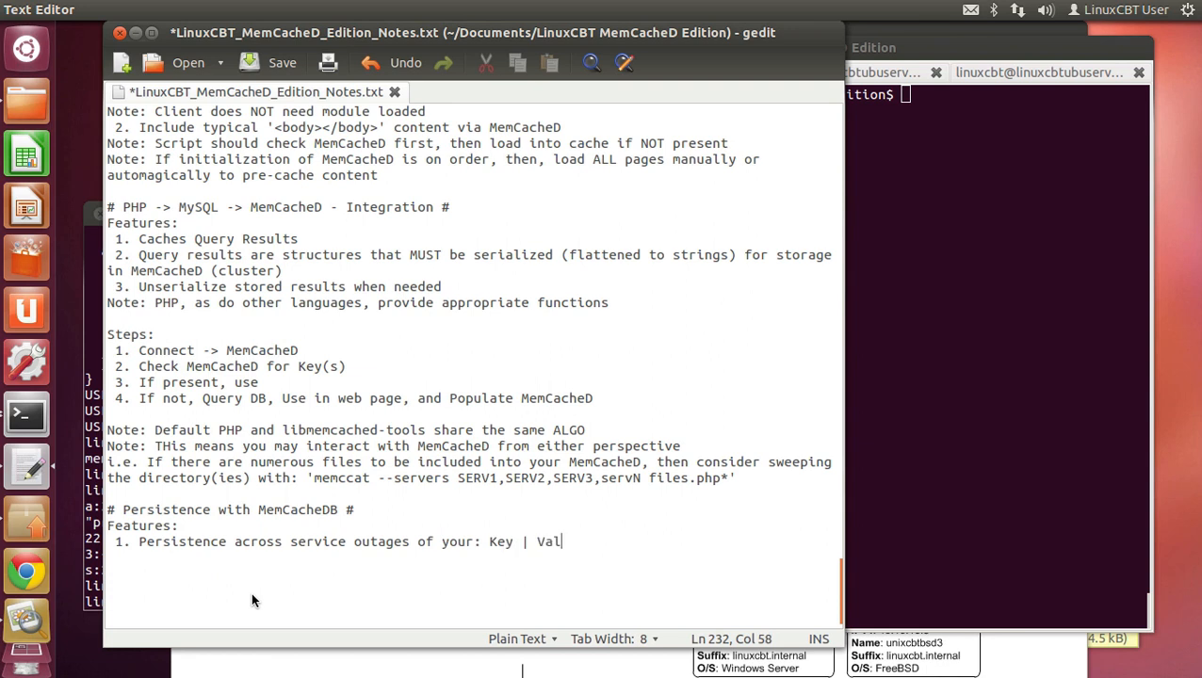
text(ue pairs)
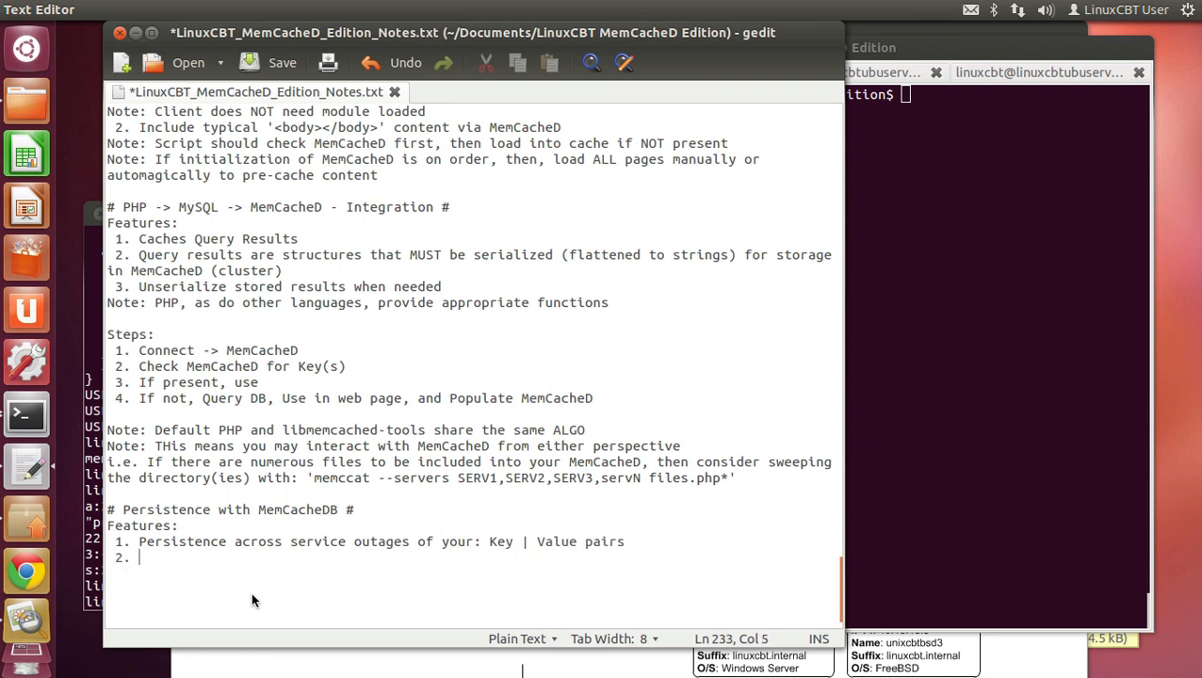
text(Uses Ber)
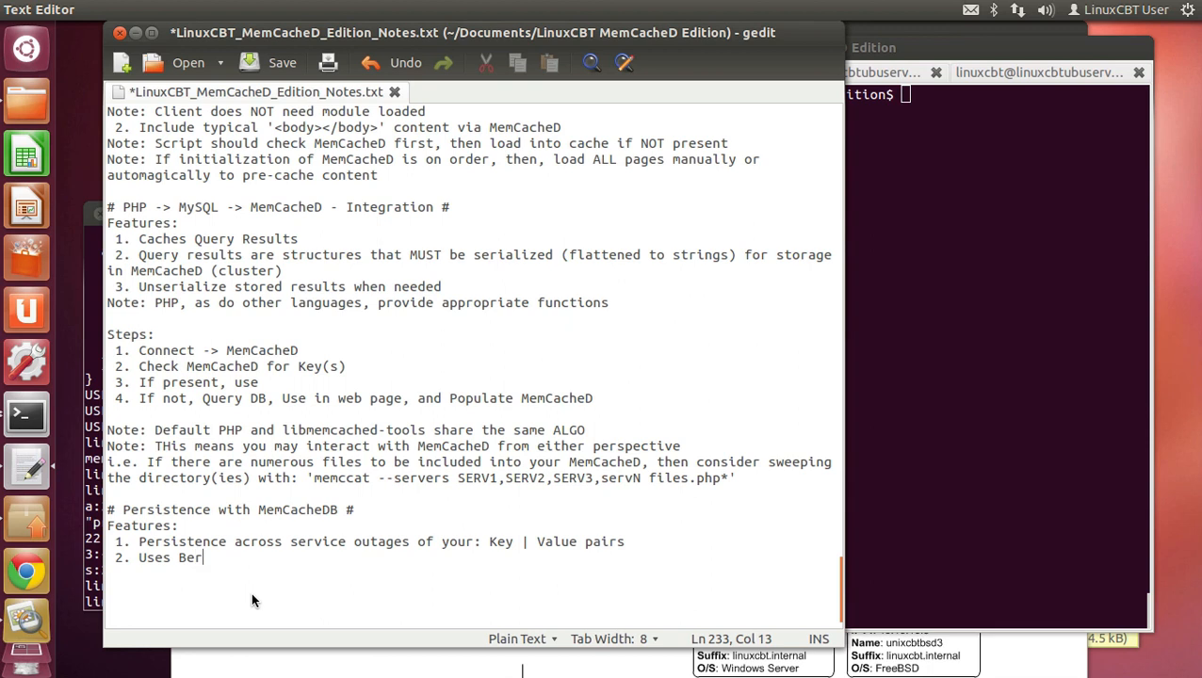
text(keleyDB)
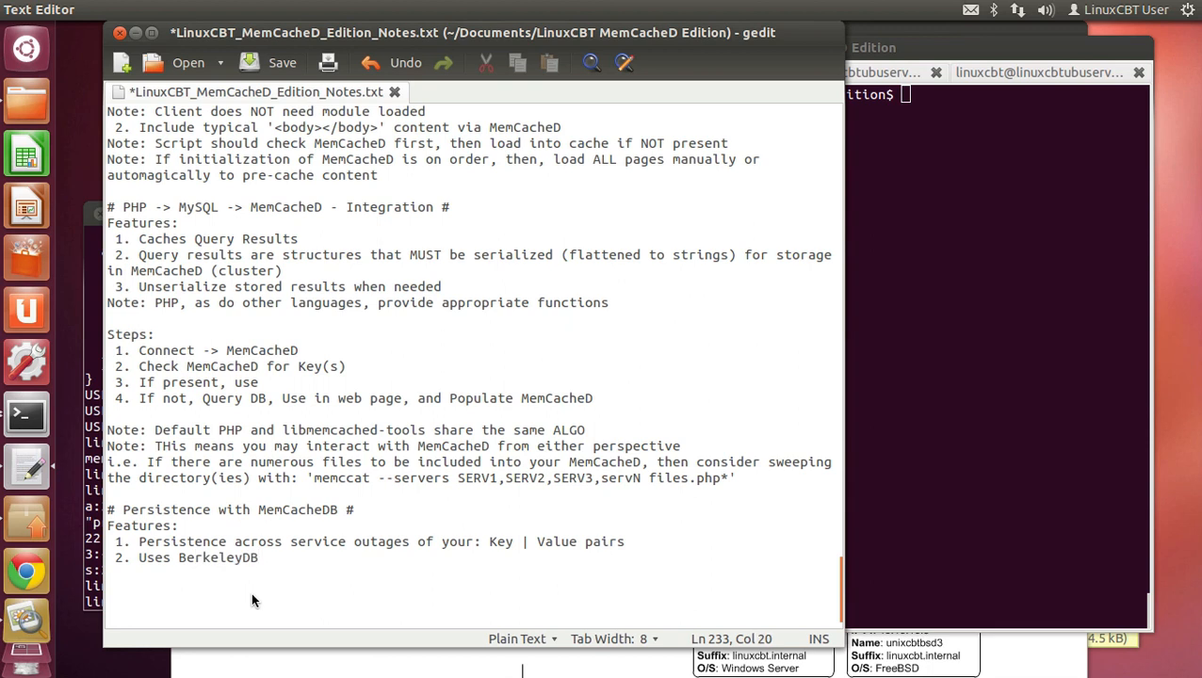
Step: Add the relationship line 'MemCacheD -> BerkeleyDB -> MemCacheDB'
text(Mem)
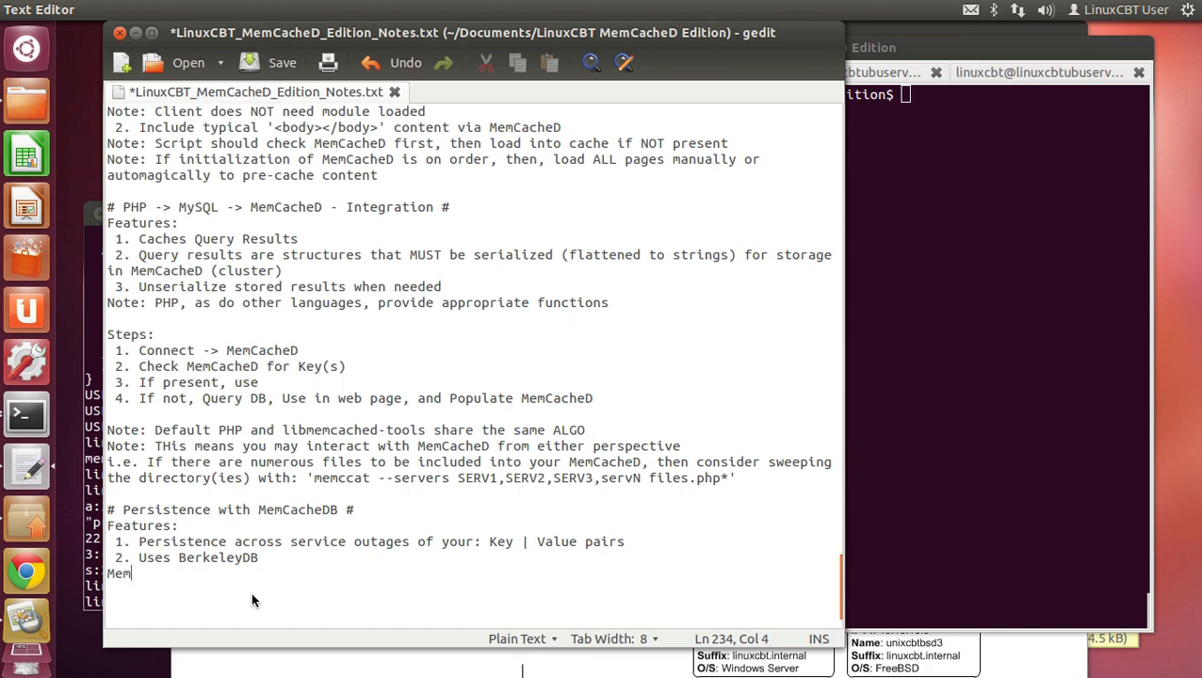
text(CacheD ->)
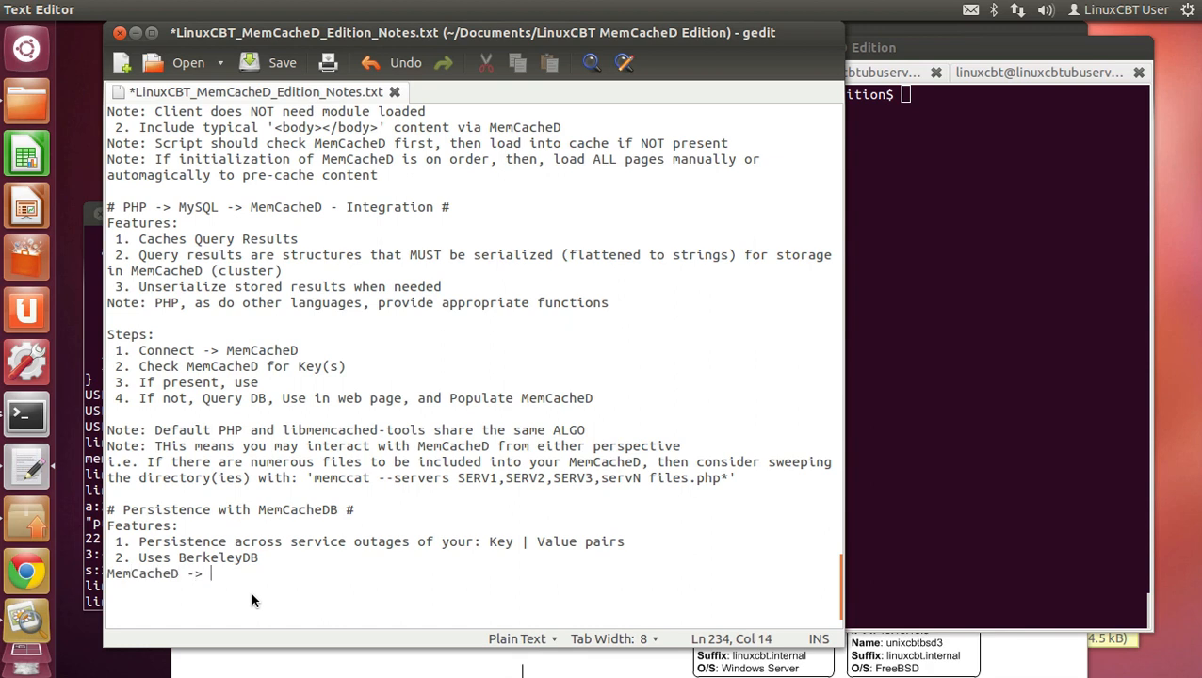
text(BerkeleyDB)
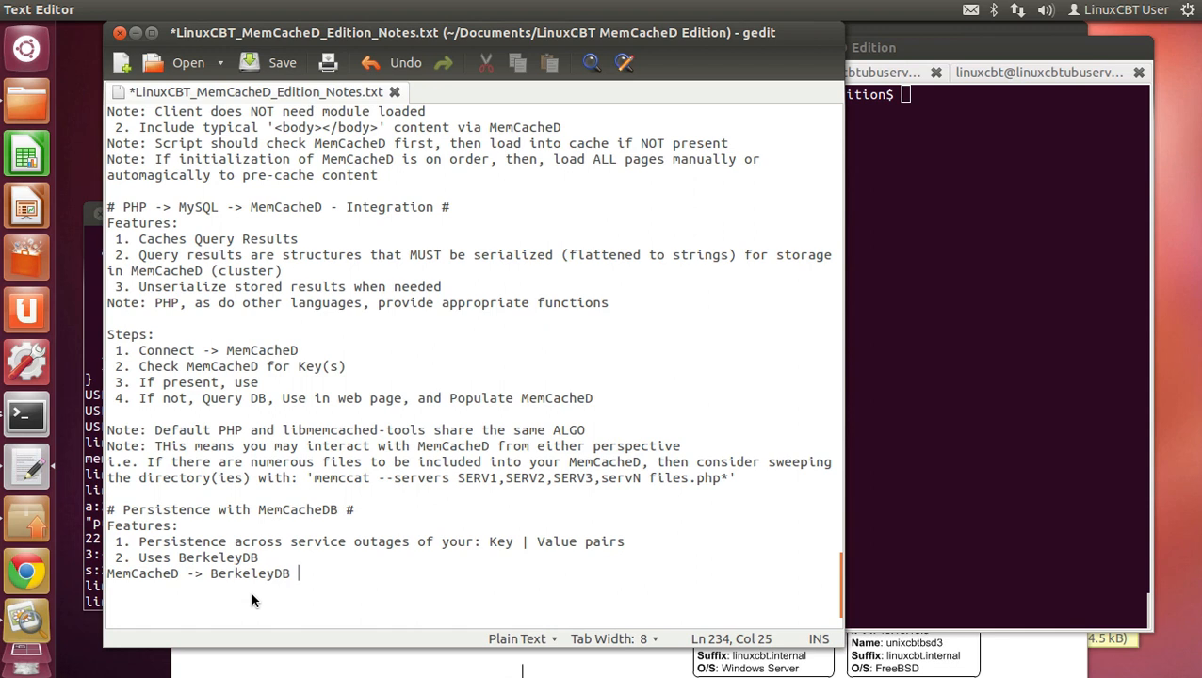
text(-> MemC)
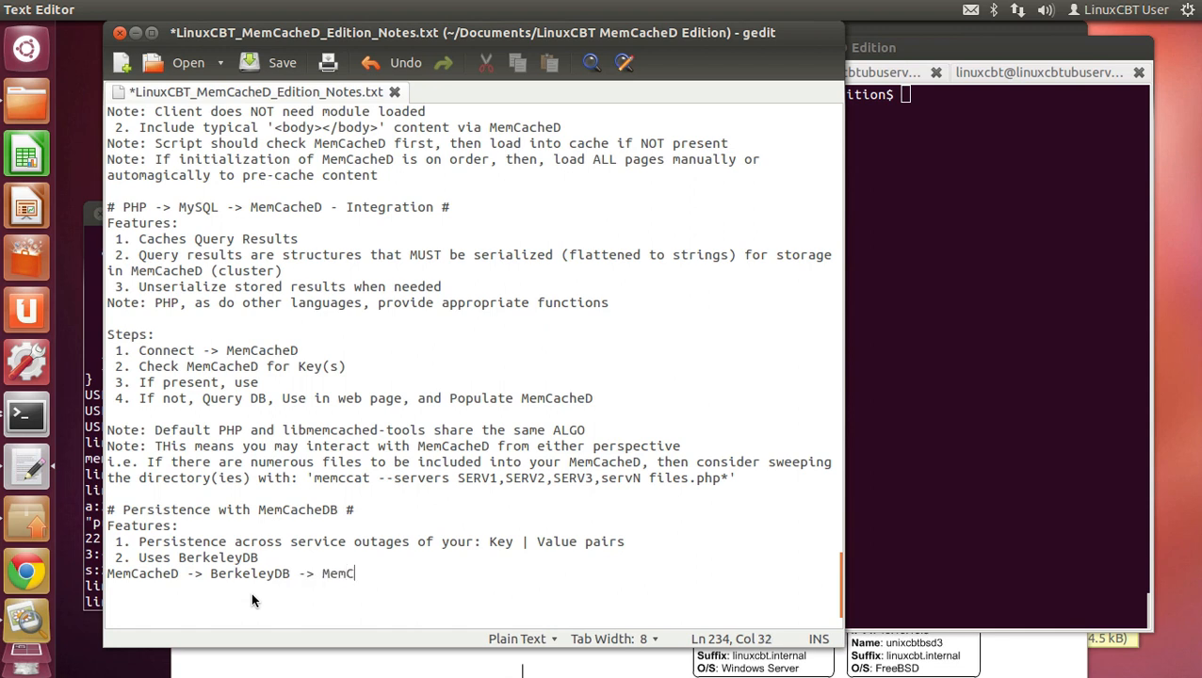
text(acheDB)
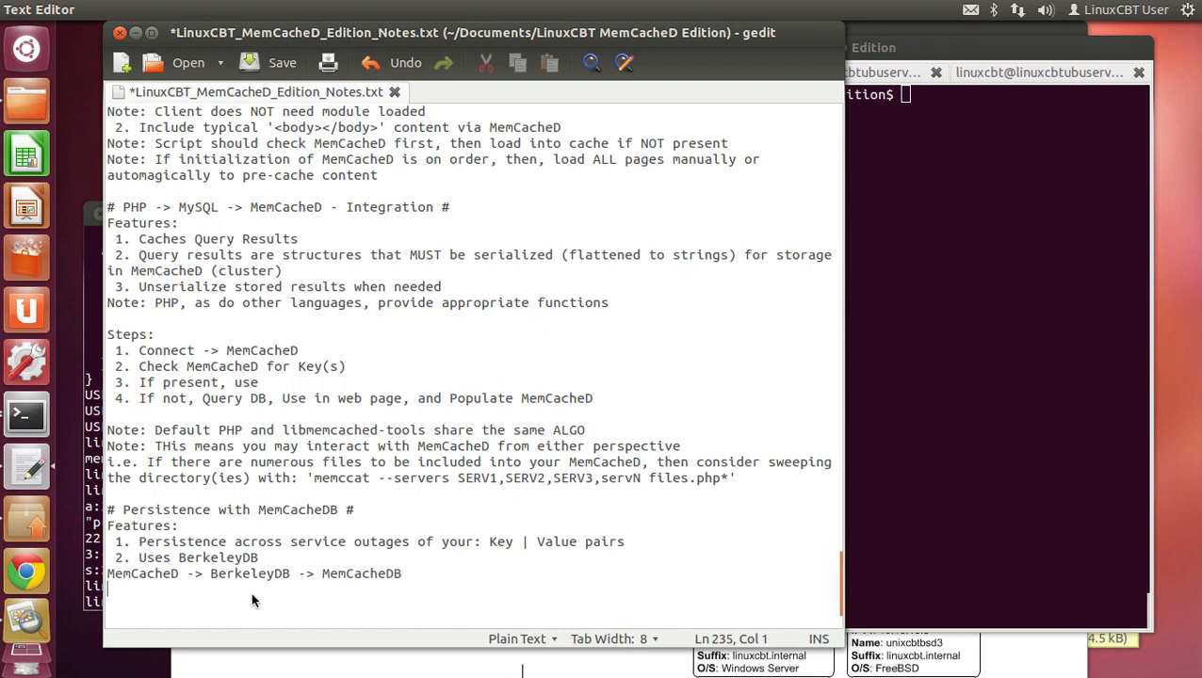
Step: Add features '3. No Expirations' and '4. Transactional Support (ACID)', then begin item 5
text(3. No)
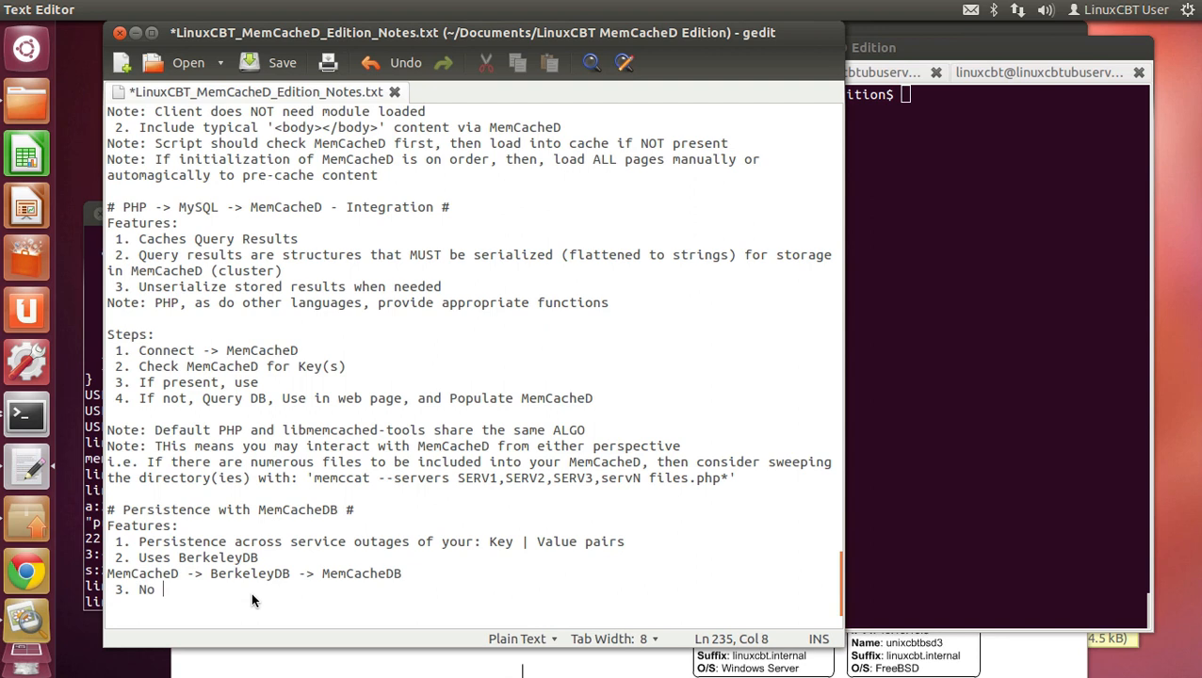
text(Expriat)
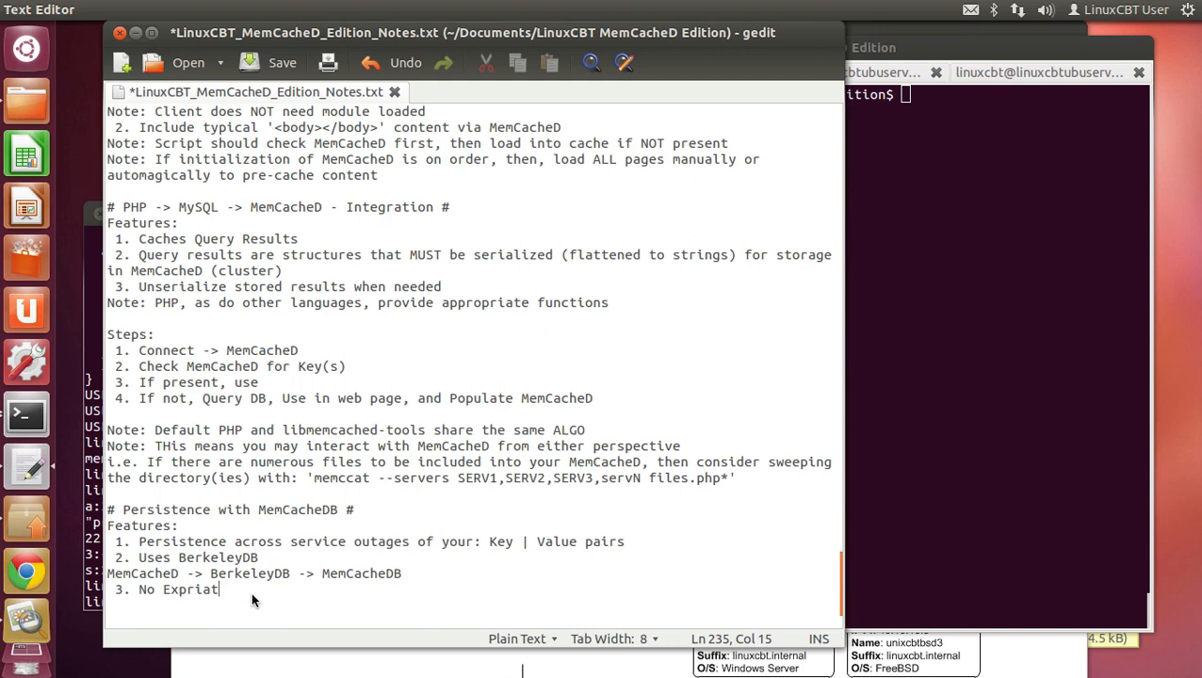
text(ions)
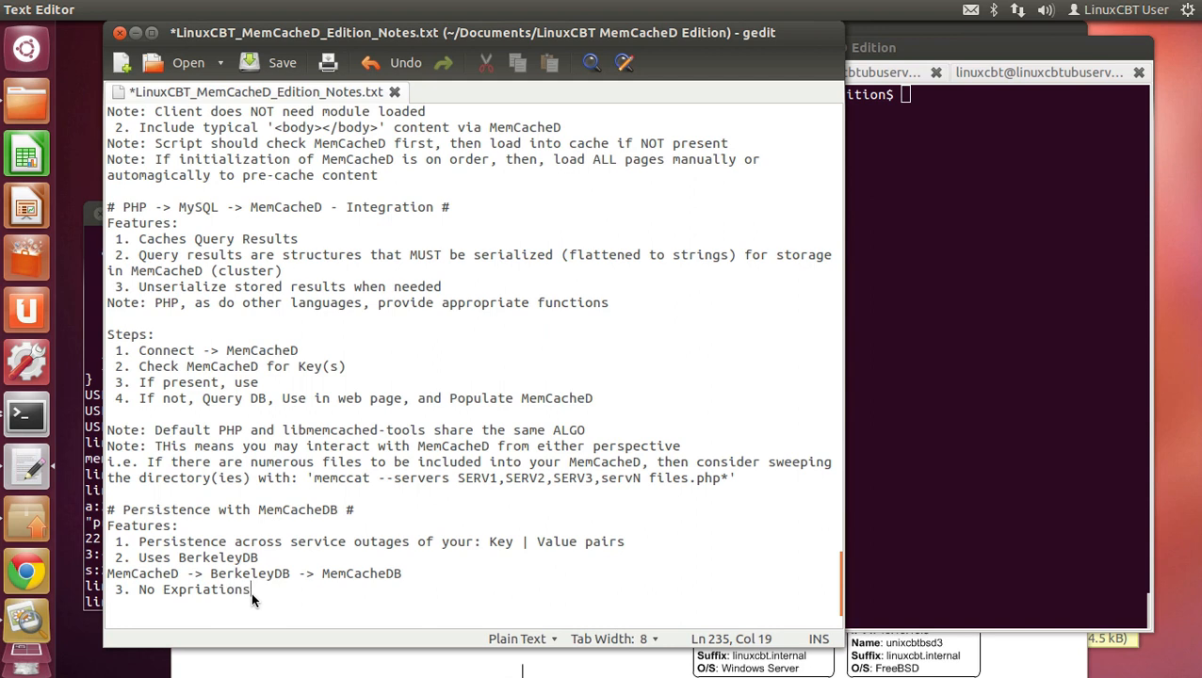
click(184, 590)
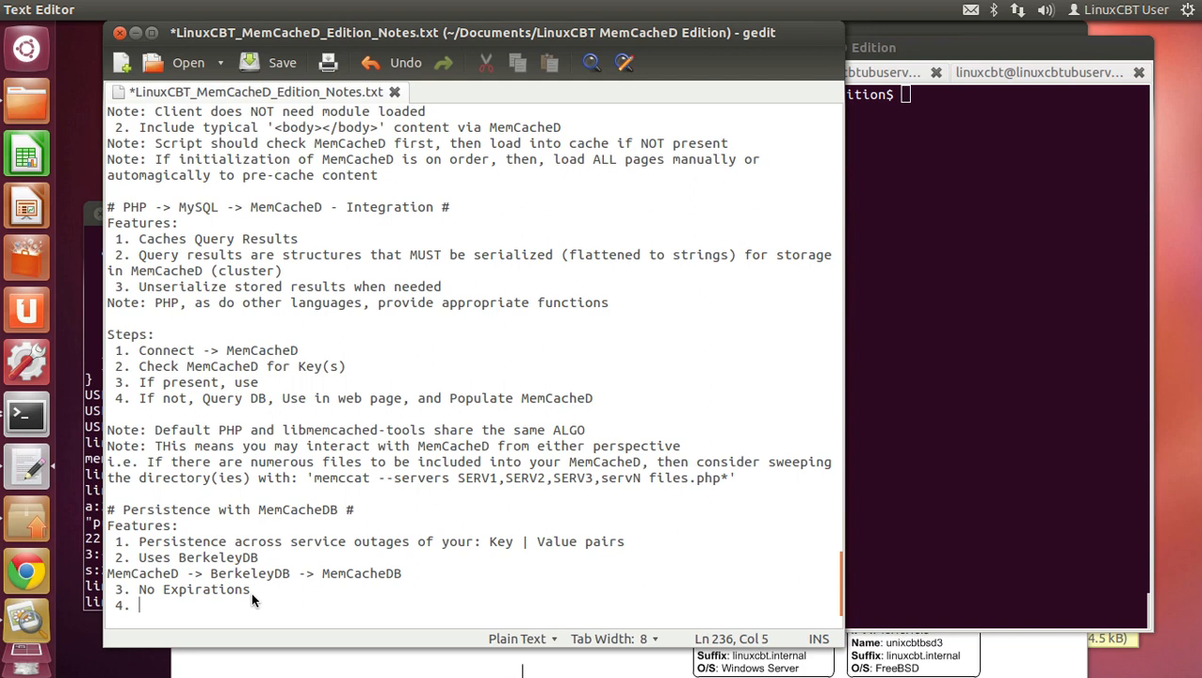
text(Transac)
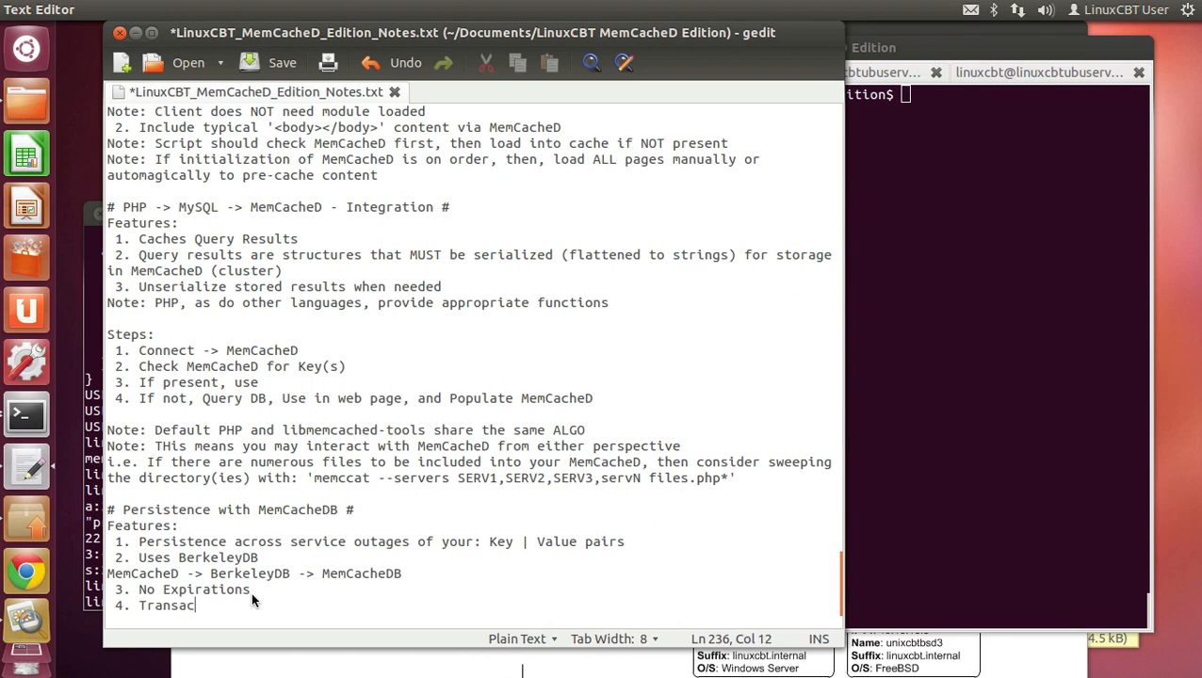
text(tional Support ()
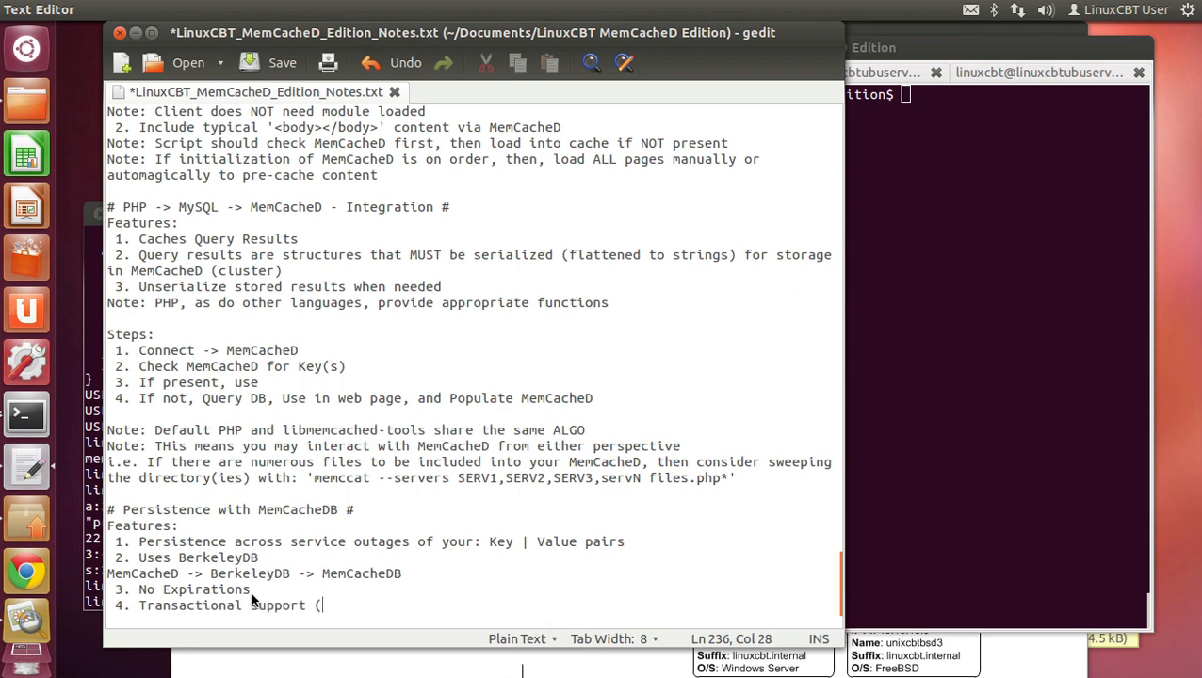
text(ACID))
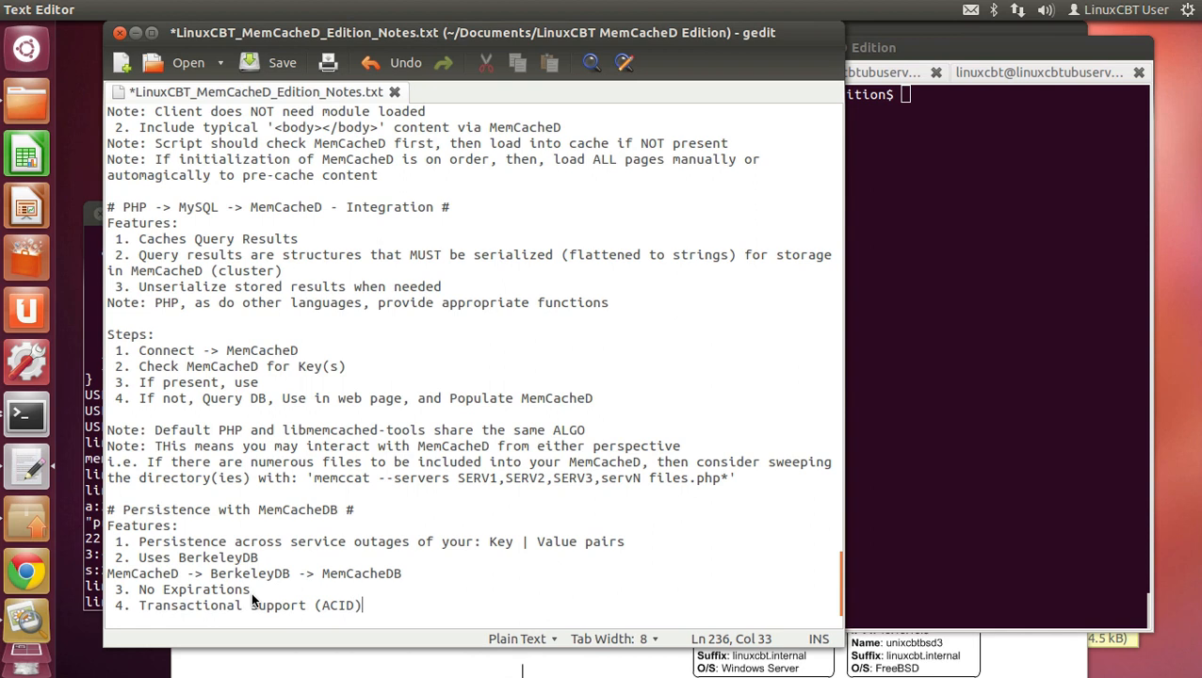
key(Return)
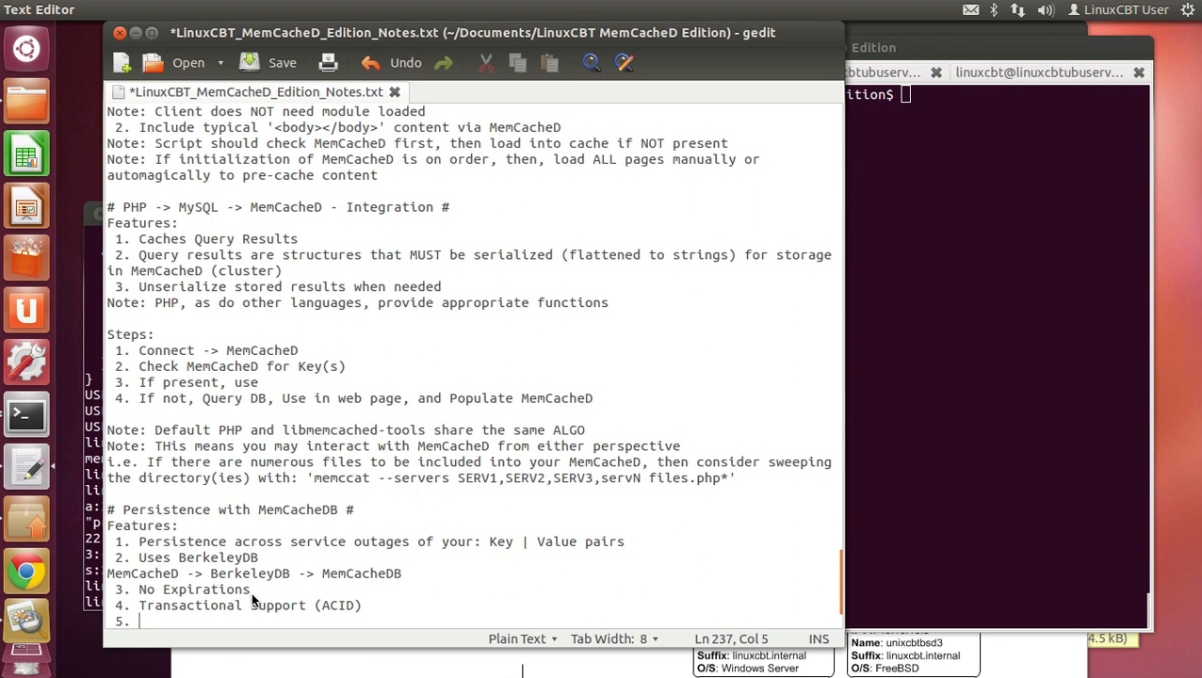
Step: Add '5. Supports Replication' and '6. Binds to TCP:21201 as opposed to TCP:11211 (MemCacheD) - Both may coexist'
text(Supp)
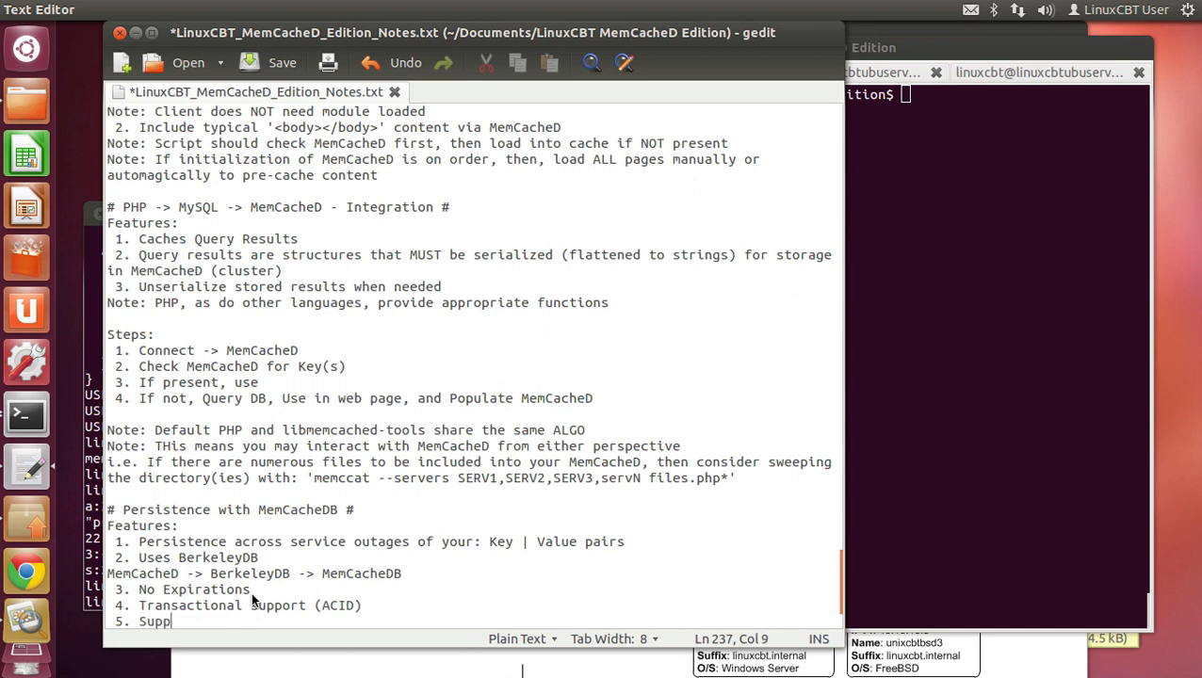
text(orts)
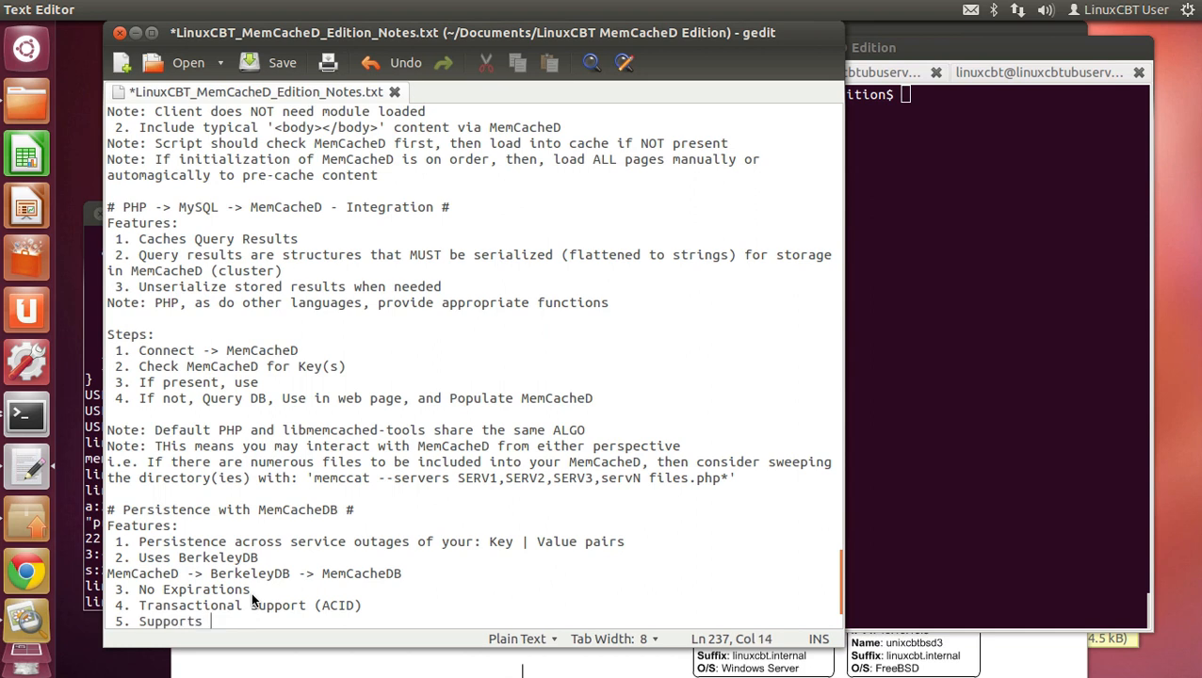
text(Replication)
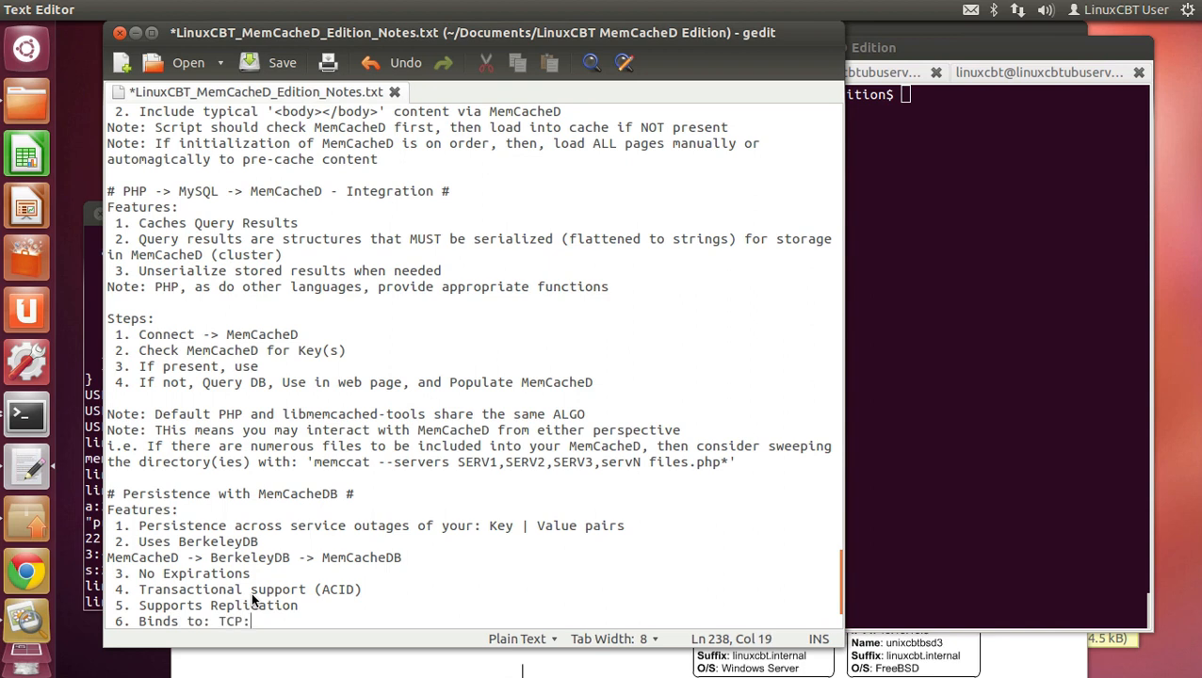
text(21201 as opposed to:)
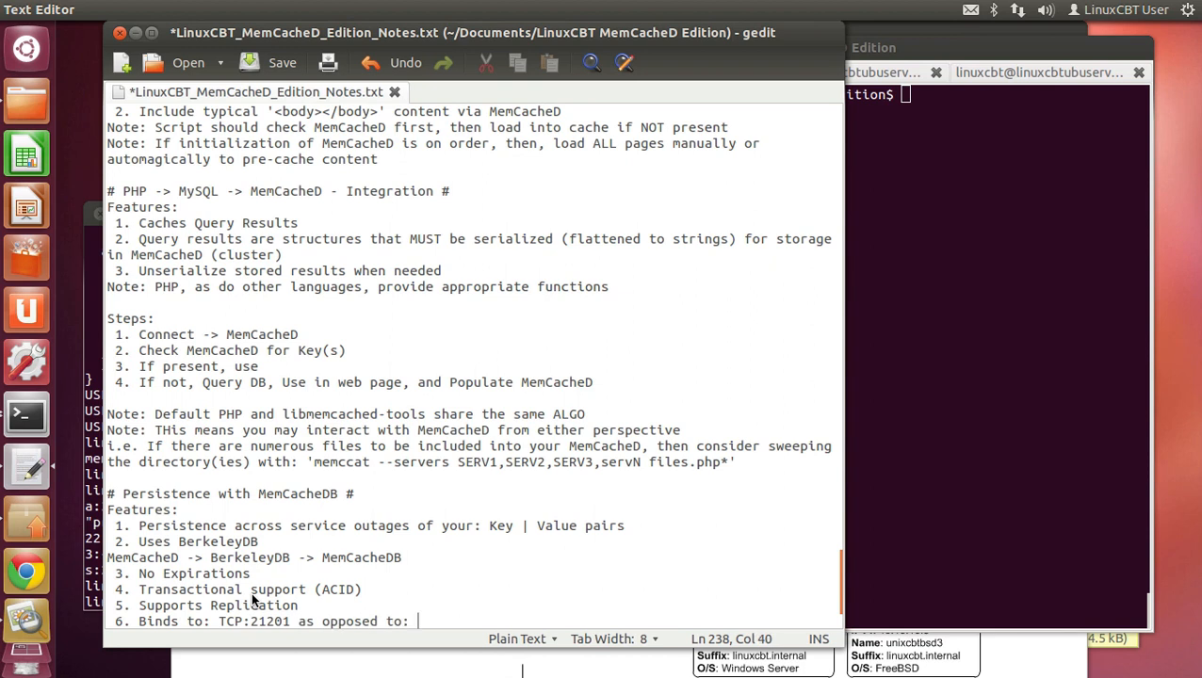
text(TCP:11)
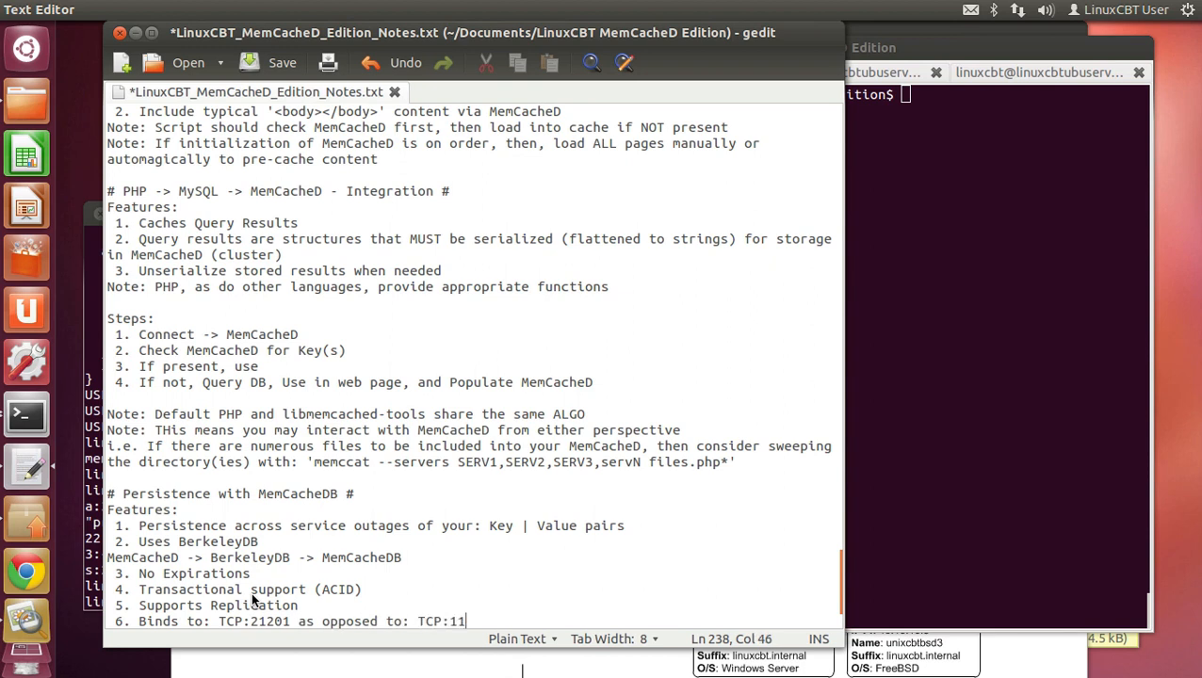
text(211 (Memc)
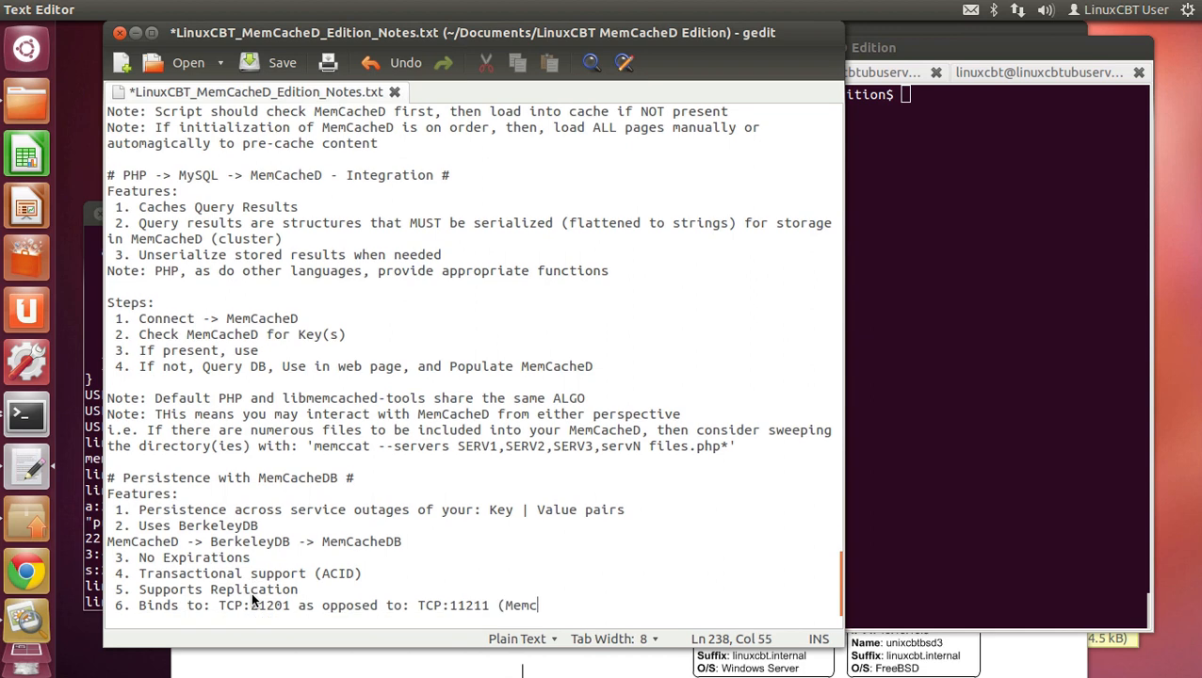
text(ach)
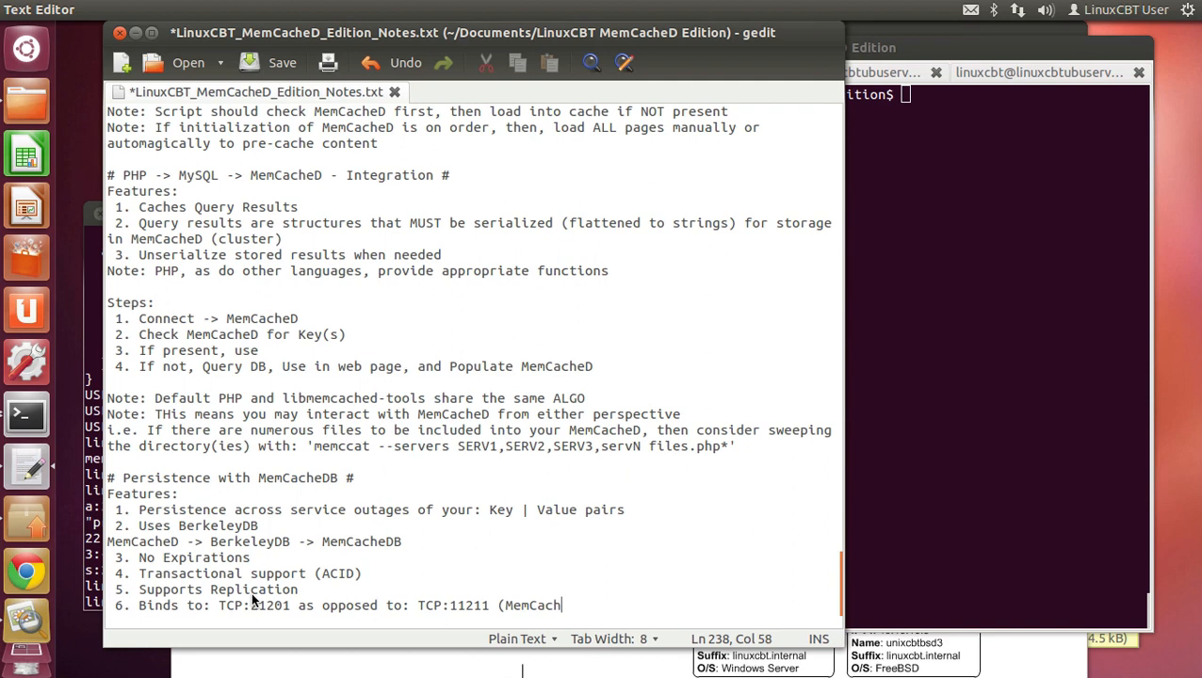
text(eD) - Both may coexist)
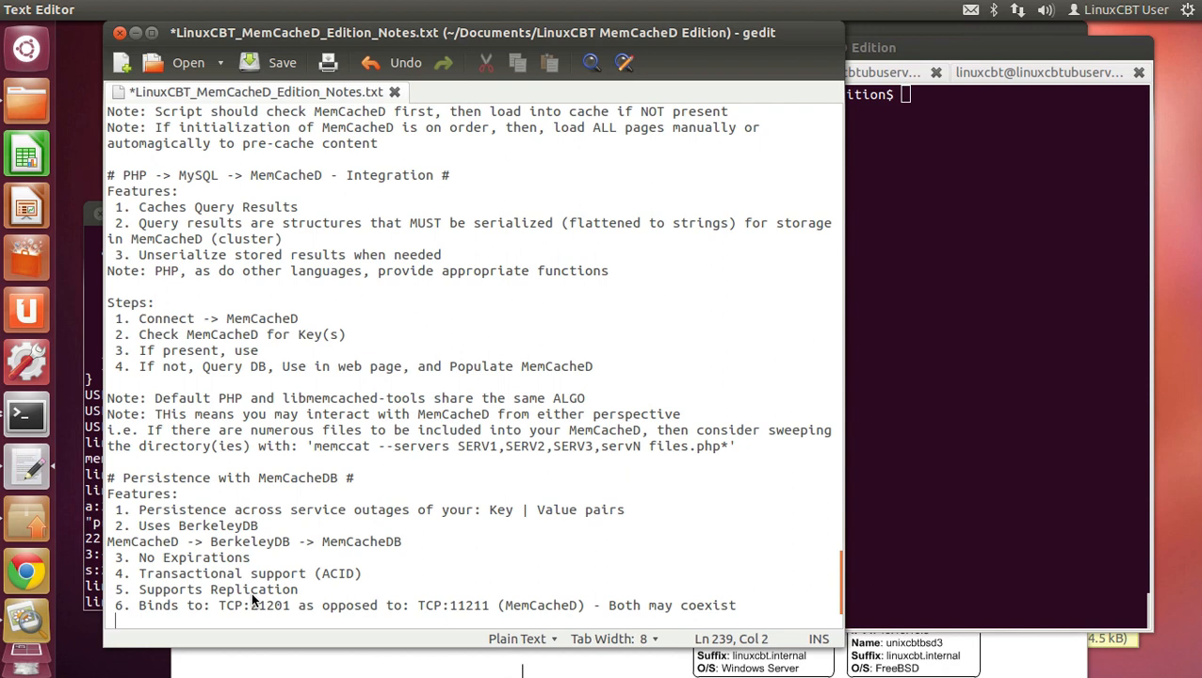
Step: Add items 7 (default memory allocation mimics MemCacheD) and 8 (protocol compatible, i.e. set | get)
text(7. Default)
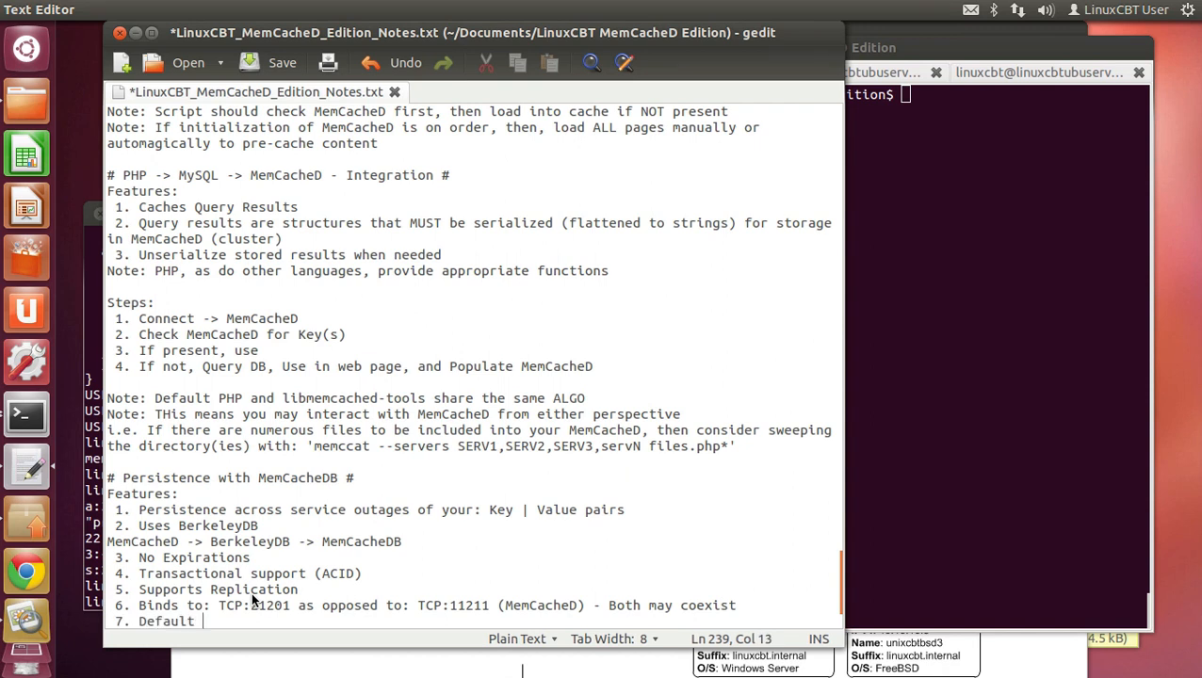
text(memory al)
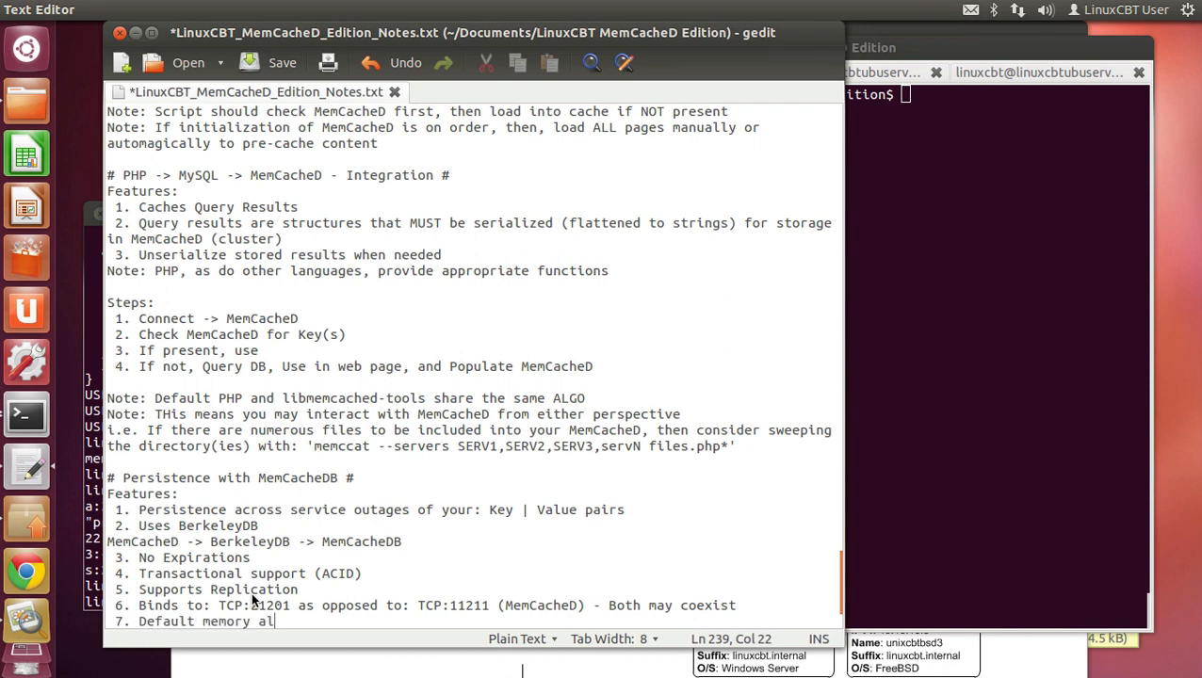
text(location)
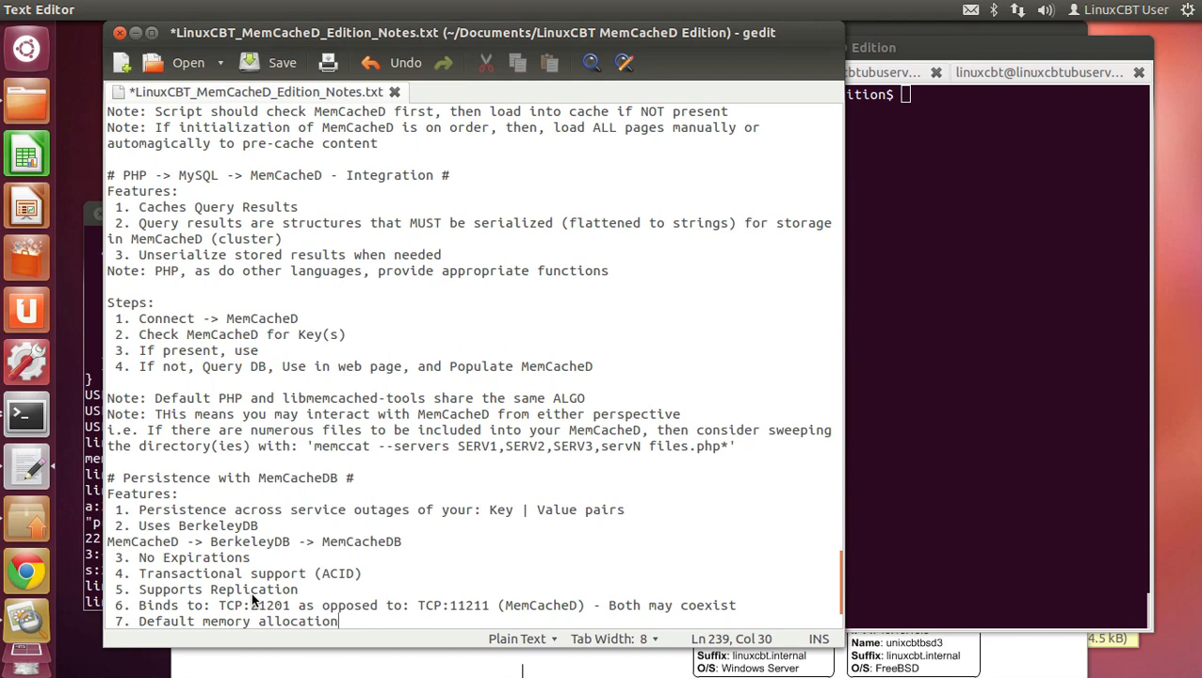
text(mimics Me)
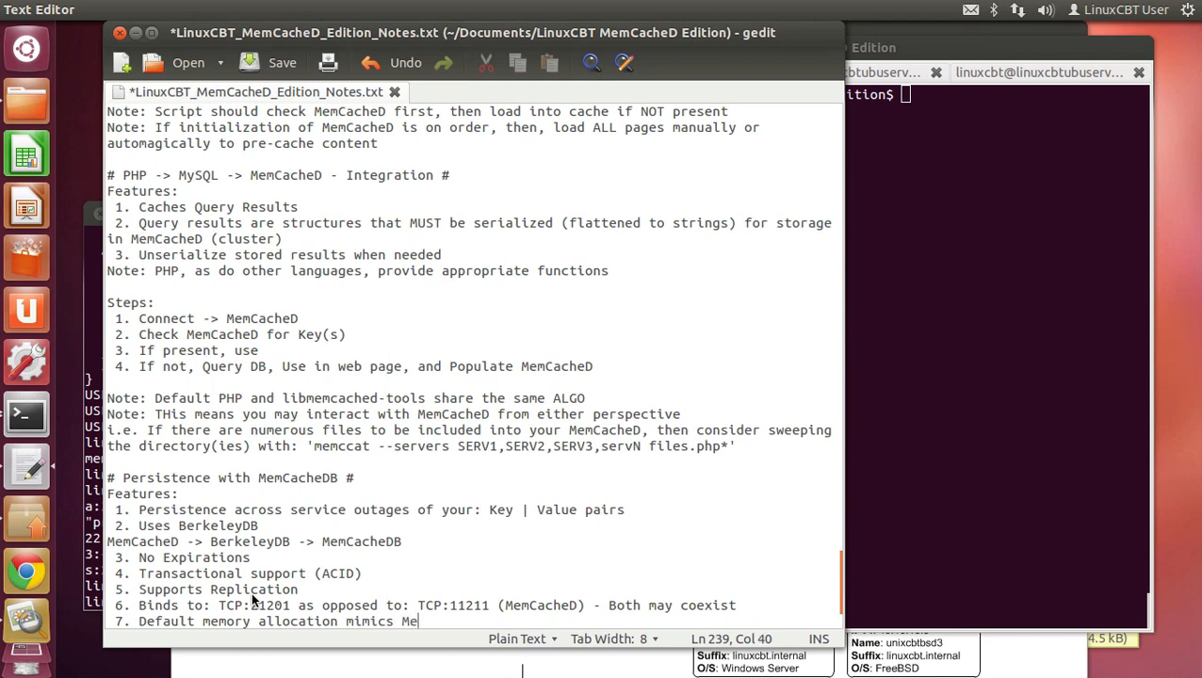
text(mCacheD)
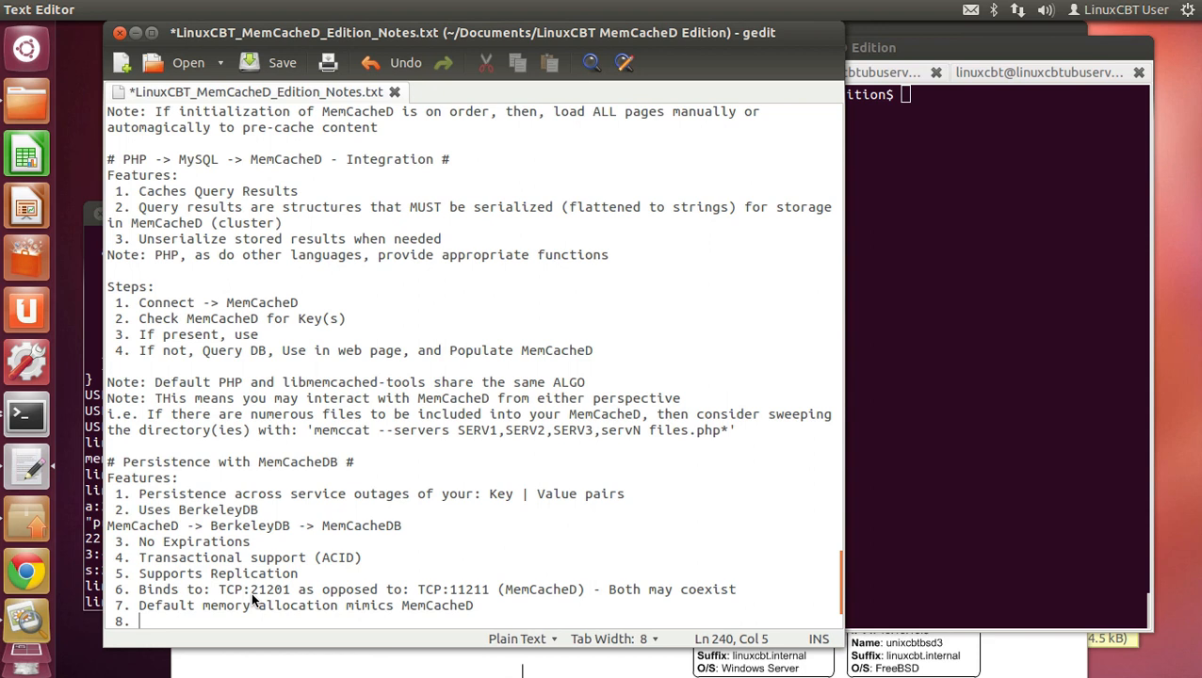
text(Compatible with MemCache Proto)
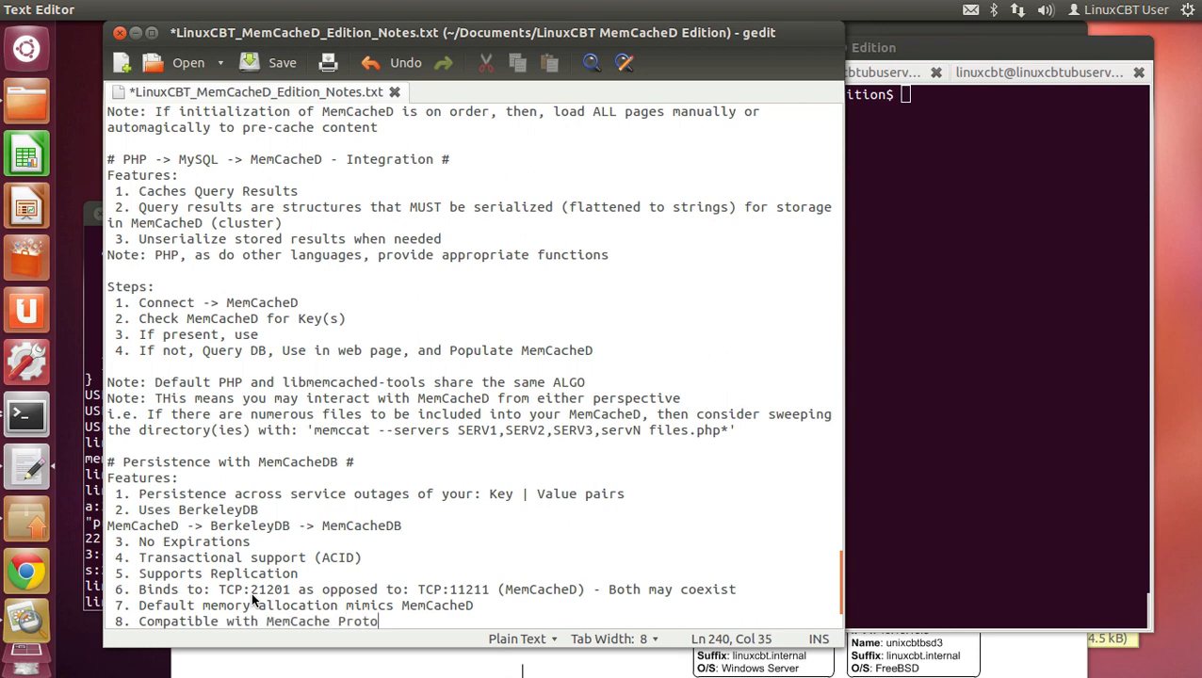
text(col)
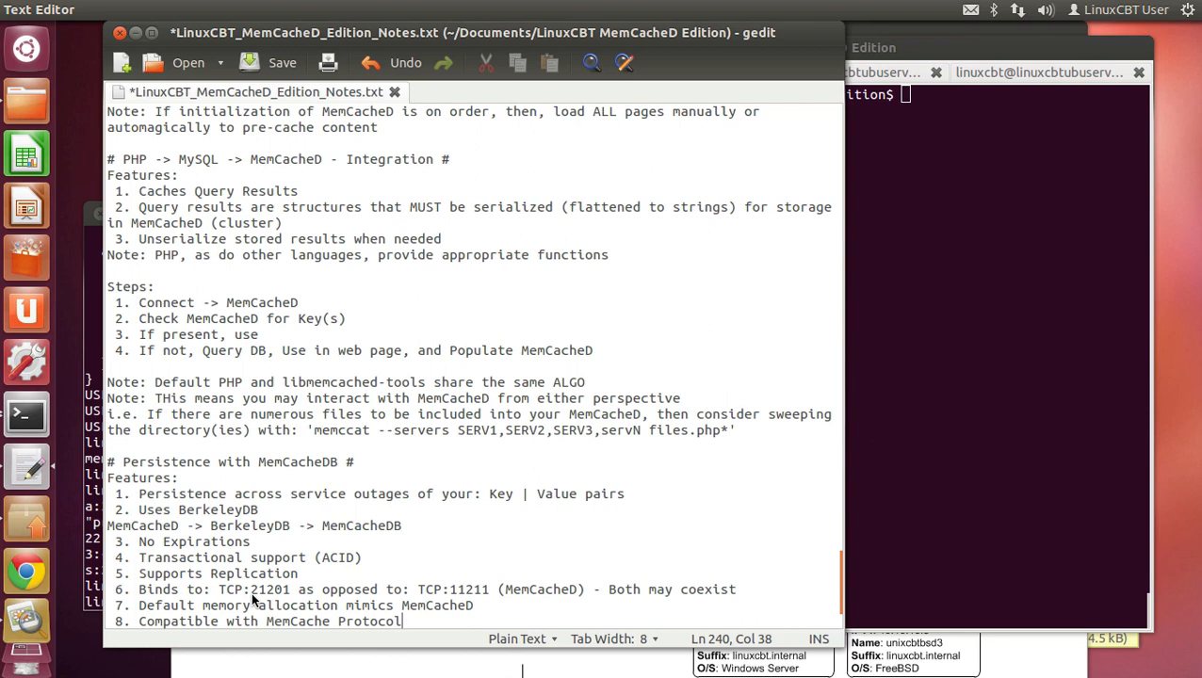
text(i.e.)
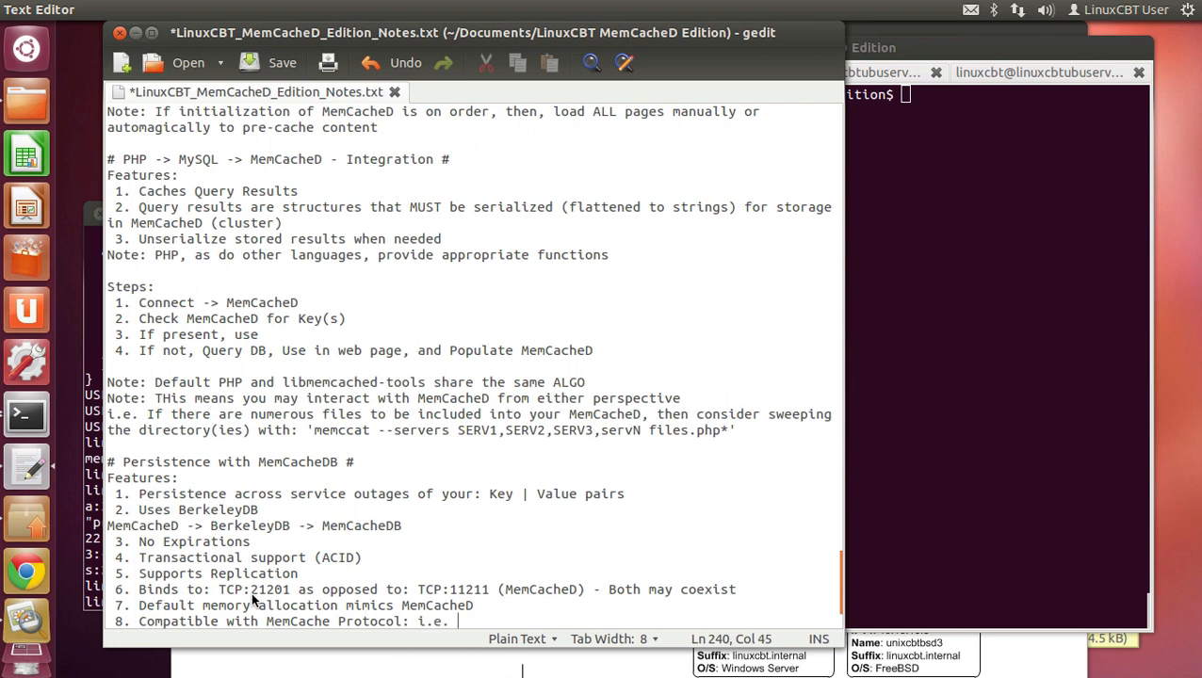
text(set |)
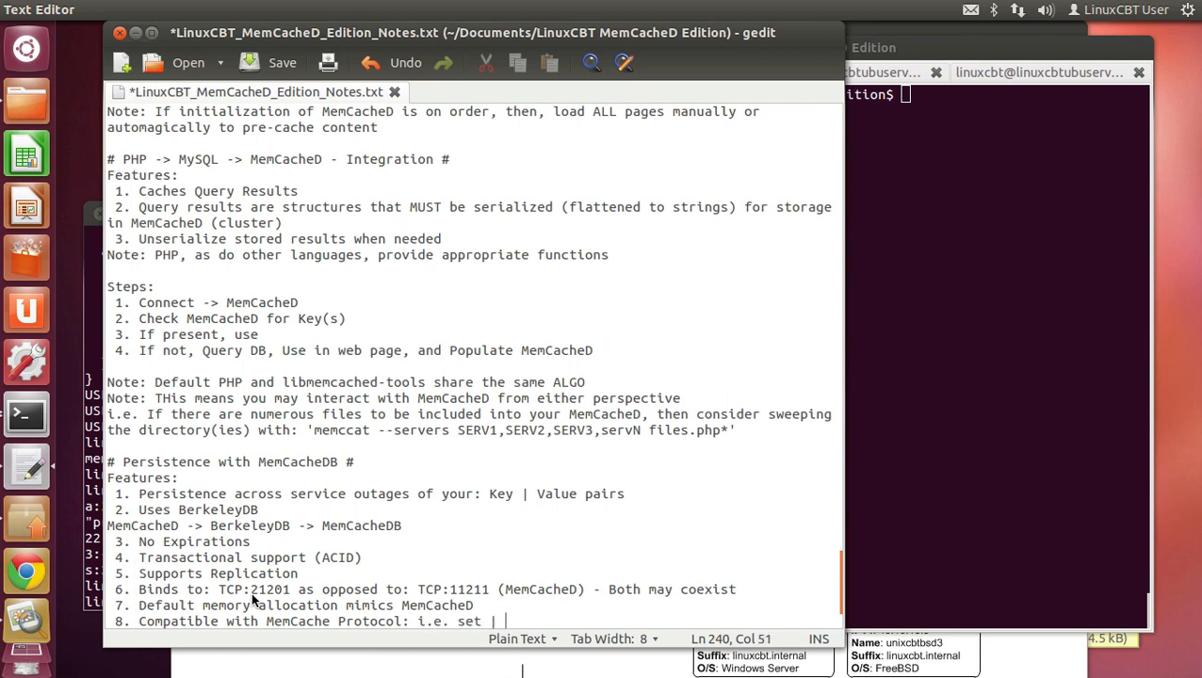
text(get | replace | add | etc.)
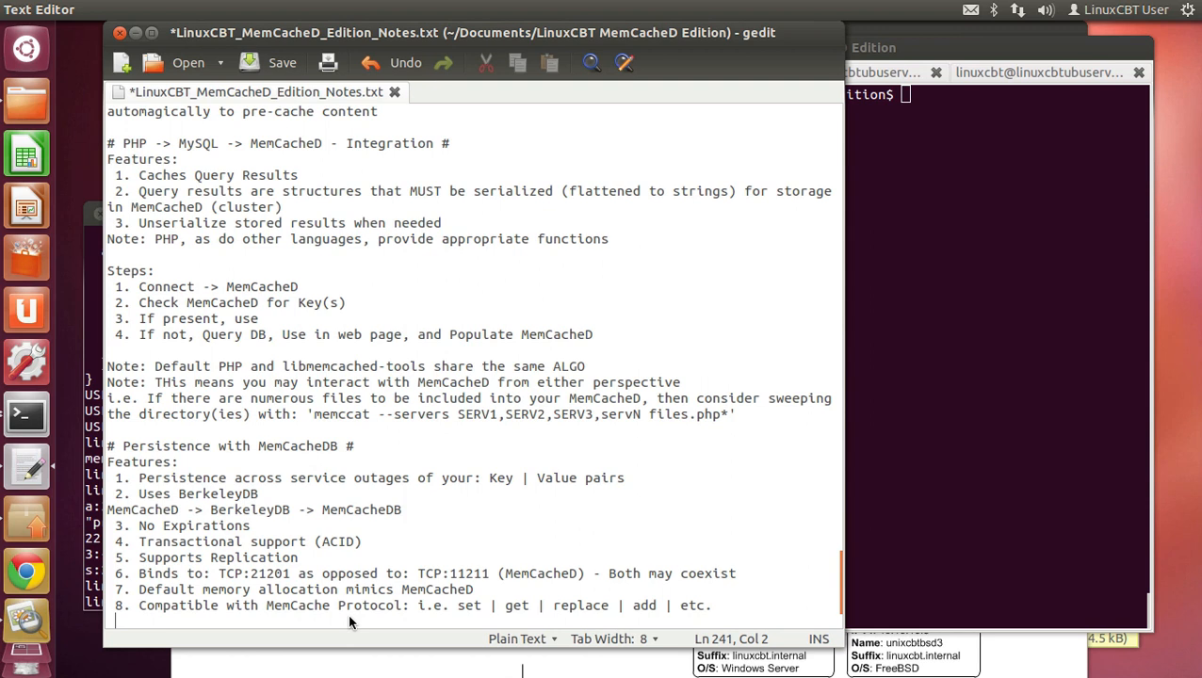
Step: Add items 9 (Zero Administration), 10 (key/value pairs store) and 11 (more efficient than DBMS for pairs)
text(9.)
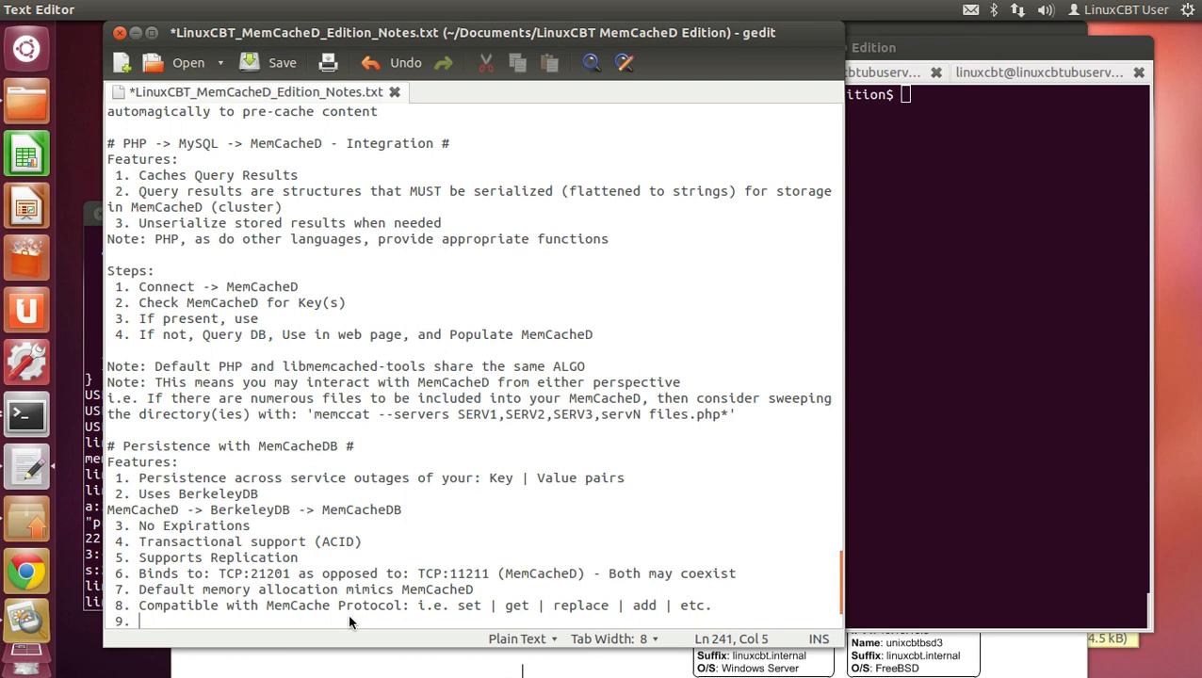
text(Zero A)
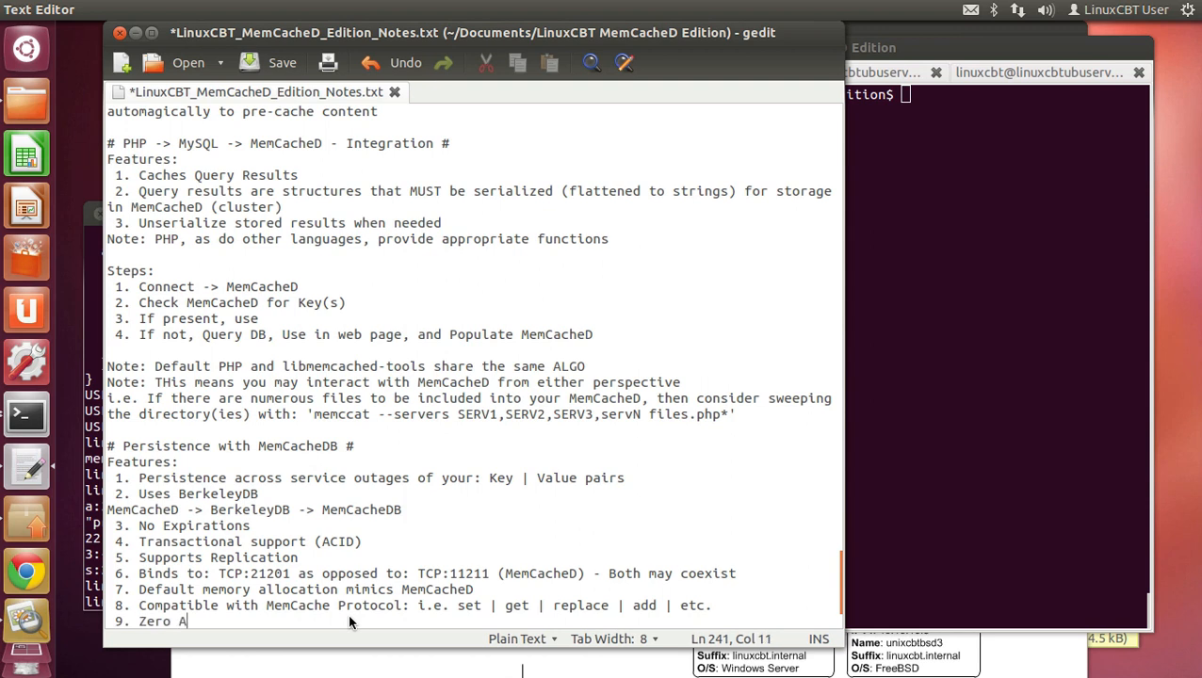
text(dministration)
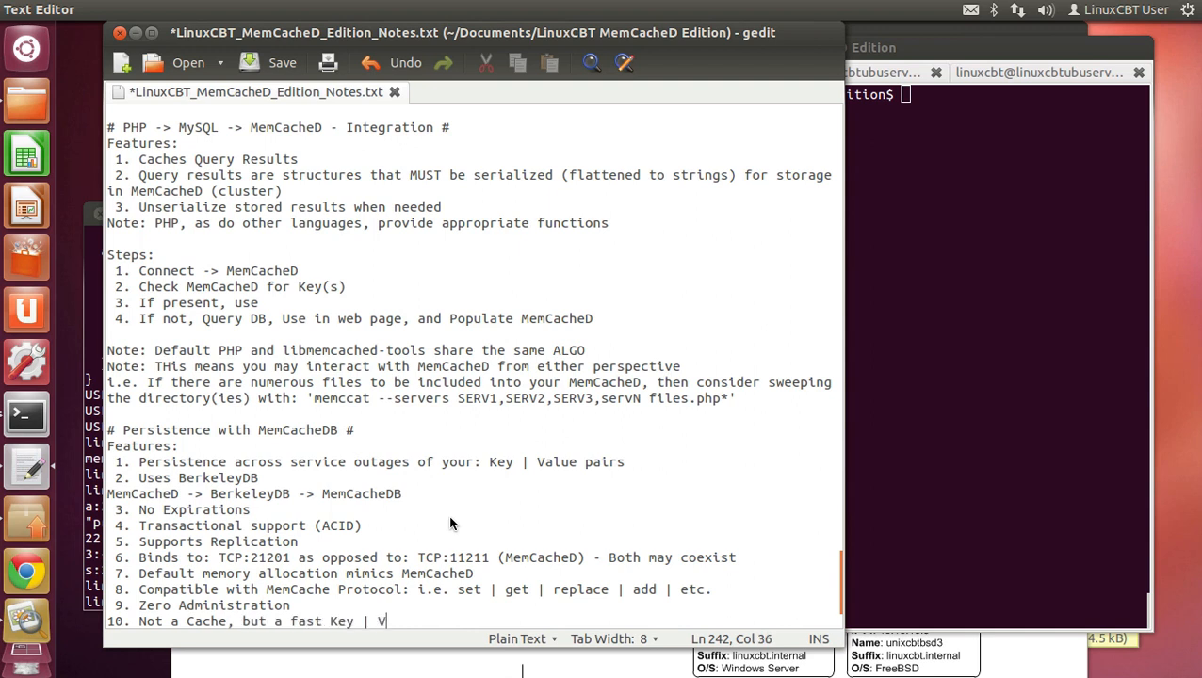
text(alue Pair store)
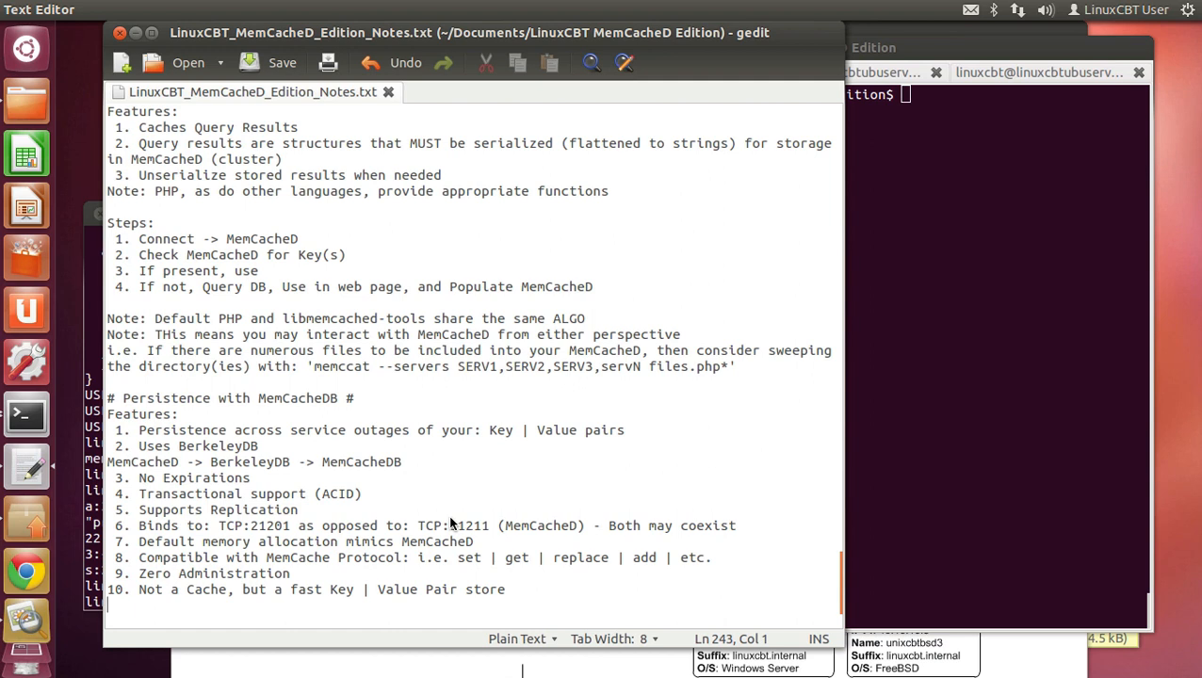
text(11. More efficient that DBMS access for commonly-used Key | Value)
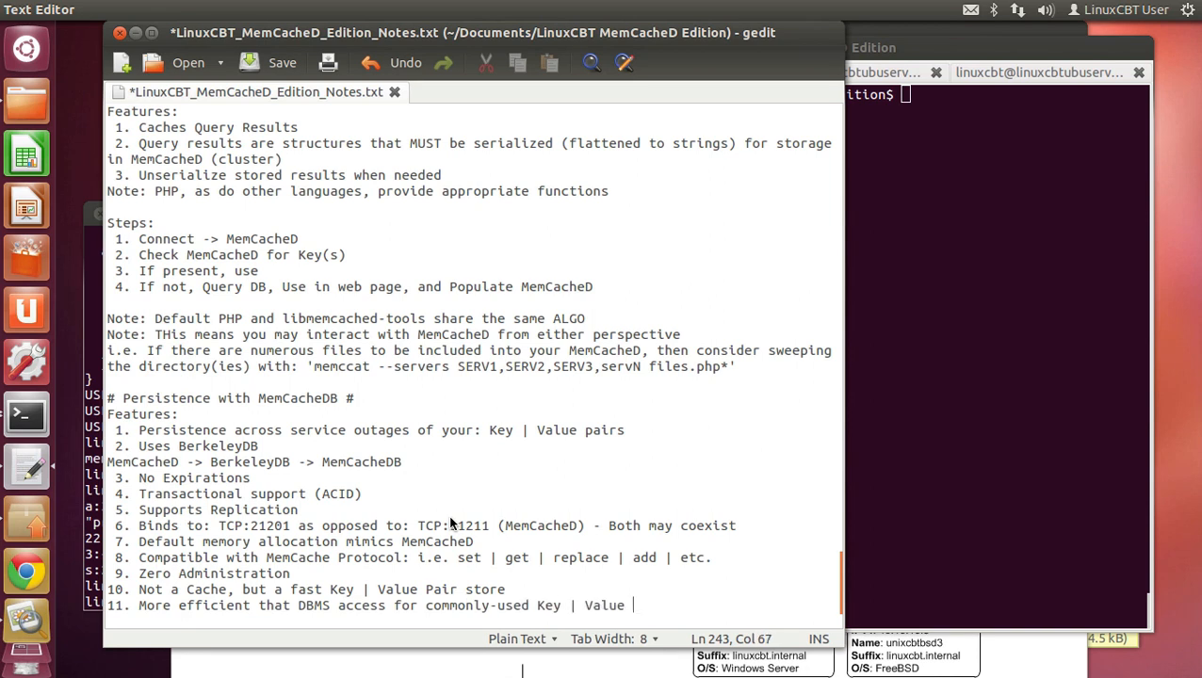
text(pairs)
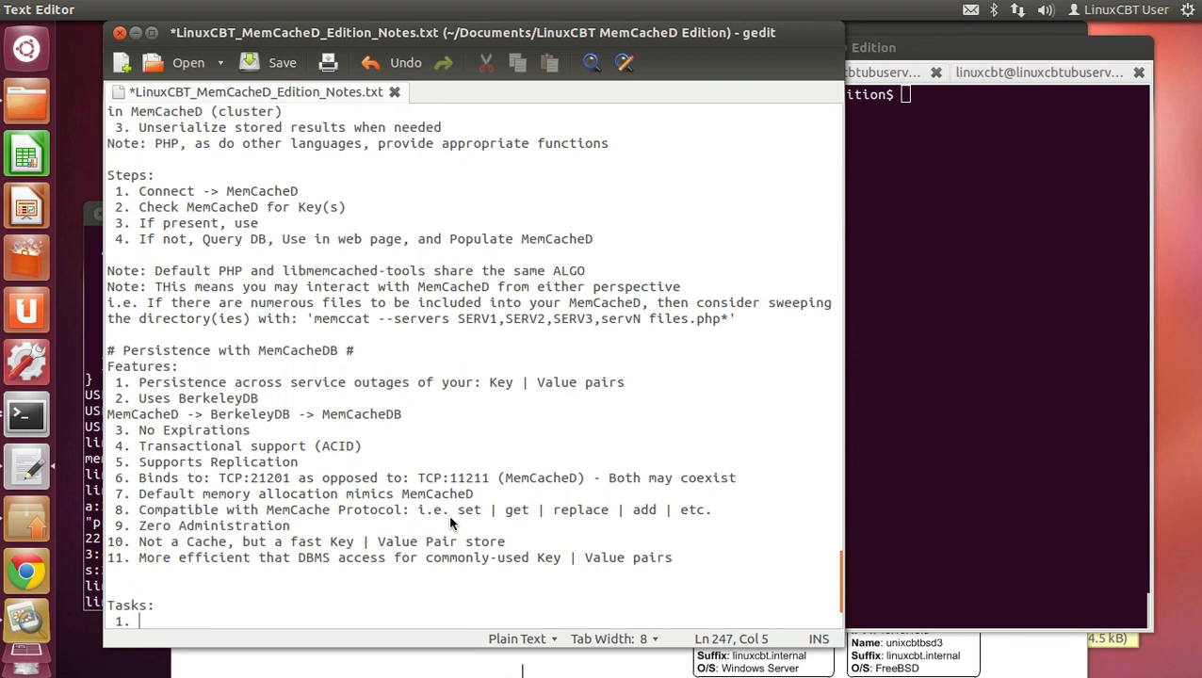
mouse_move(403, 479)
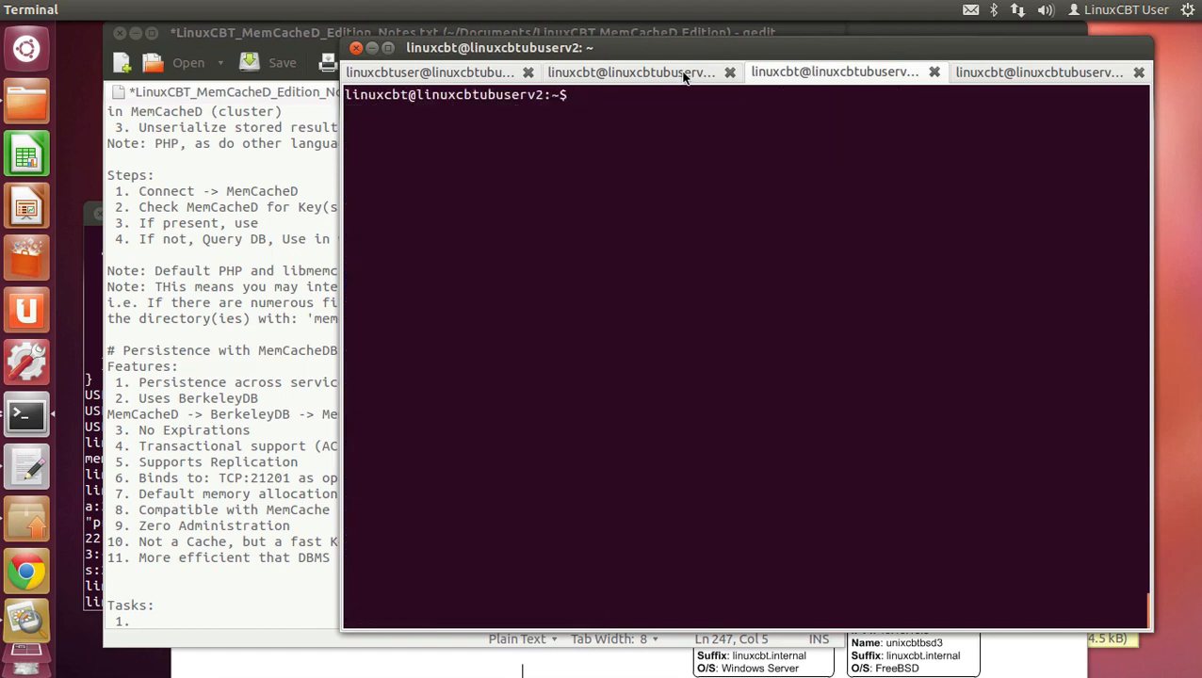
Step: Write Tasks item 1 'Load: 'products_linuxcbt.php' -> MemCache' and bring the terminal forward
click(631, 72)
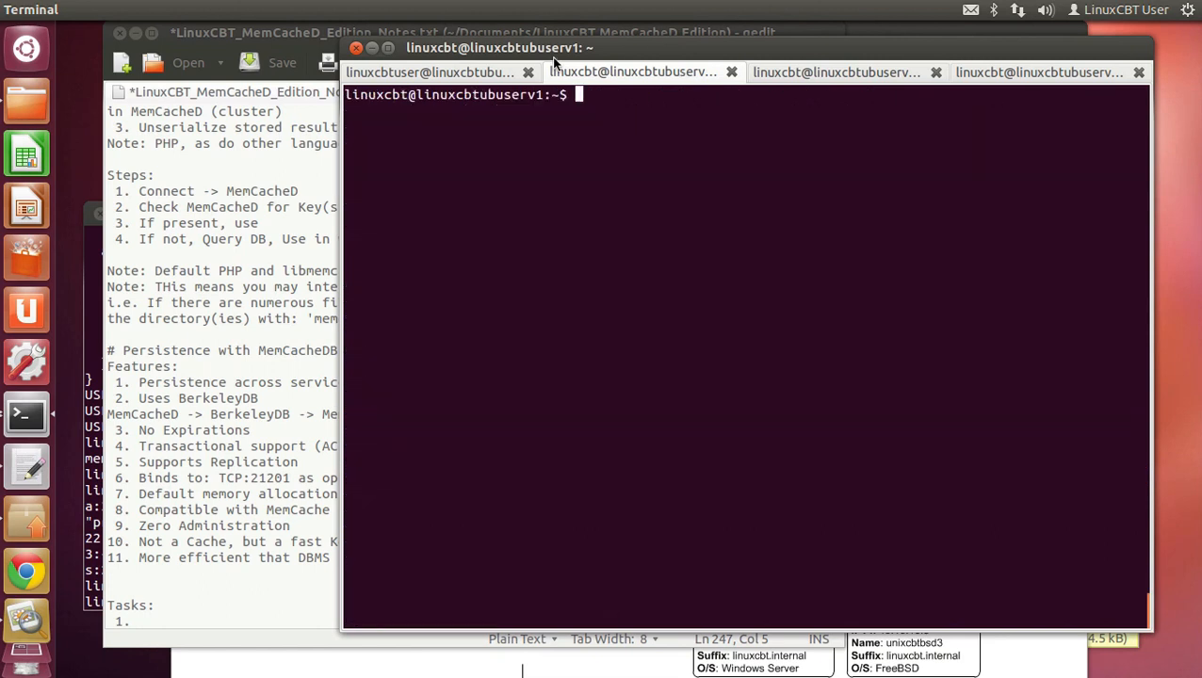
mouse_move(640, 202)
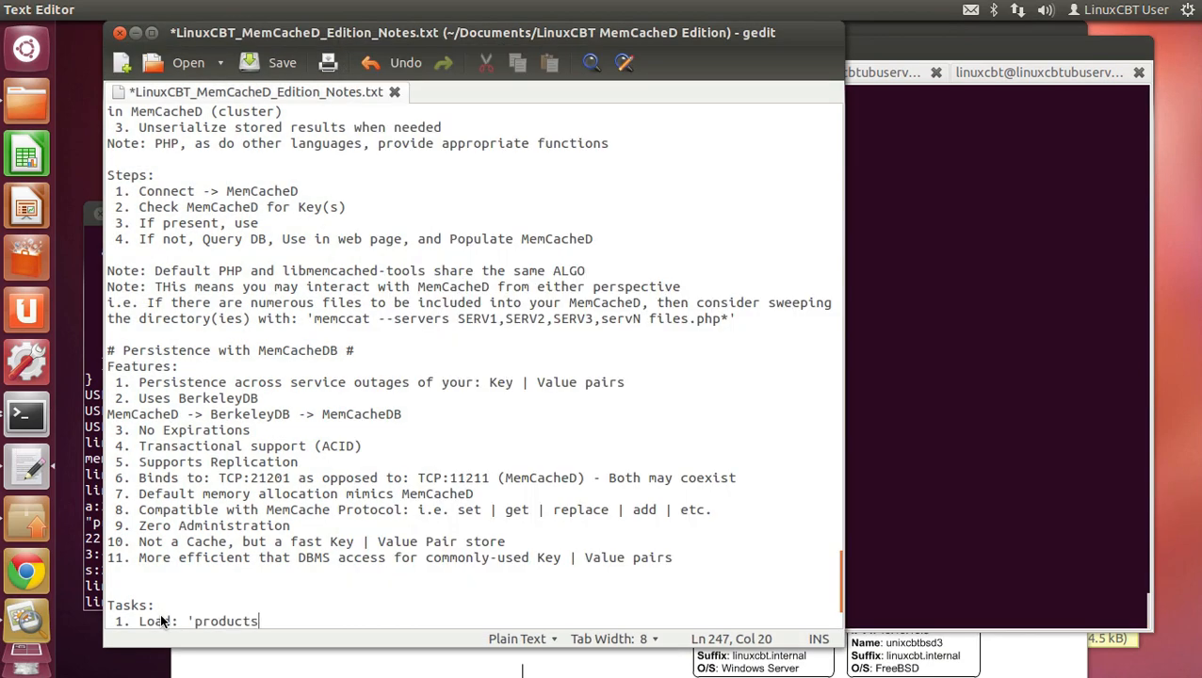
text(_linux)
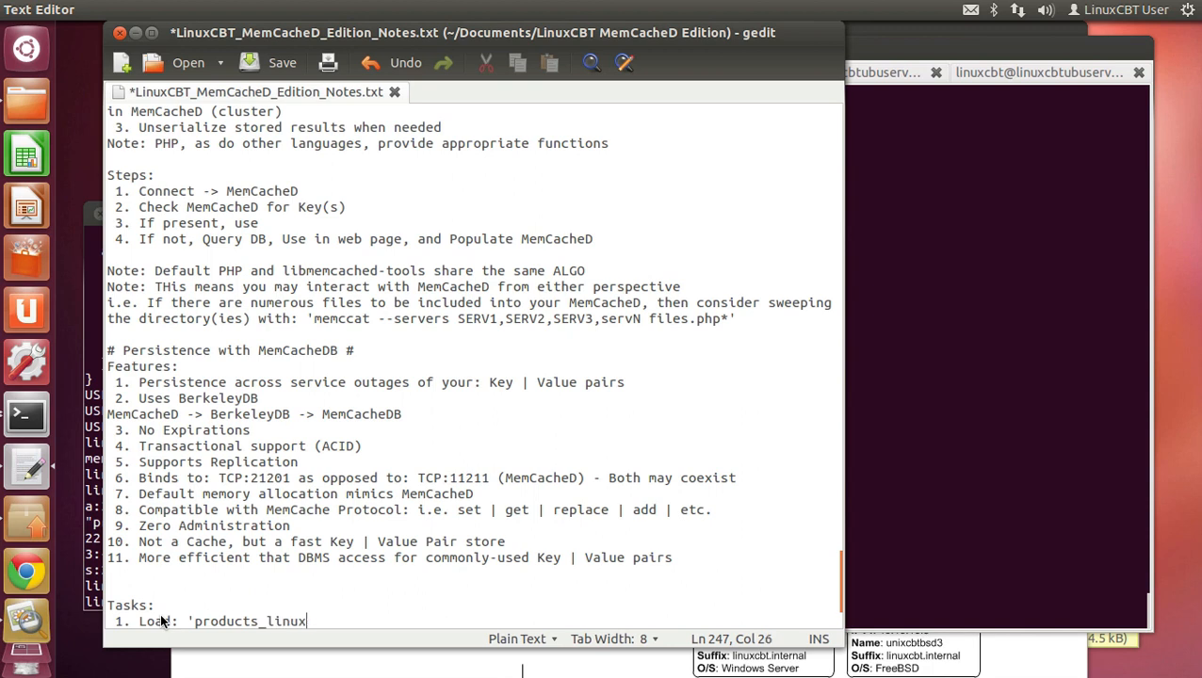
text(cbt.php' -> Me)
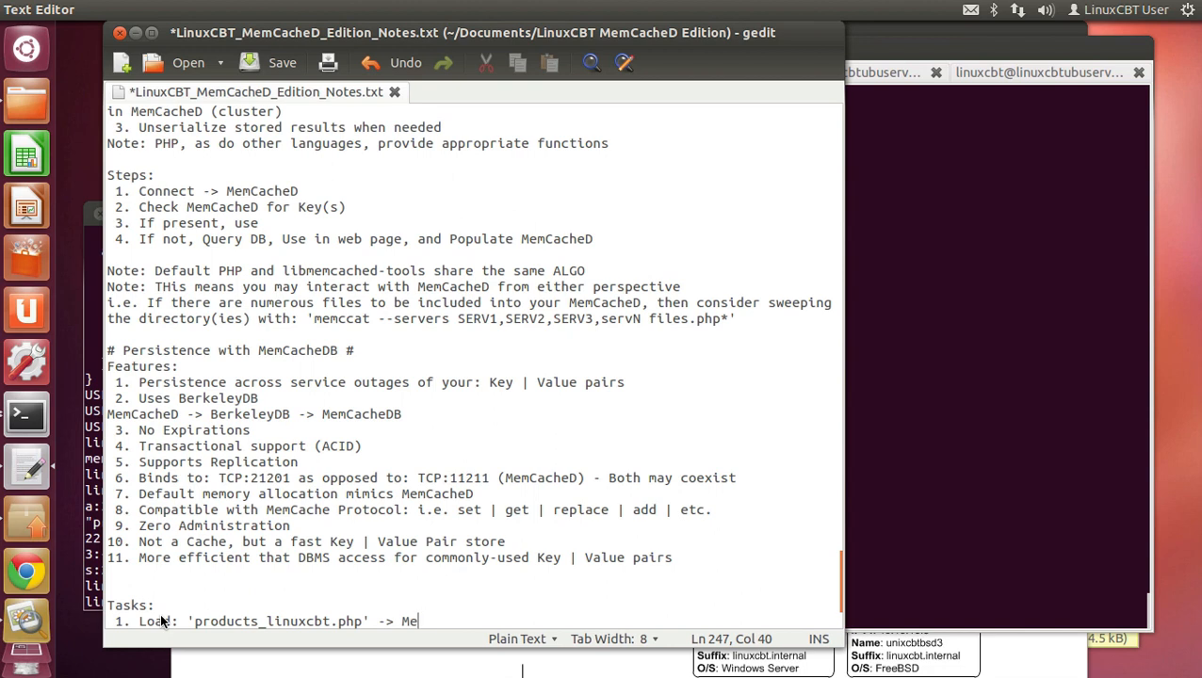
text(mCache)
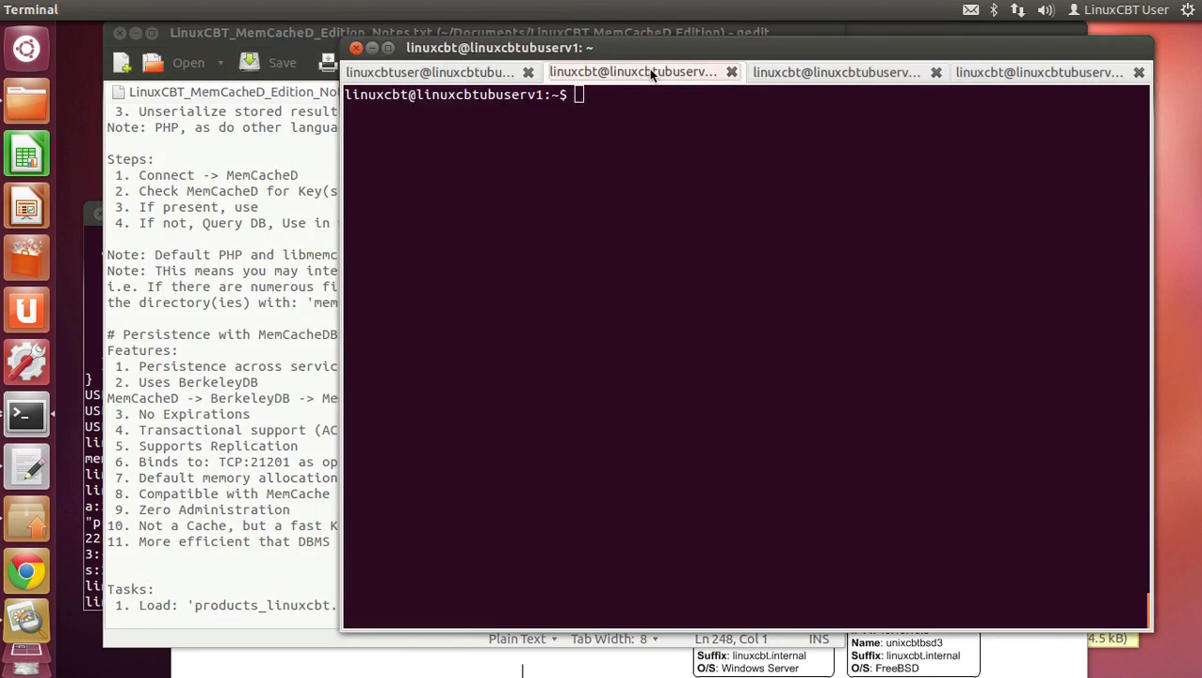
mouse_move(641, 117)
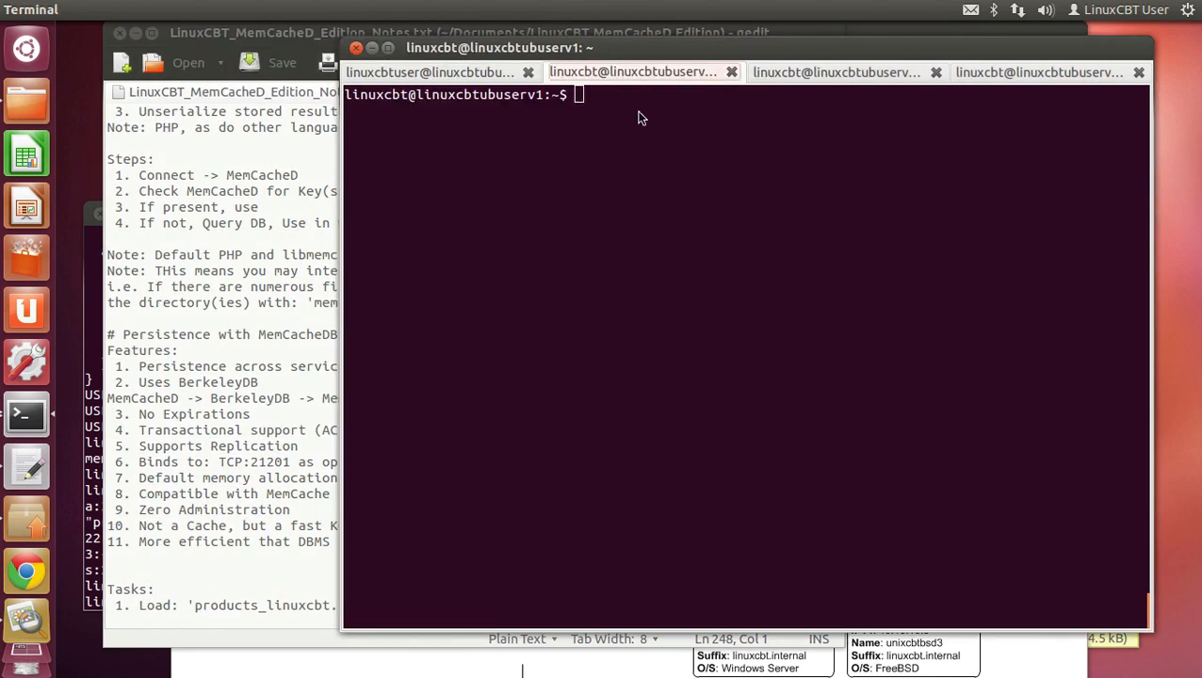
mouse_move(583, 94)
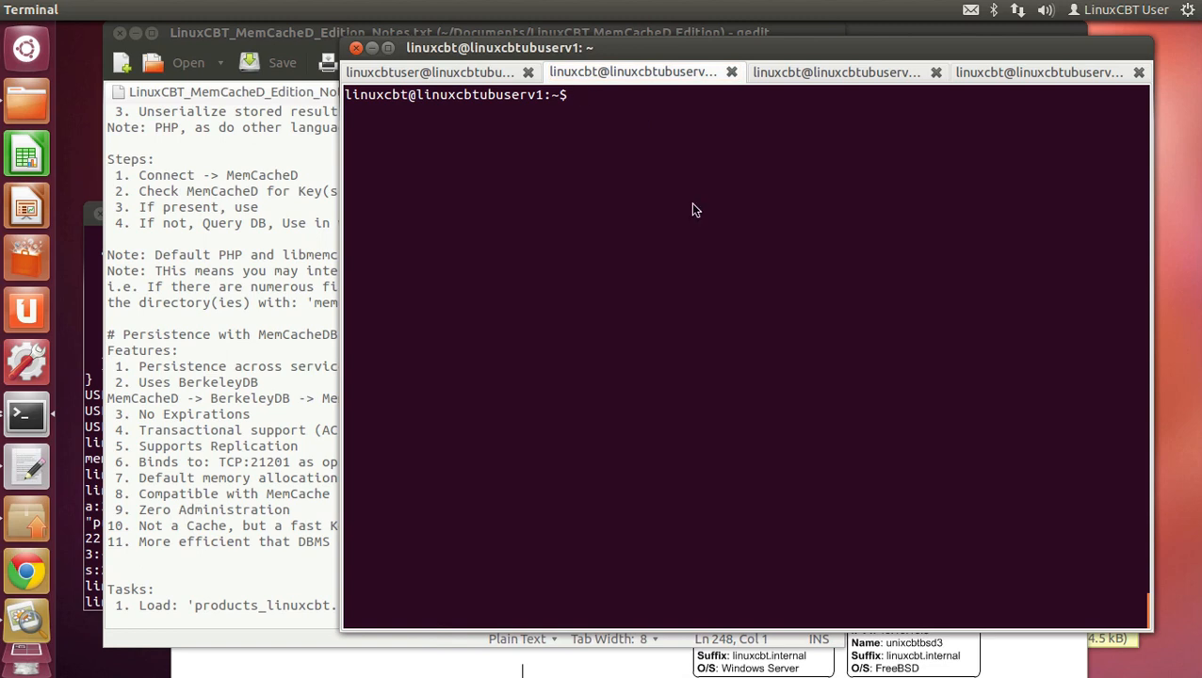
text(s)
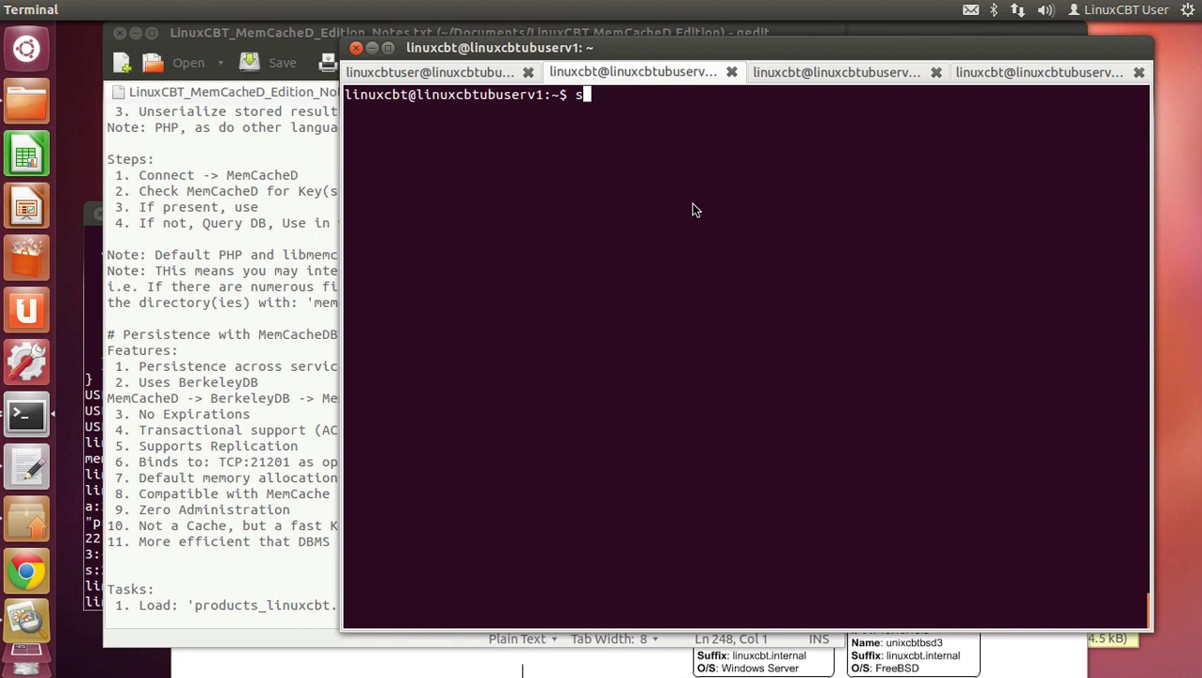
text(fc)
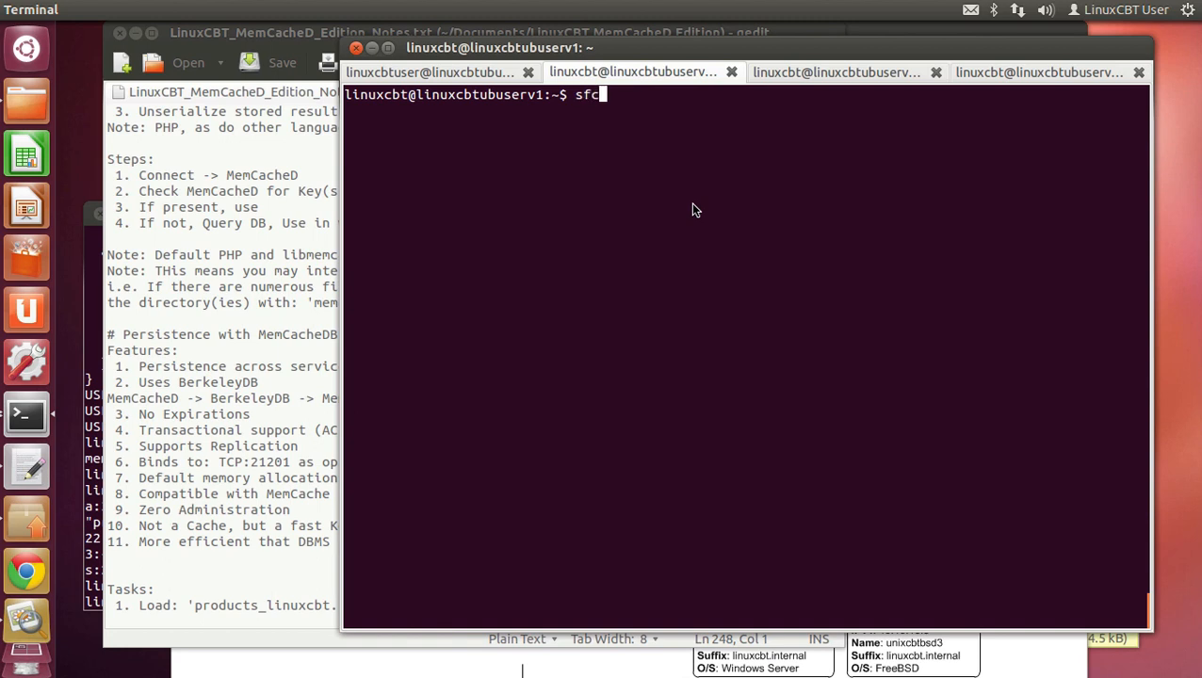
text(tp)
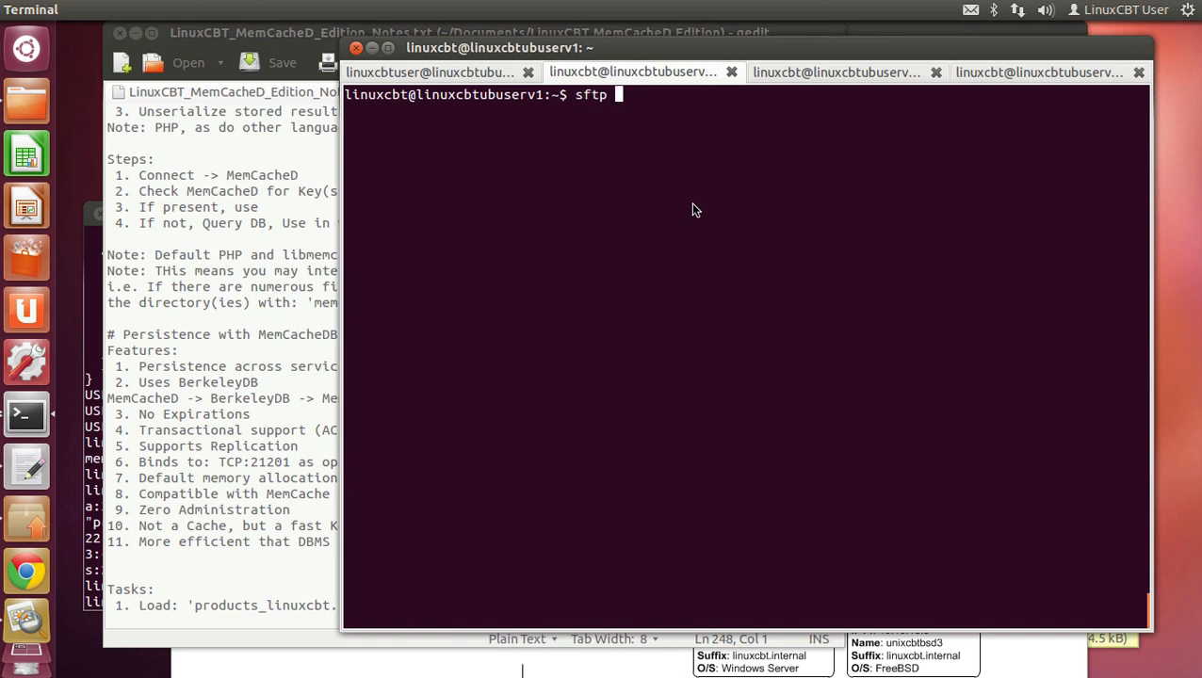
text(linuxcbtbuild2)
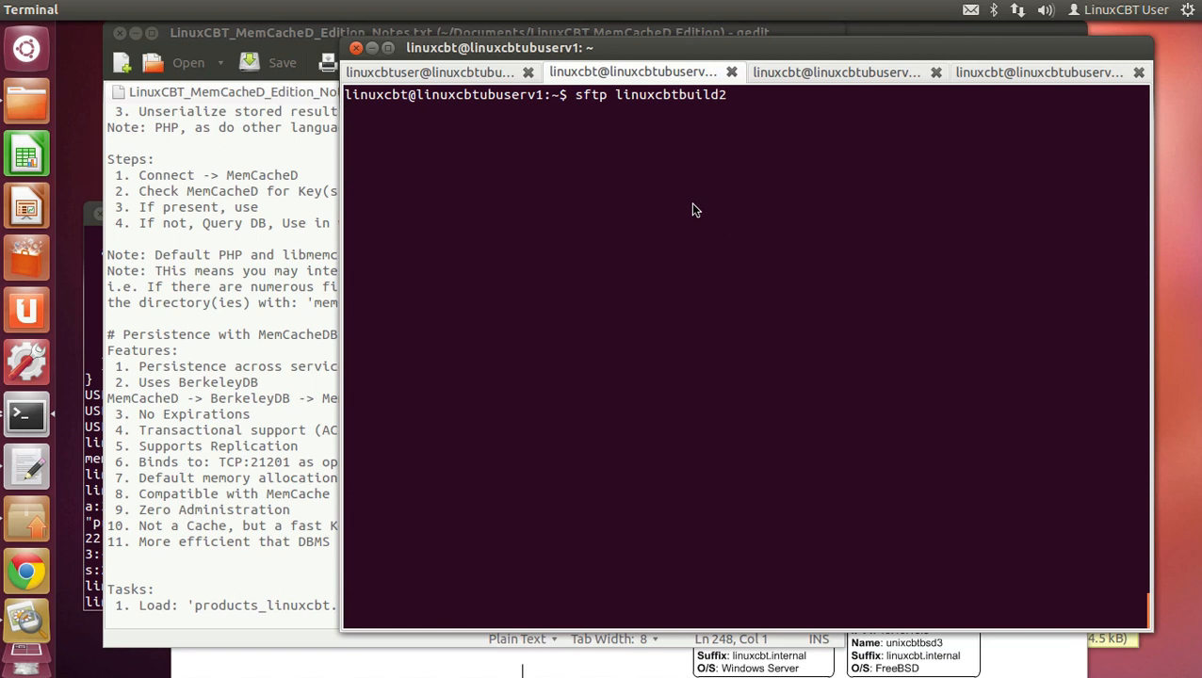
key(Return)
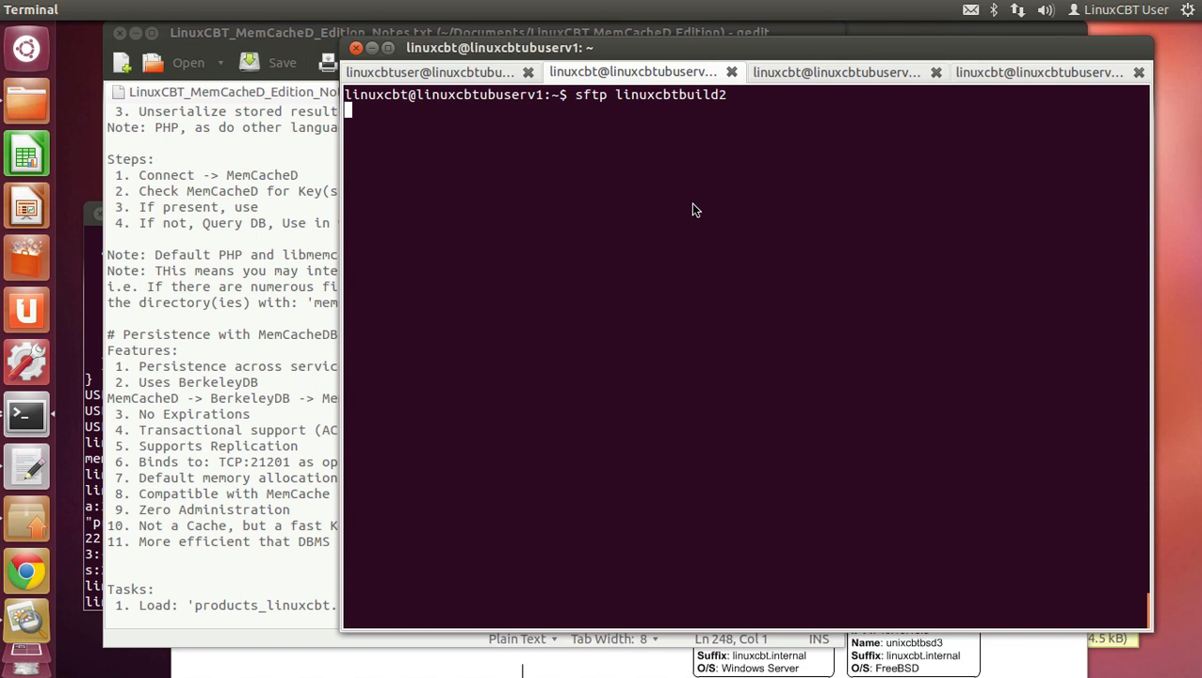
mouse_move(599, 153)
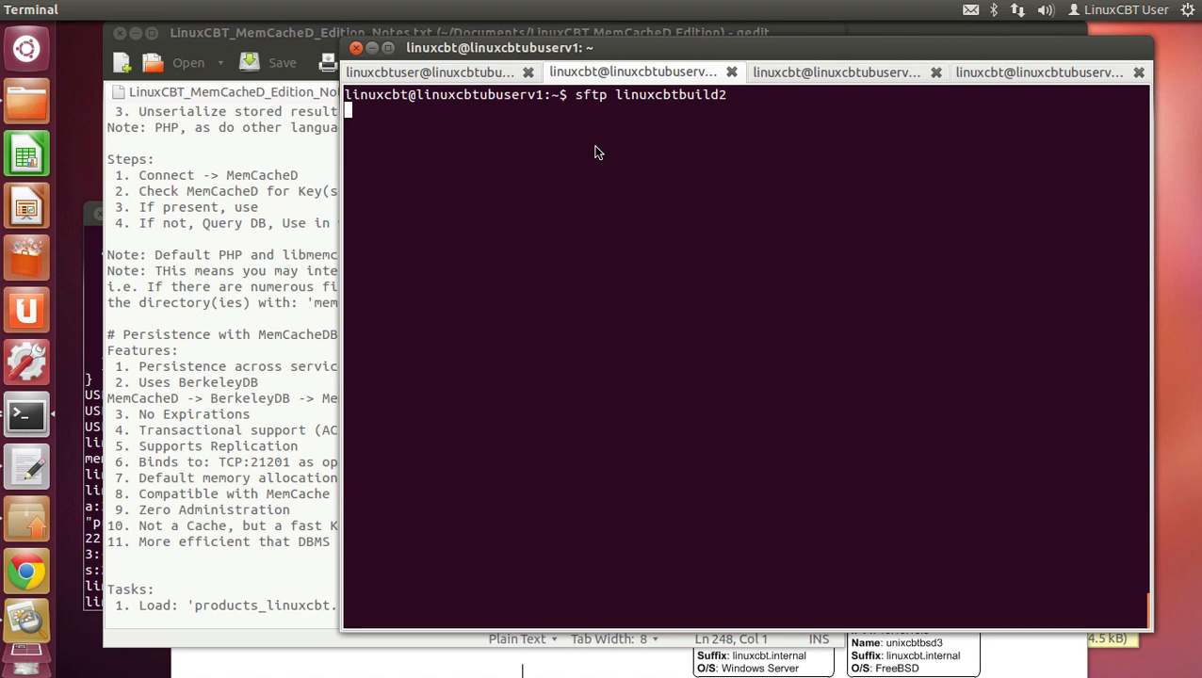
key(ctrl+c)
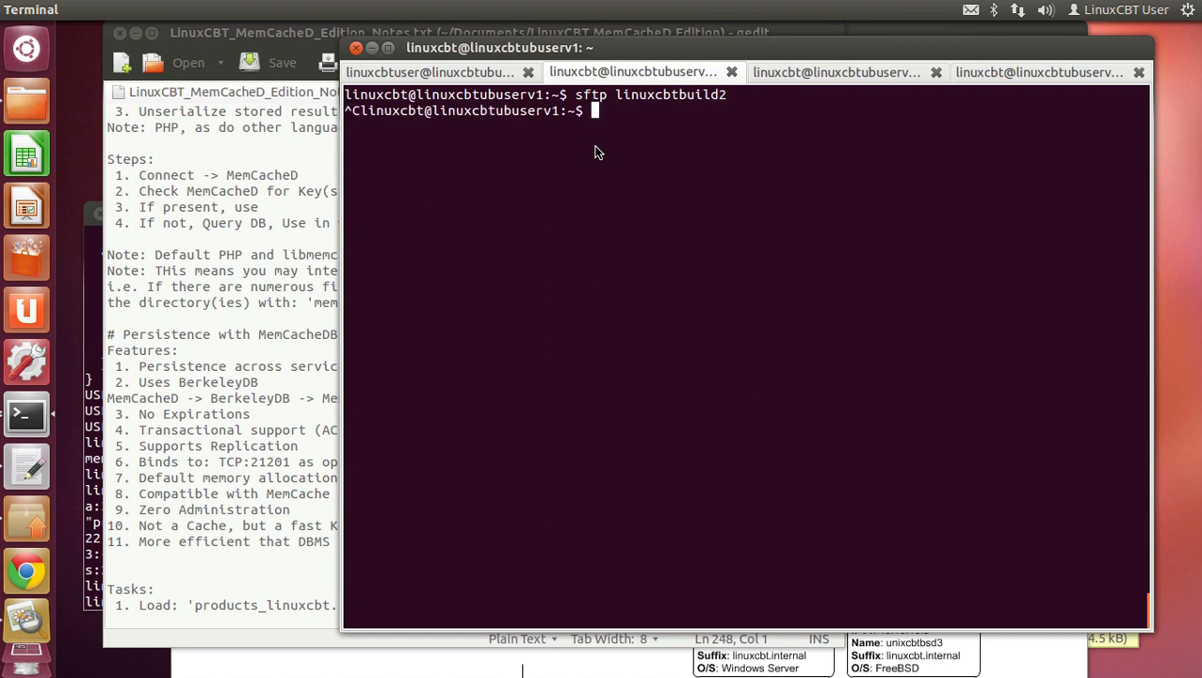
Step: Connect via sftp to 192.168.75.102, accept the host key, and change into linuxcbt.com/includes
text(sftp linuxcbt)
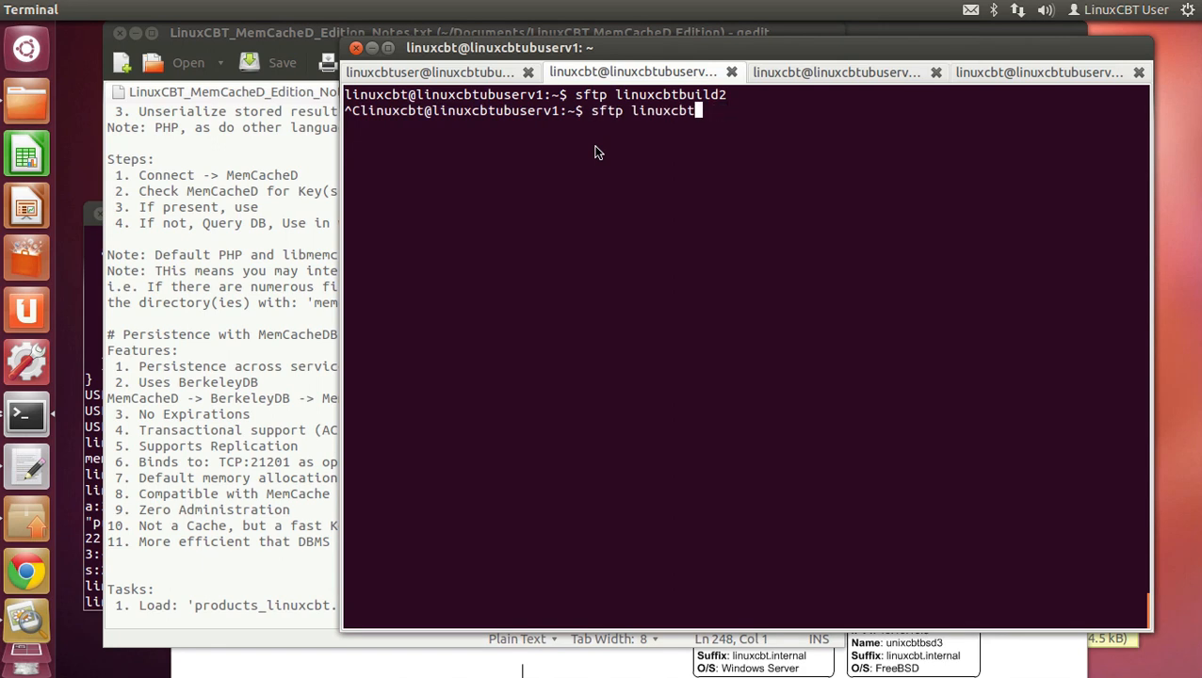
text(192.168.75.102)
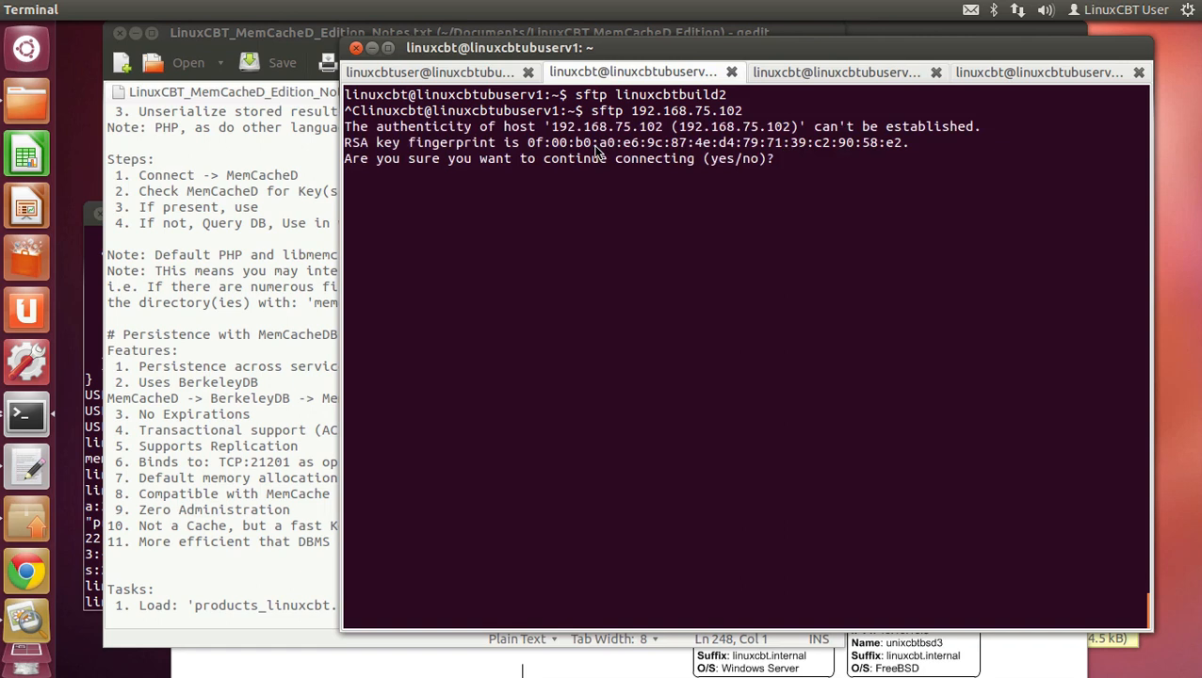
text(yes)
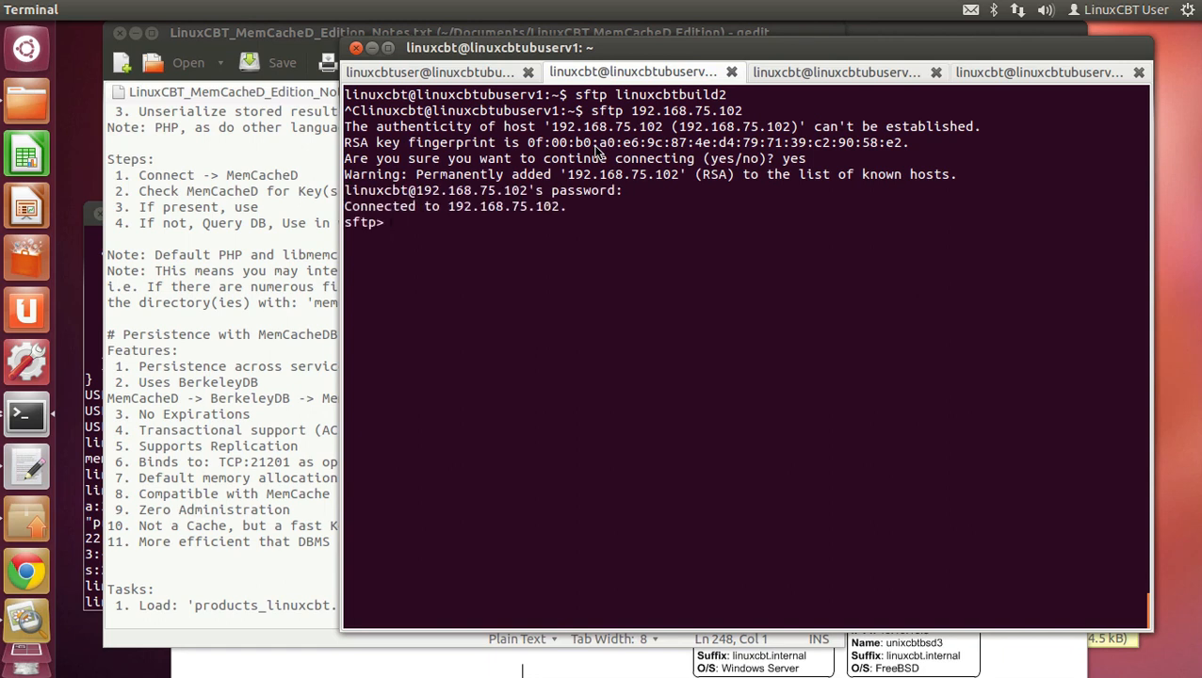
text(cd linuxcbt.c)
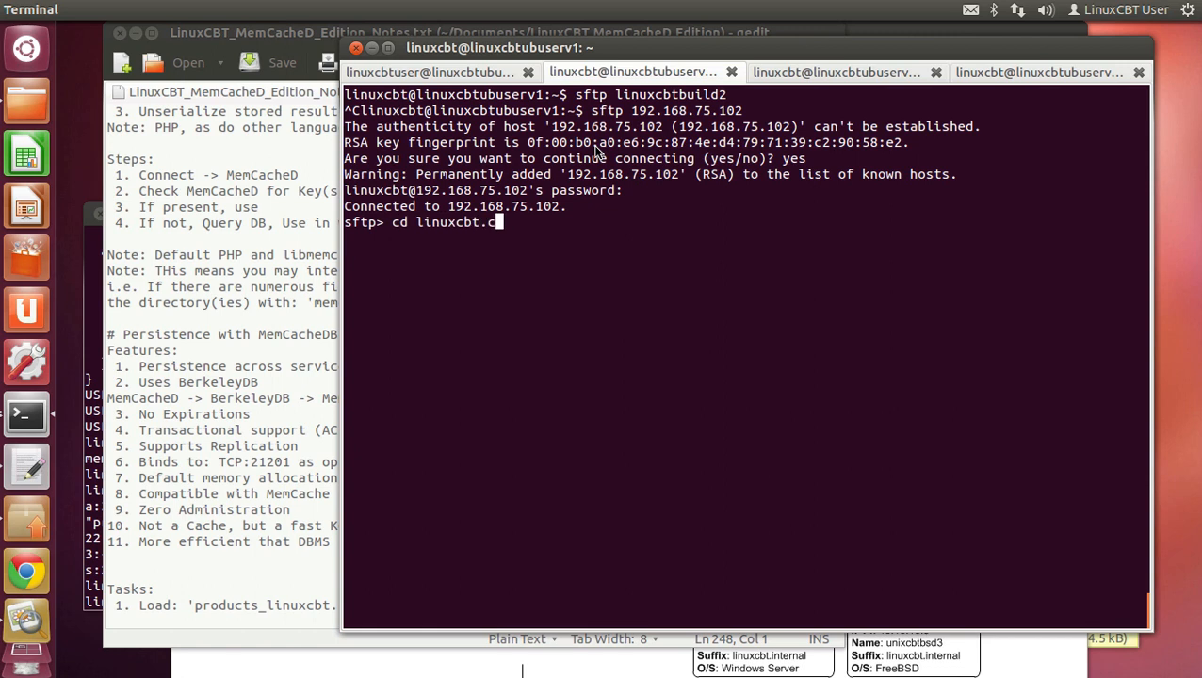
text(om/includes)
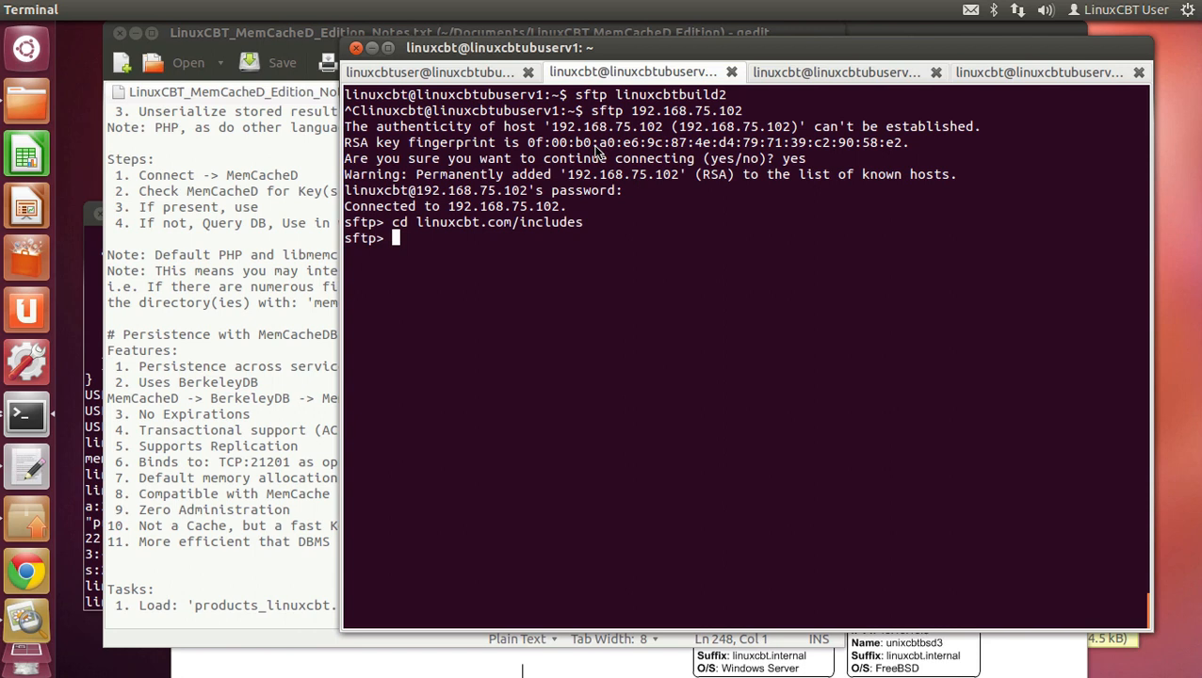
Step: Fetch products_linuxcbt.php with mget and exit the sftp session
text(mget)
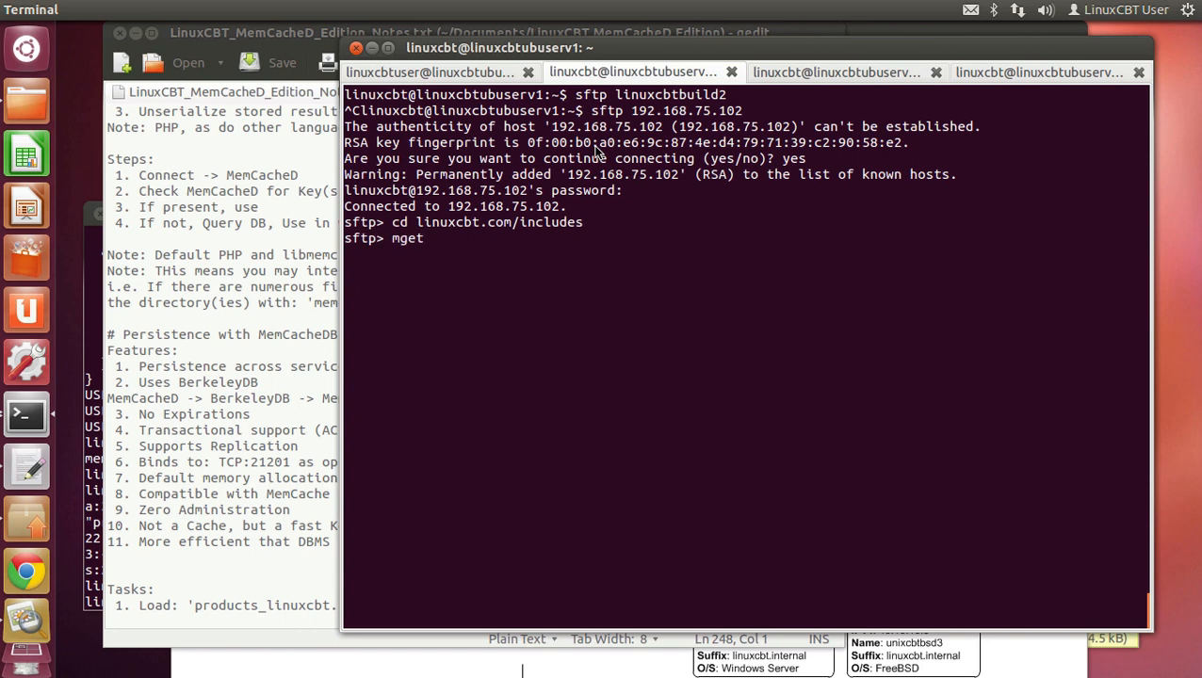
text(products_linux)
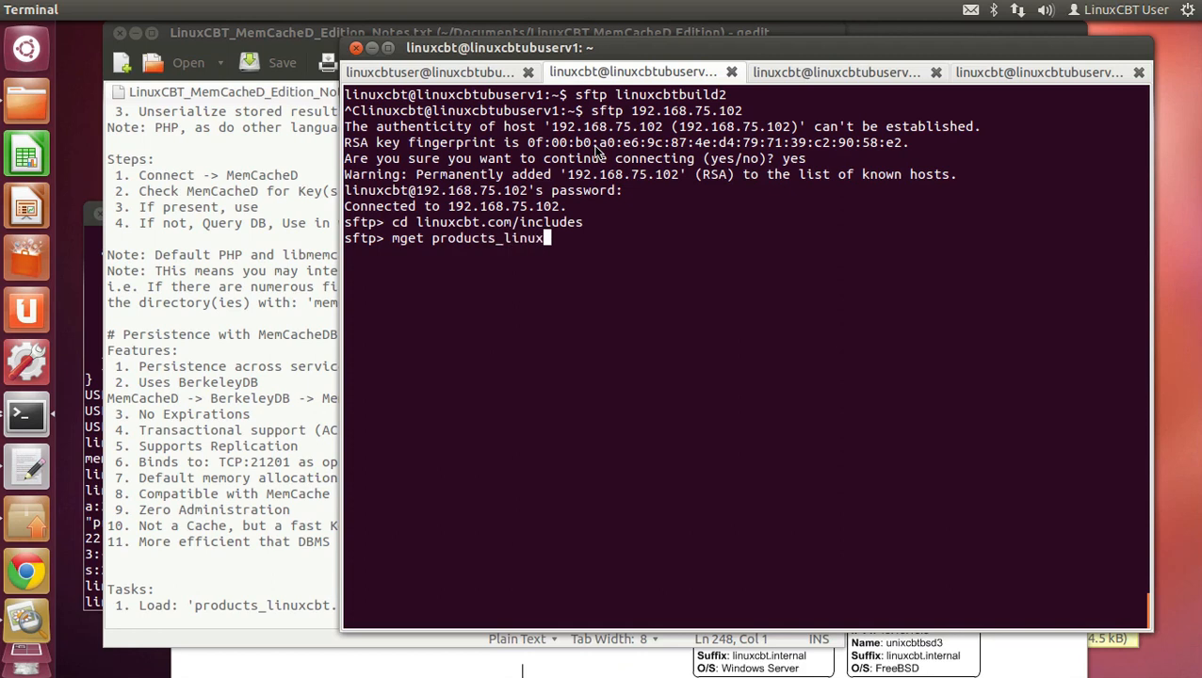
key(Return)
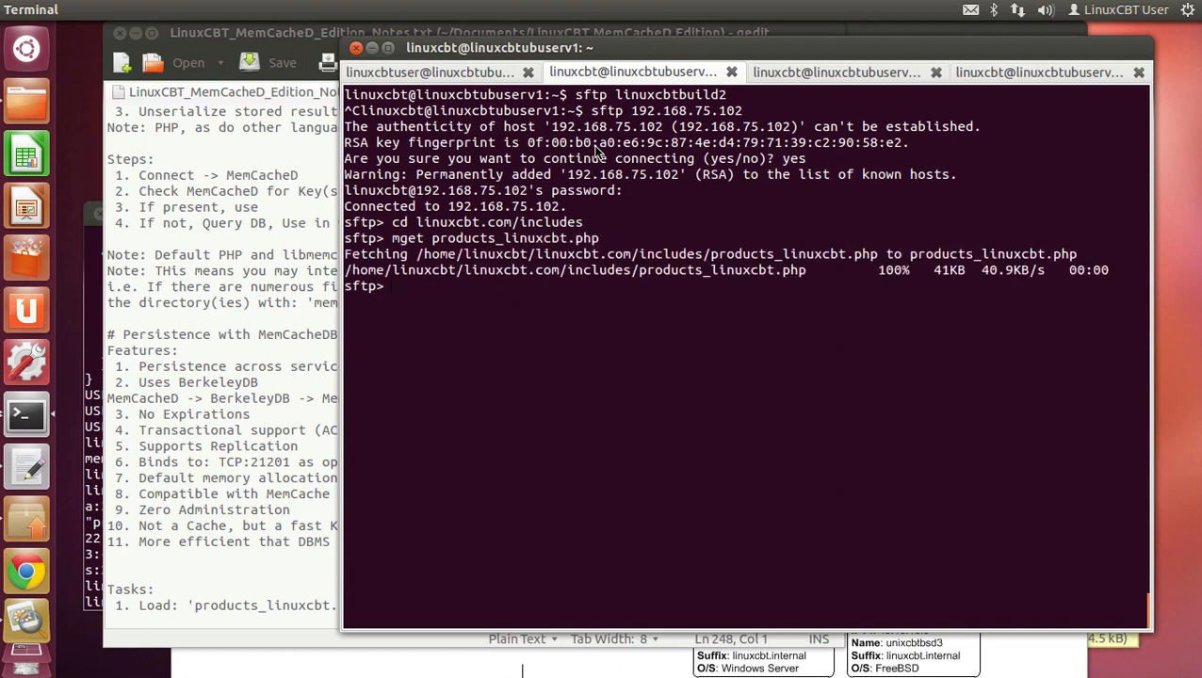
text(exit)
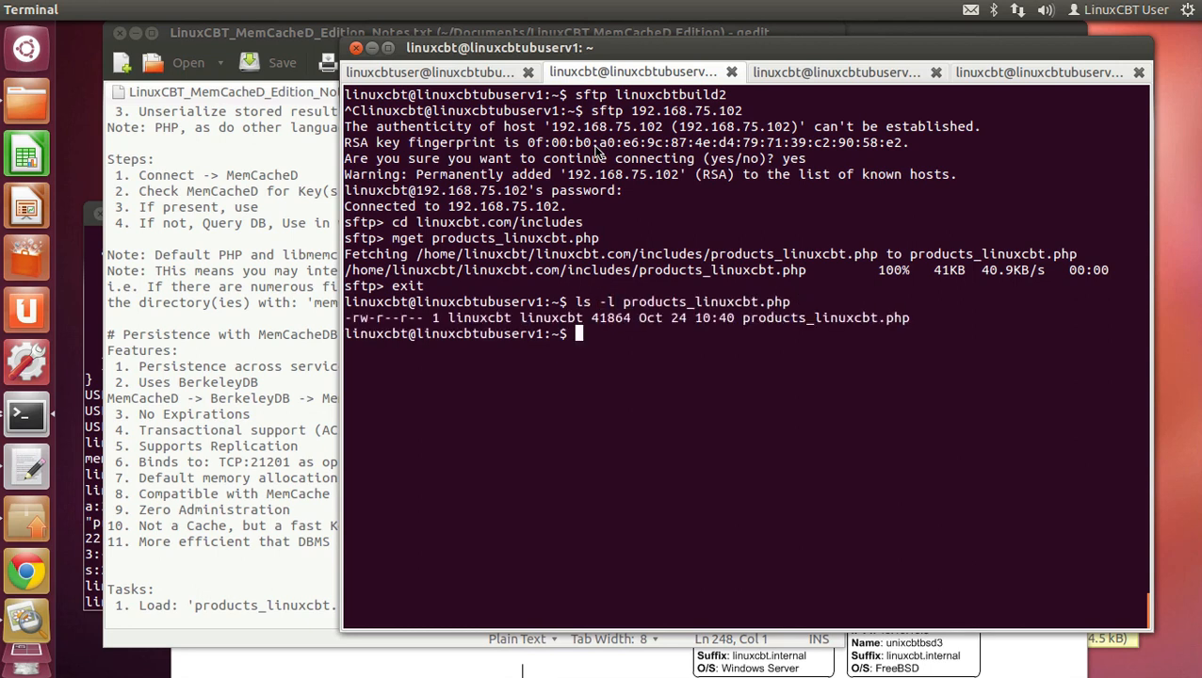
mouse_move(603, 324)
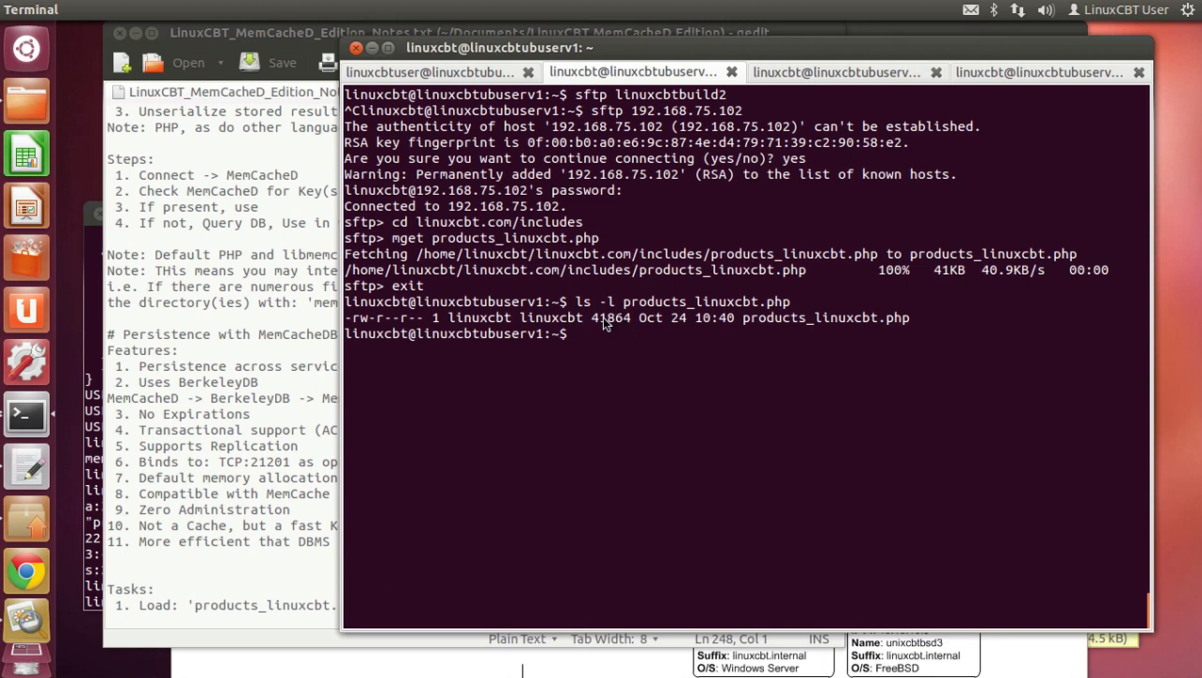
double_click(610, 316)
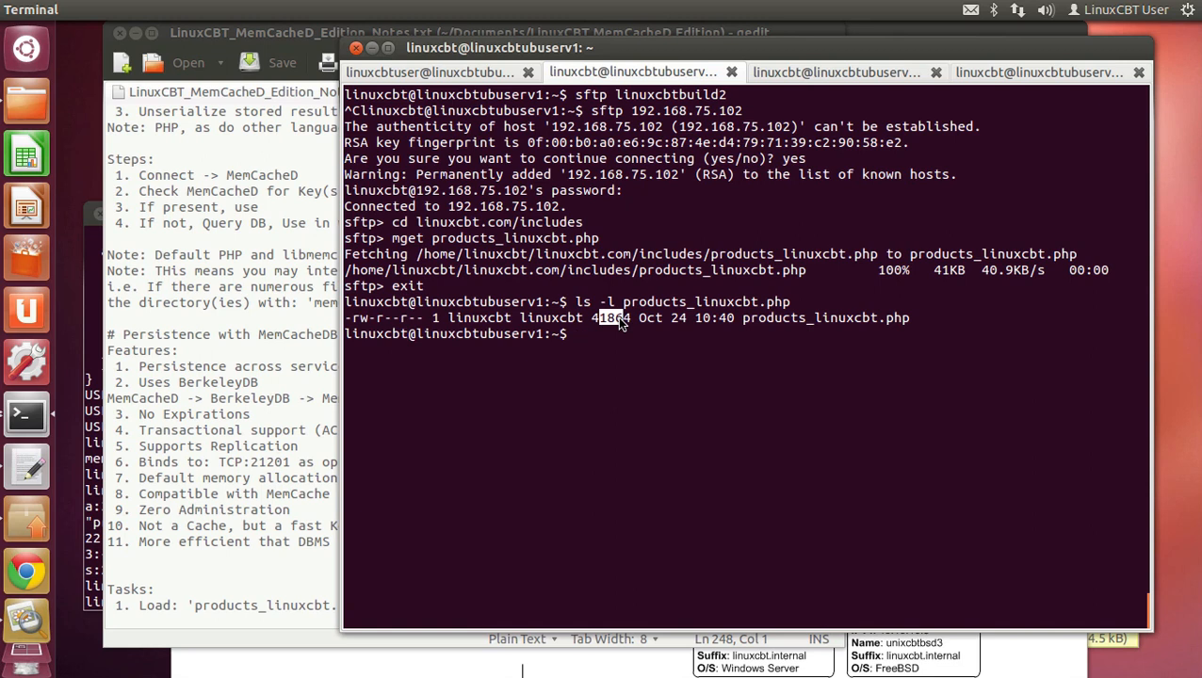
text(less products_linuxcbt.php)
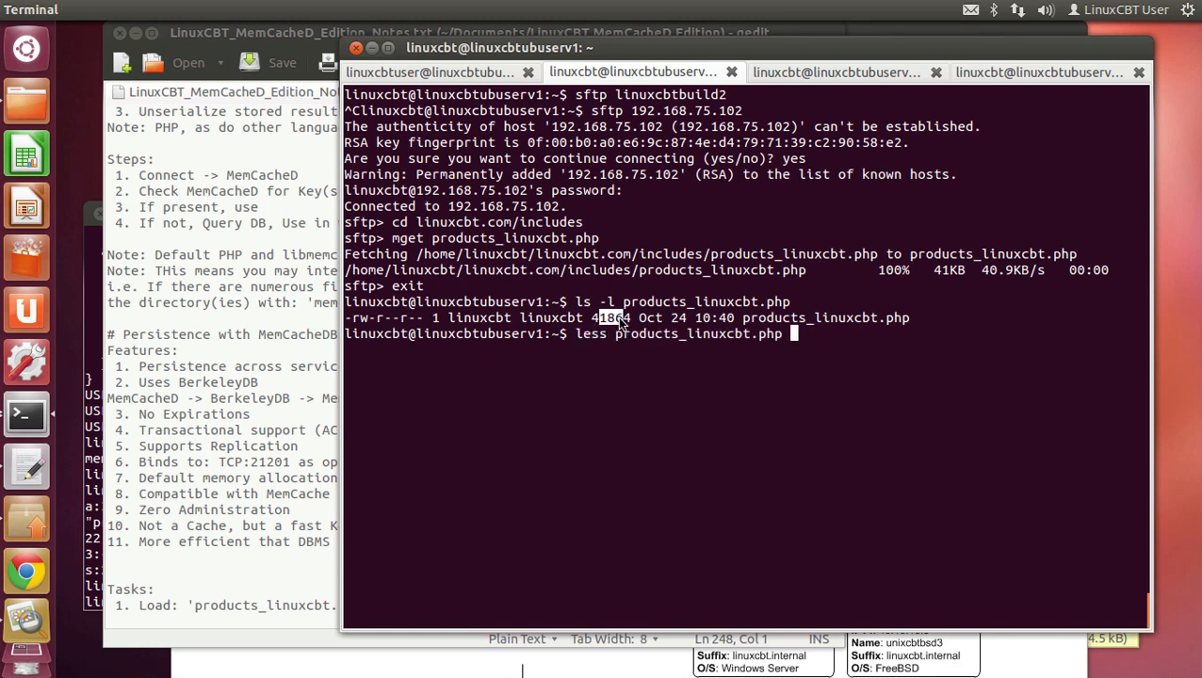
key(Return)
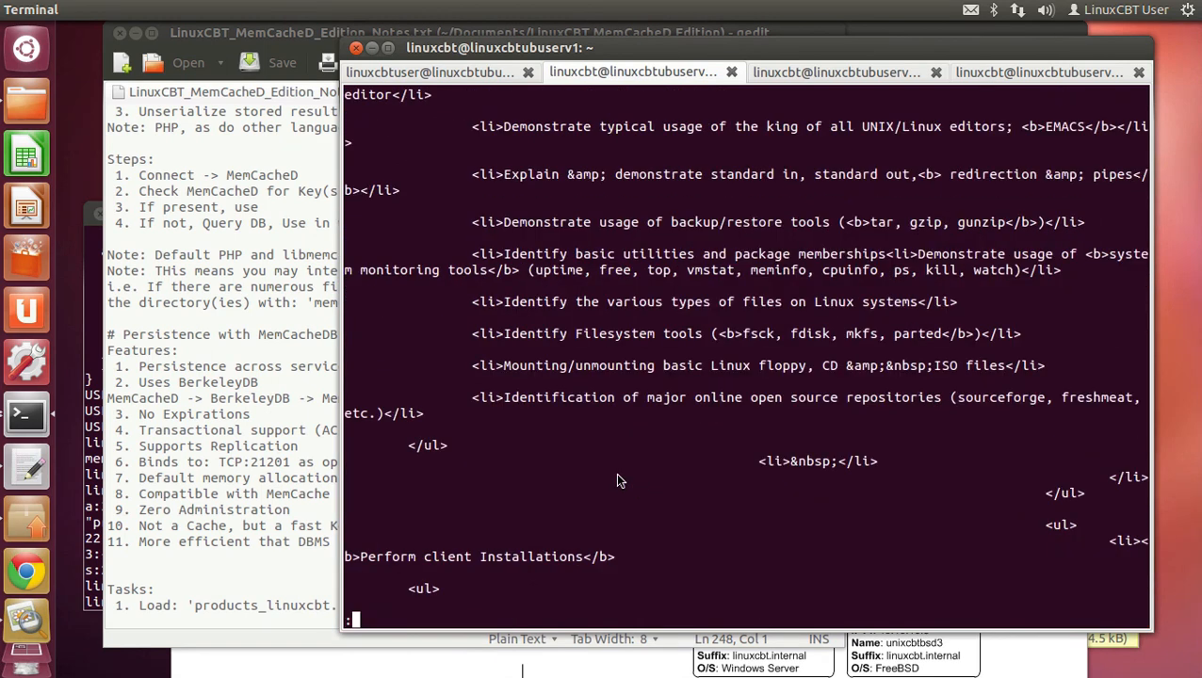
scroll(down, 3)
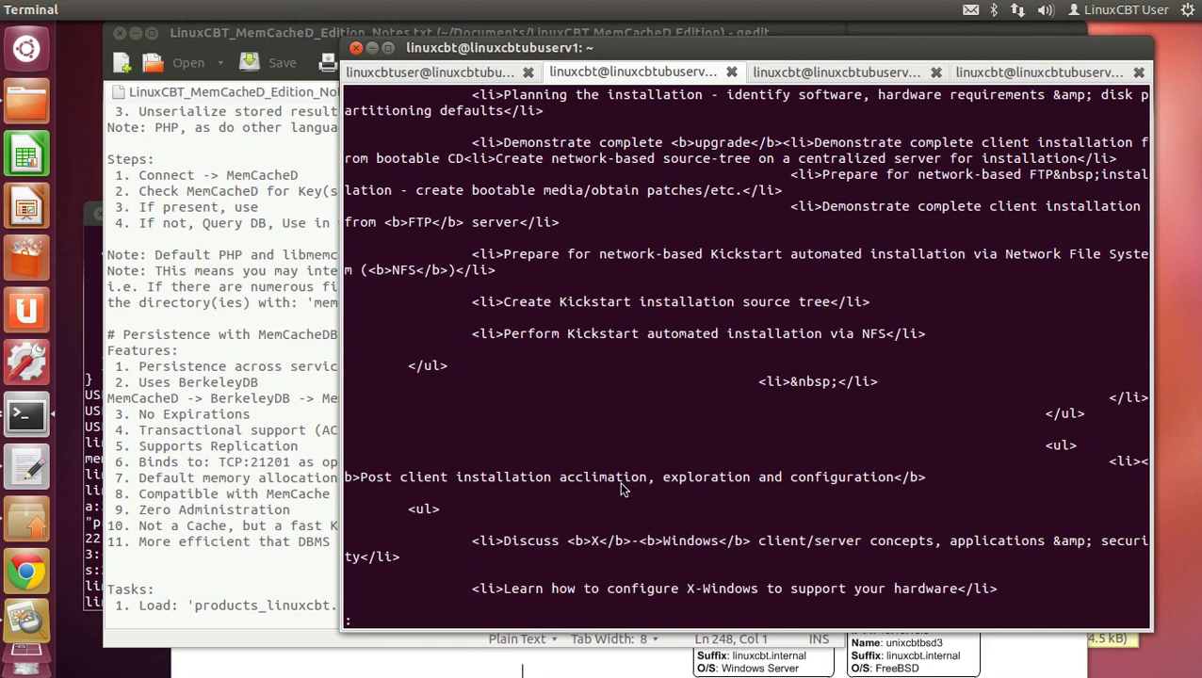
scroll(down, 3)
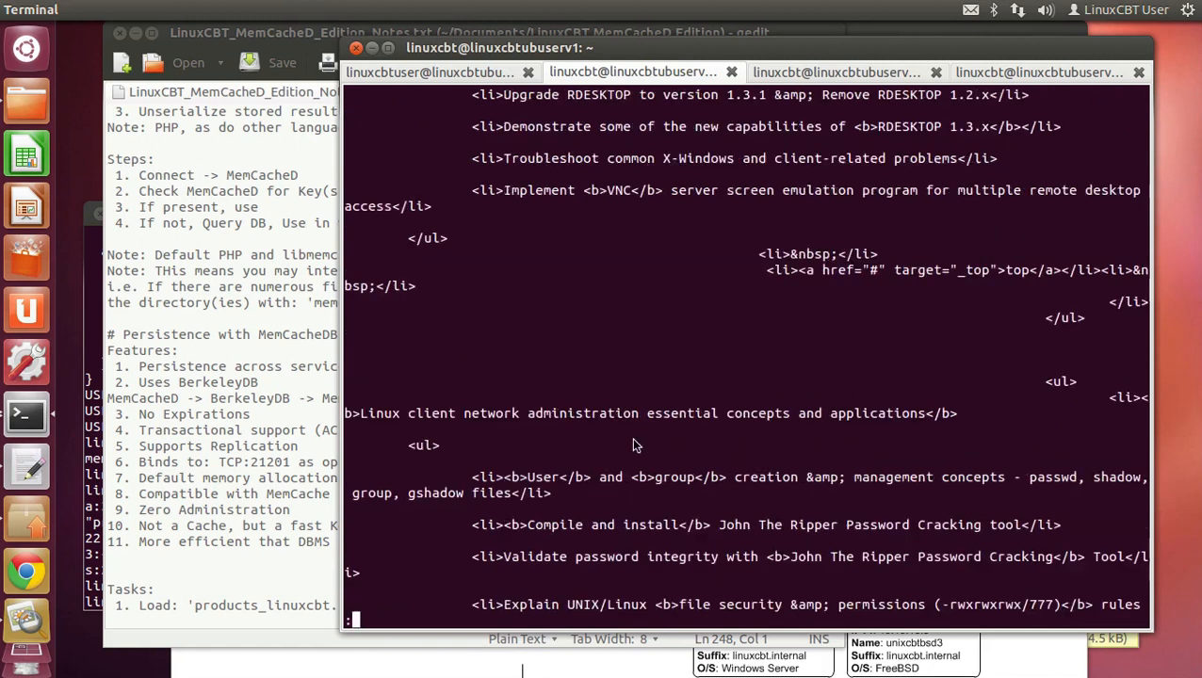
scroll(down, 3)
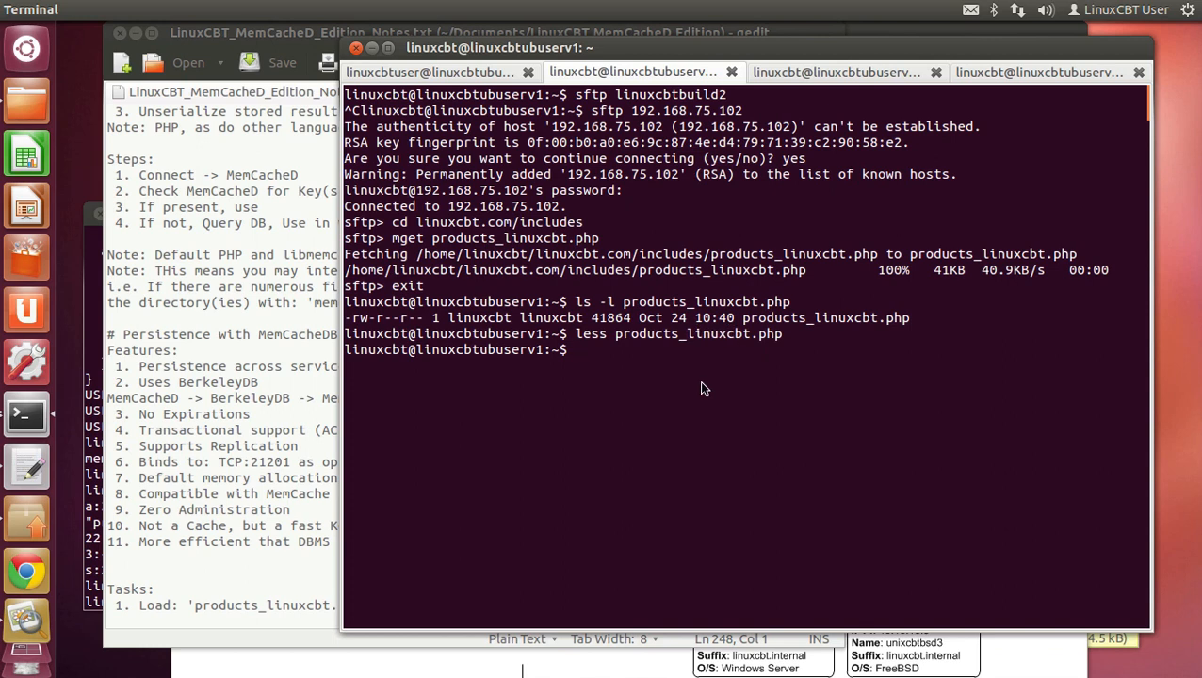
Step: Load products_linuxcbt.php into MemcacheD with memccp --servers localhost and confirm exit status 0
text(mem)
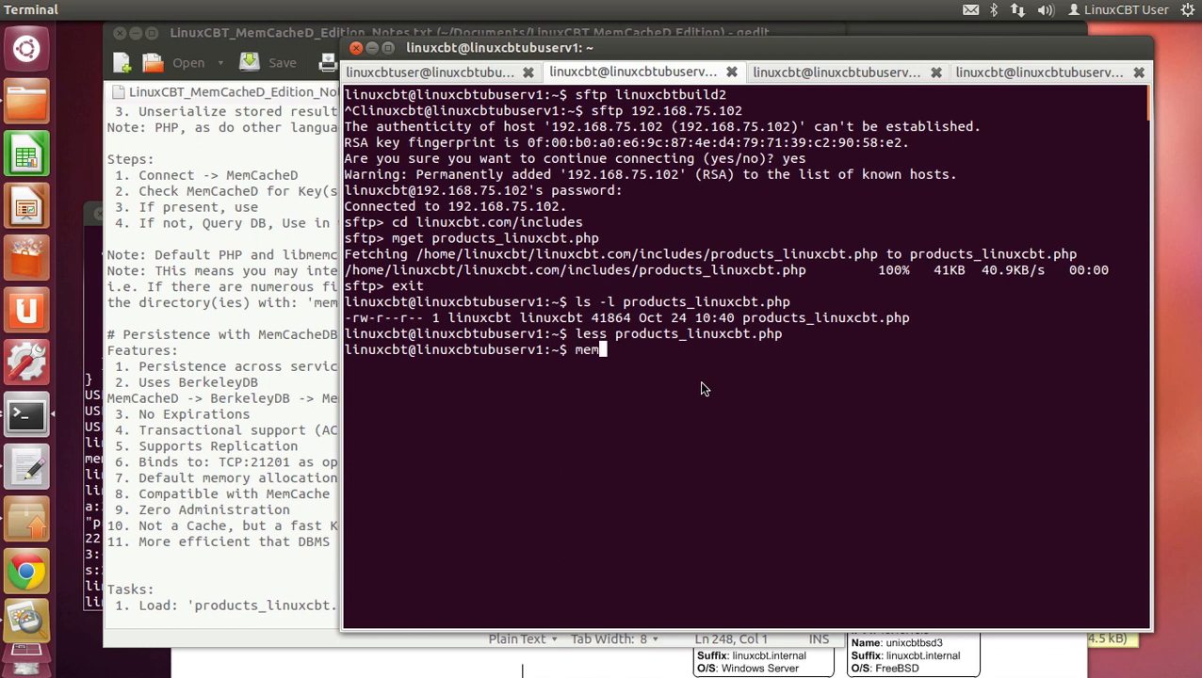
text(cp)
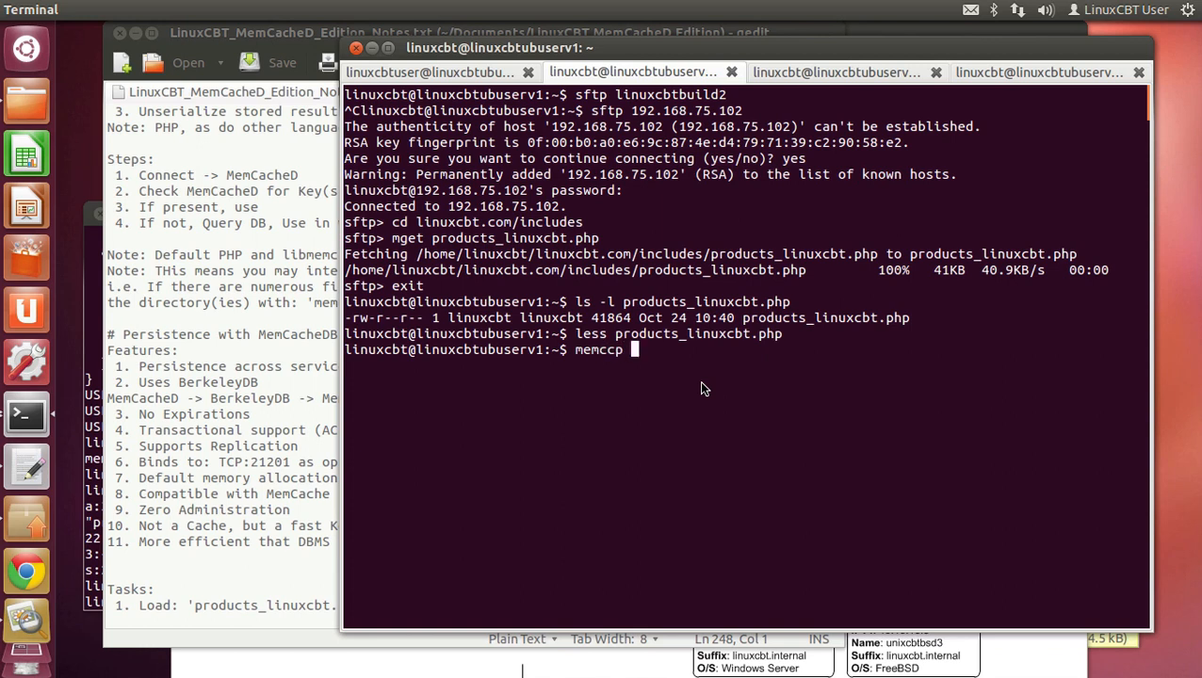
text(--serve)
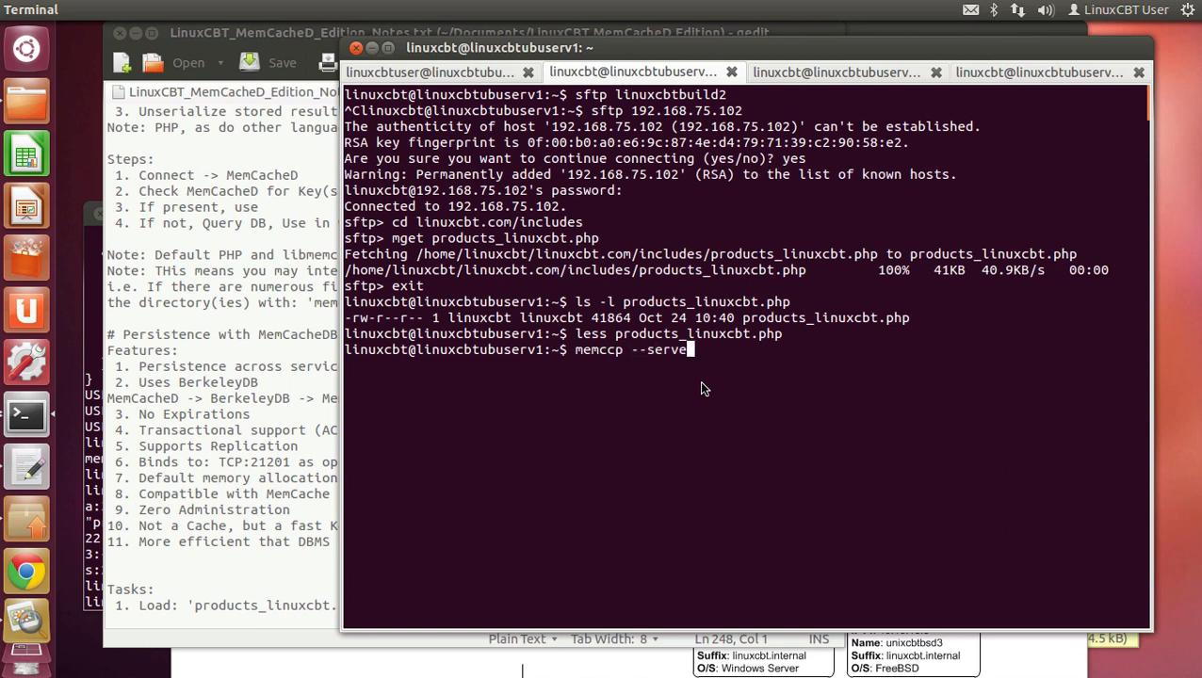
text(s)
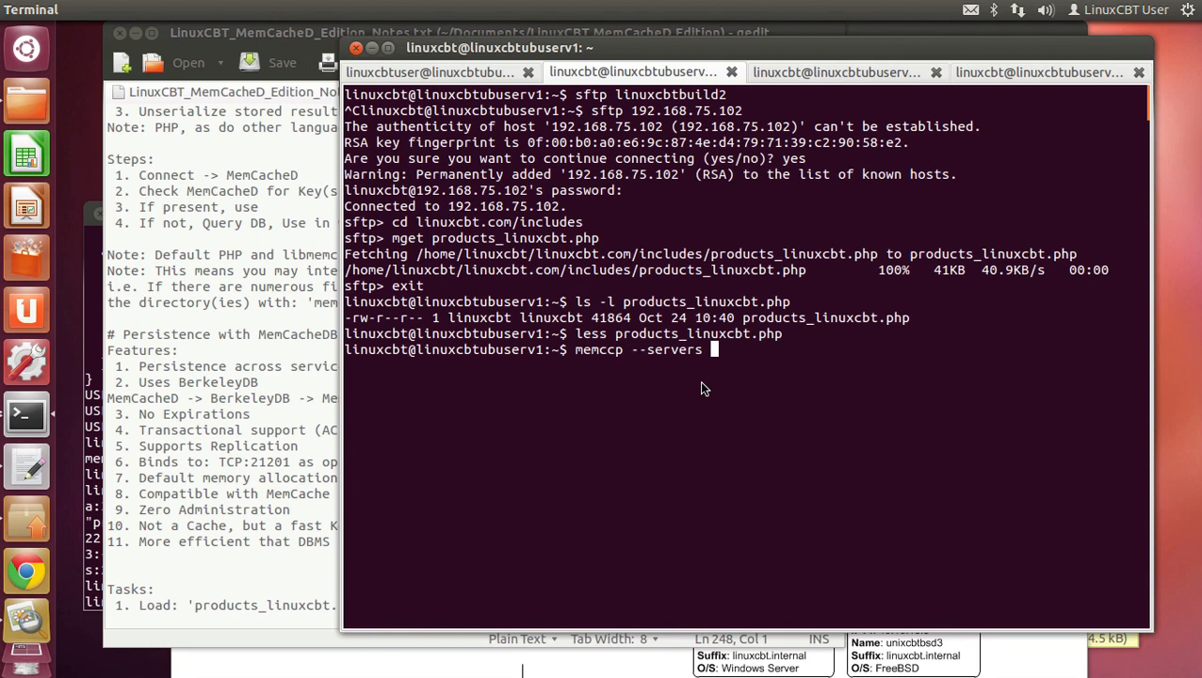
text(localhost)
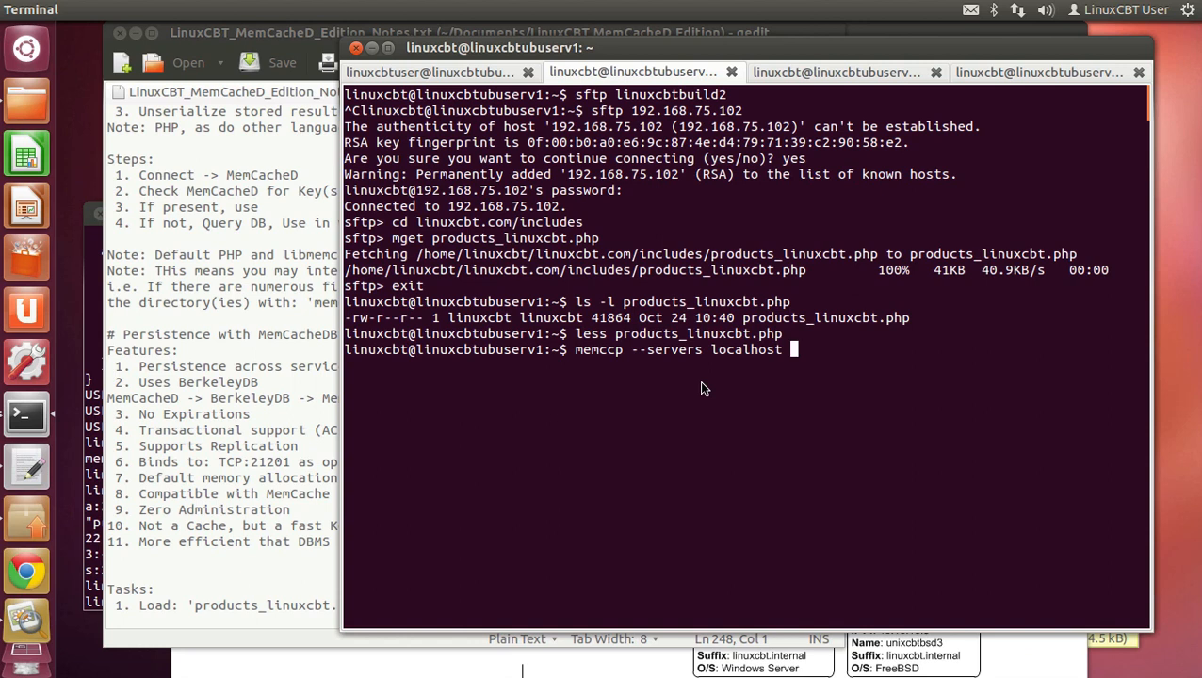
text(products_linuxcbt.php)
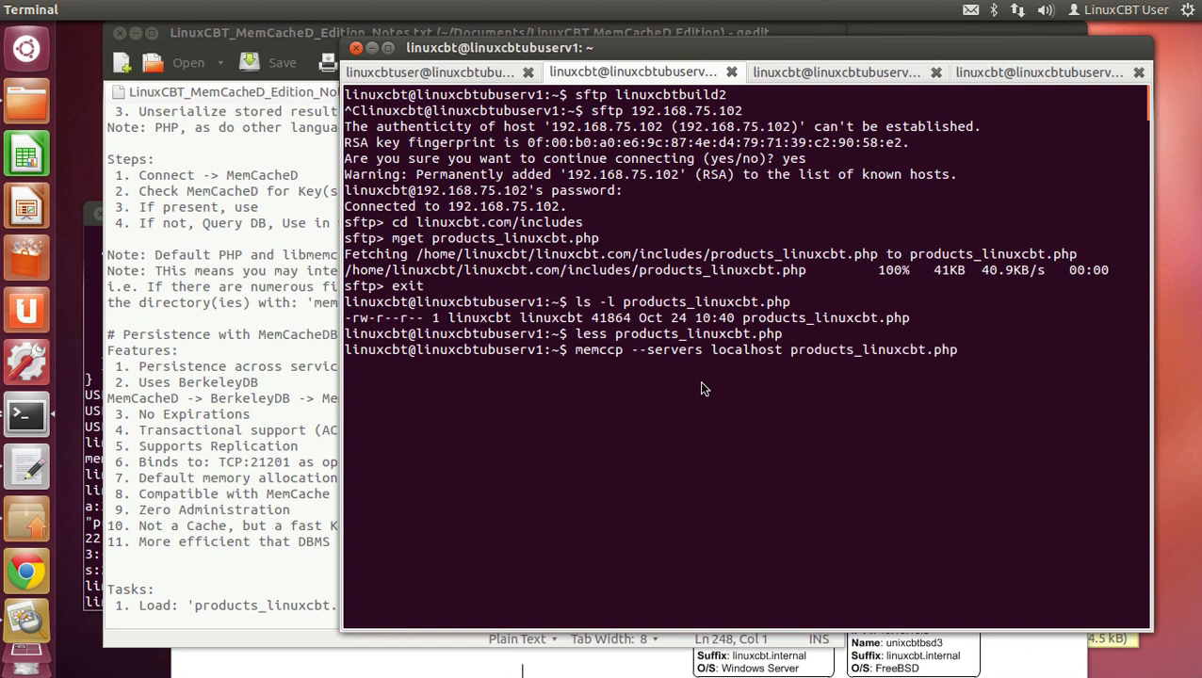
text(echo $?)
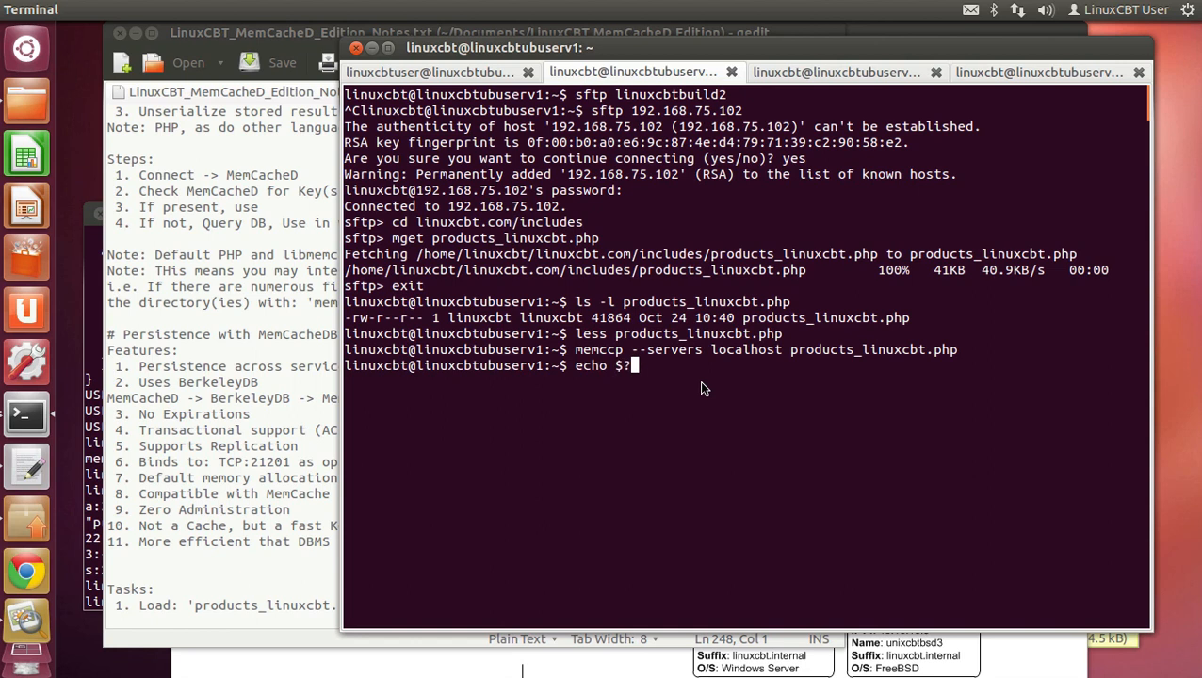
Step: Print the cached products_linuxcbt.php contents back with memcat --servers localhost
text(memcc)
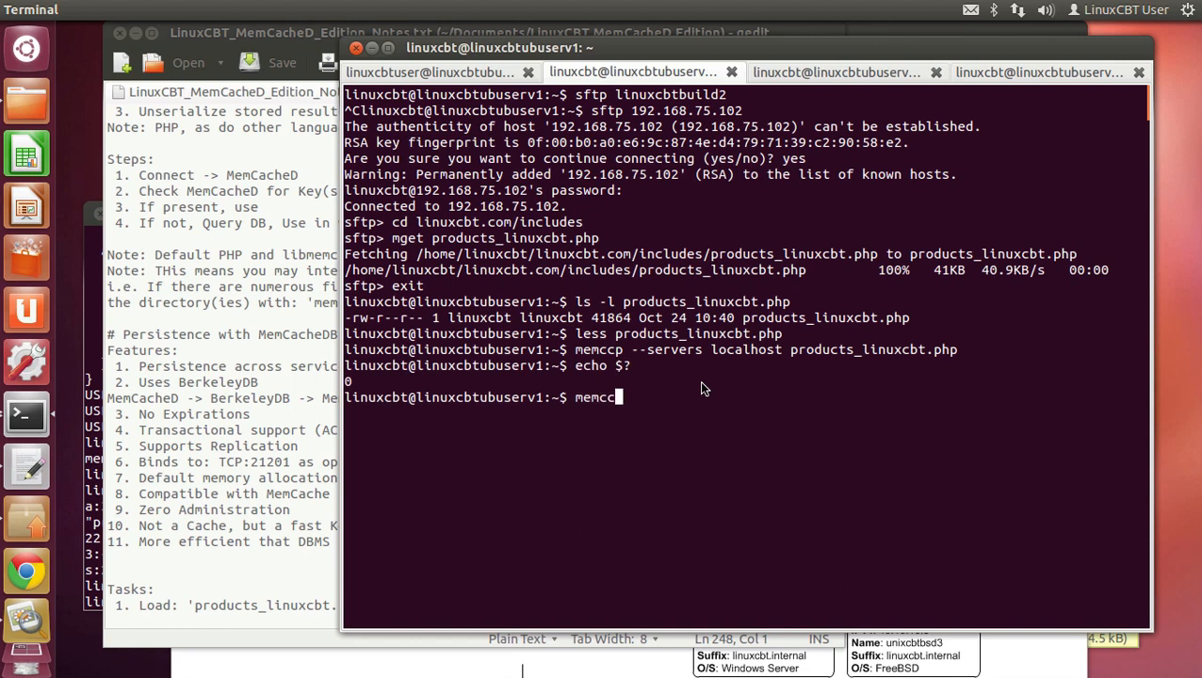
text(at --sersf)
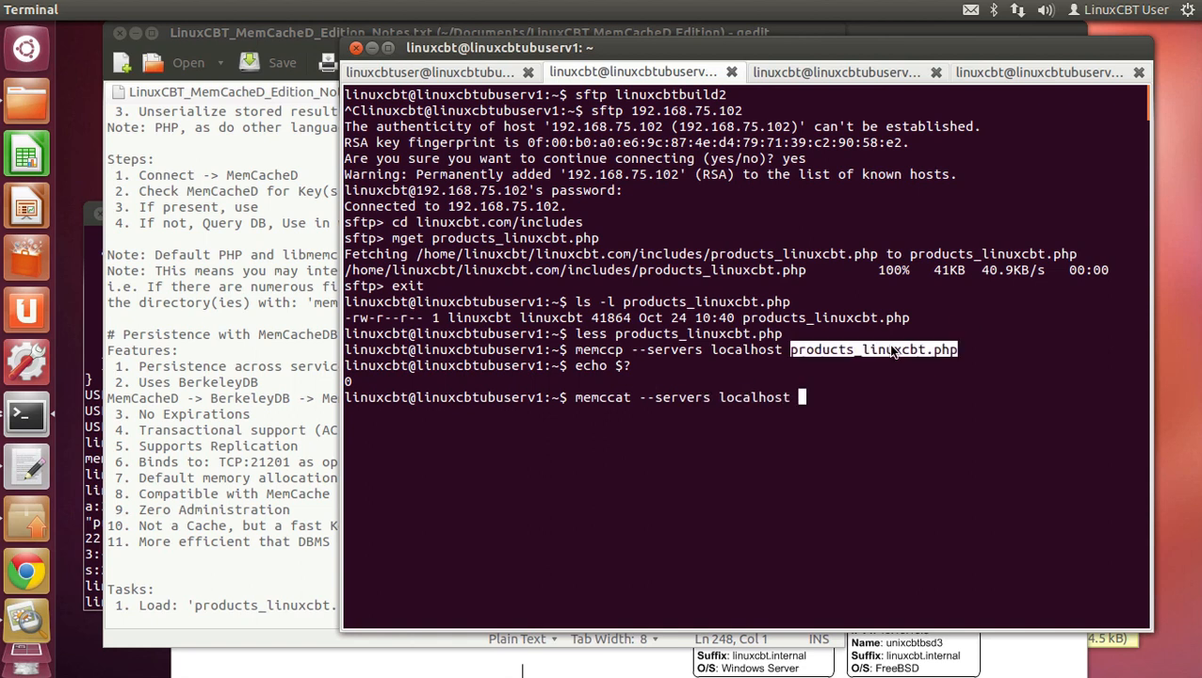
key(Return)
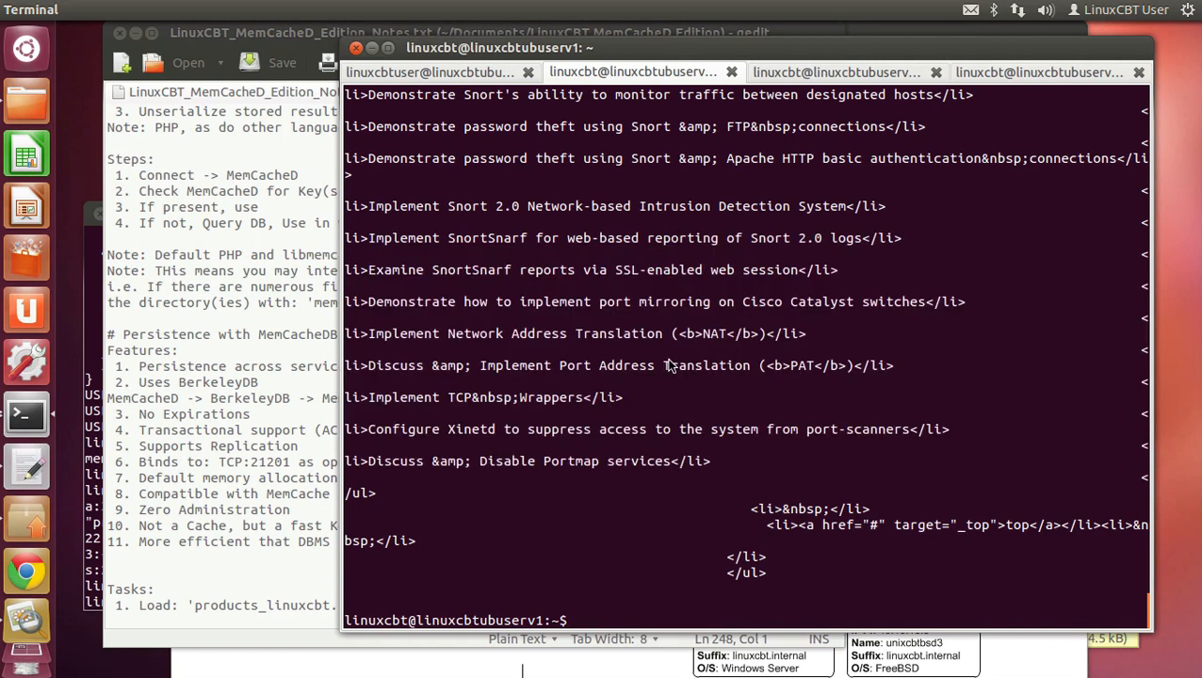
text(memcat --servers localhost products_linuxcbt.php^C)
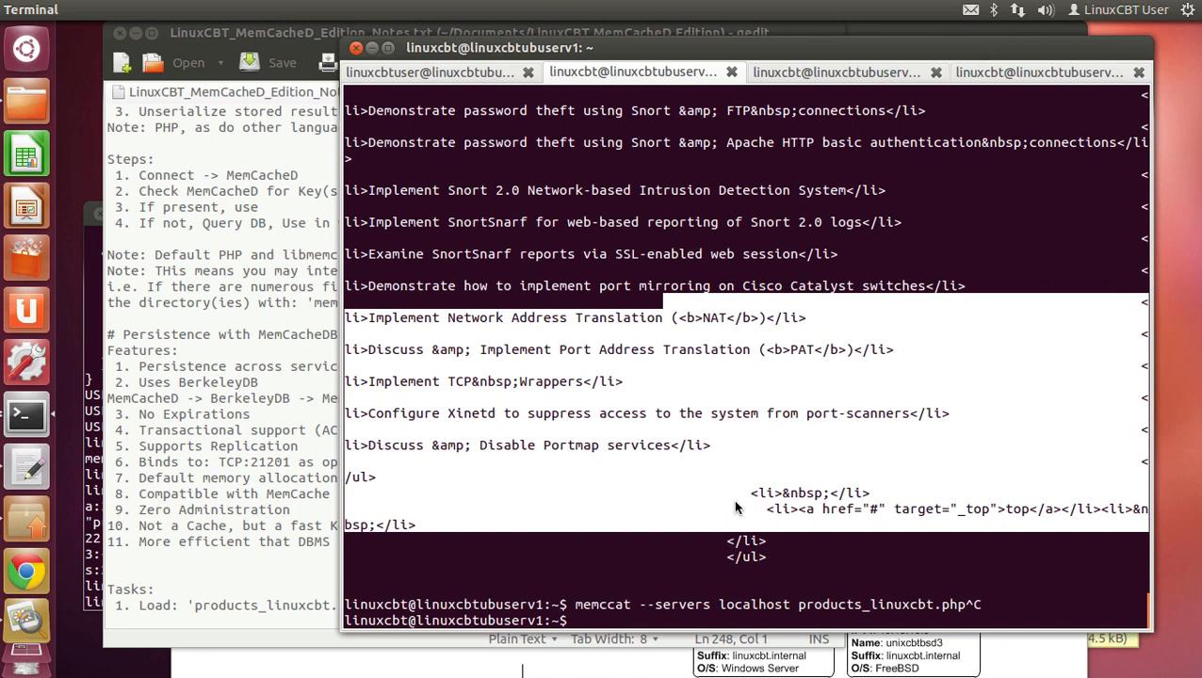
Step: Restart memcached via sudo invoke-rc.d so the cached products_linuxcbt.php copy is lost
text(sudo)
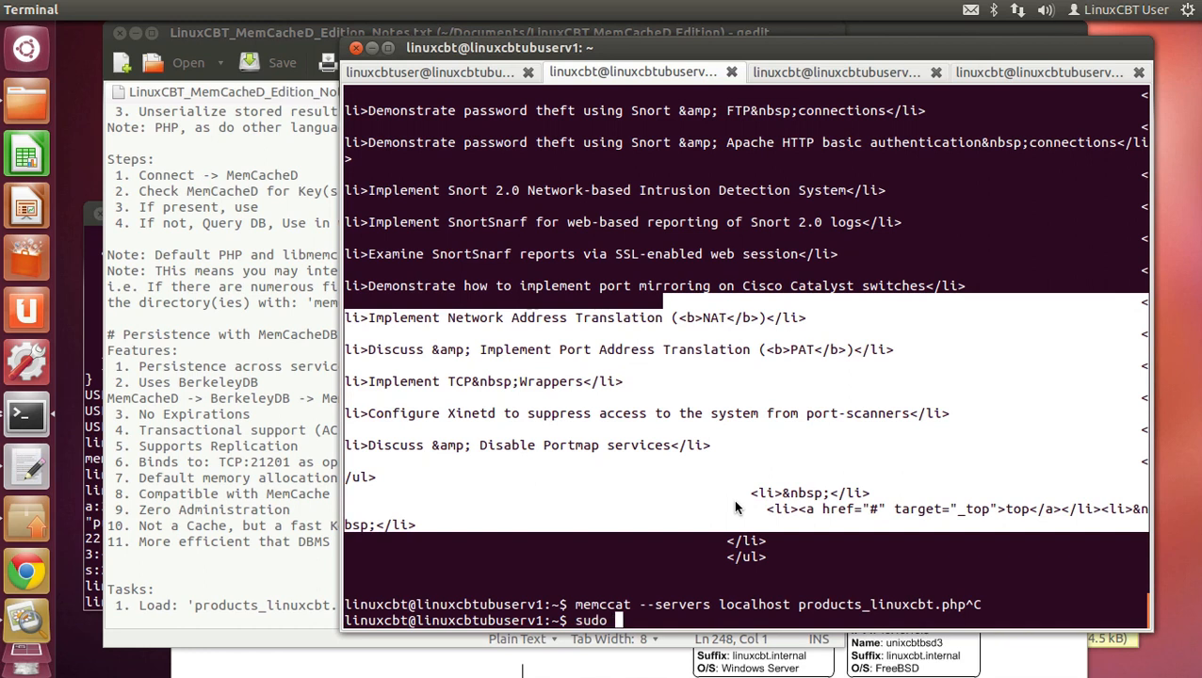
text(invoke-rc.d me)
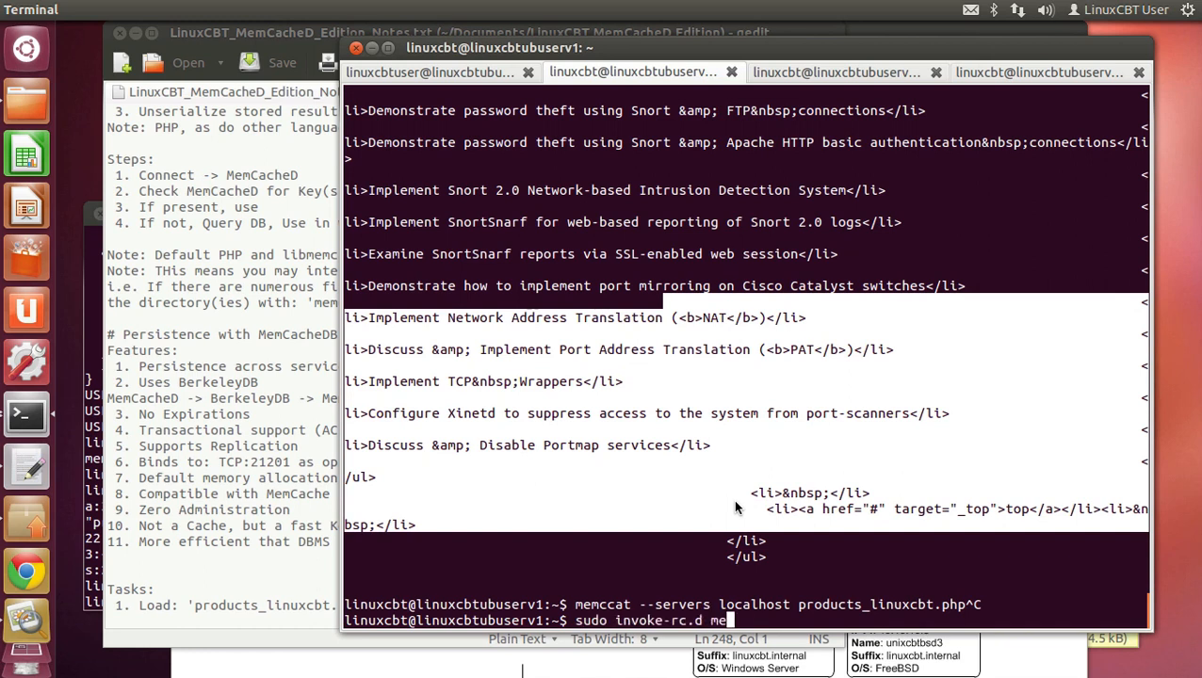
text(mcached restart)
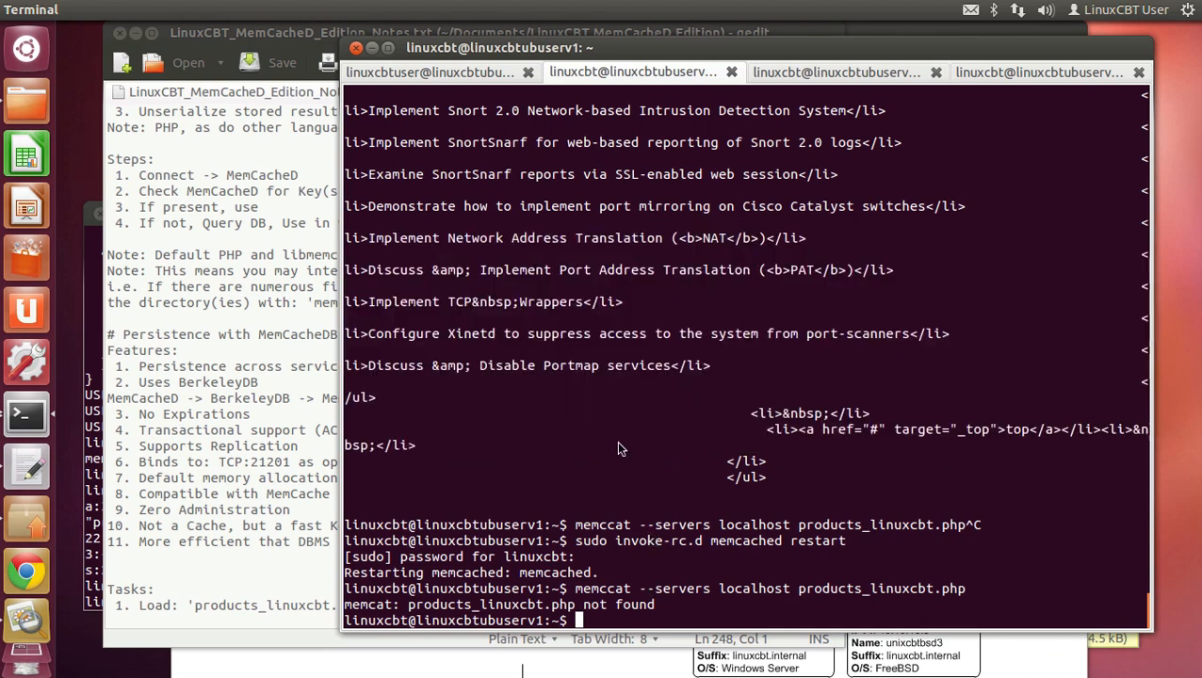
Step: Search the package list for memcache with sudo aptitude search
text(sudo aptitude)
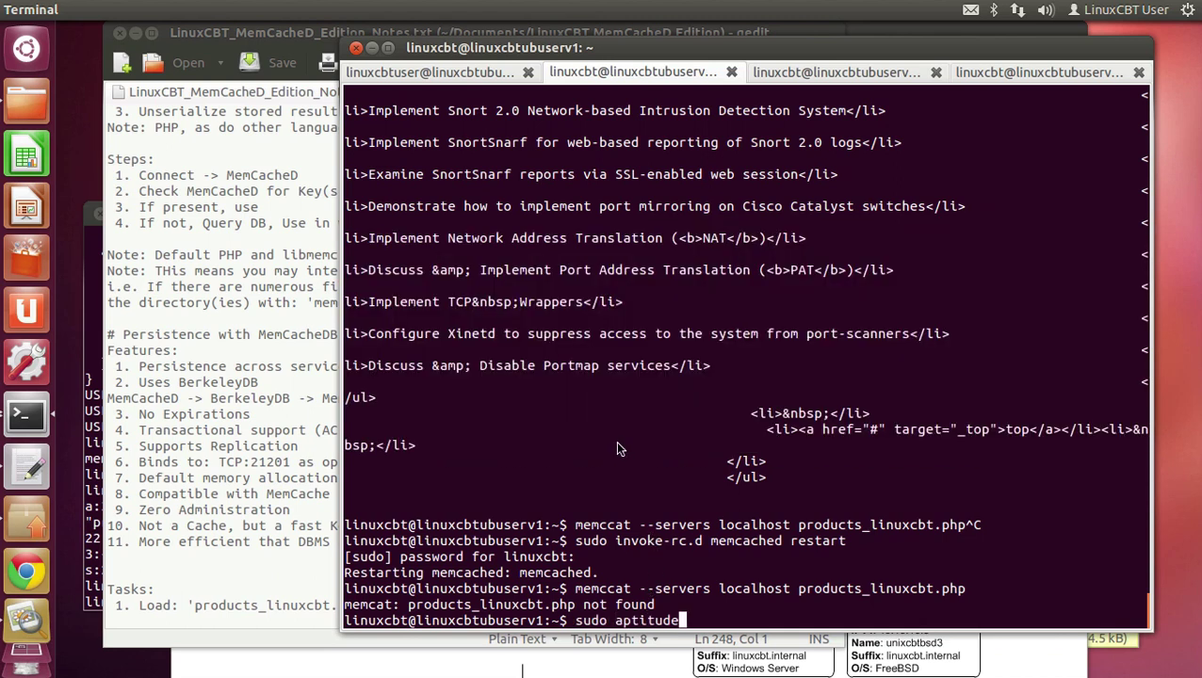
text(search mema)
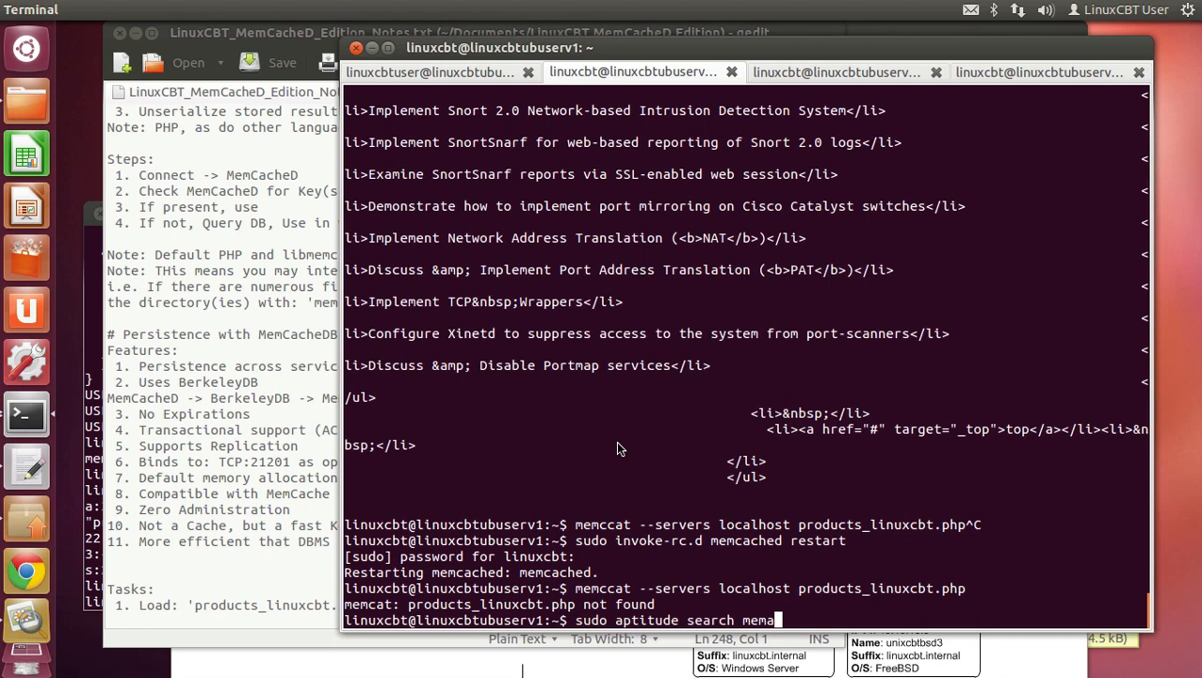
key(Return)
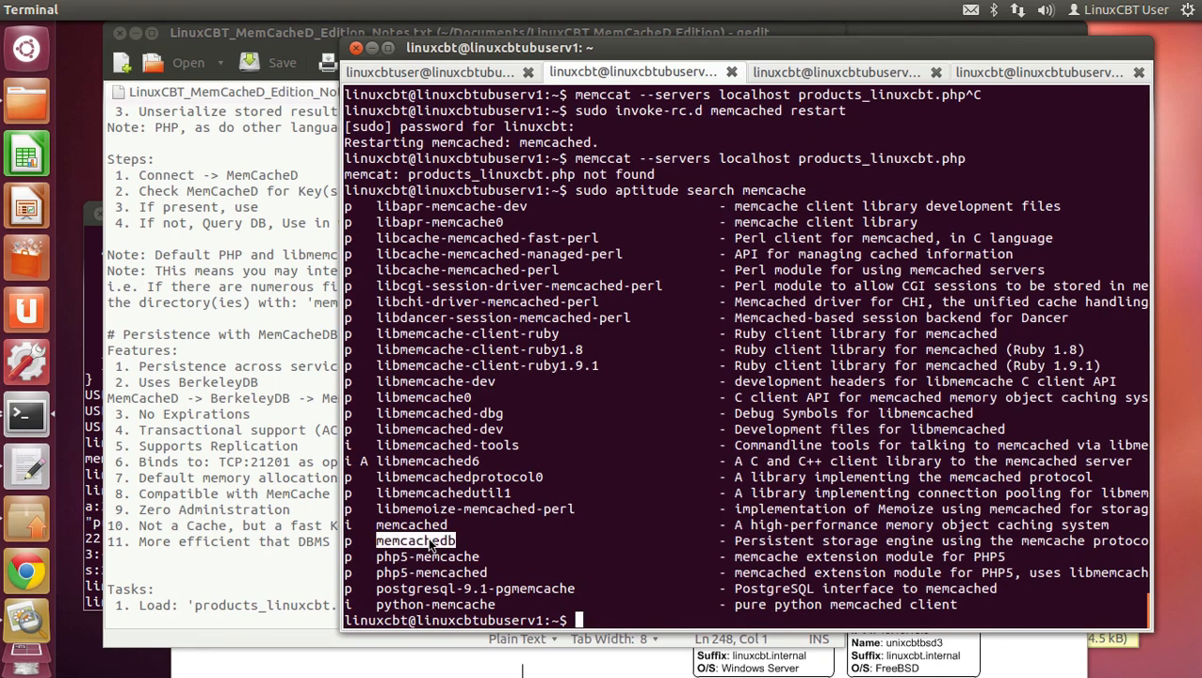
mouse_move(420, 527)
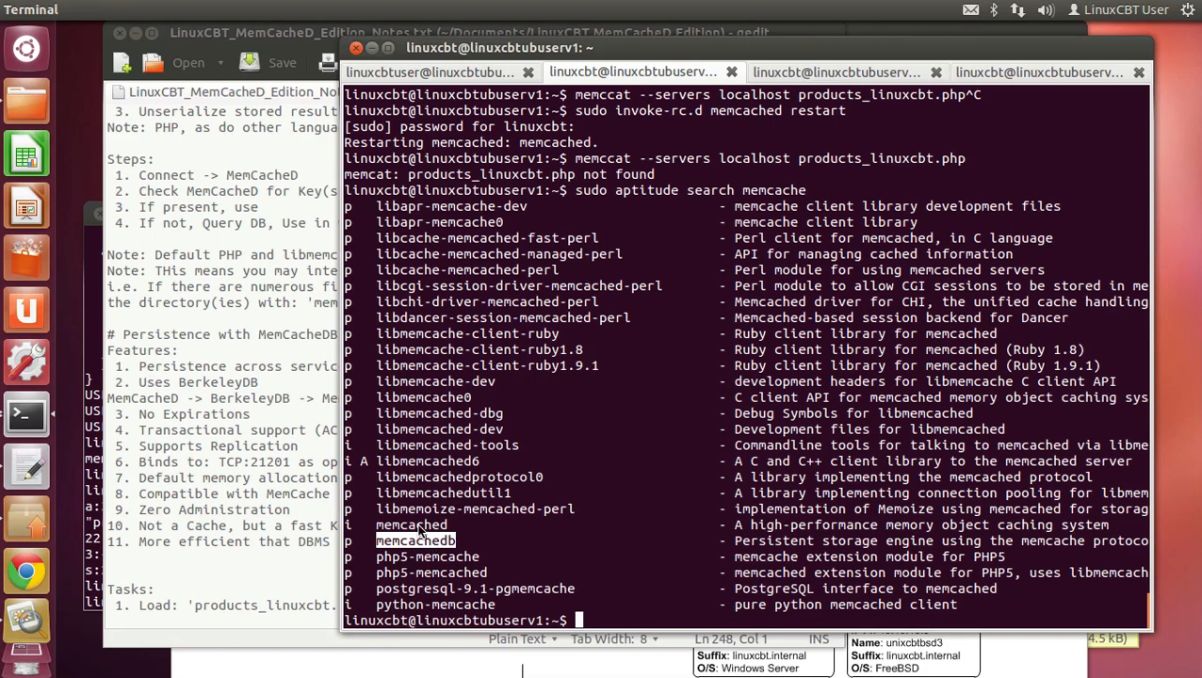
Step: Install the memcachedb package with sudo aptitude install, answering y
text(ap)
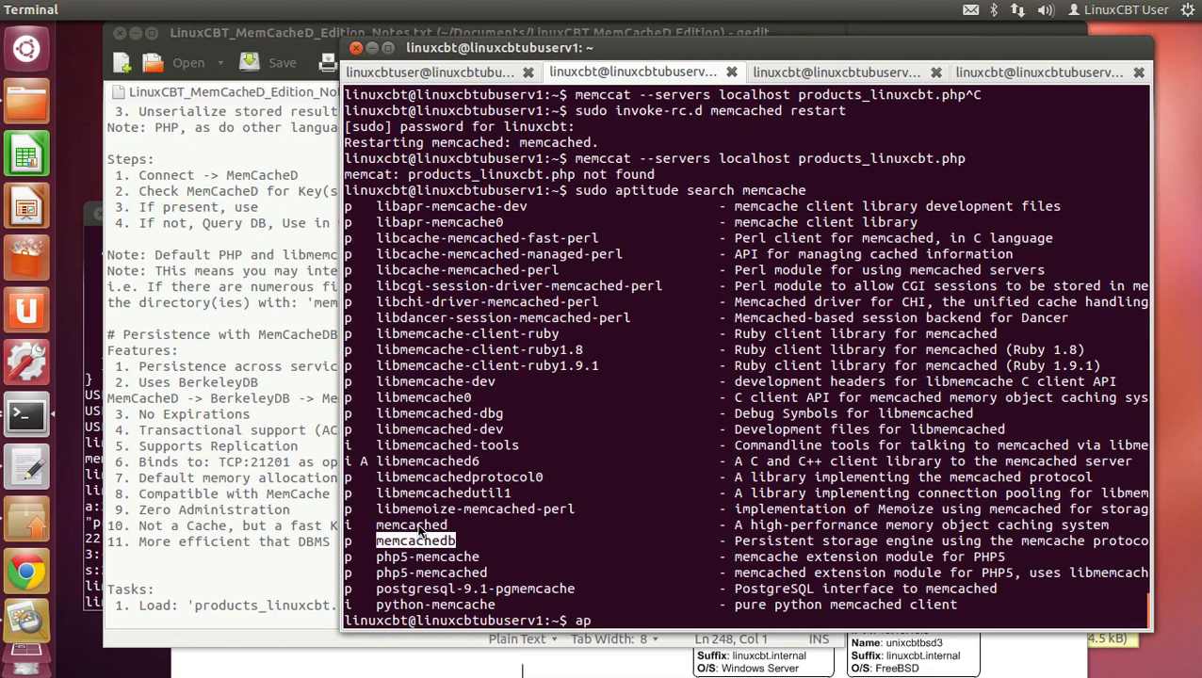
text(sudo install)
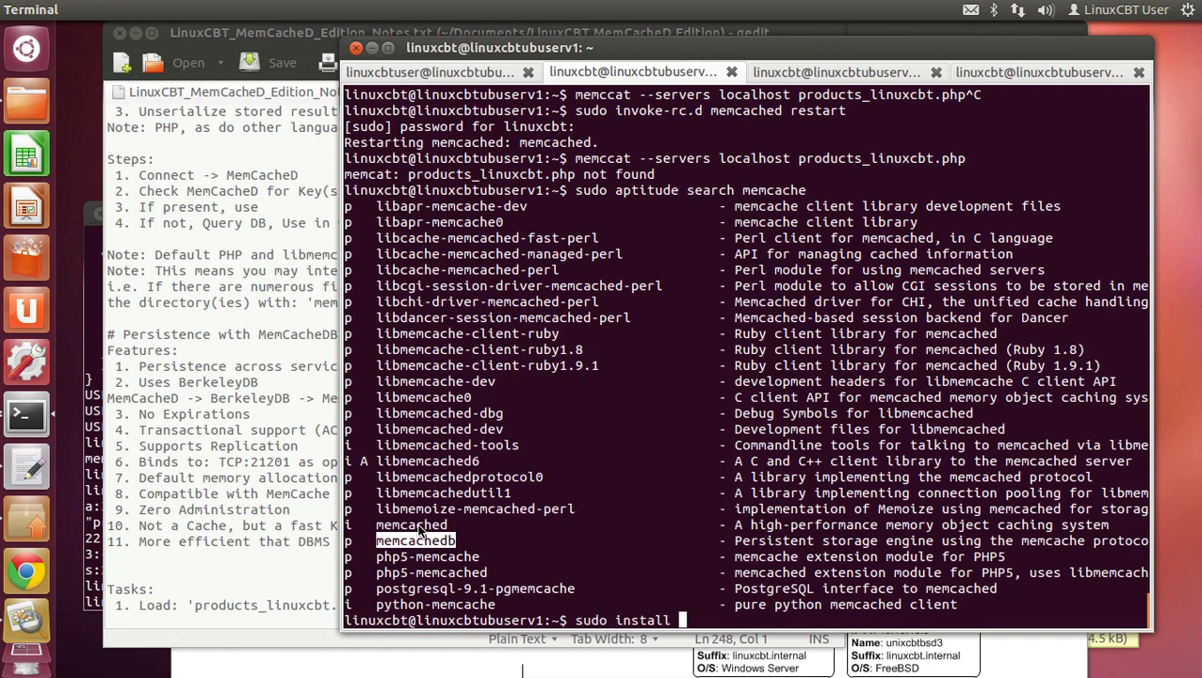
text(memcachedb)
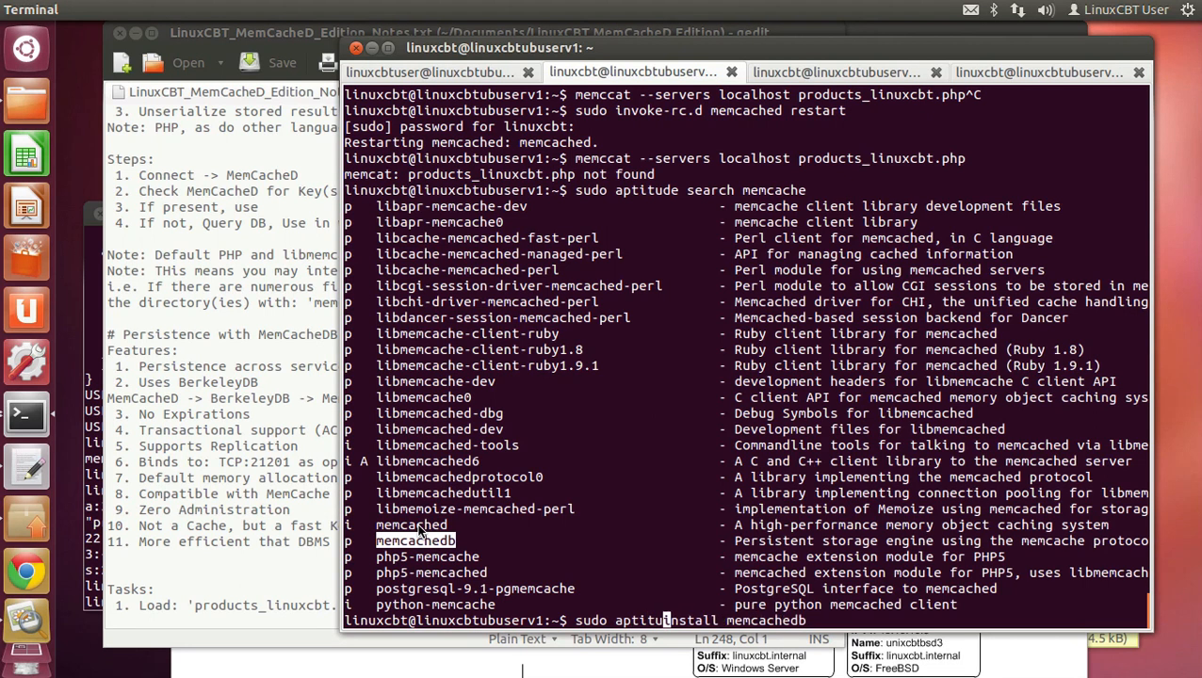
key(Return)
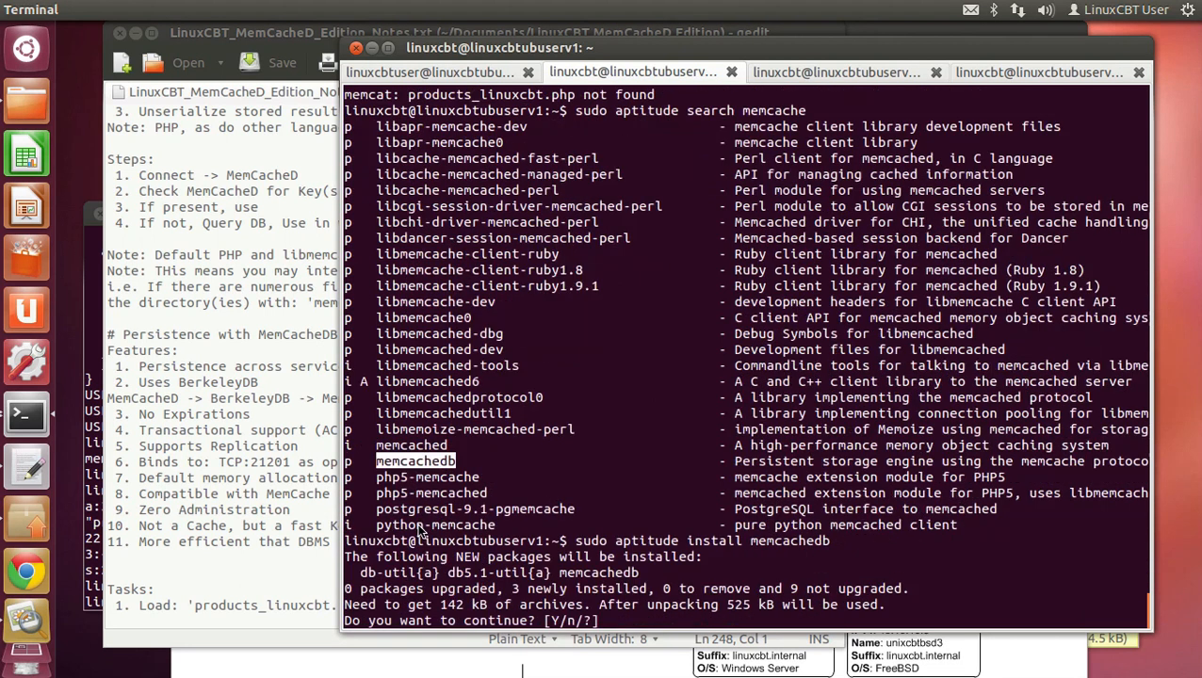
text(y)
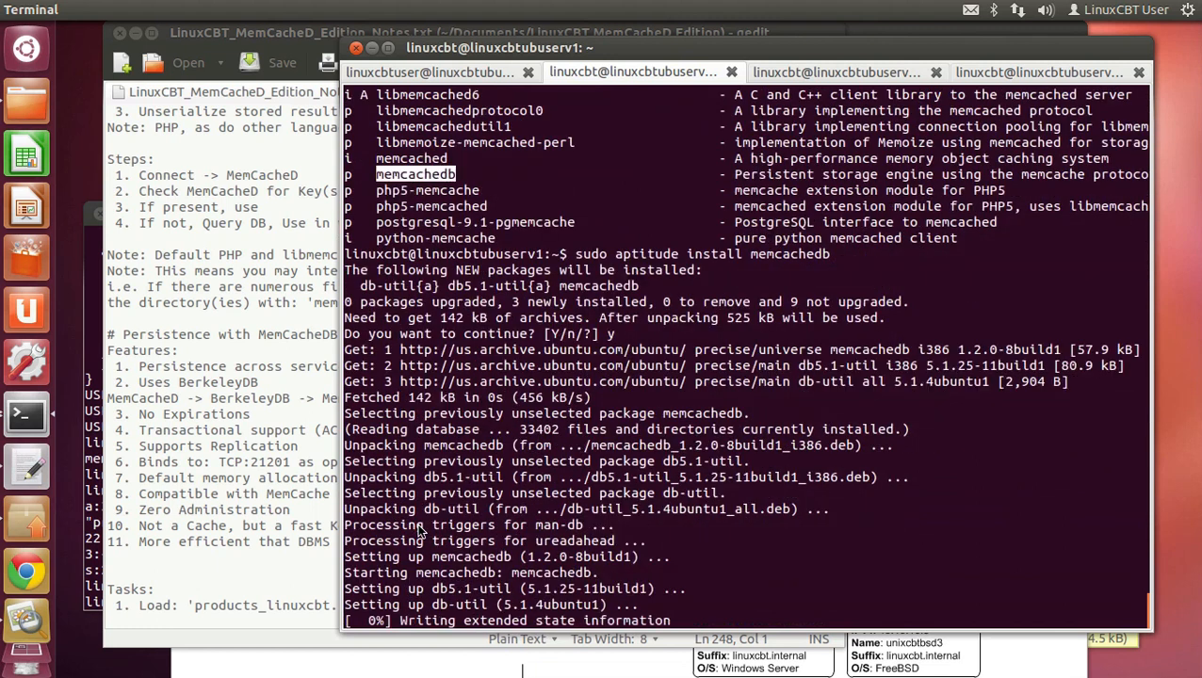
Step: List memcachedb's installed files with dpkg -L and grab its data directory path
text(dpkg -l)
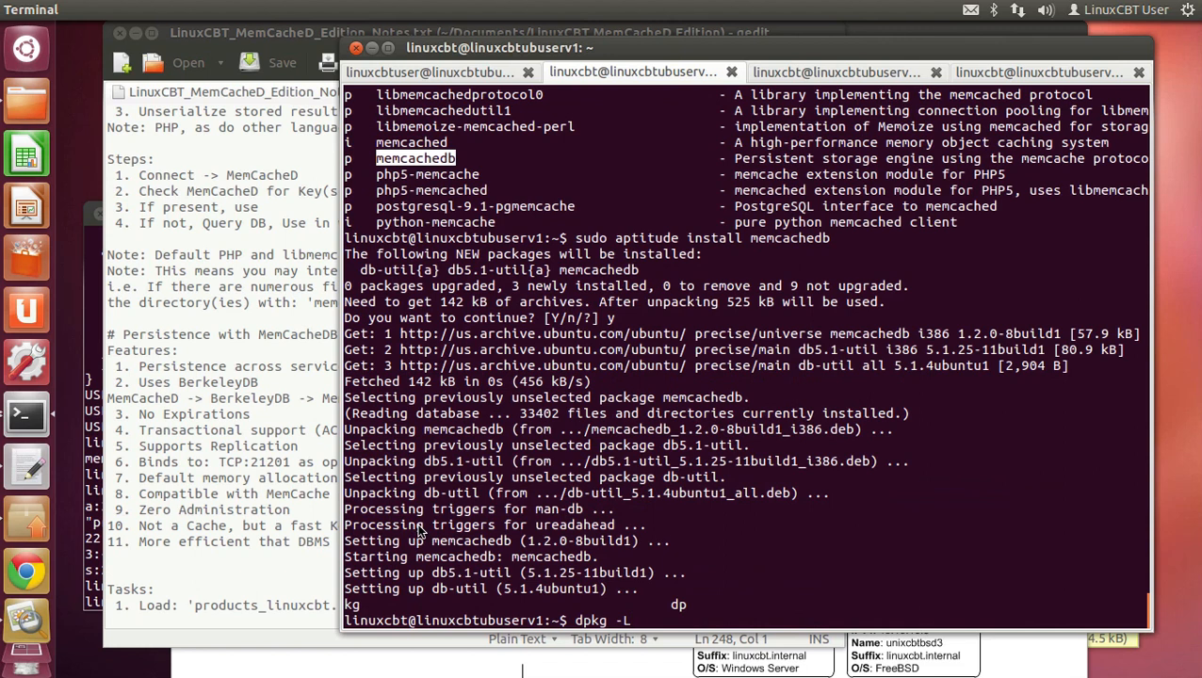
text(mema)
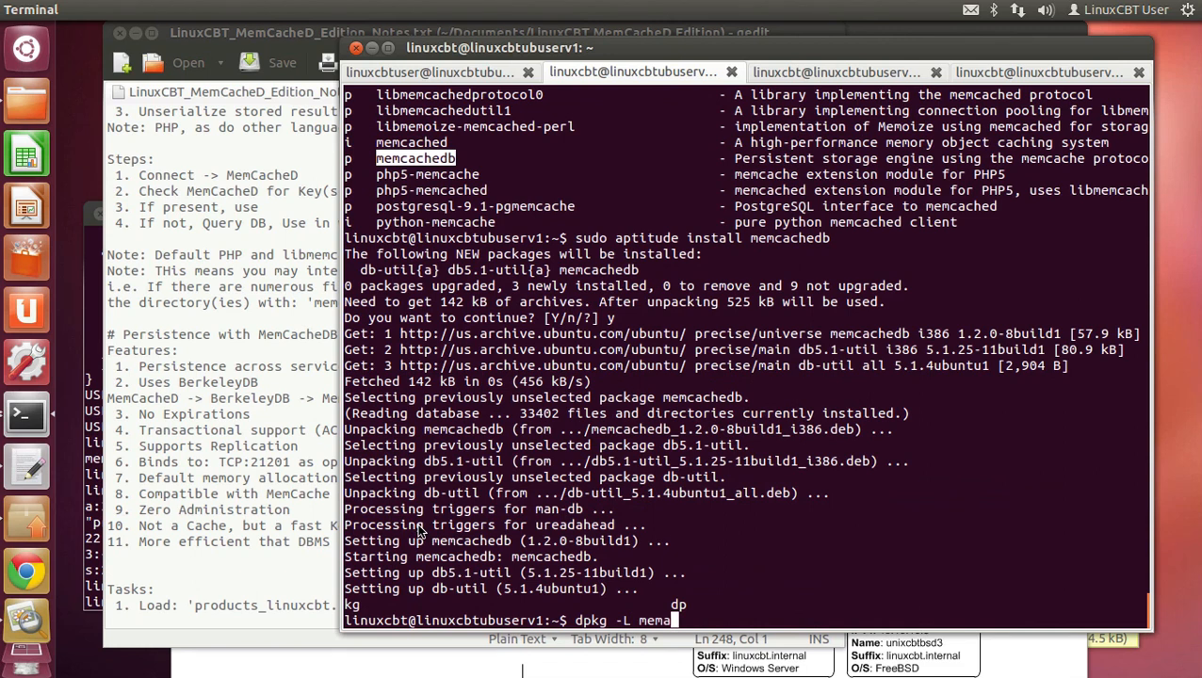
key(Return)
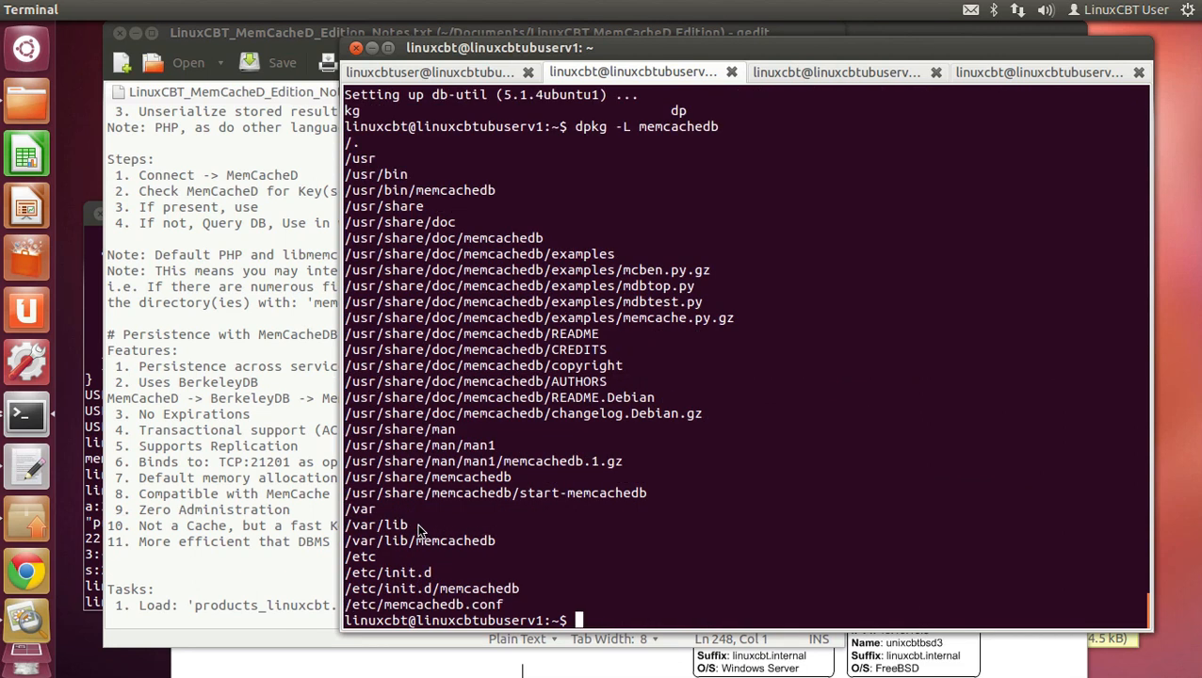
mouse_move(392, 572)
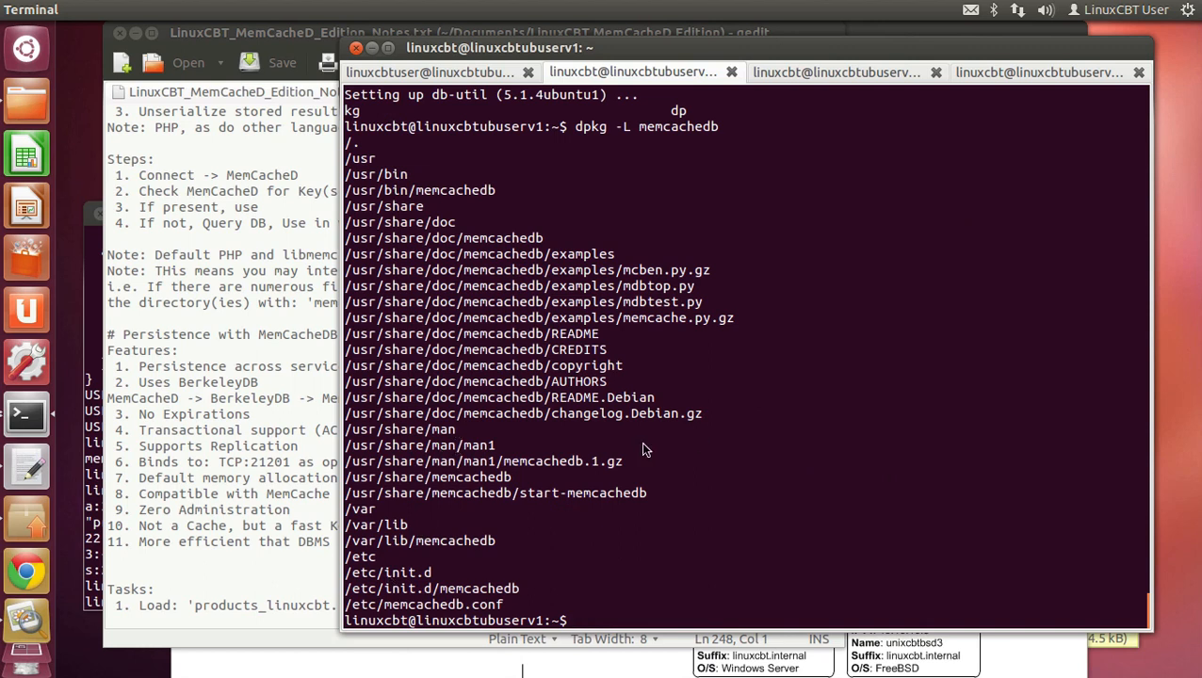
double_click(418, 540)
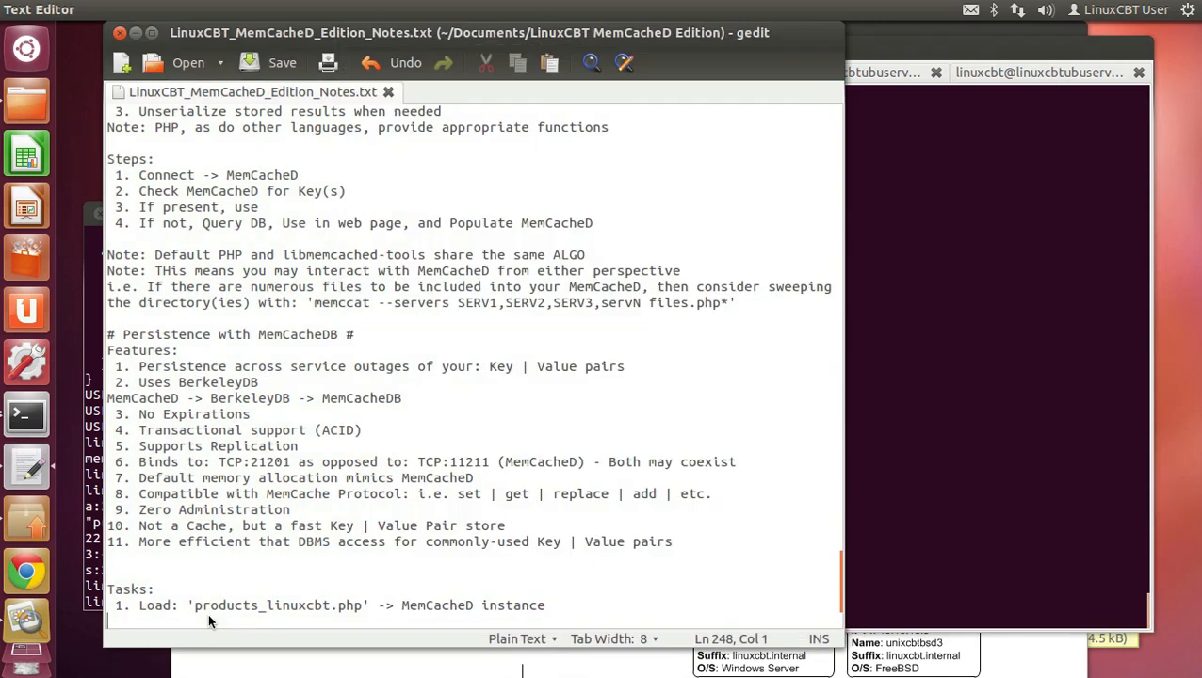
Step: Add task "2. Install 'memcachedb'" to the notes
text(2. Inst)
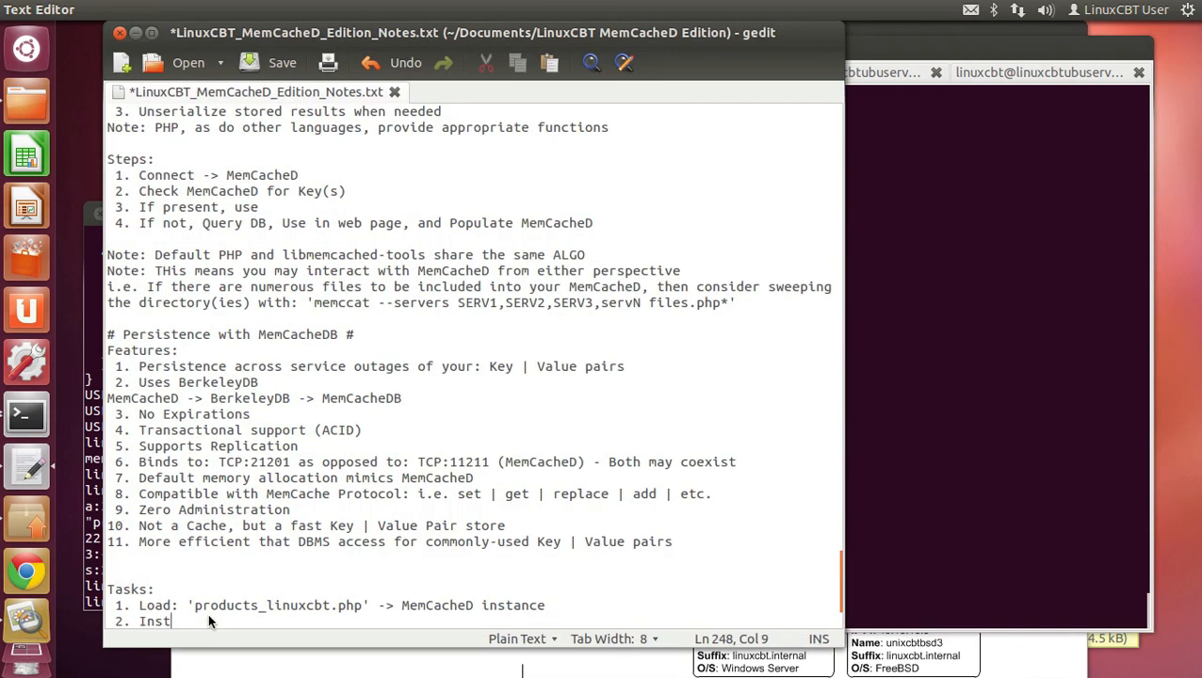
text(all 'memcach)
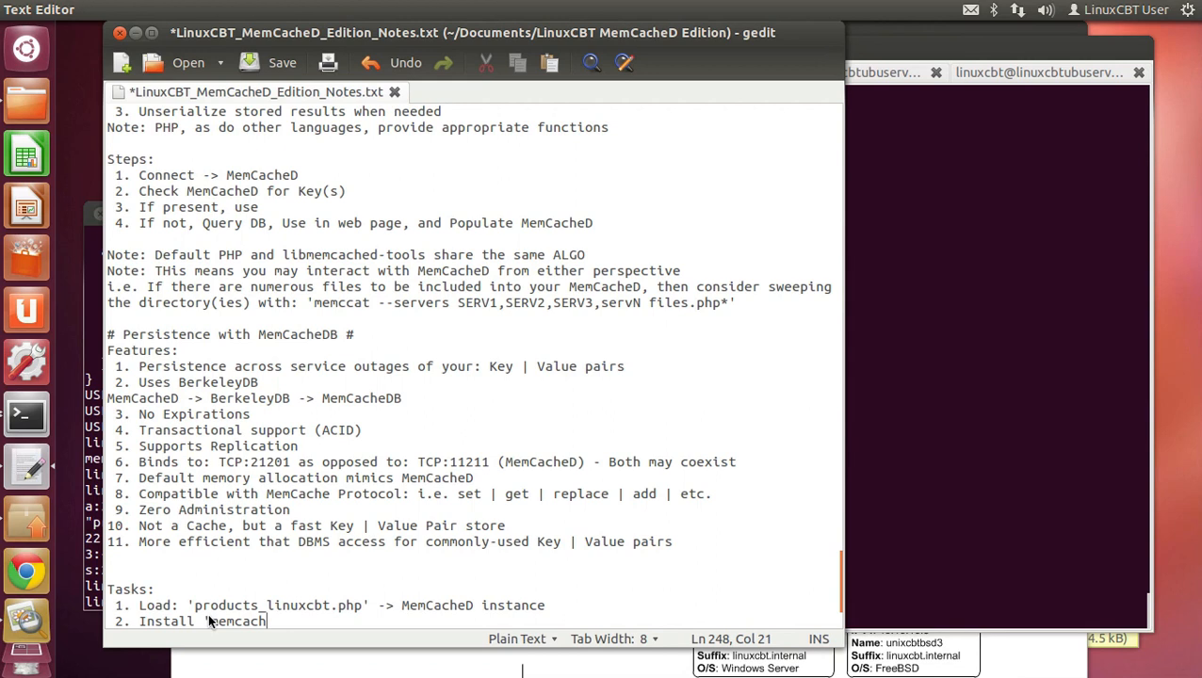
text(edb)
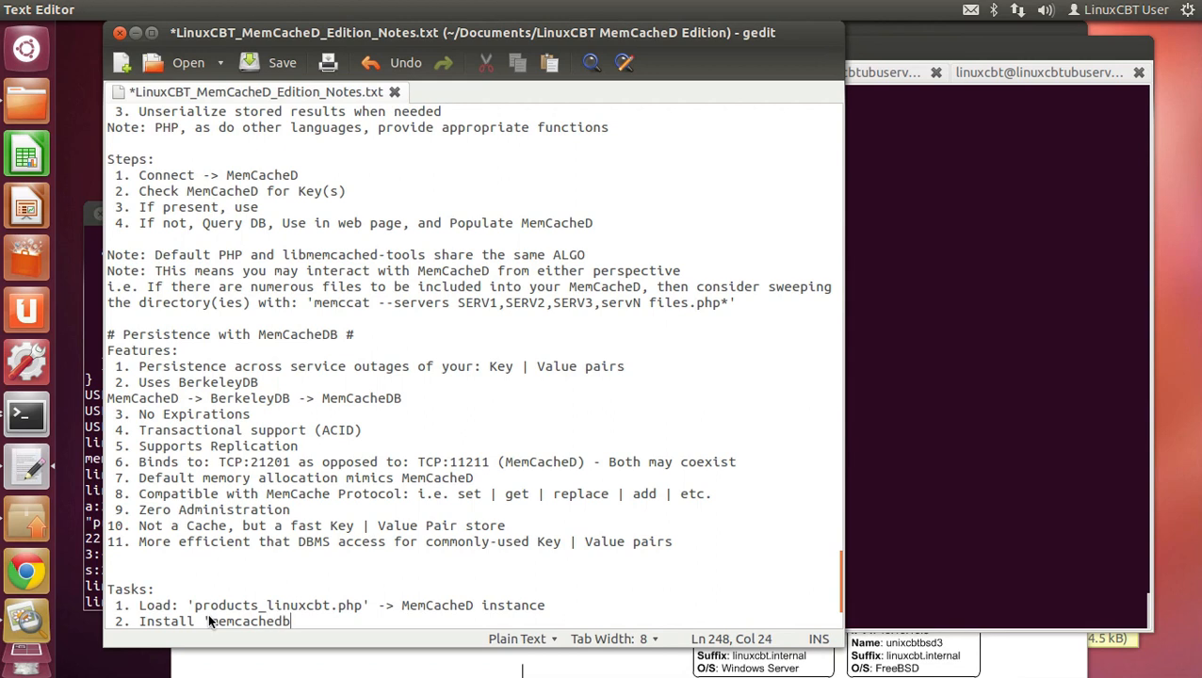
Step: Note '/var/lib/memcachedb' as the container for Berkeley DB files
text('/var/lib/memcachedb' -)
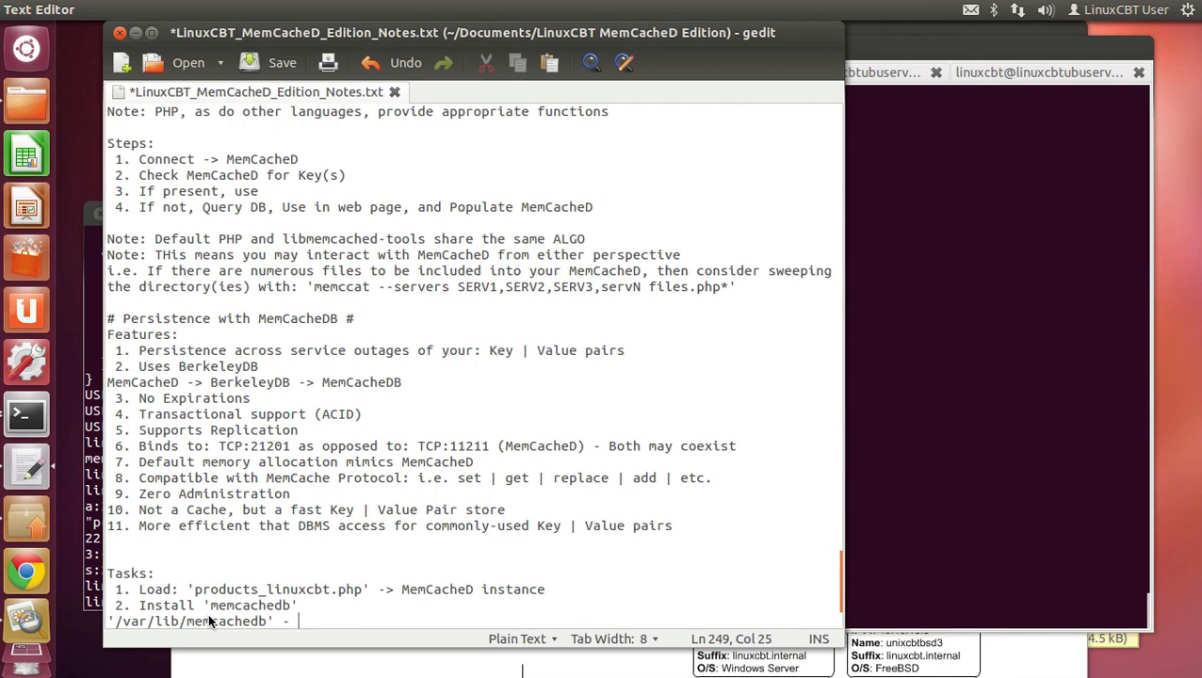
text(Container for)
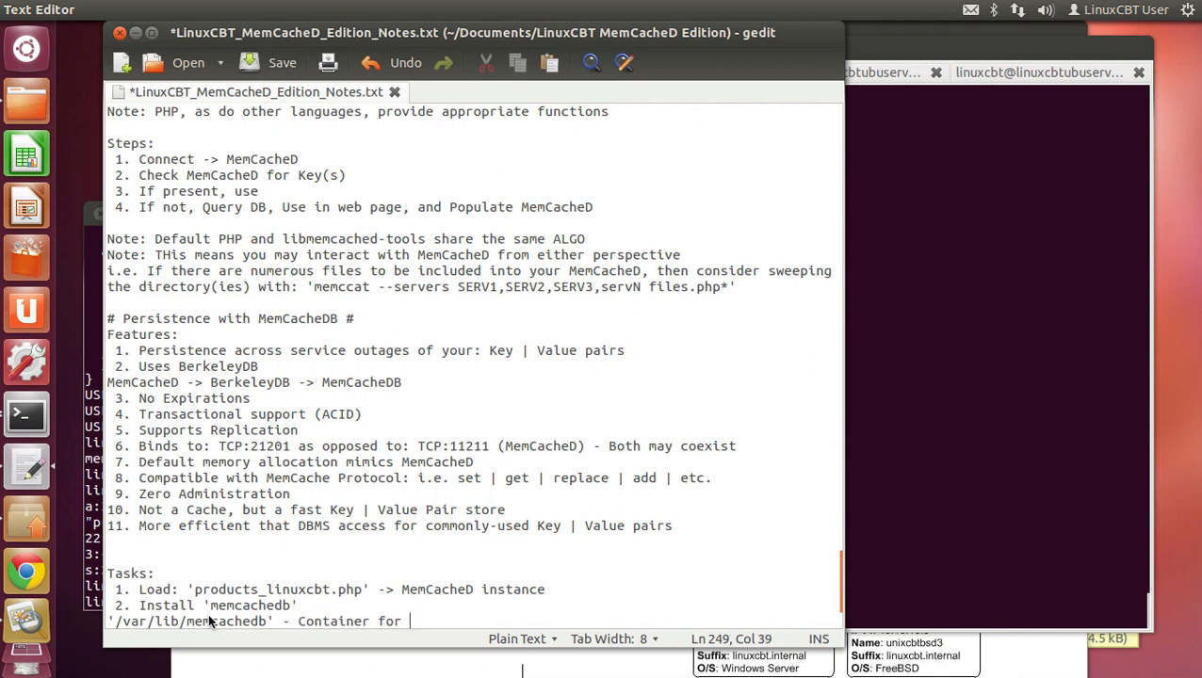
text(Berkeley D)
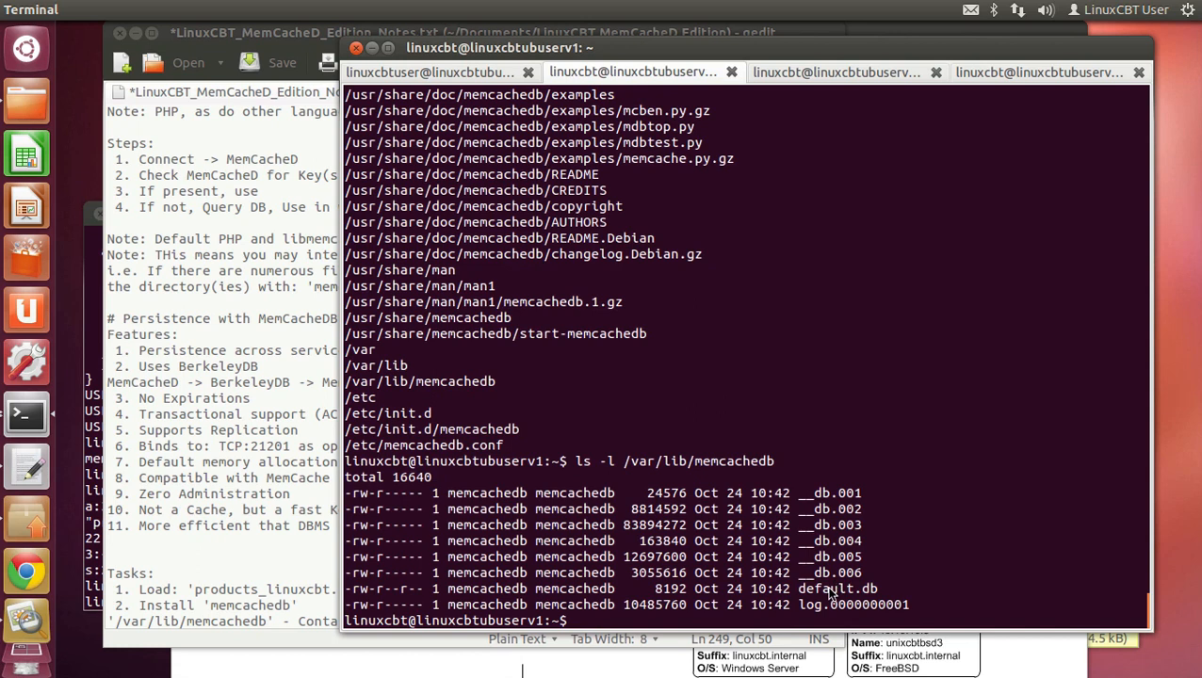
Step: Identify the memcachedb data files with 'file /var/lib/memcachedb/*', showing Berkeley DB files
double_click(838, 578)
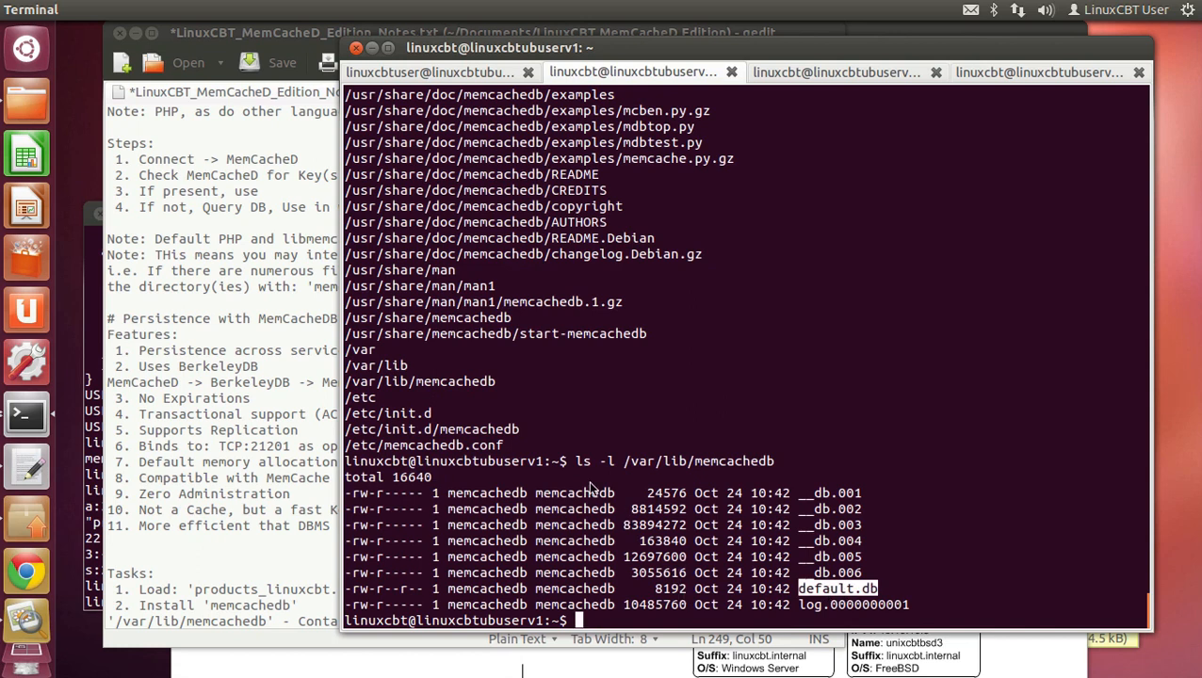
mouse_move(531, 469)
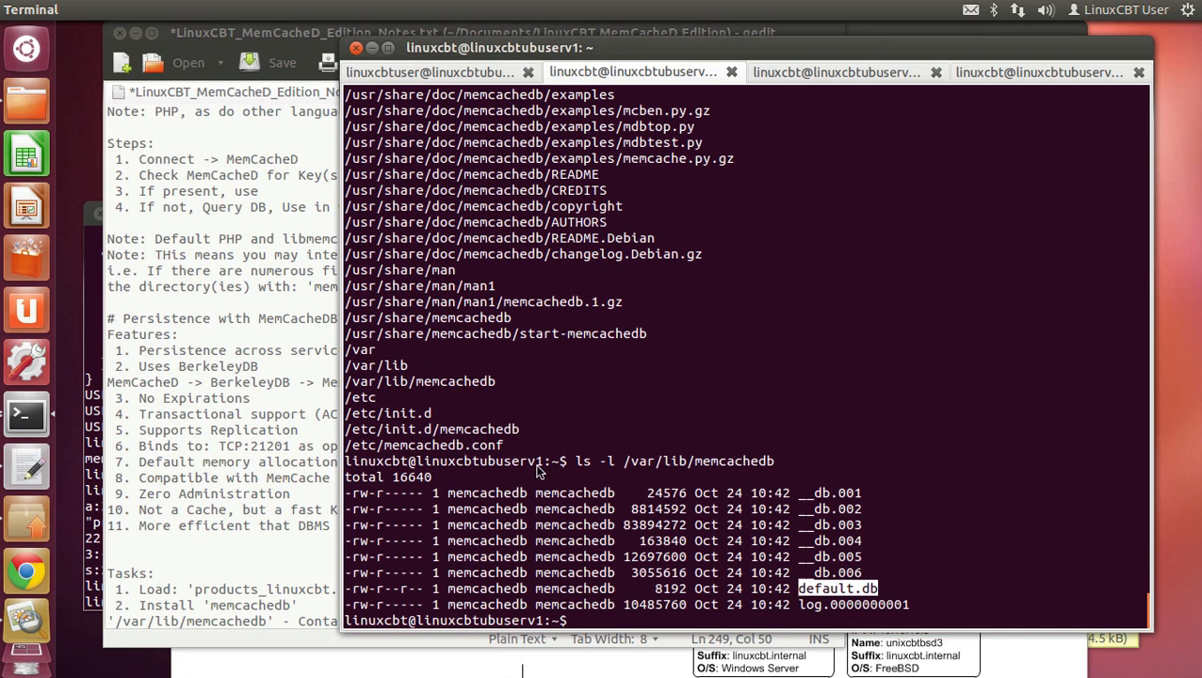
mouse_move(567, 471)
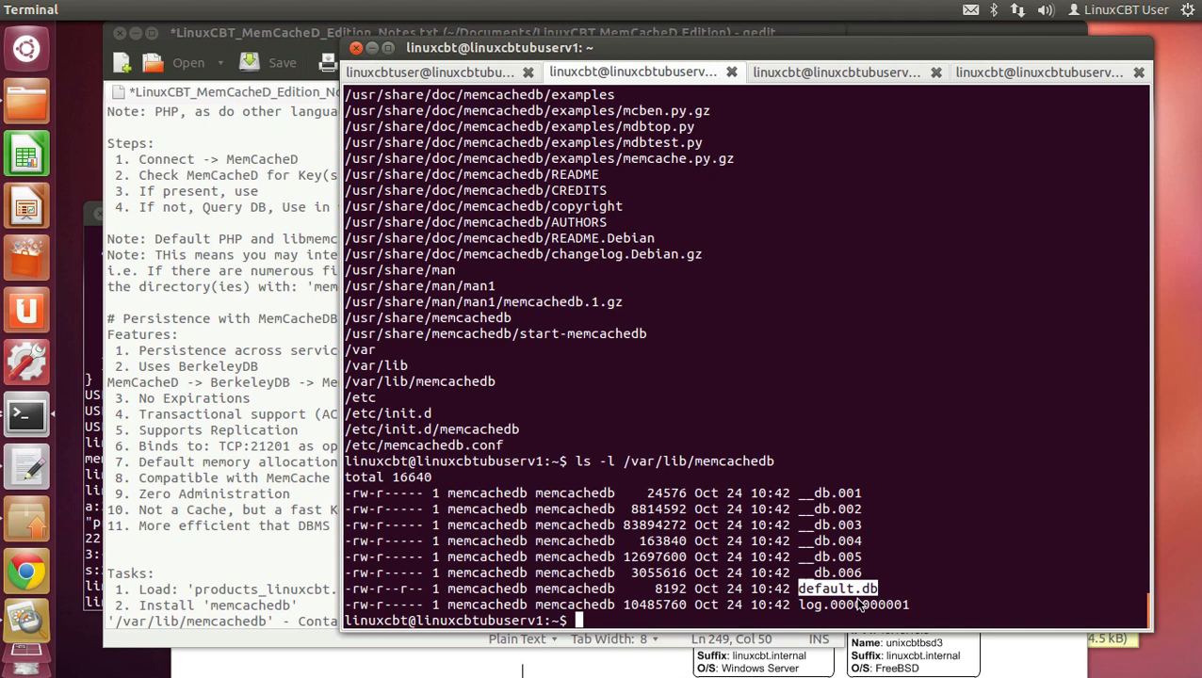
text(file /var/lib/memcachedb/*)
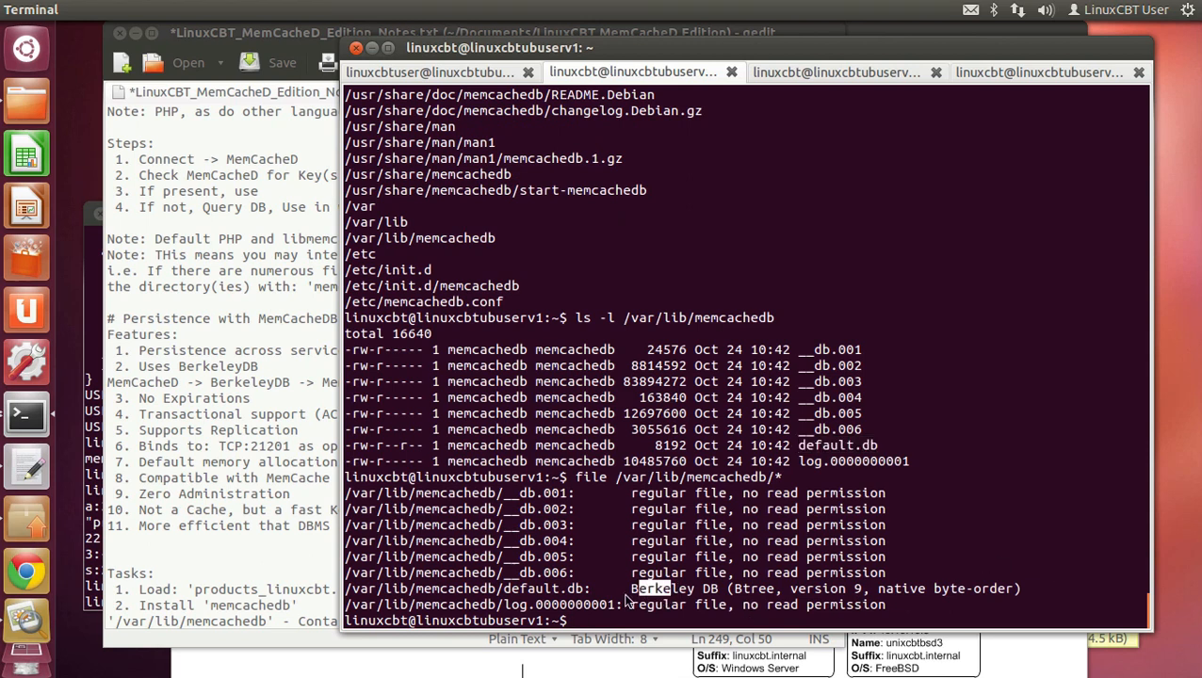
mouse_move(800, 629)
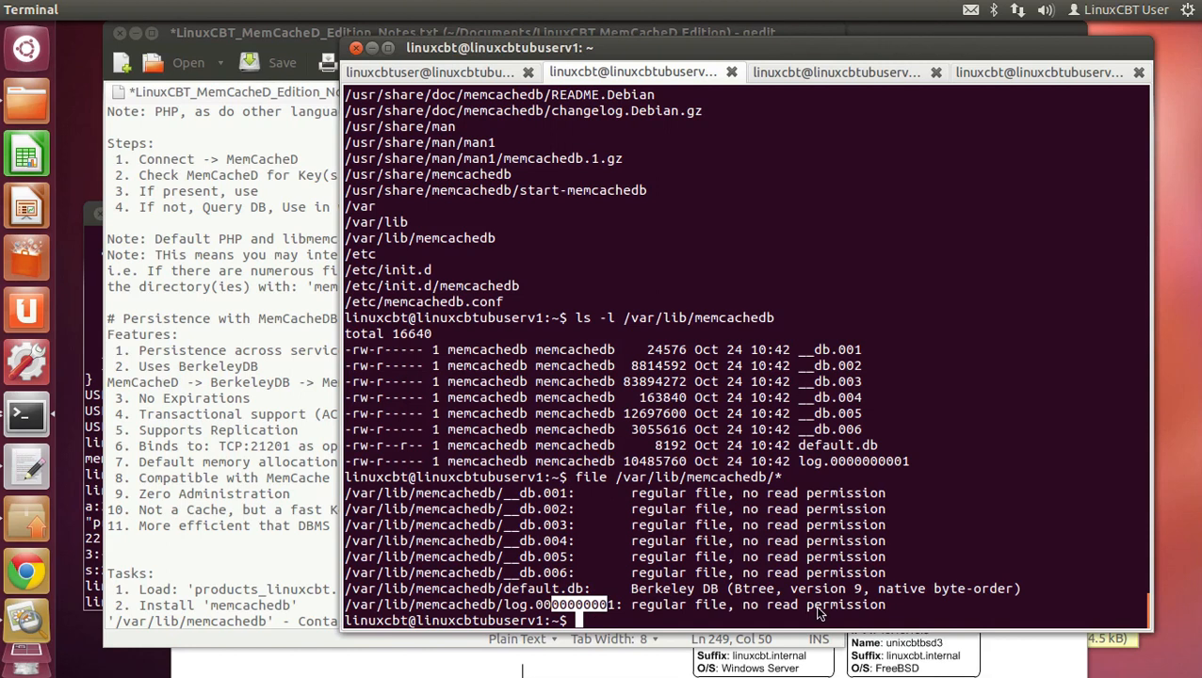
text(file /var/lib/memcachedb/*)
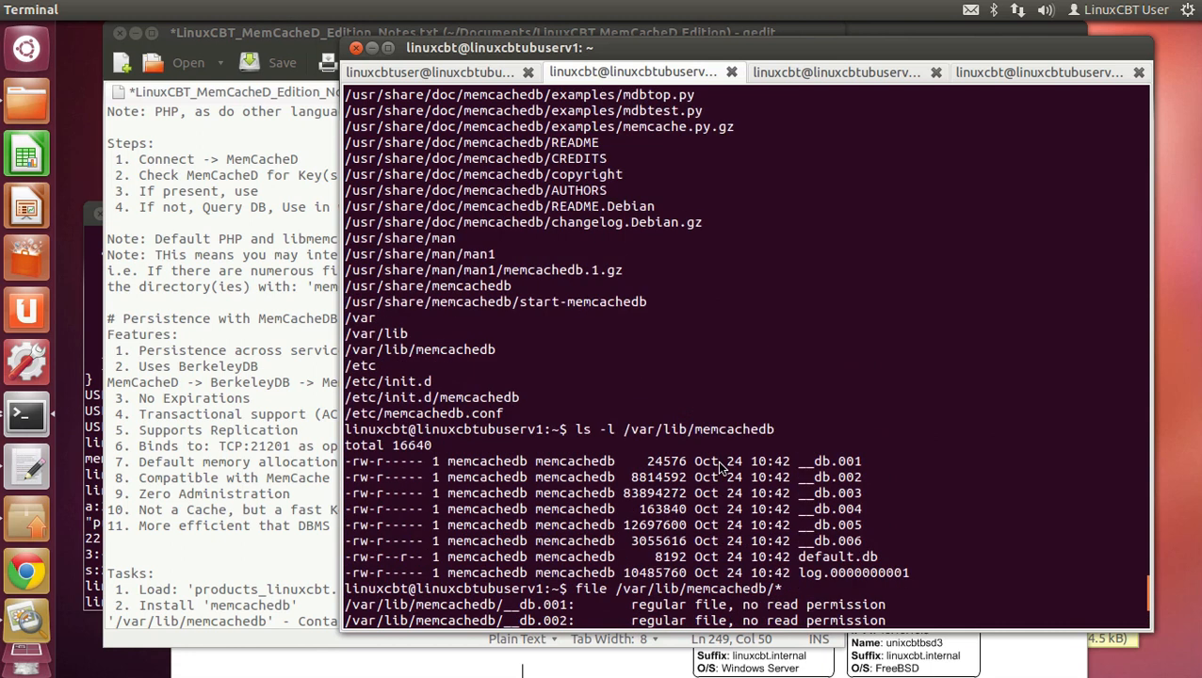
Step: Note '/etc/memcachedb.conf' as the primary config in gedit
double_click(448, 412)
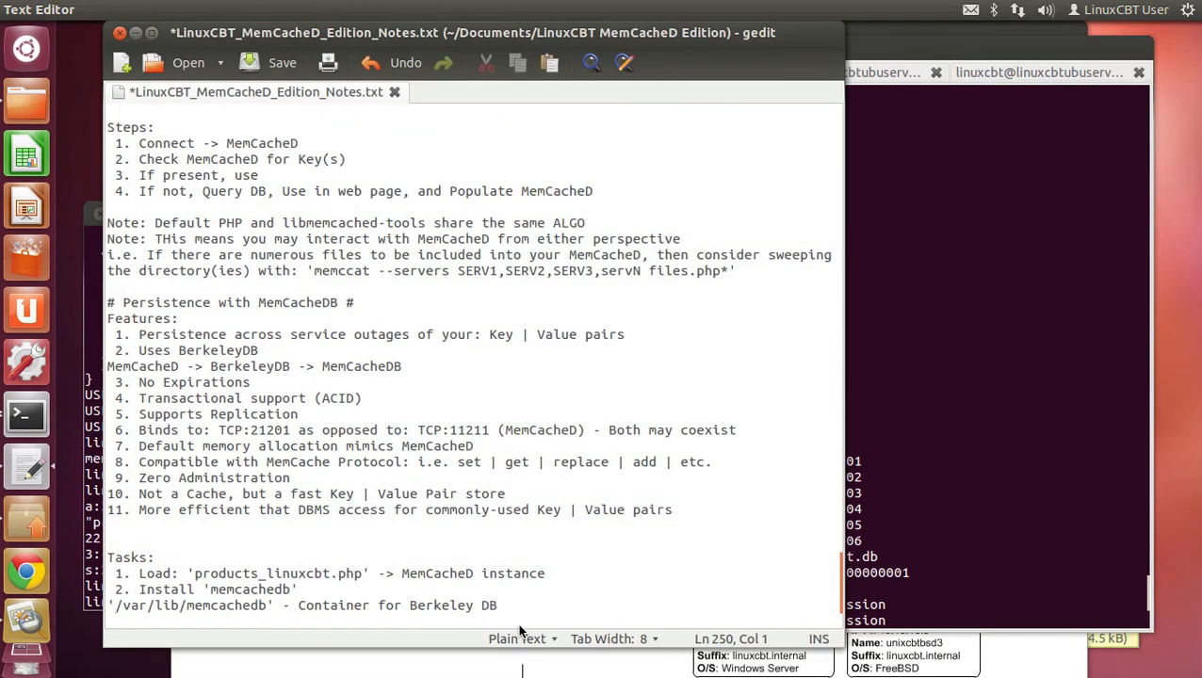
text('/etc/memcachedb.conf' - pr)
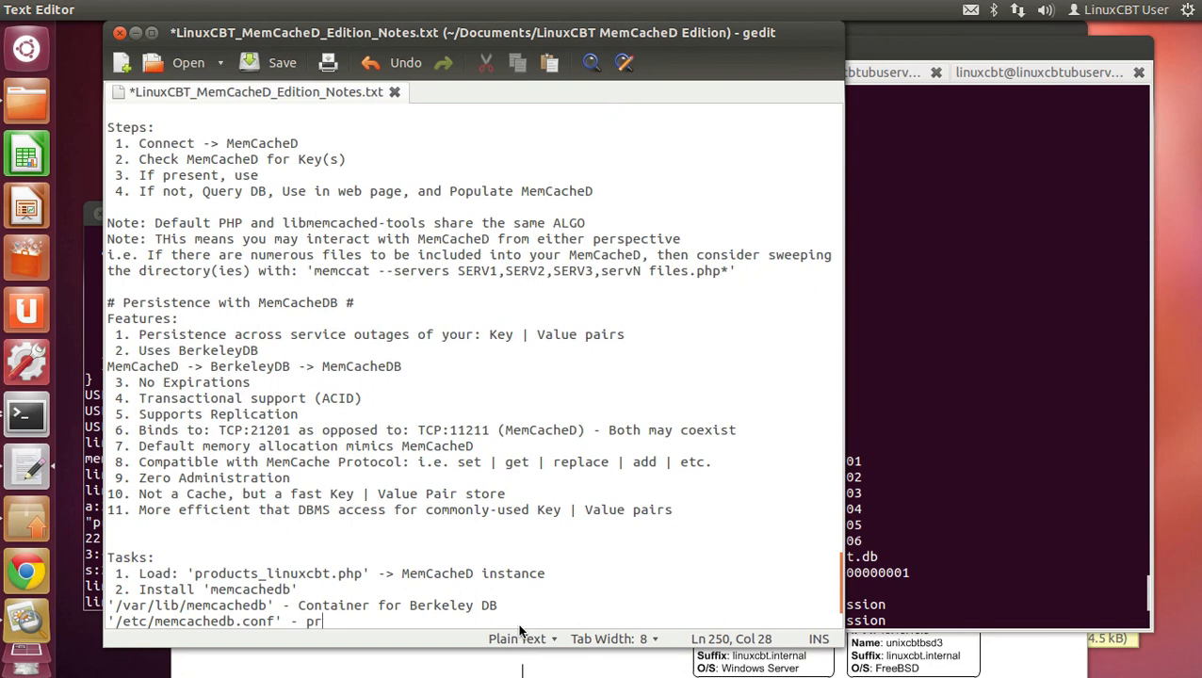
text(imary config)
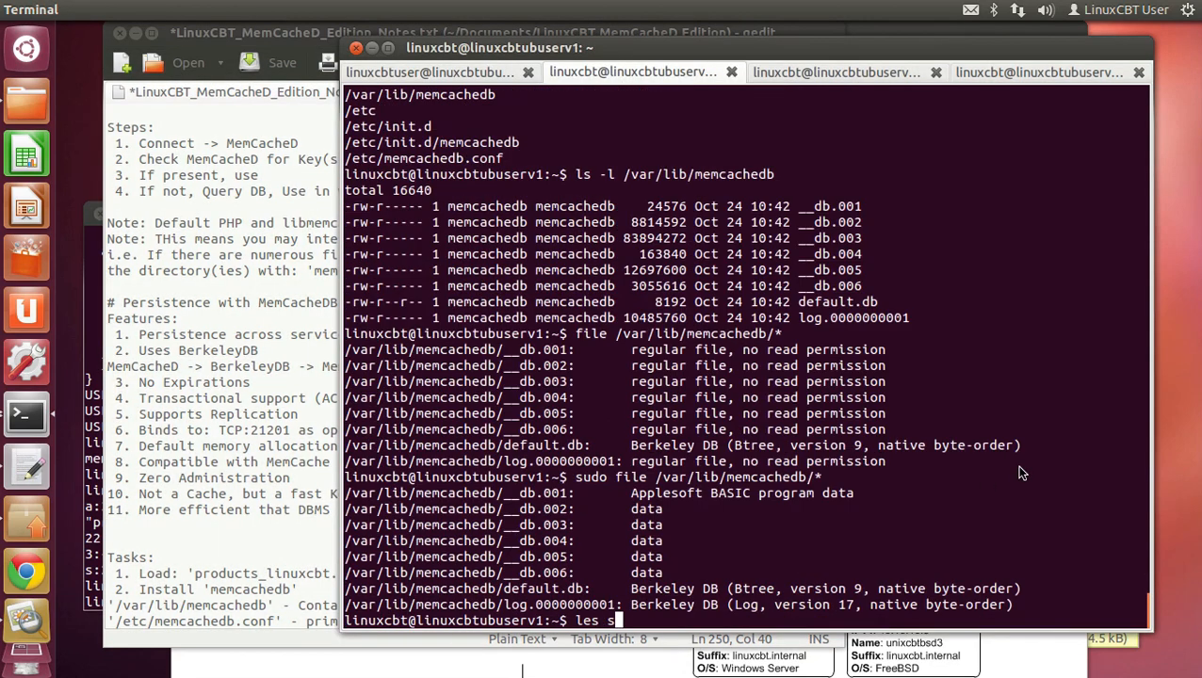
Step: Page through /etc/memcachedb.conf in less, seeing port 21201 and listen address 127.0.0.1
key(Return)
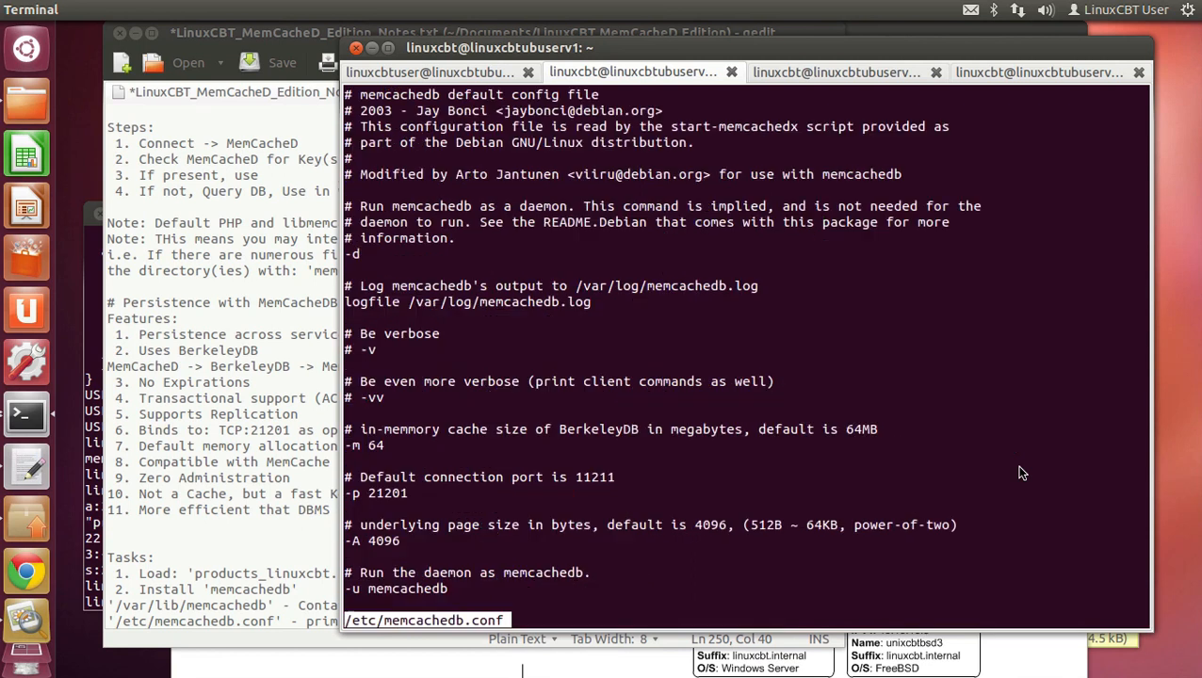
mouse_move(437, 292)
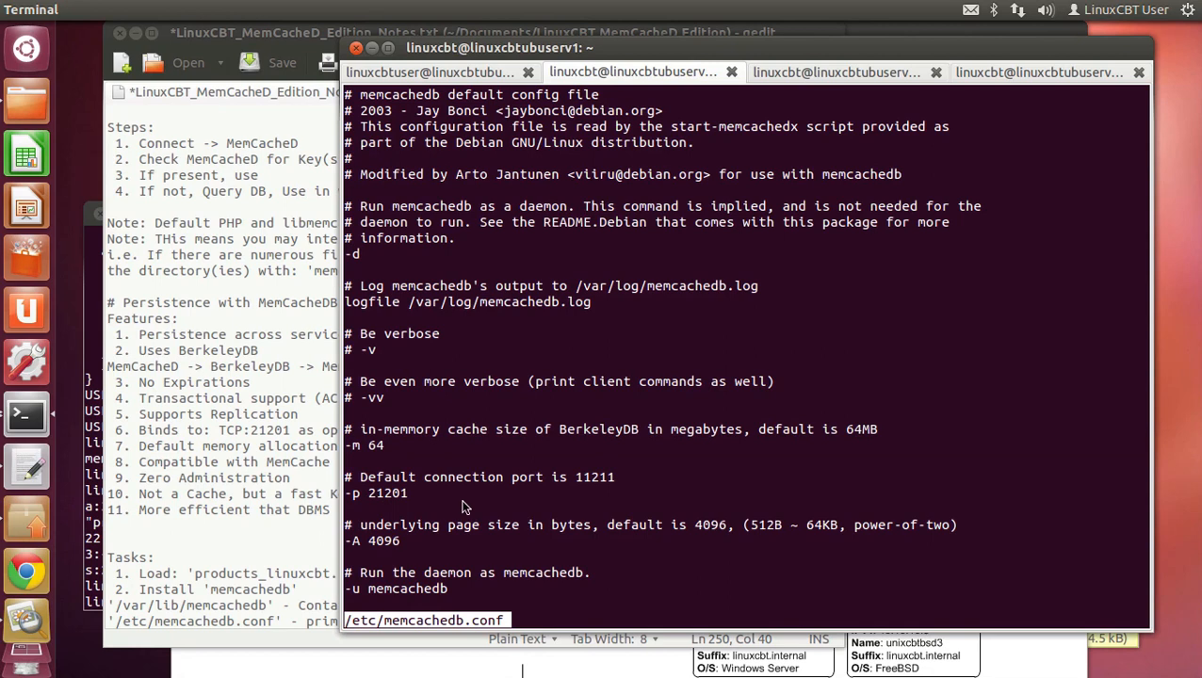
scroll(down, 3)
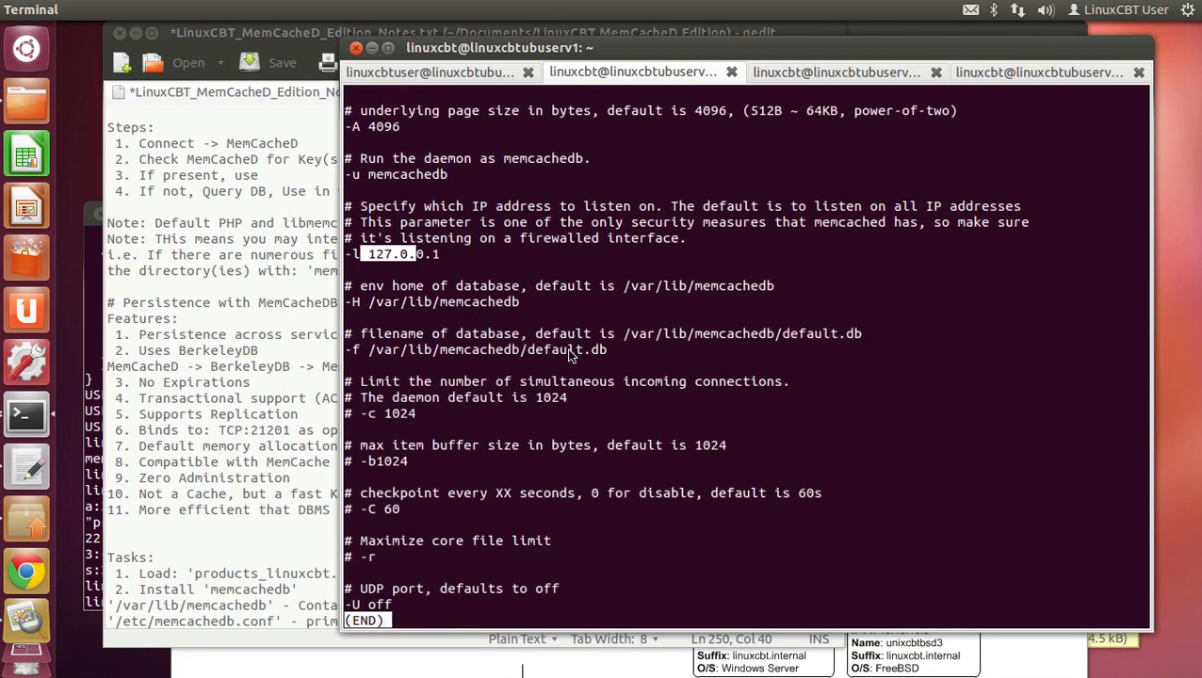
mouse_move(393, 243)
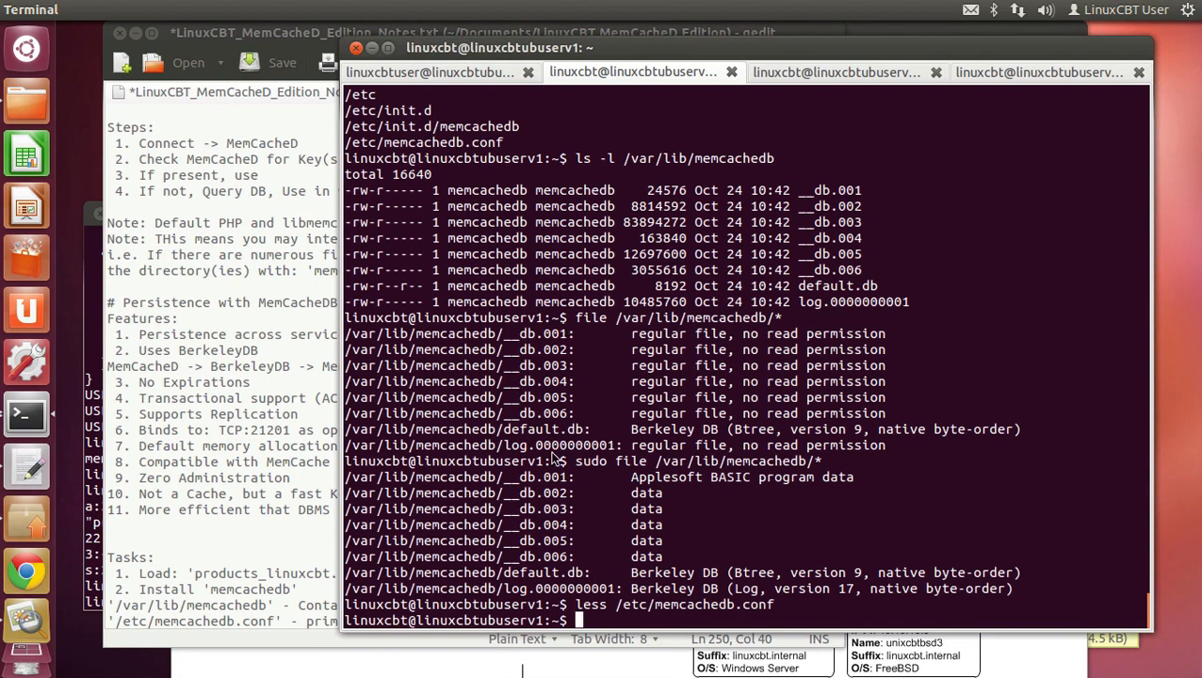
mouse_move(550, 441)
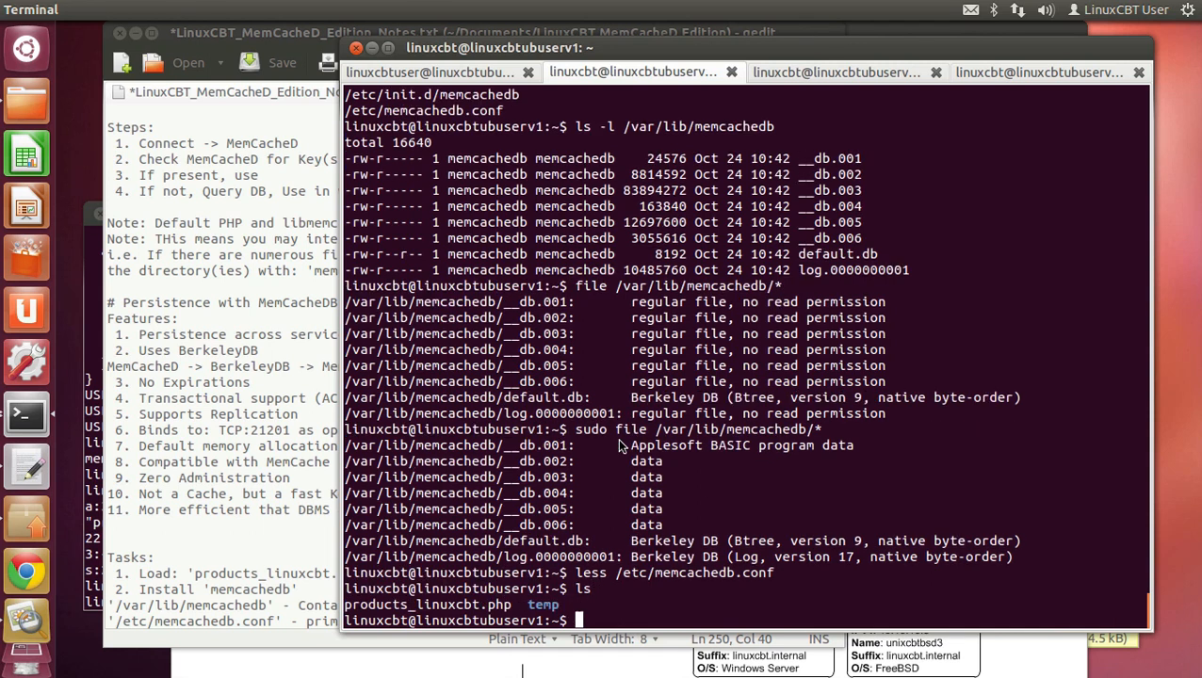
Step: Discard a half-typed memccat command and change into the Documents course folder
text(memcc)
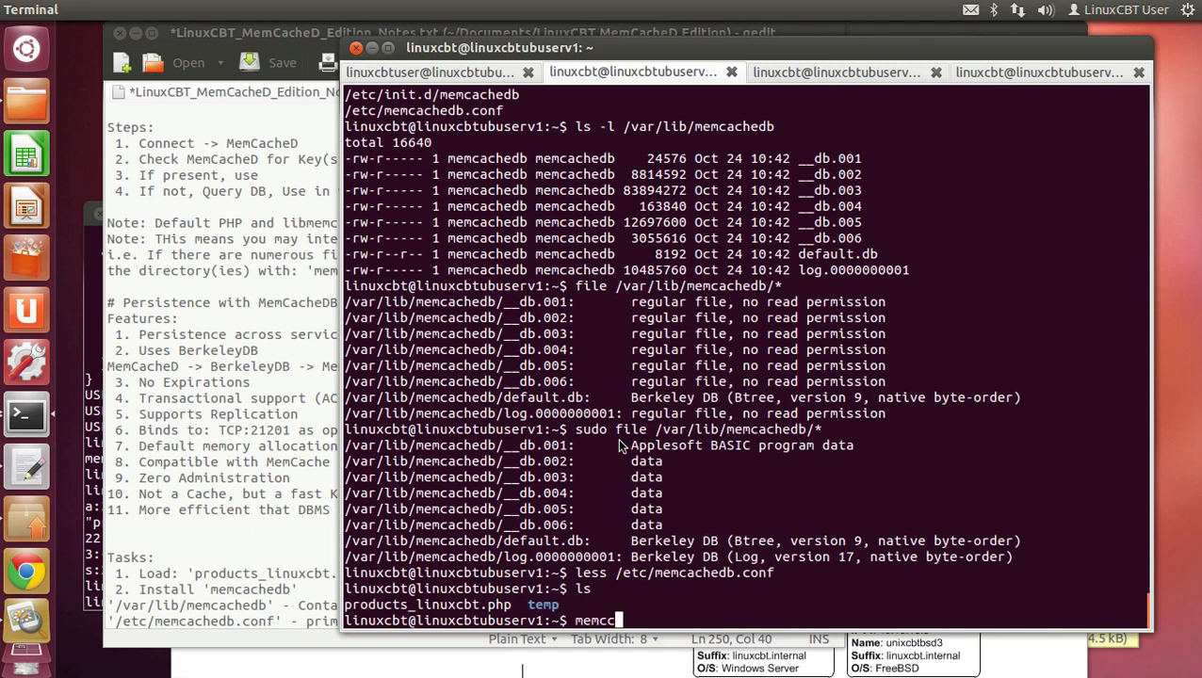
text(at)
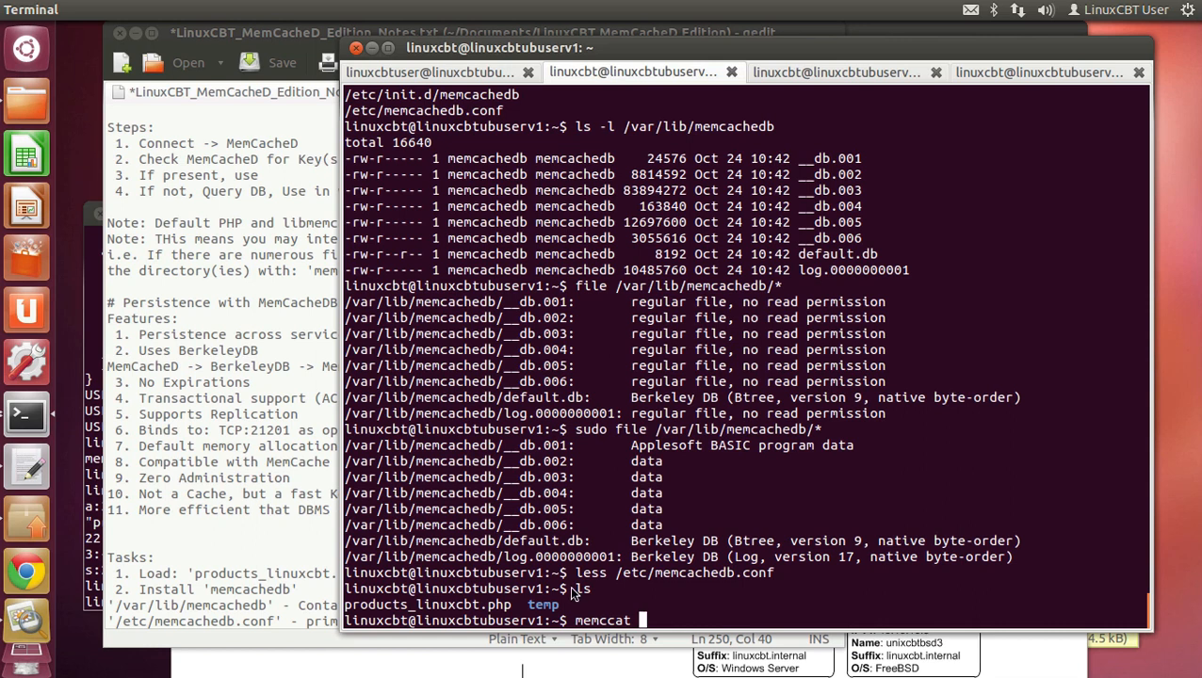
key(ctrl+u)
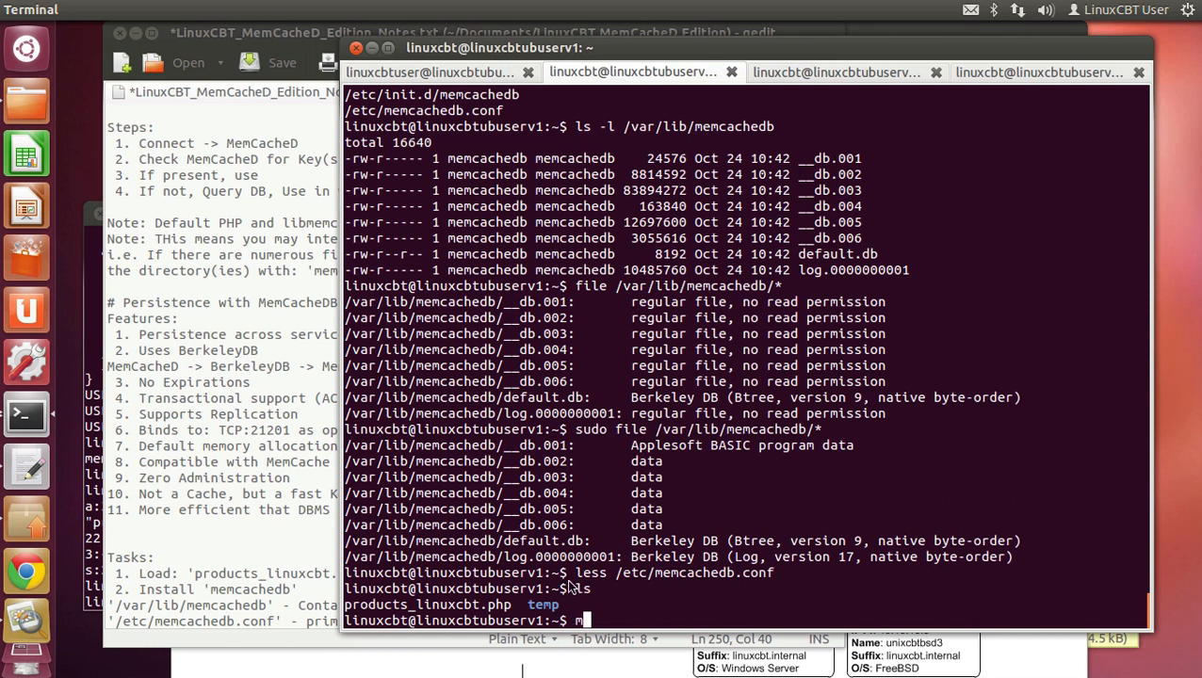
text(cd)
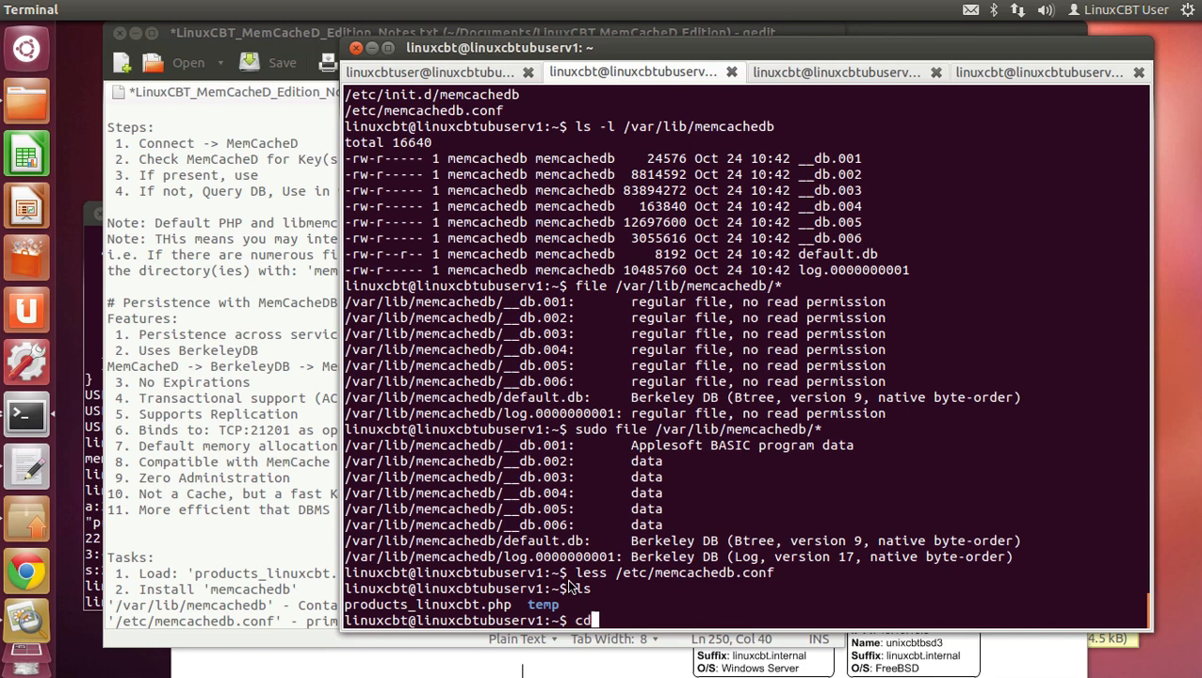
text(Do)
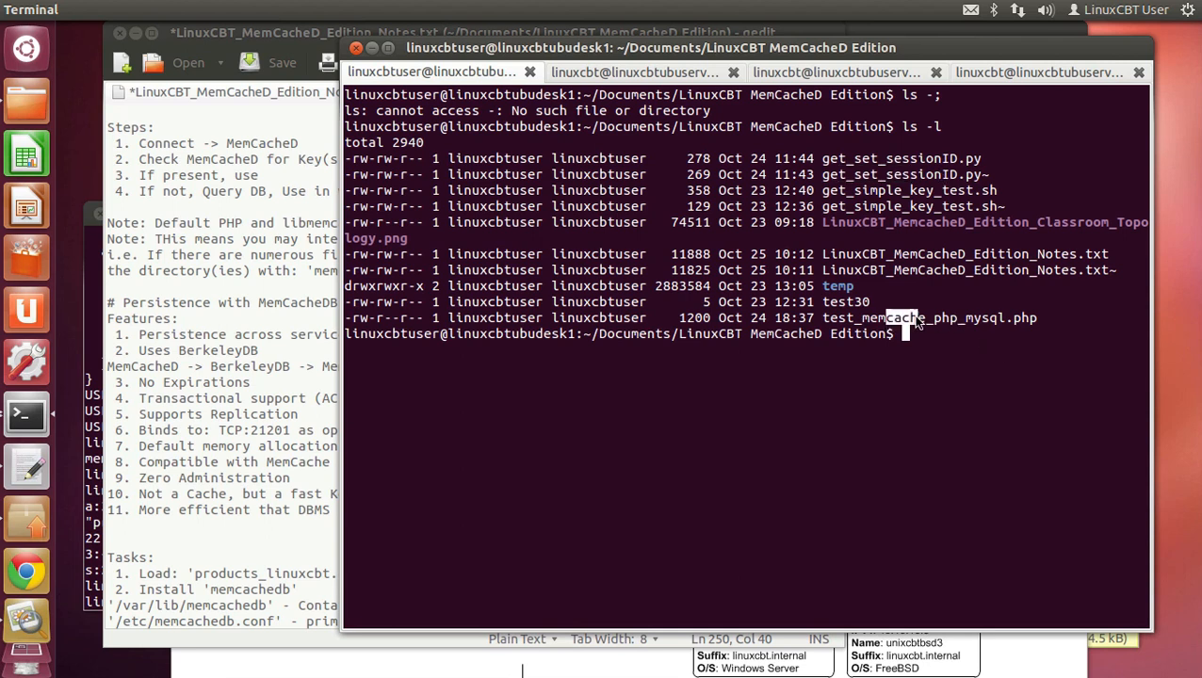
Step: Display test_memcache_php_mysql.php with cat, then clear the screen
text(cat test_memcache_php_mysql.php)
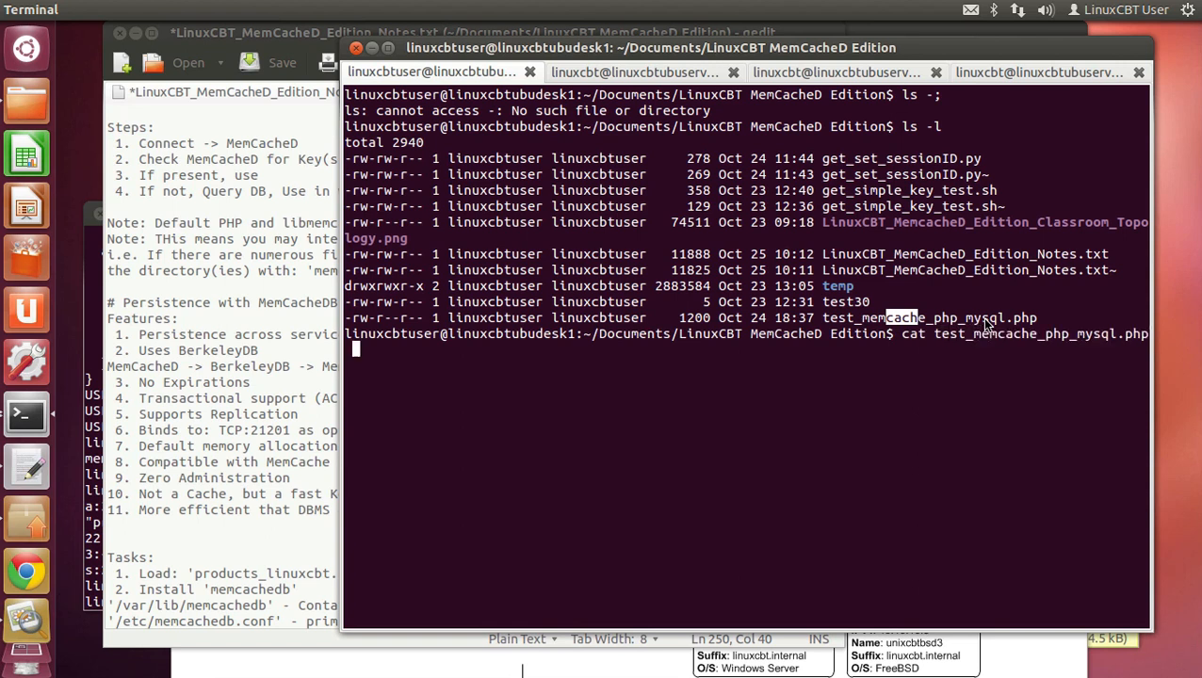
key(Return)
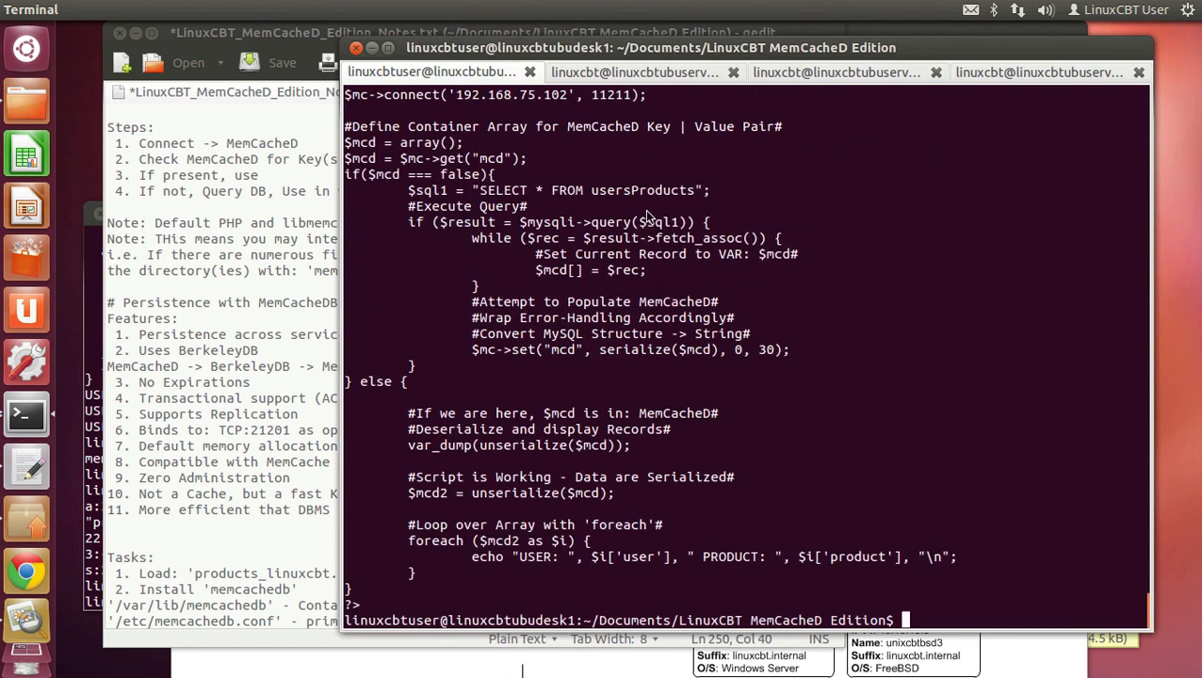
mouse_move(463, 159)
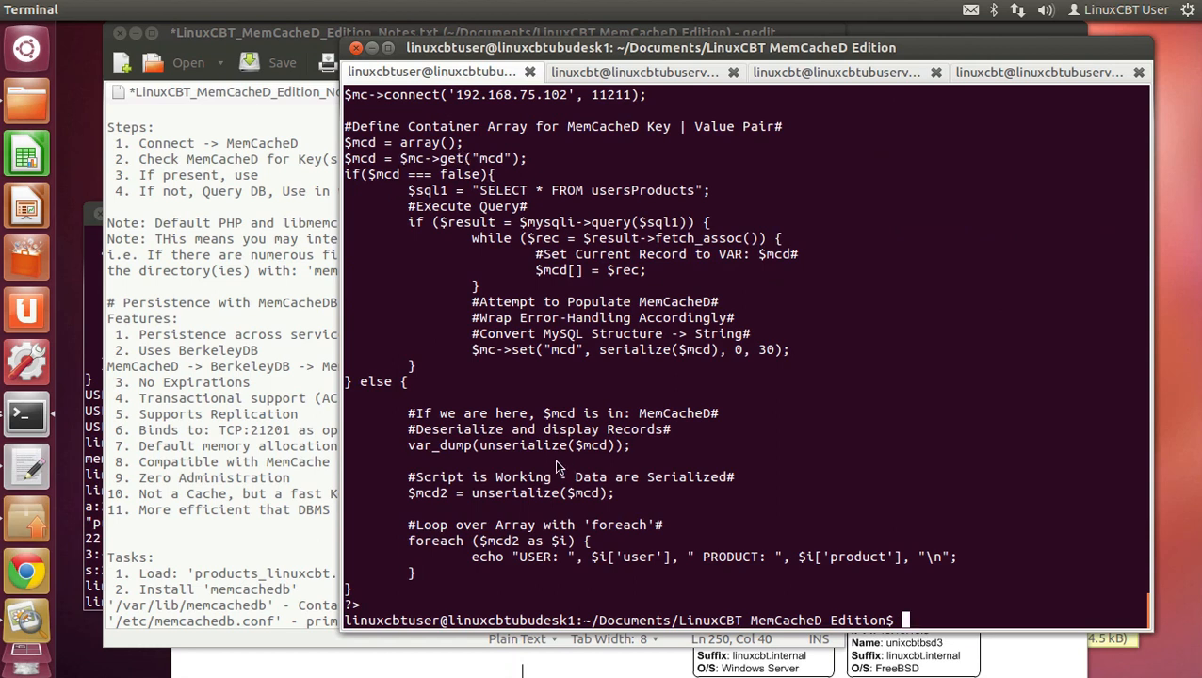
text(clear)
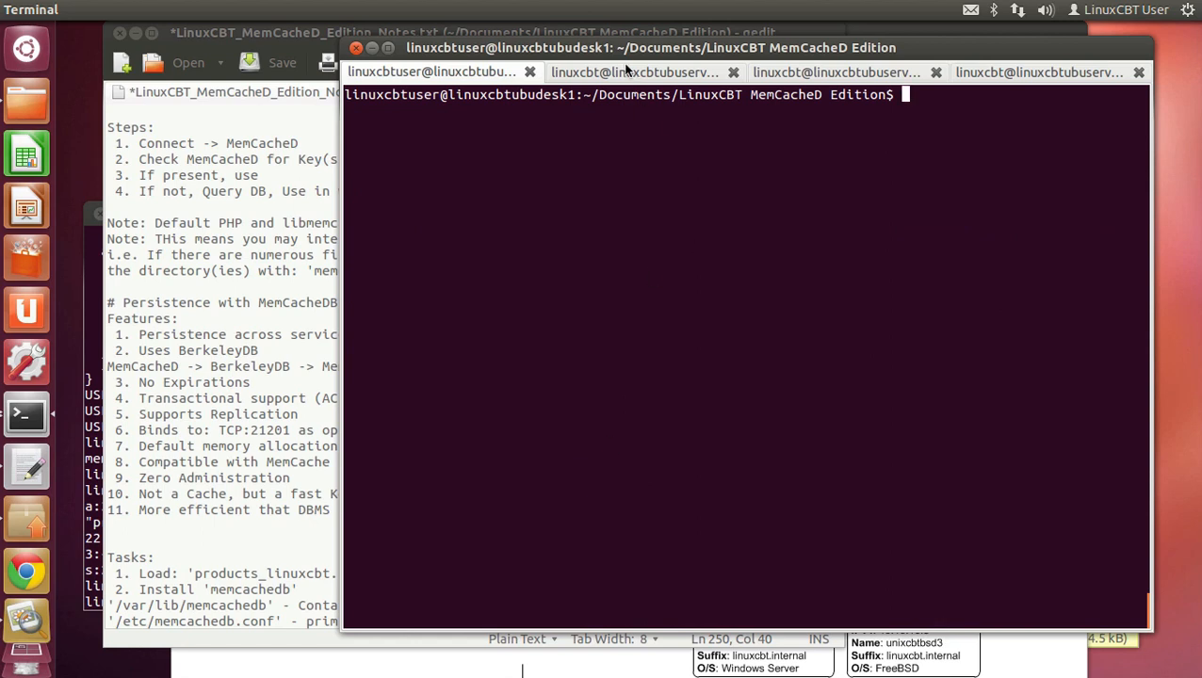
Step: On the server, enter temp/ and remove all product* files, then start an sftp command
click(643, 72)
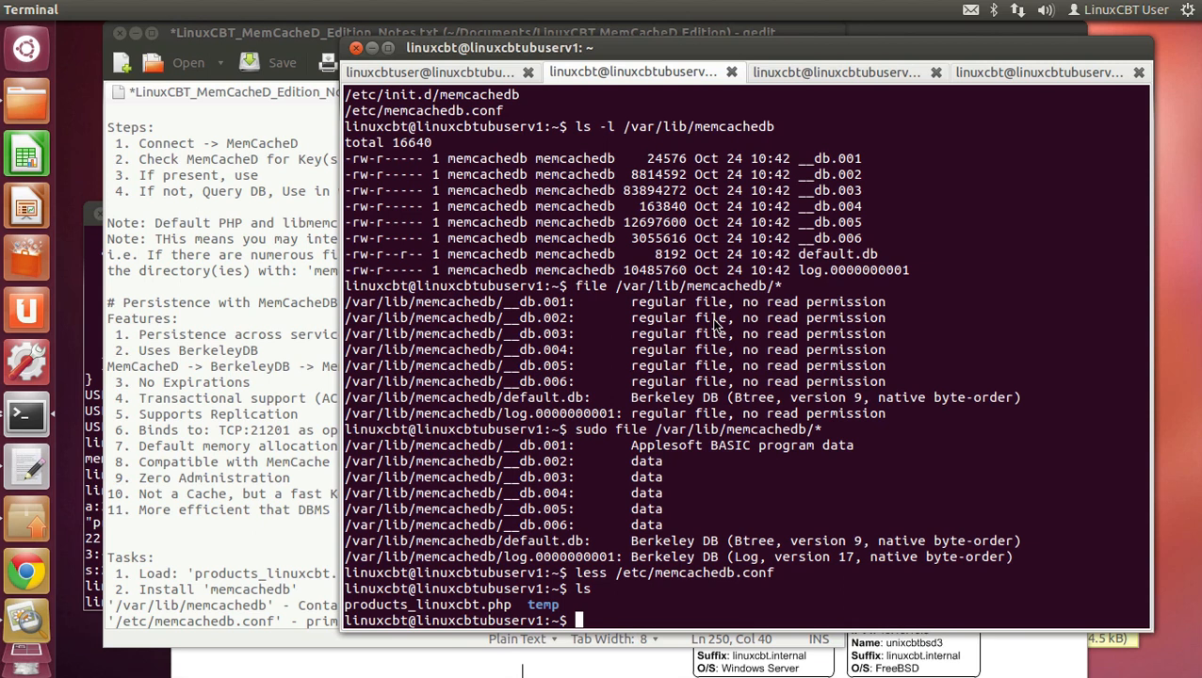
text(cd temp/)
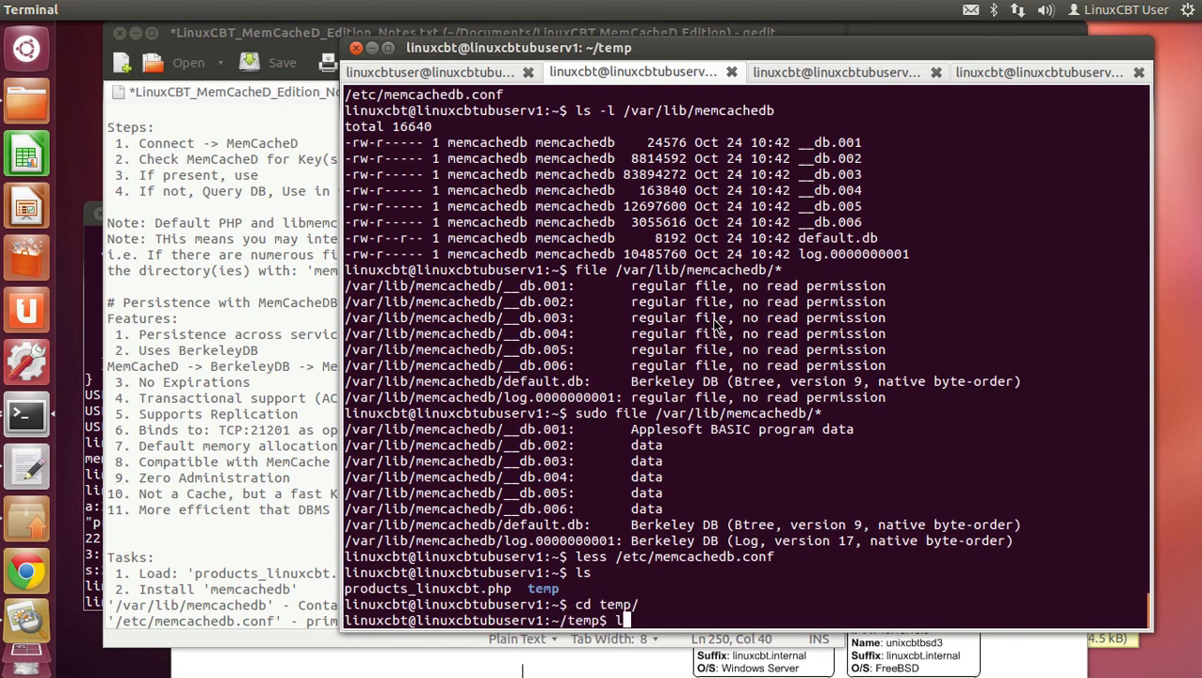
key(Return)
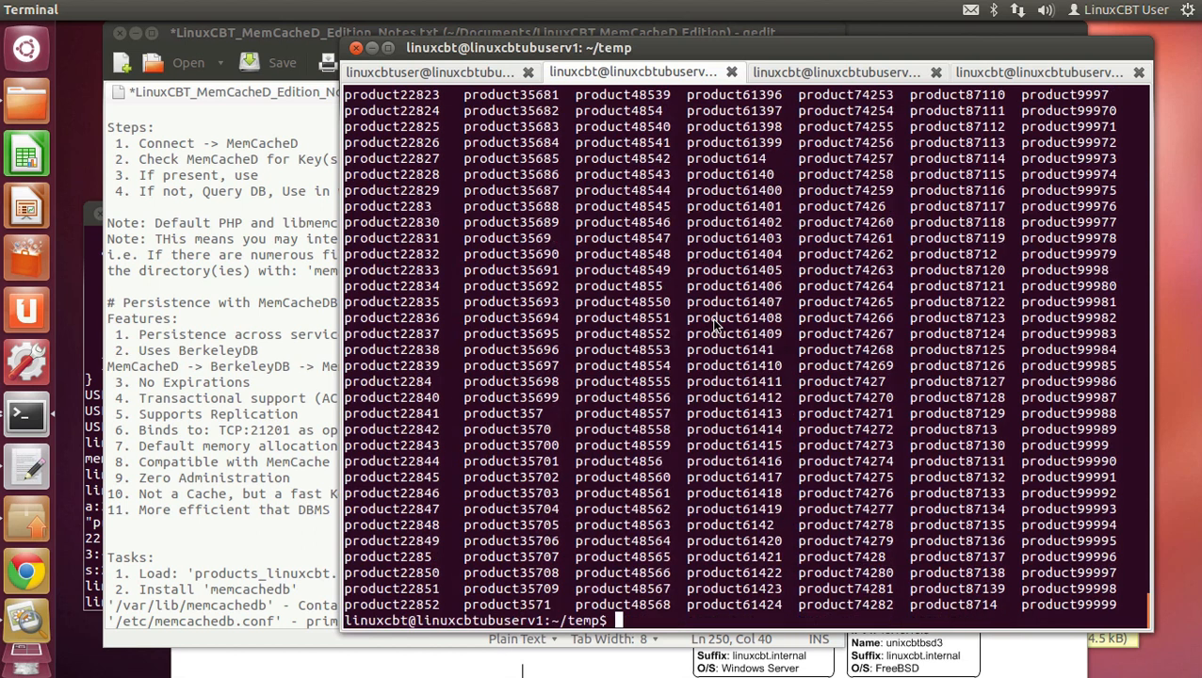
text(rm -rf product*)
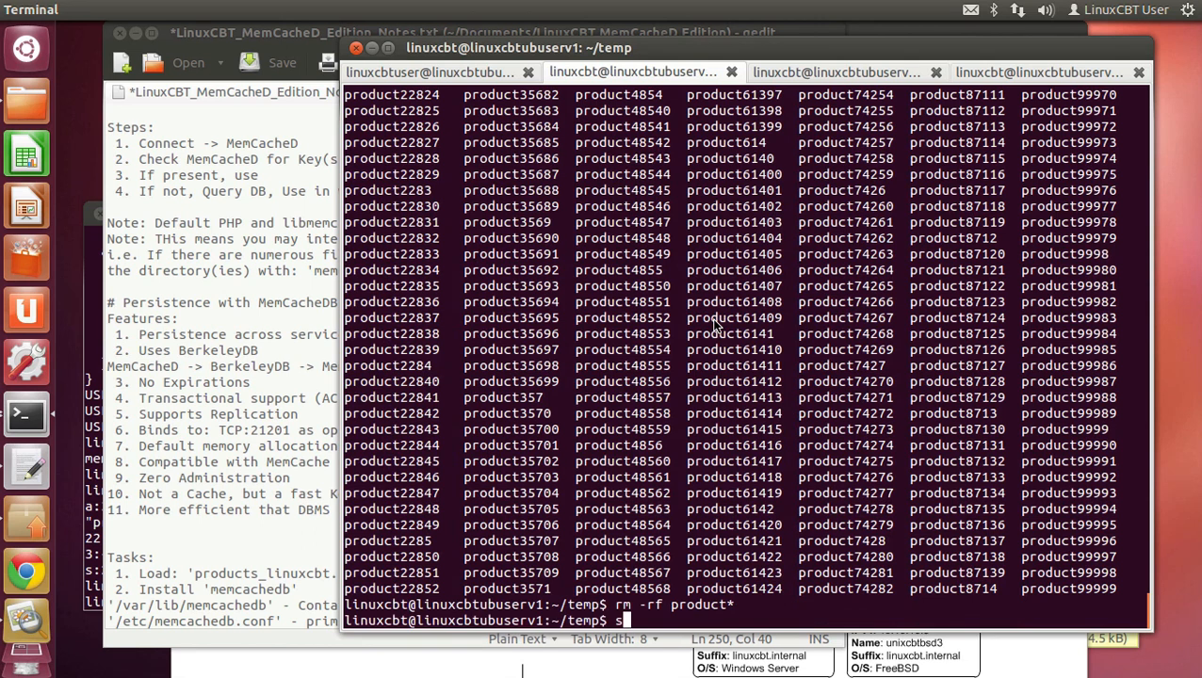
text(ftp 192.168.75.102)
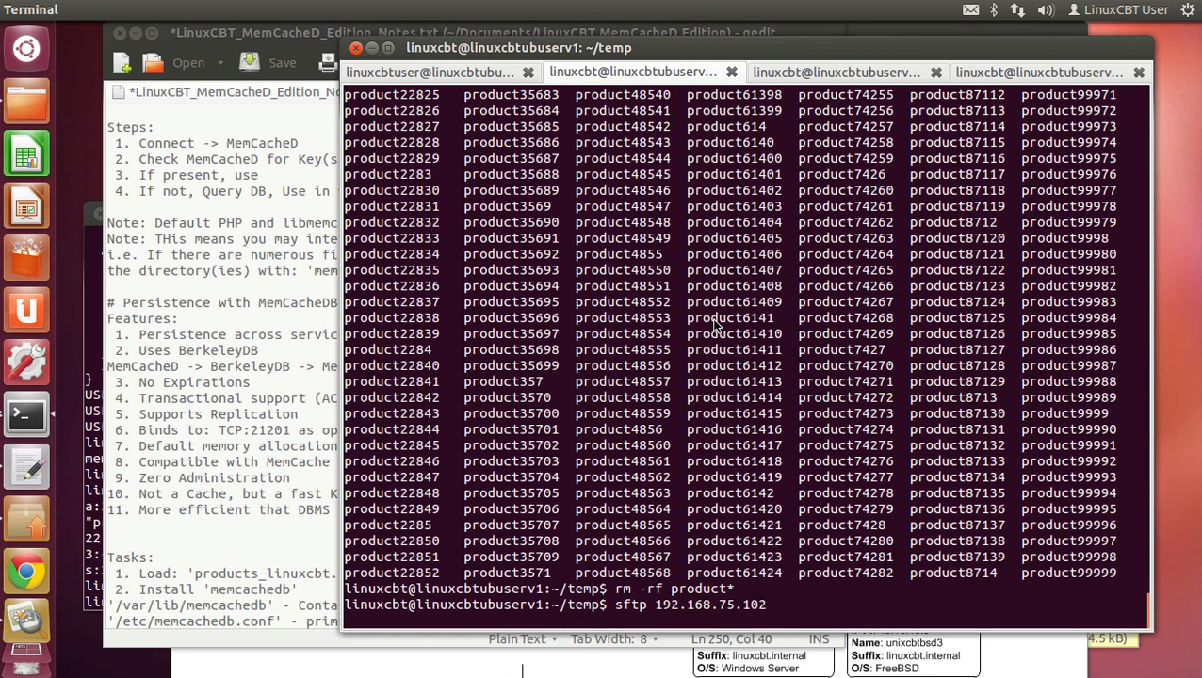
Step: In sftp to 192.168.75.102, navigate into temp/memcached and list its files
key(Return)
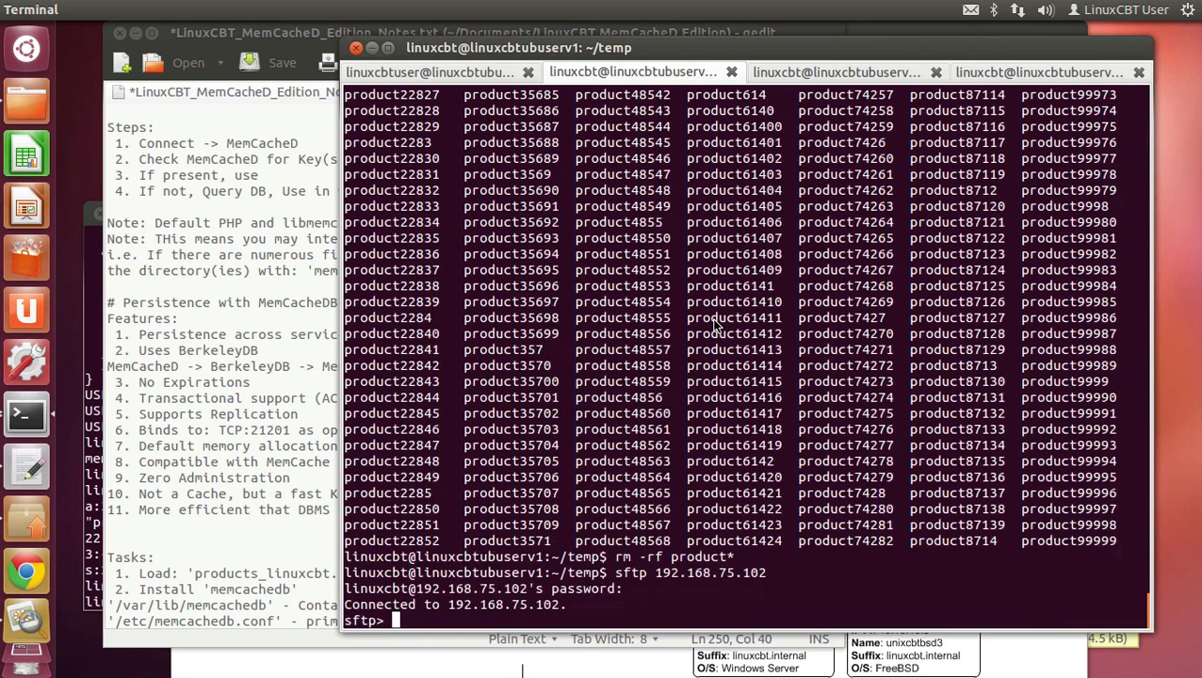
text(cd)
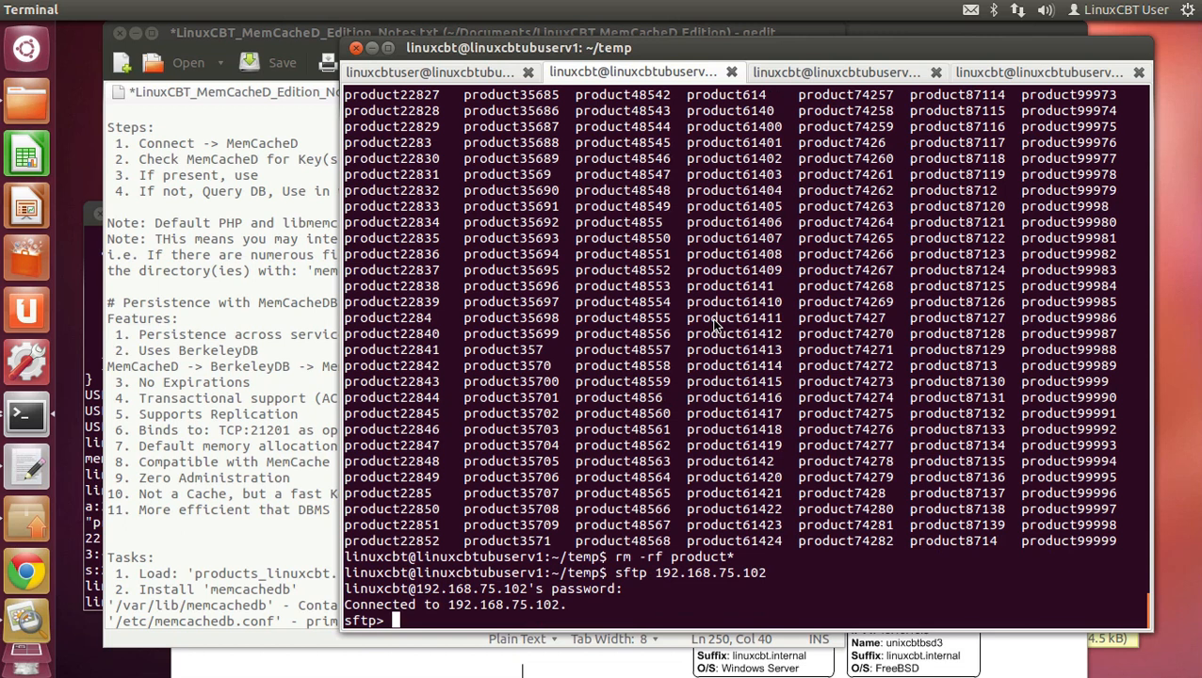
mouse_move(405, 539)
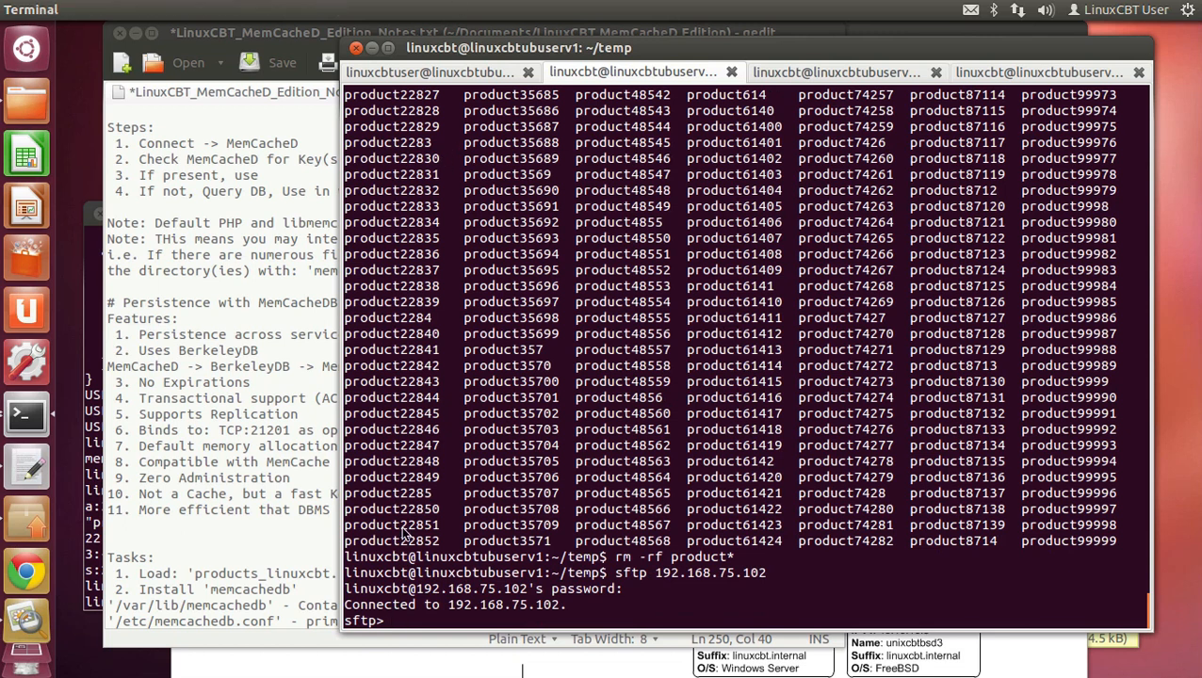
mouse_move(505, 508)
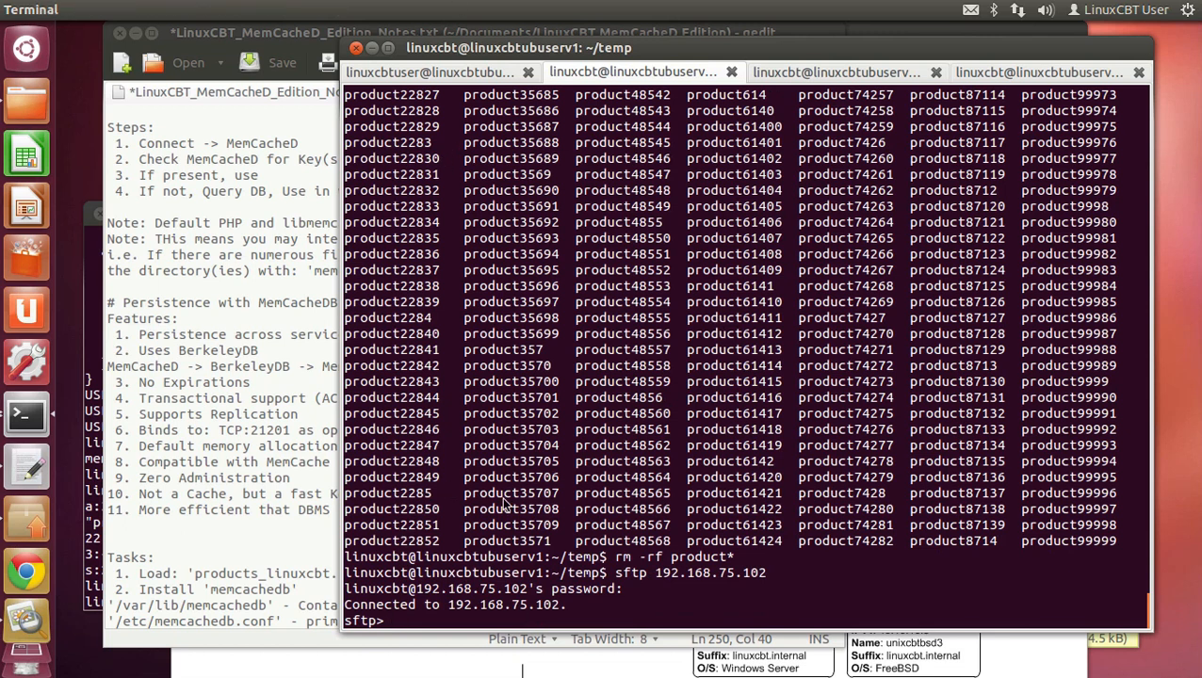
text(cd temp)
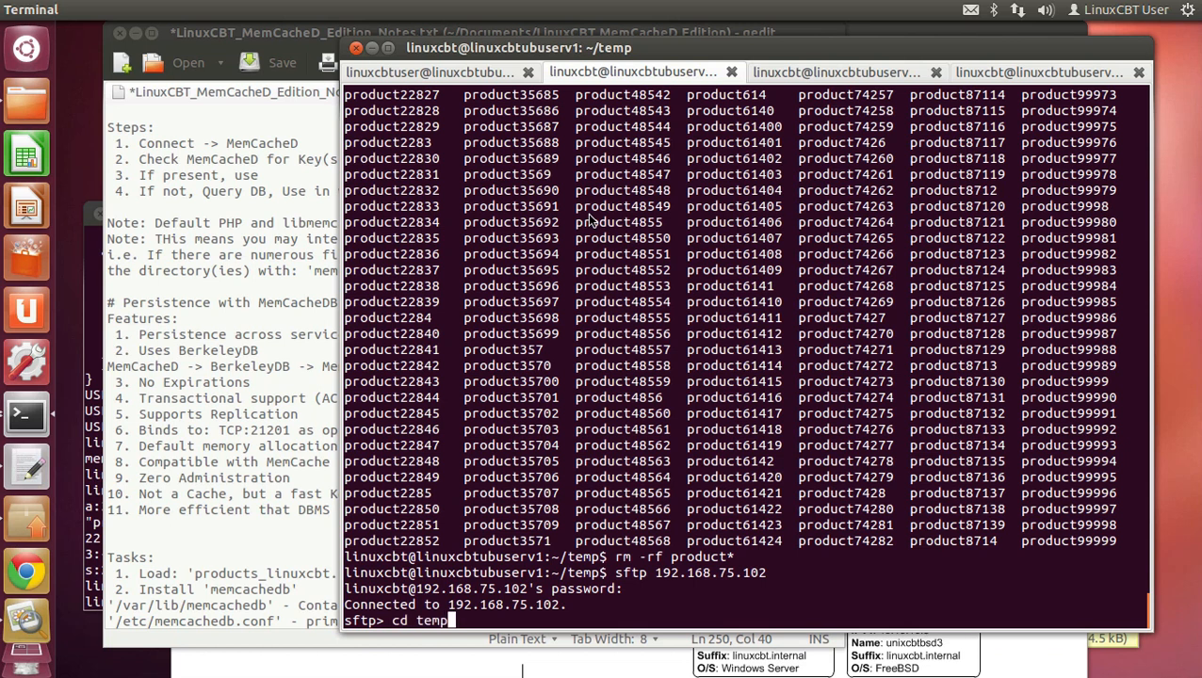
text(cd memcache)
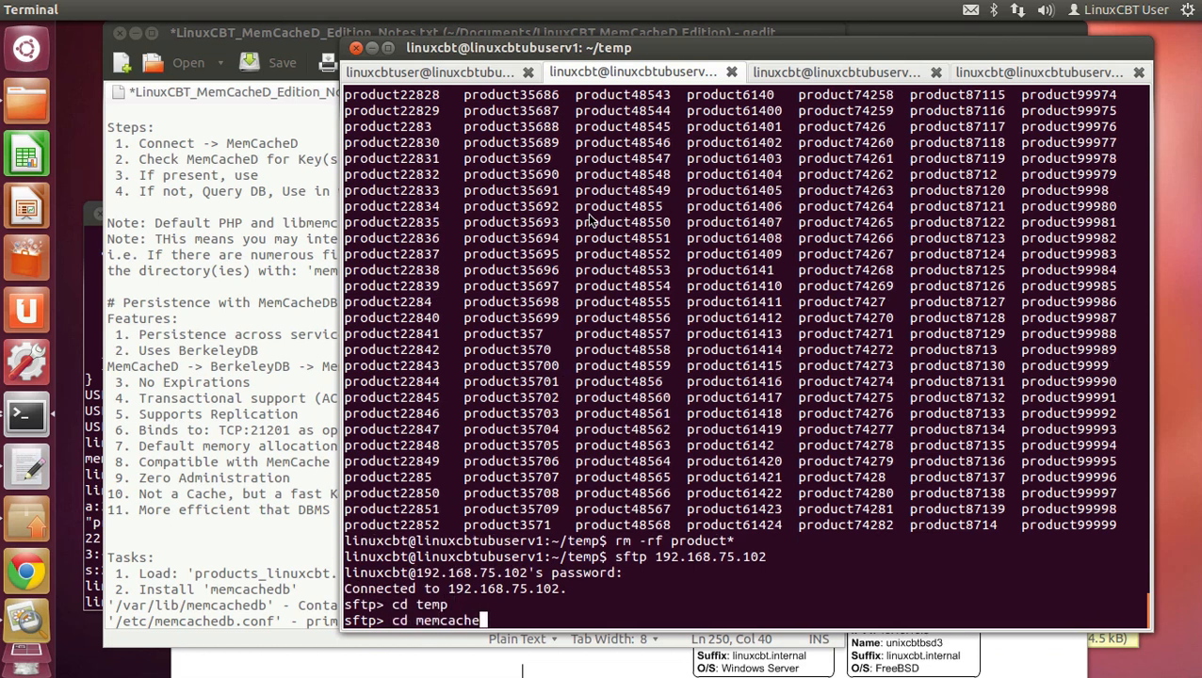
text(ls)
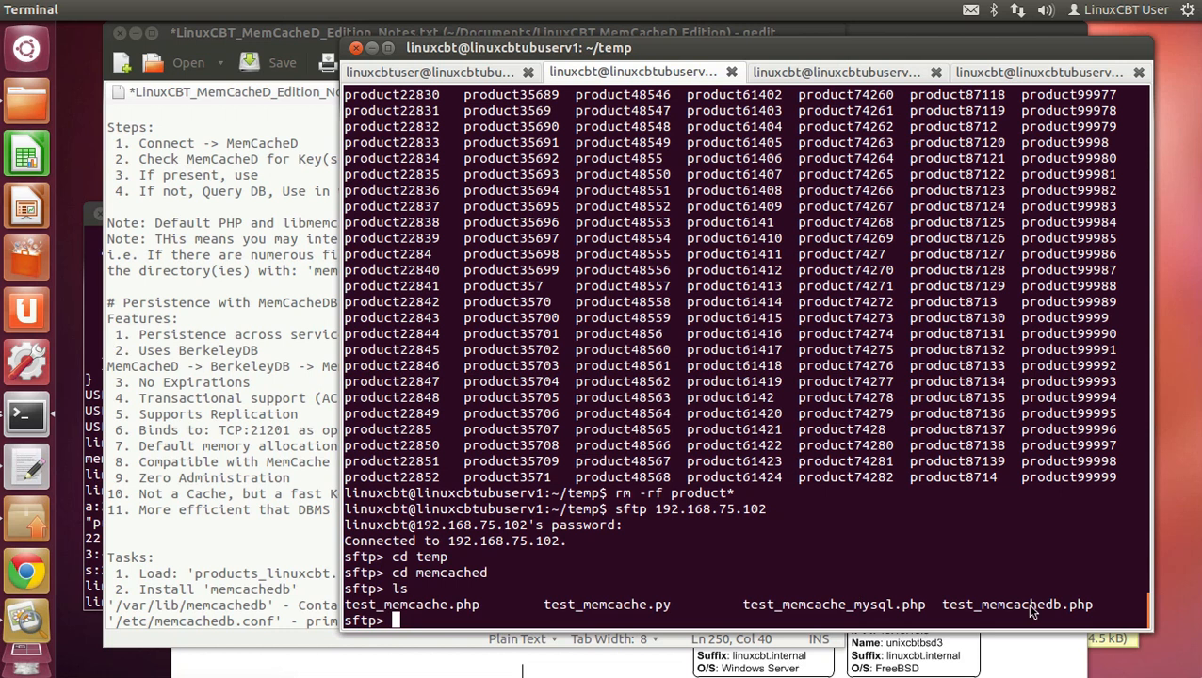
Step: Download test_memcachedb.php with mget and leave sftp
double_click(1017, 605)
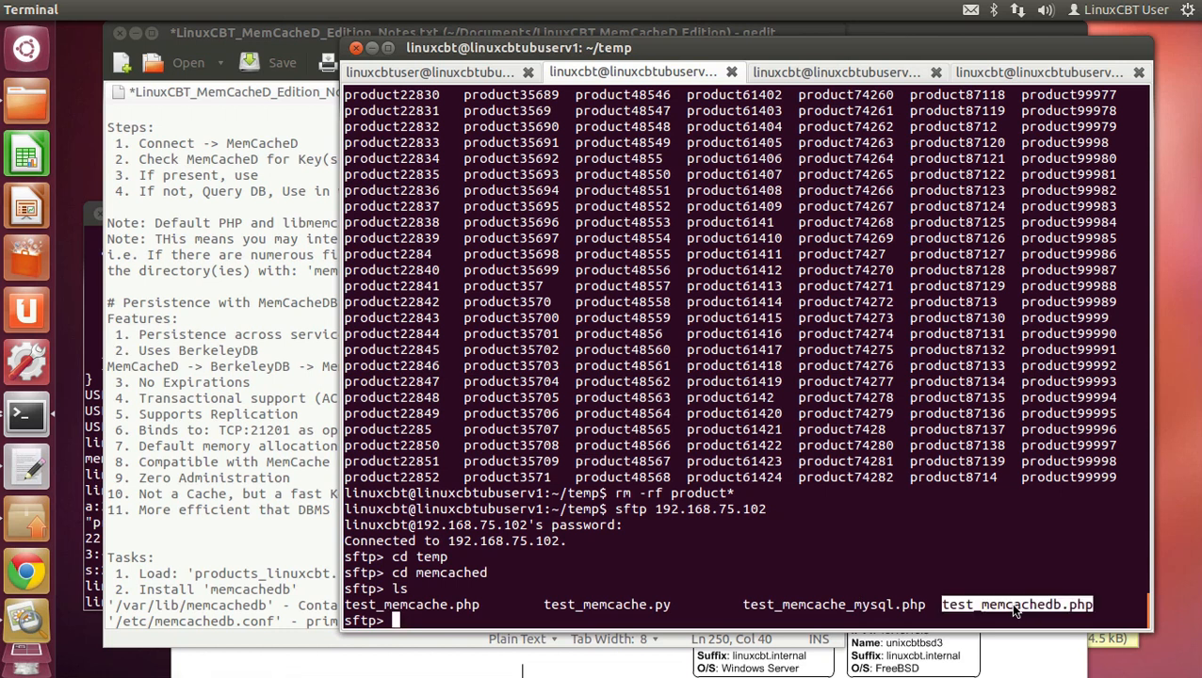
text(mget test_memcachedb.php)
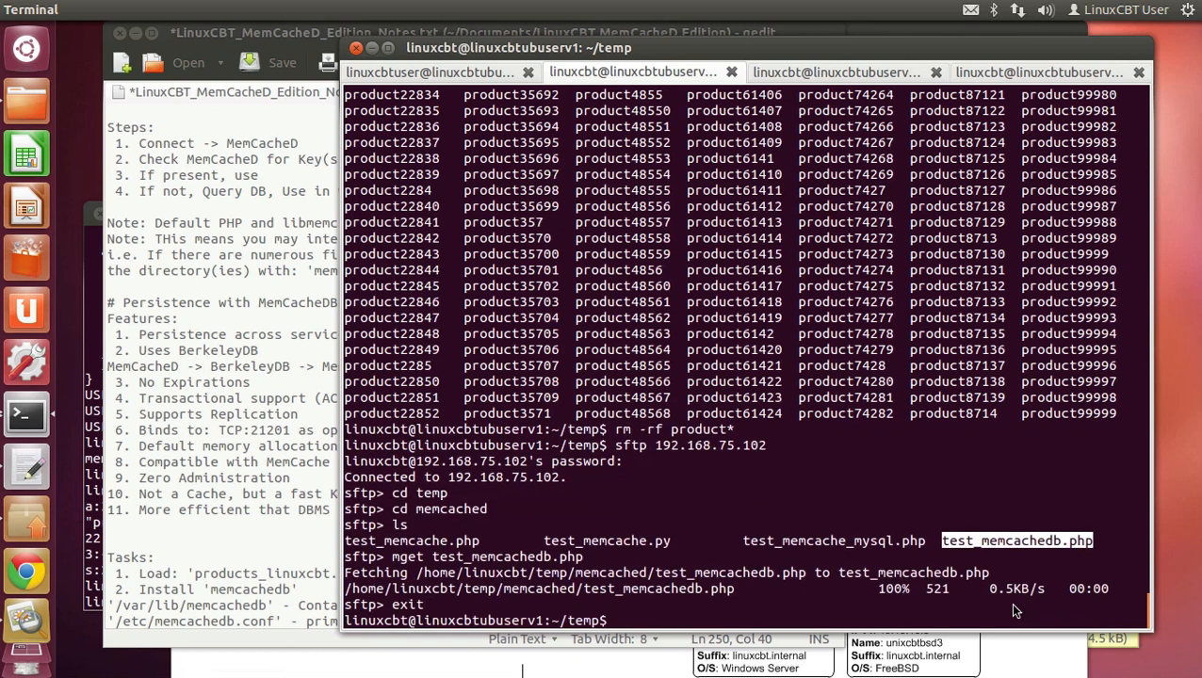
text(nano)
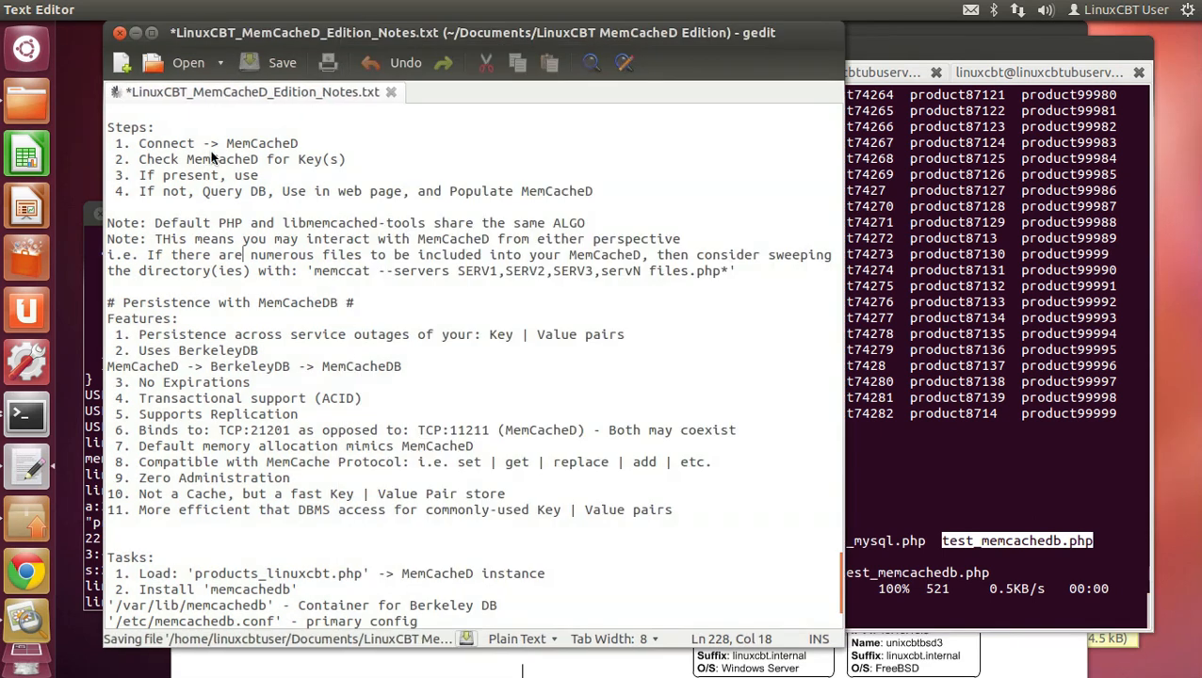
Step: Browse gedit's Open Files dialog into the home temp folder without opening anything
click(189, 62)
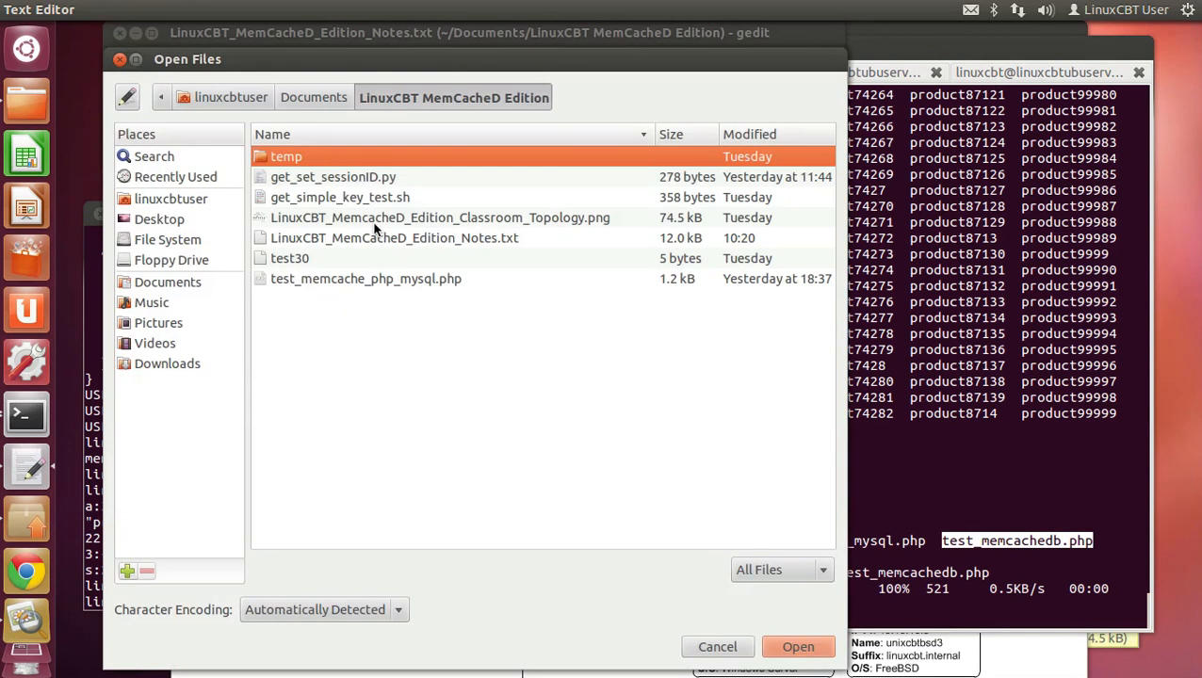
mouse_move(313, 98)
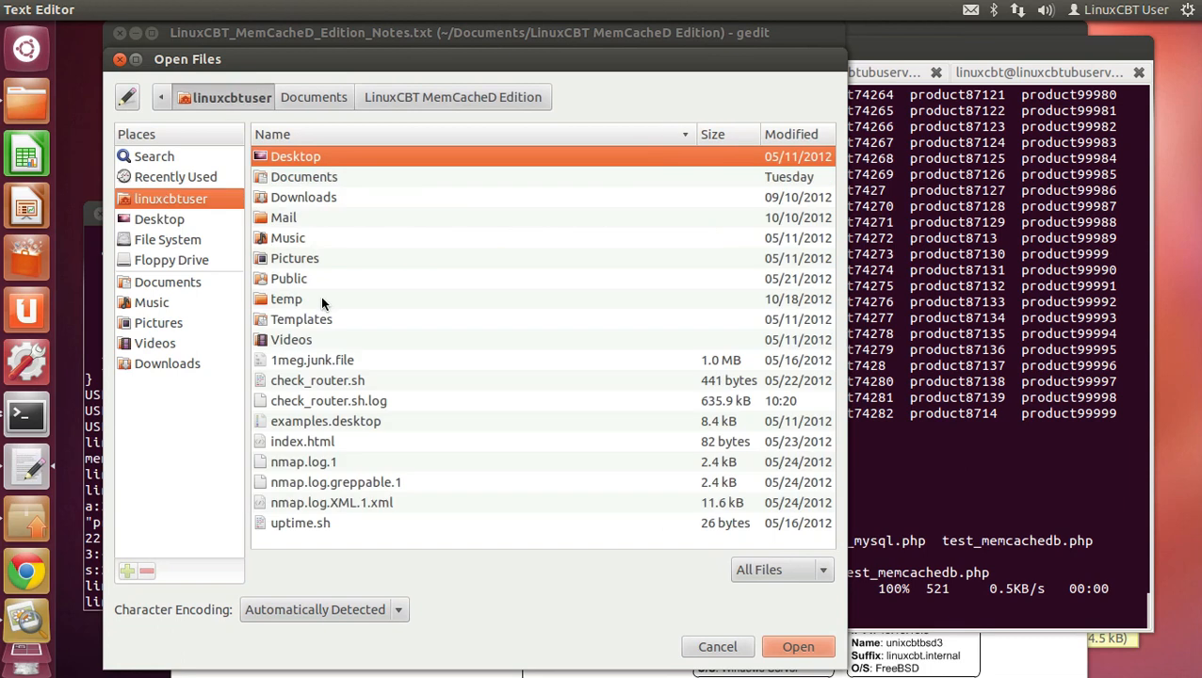
double_click(287, 298)
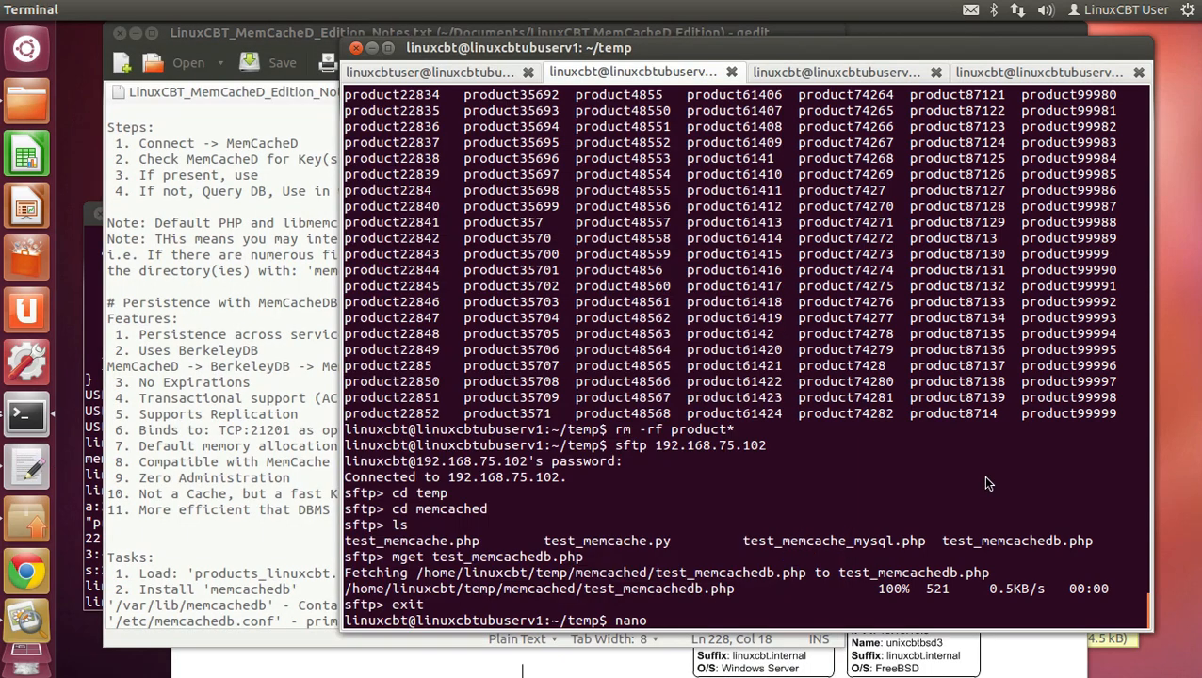
Step: Edit test_memcachedb.php in nano so $filename is ./products_linuxcbt.php and save it
text(te)
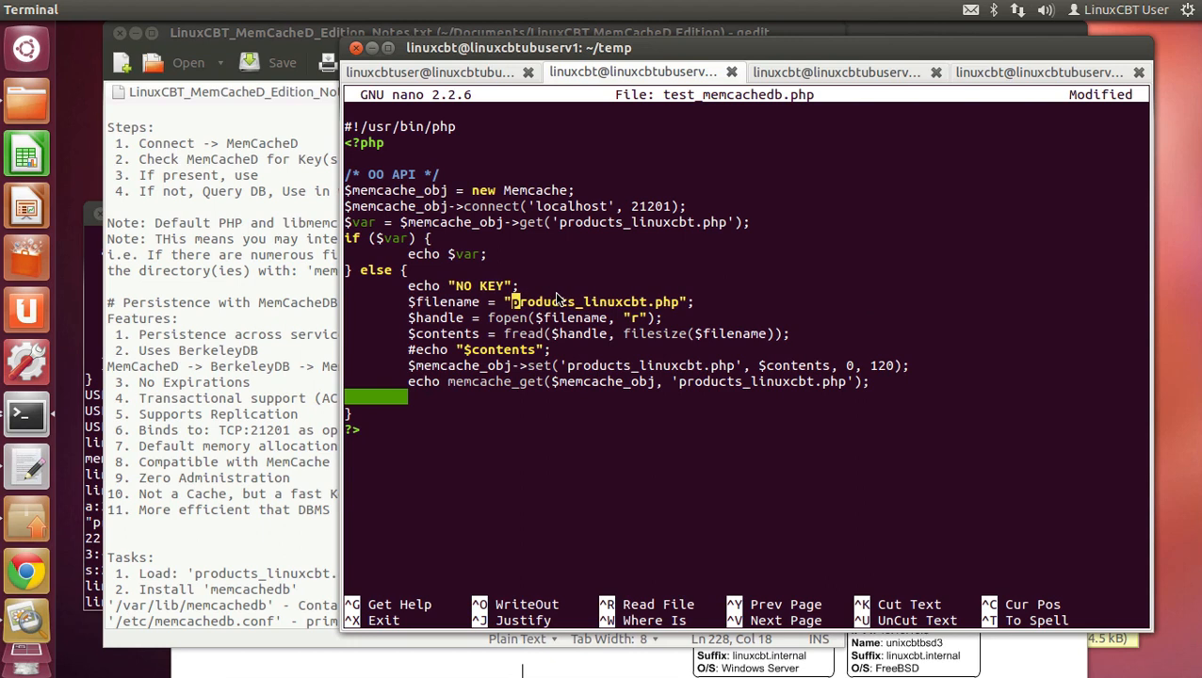
text(./)
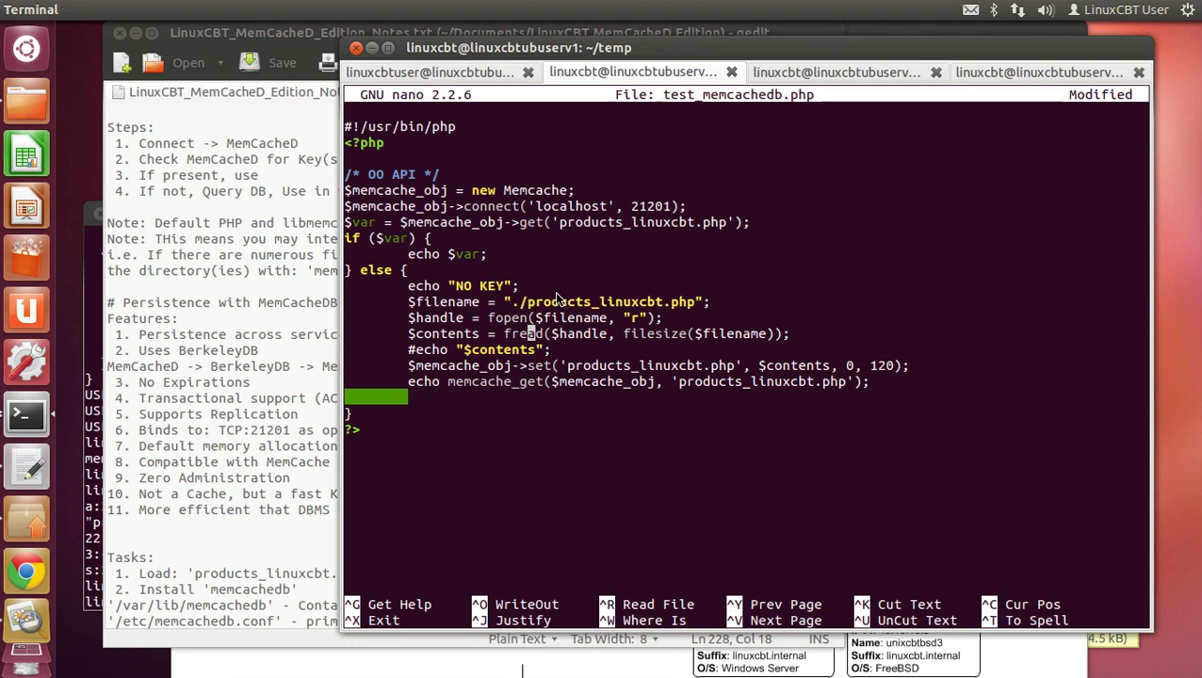
mouse_move(870, 373)
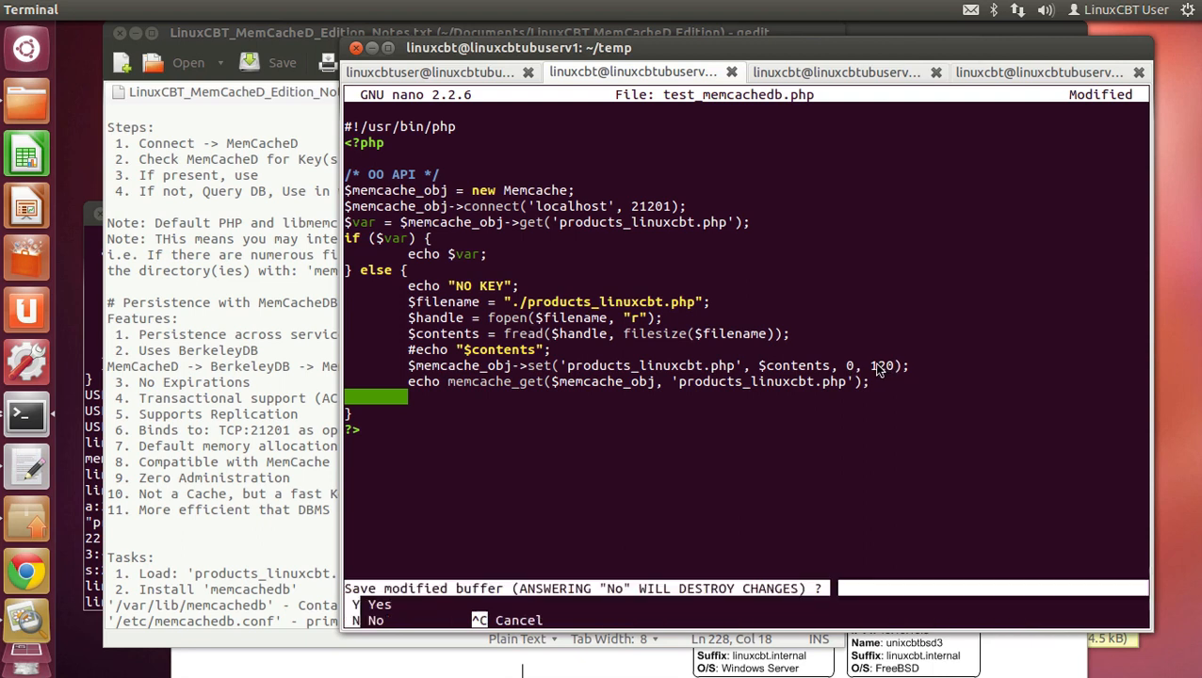
key(n)
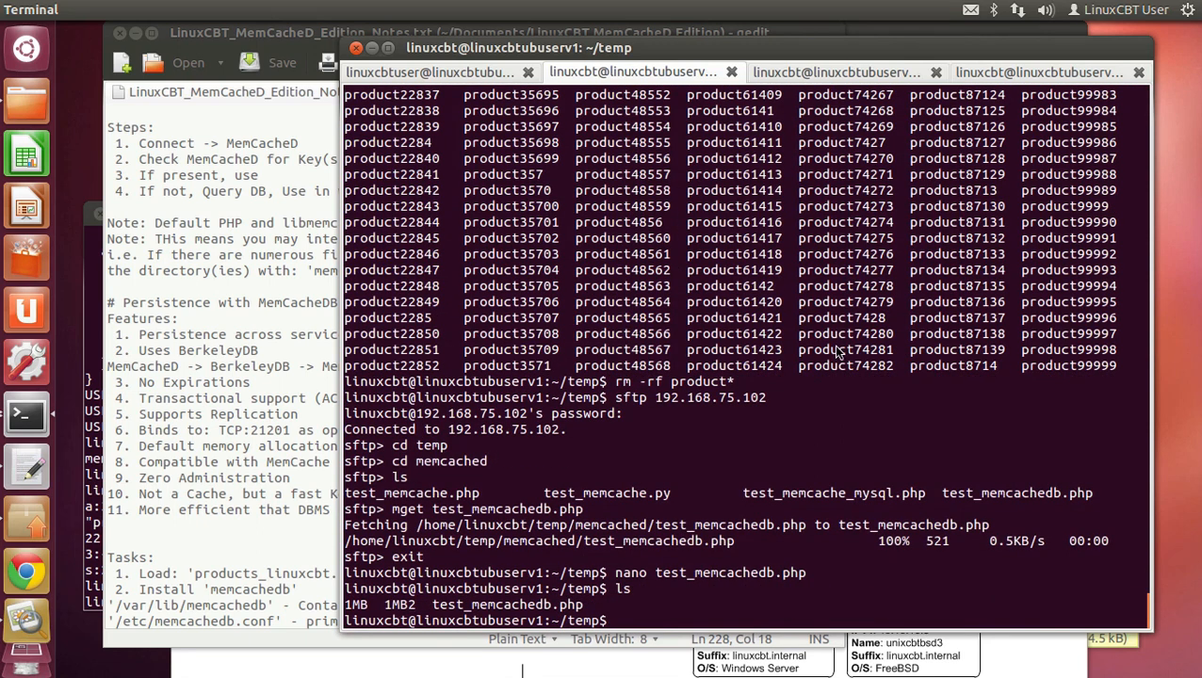
Step: Move ../products_linuxcbt.php into temp beside test_memcachedb.php
text(mv ../products_linuxcbt.php)
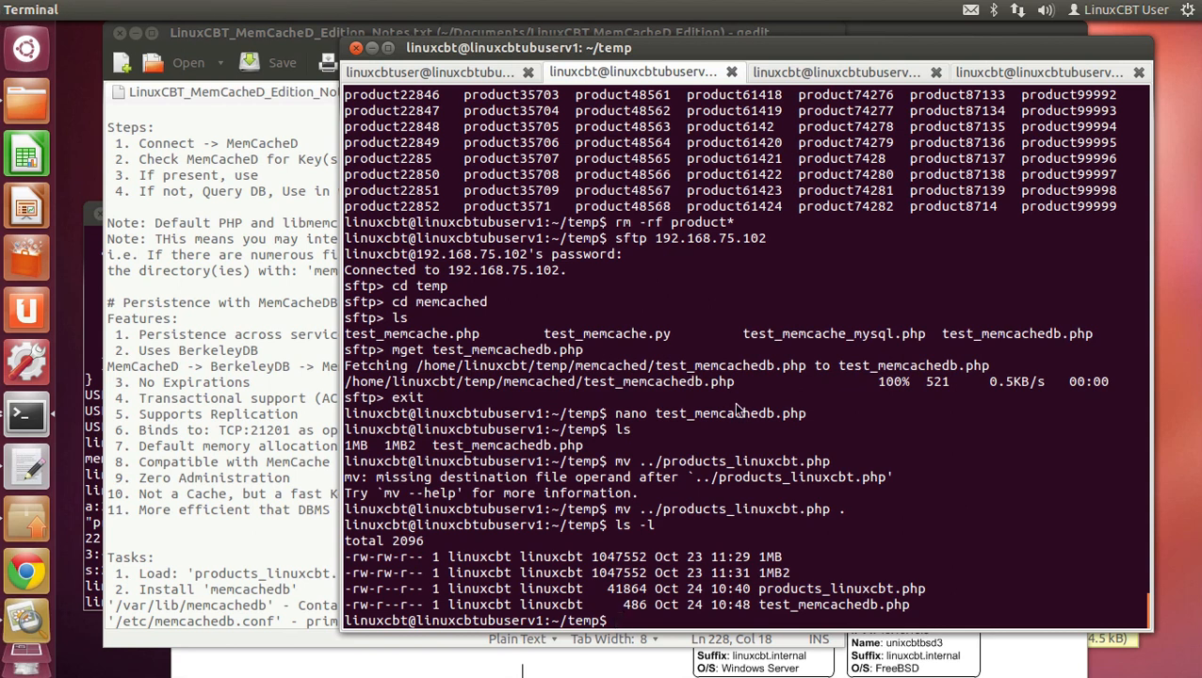
text(sudo nano /et)
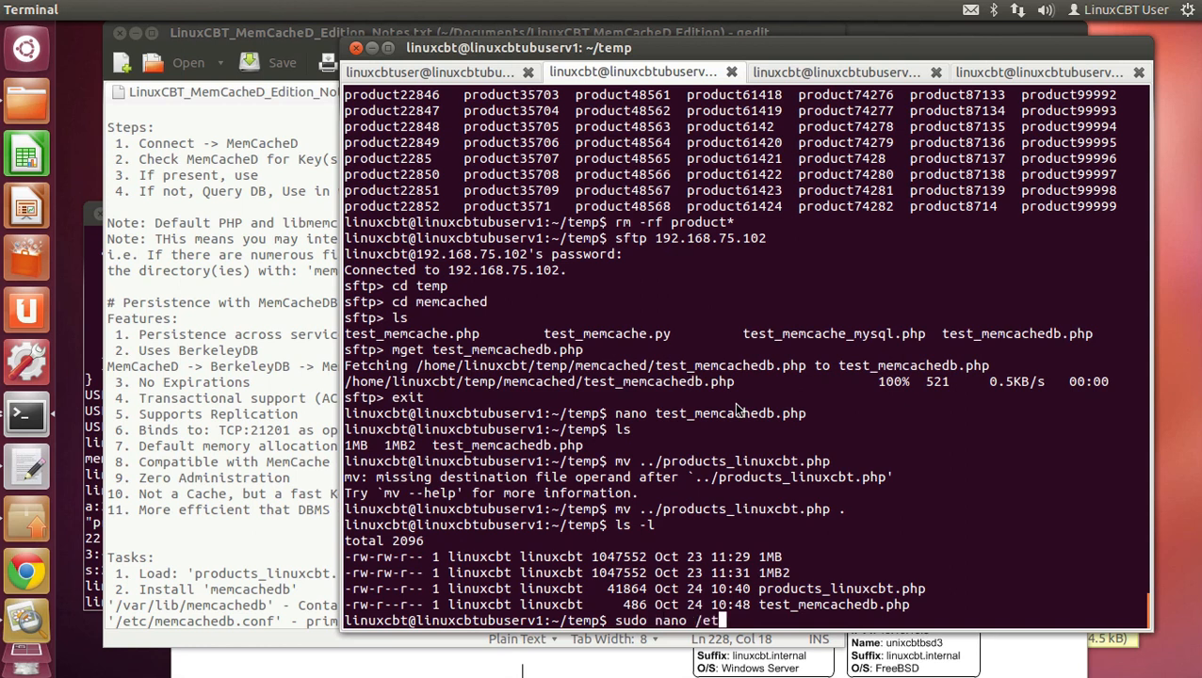
Step: Review /etc/memcachedb.conf in nano with sudo
text(c/memcachedb)
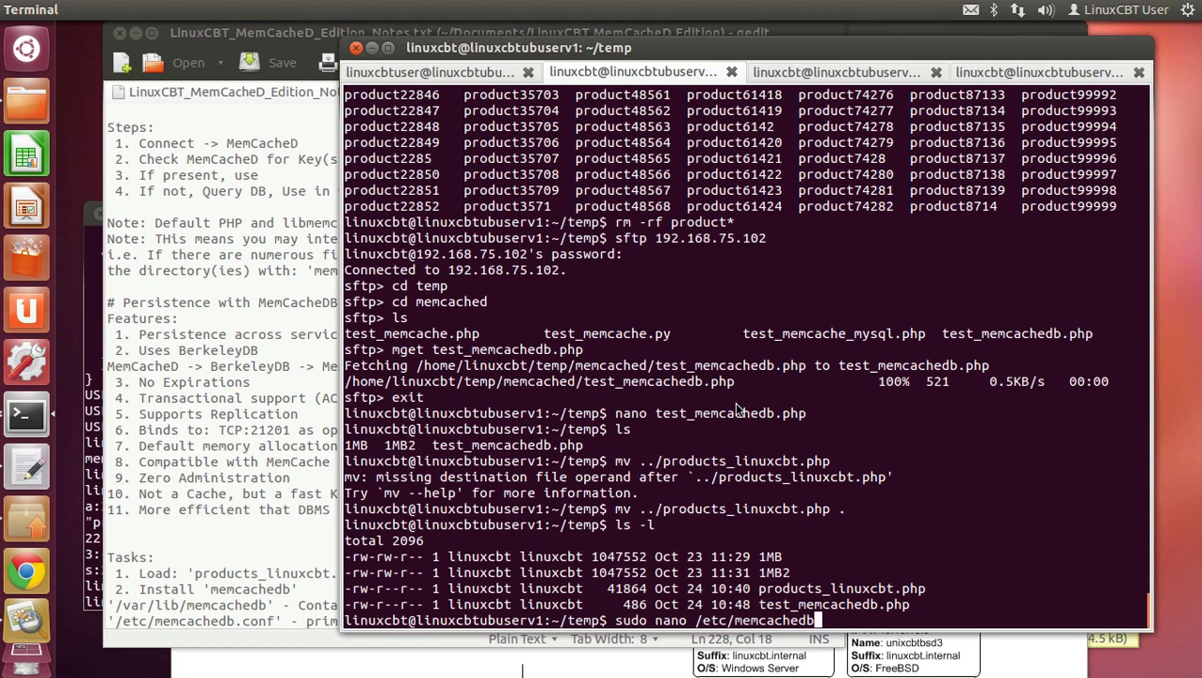
key(Return)
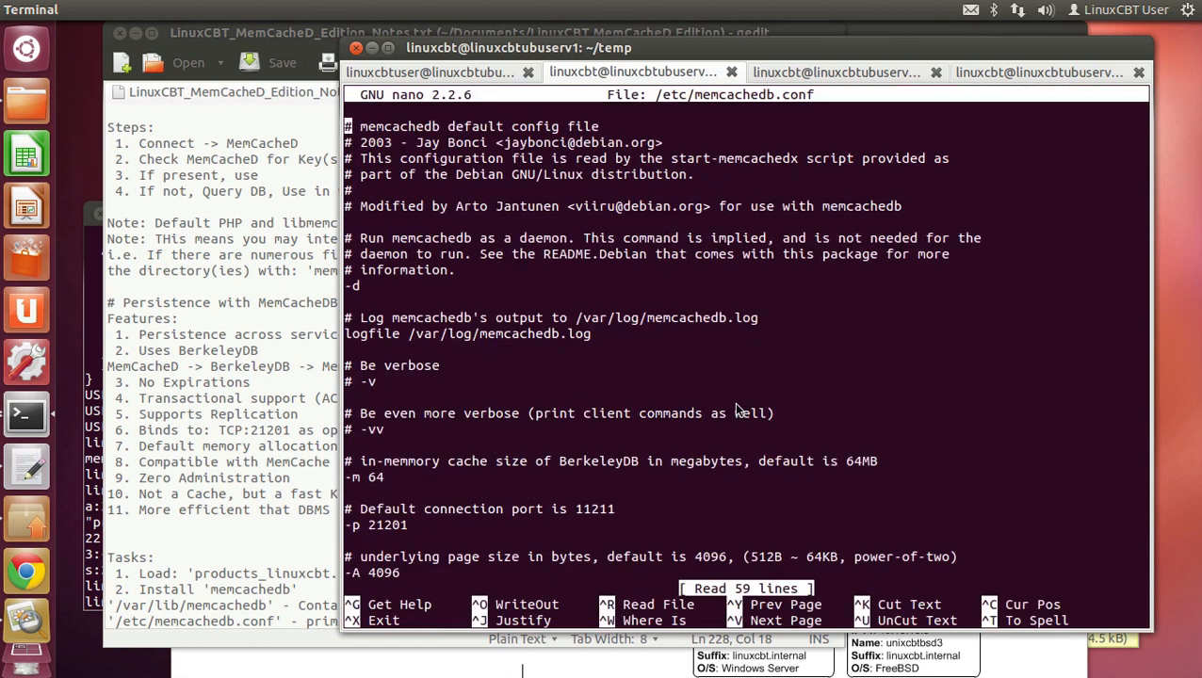
scroll(down, 3)
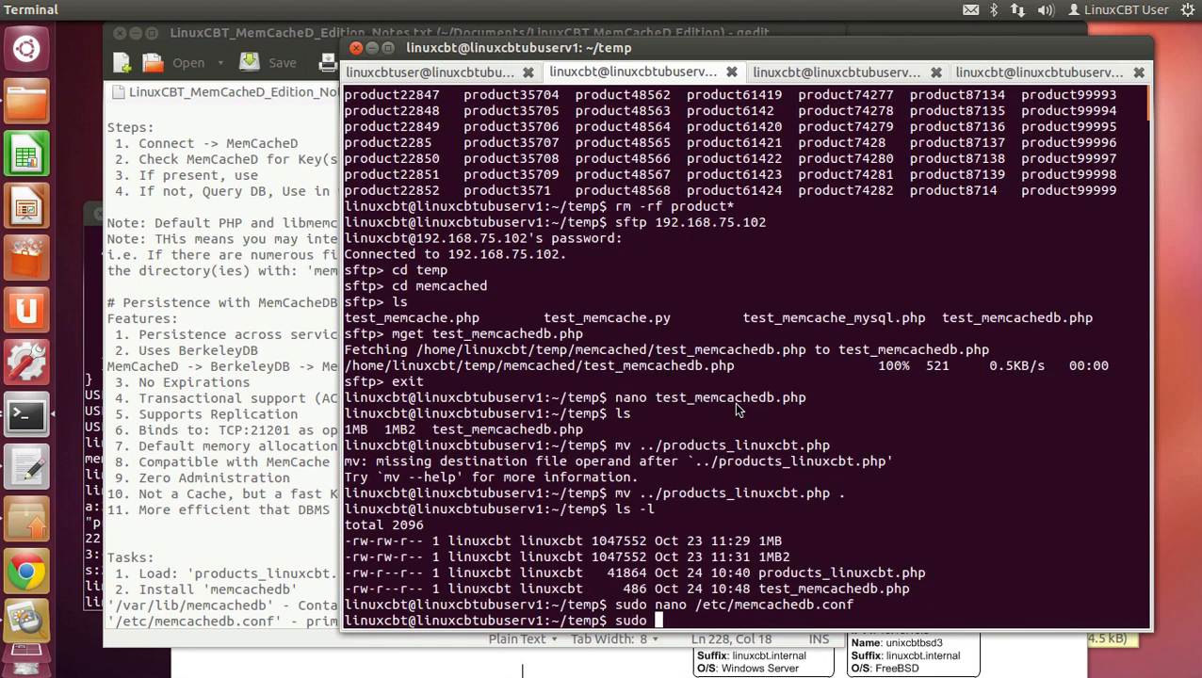
Step: Restart memcachedb via invoke-rc.d and check its listening ports with netstat -ntl | grep 21
text(invoke-rc.d memcachedb r)
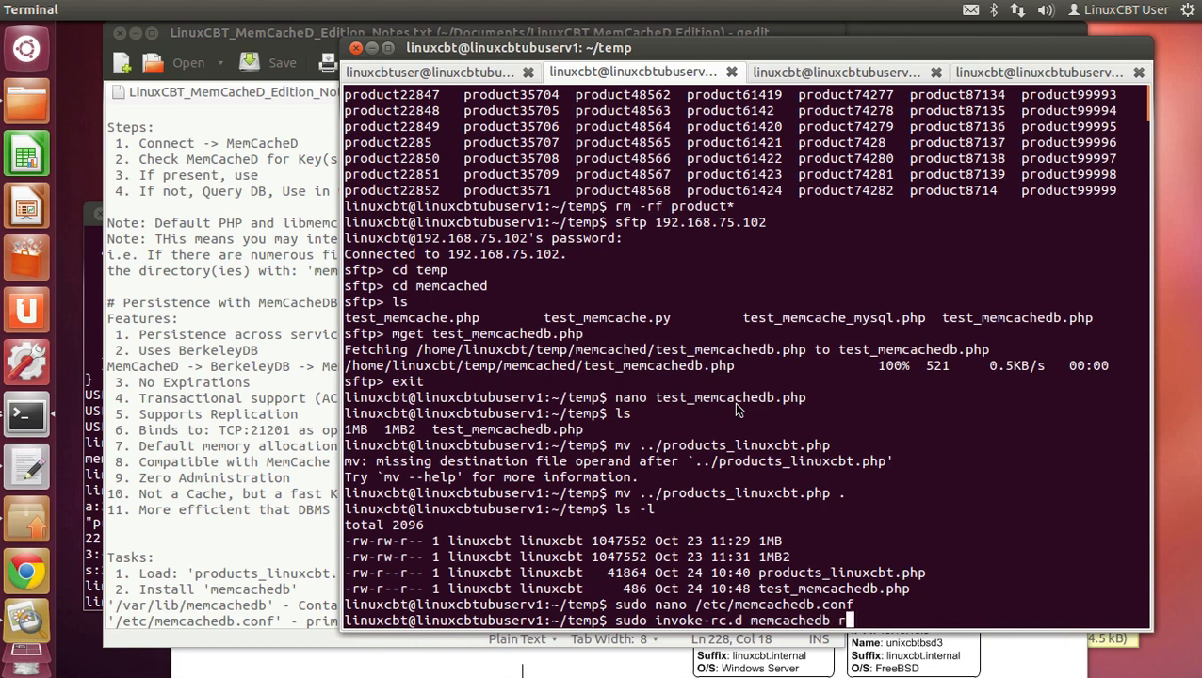
key(Return)
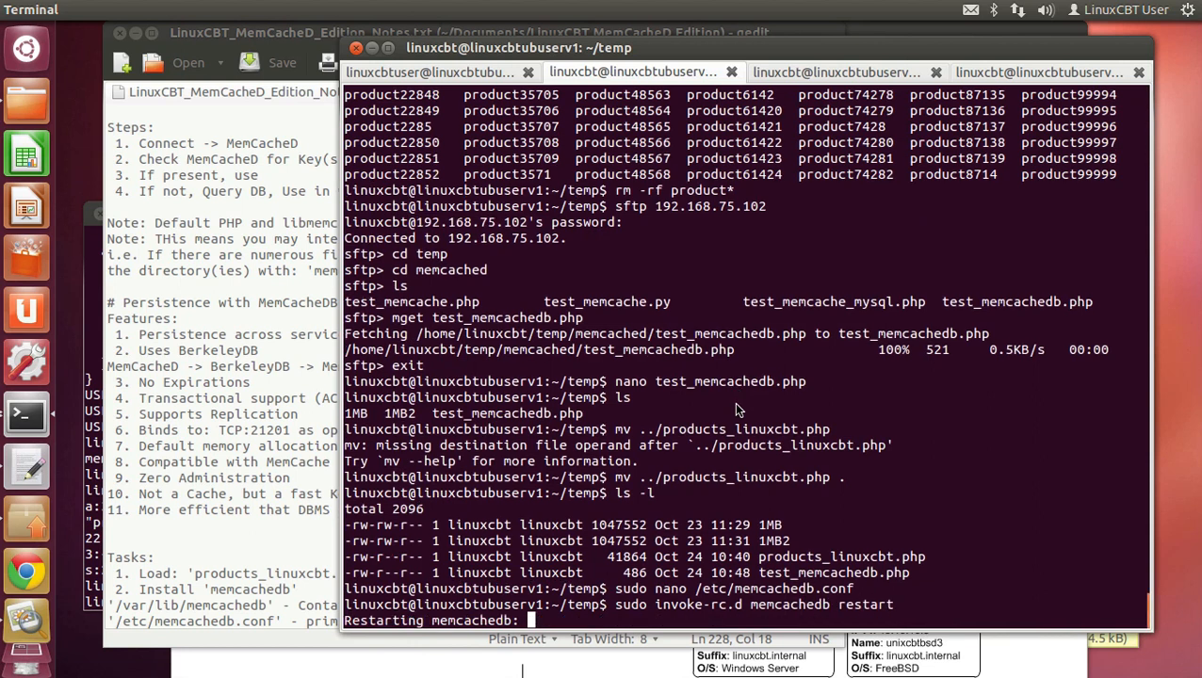
text(netsta tr)
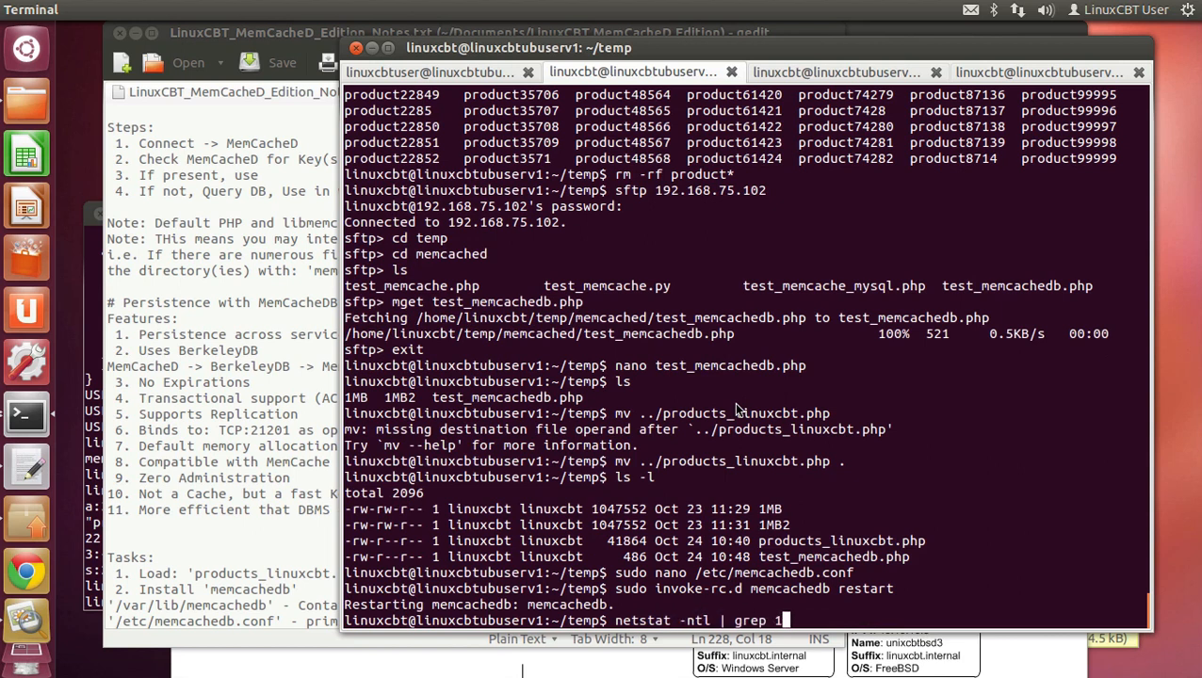
text(2)
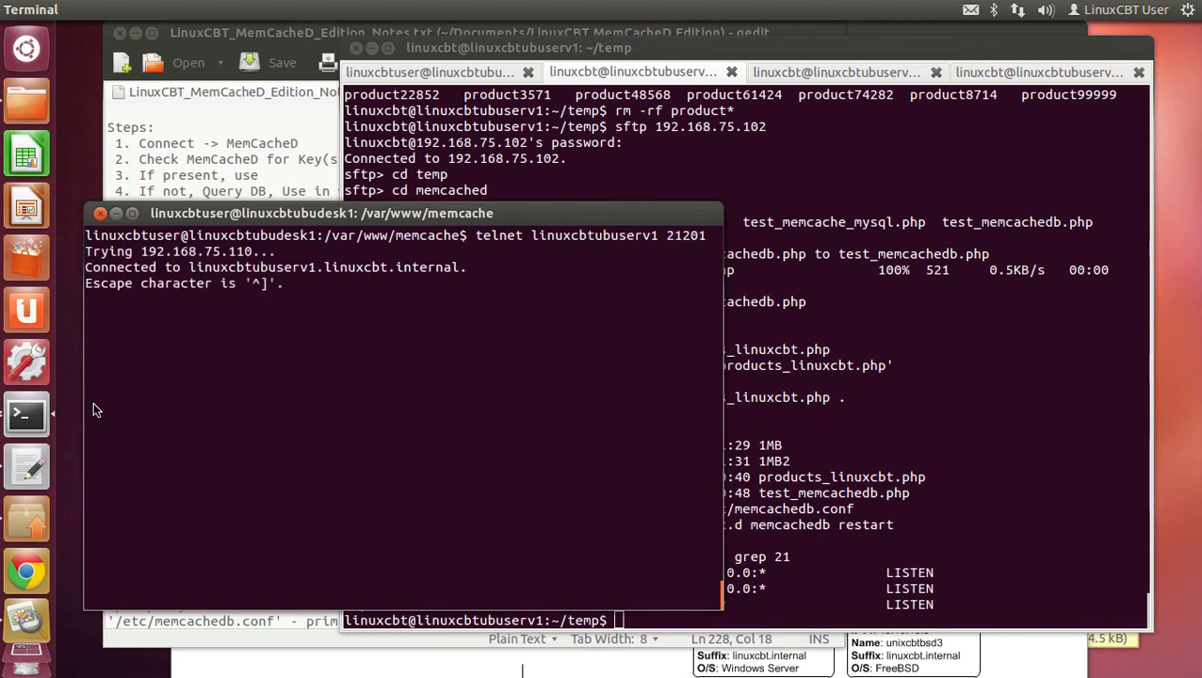
Step: Request test_memcachedb.php over telnet and show 'stats bdb' Berkeley DB statistics
text(get test_memcachedb.php)
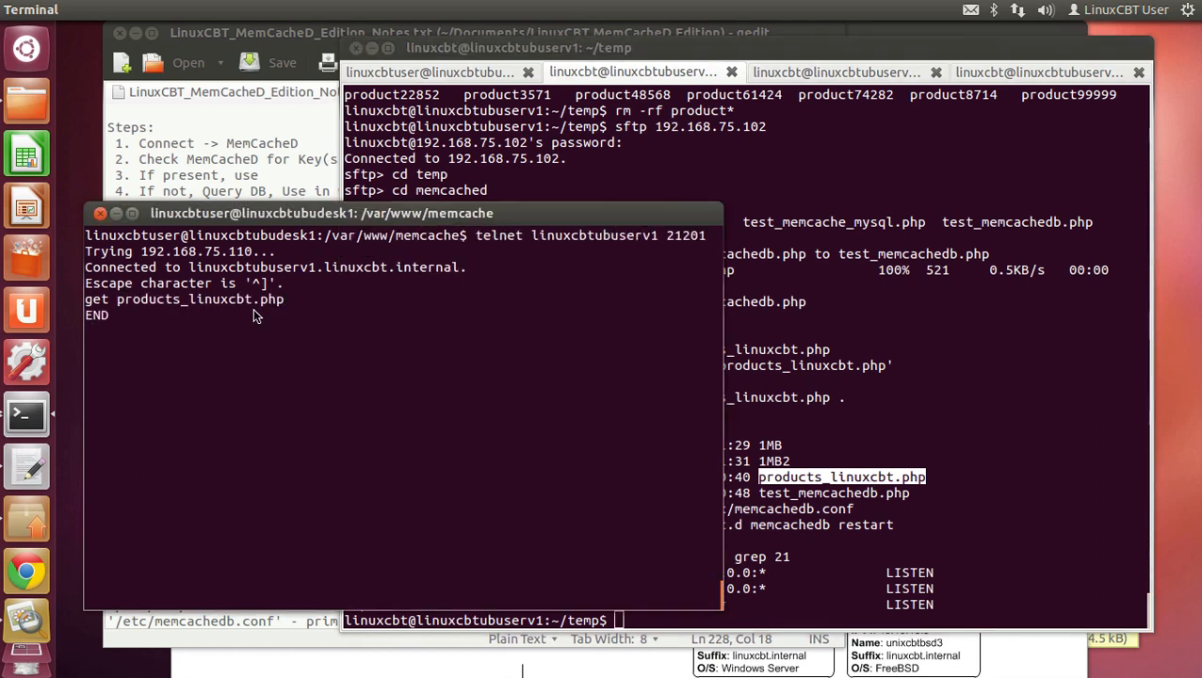
text(stat)
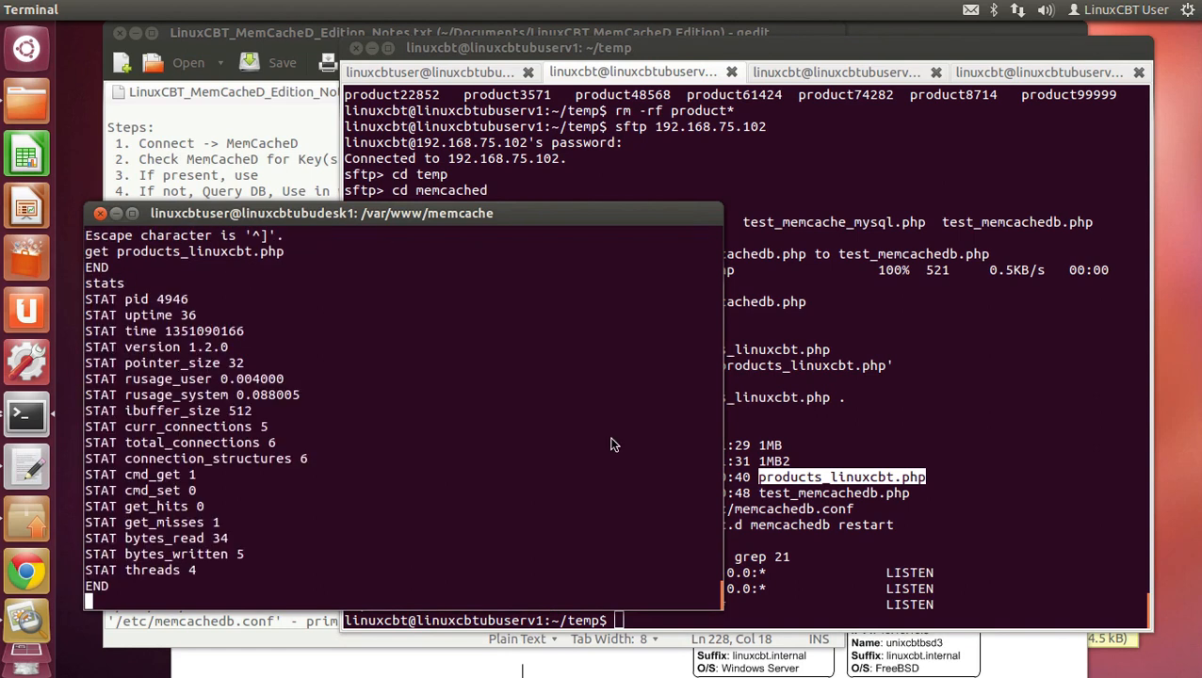
text(stat)
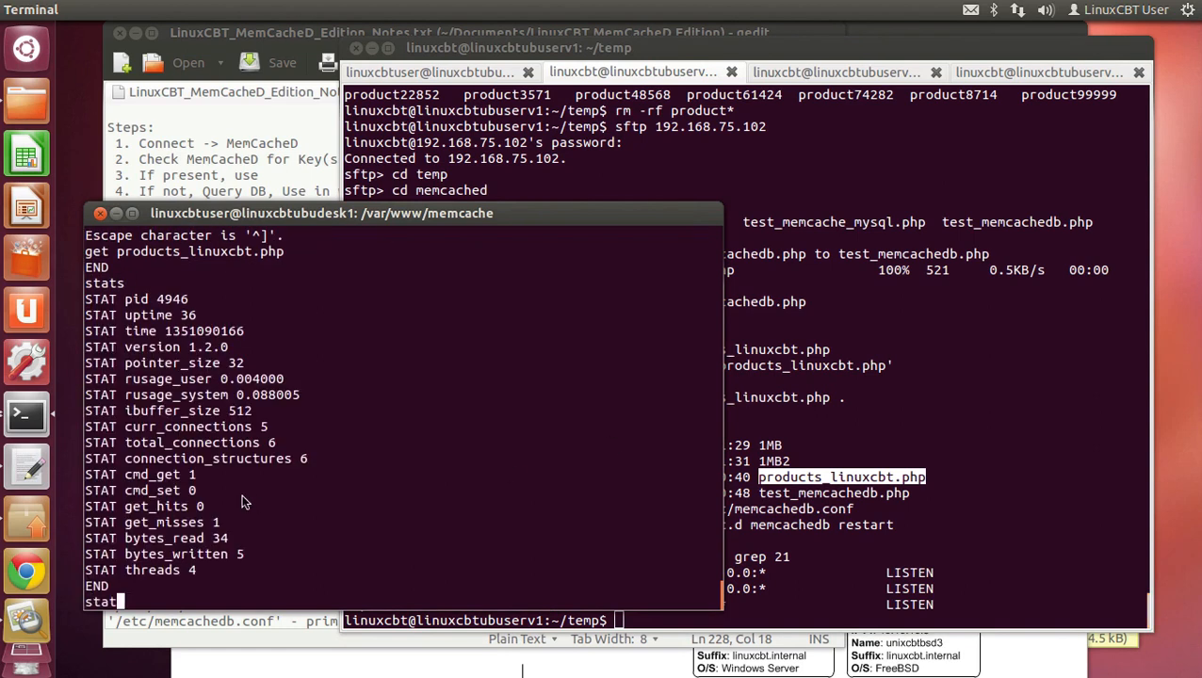
text(dbd)
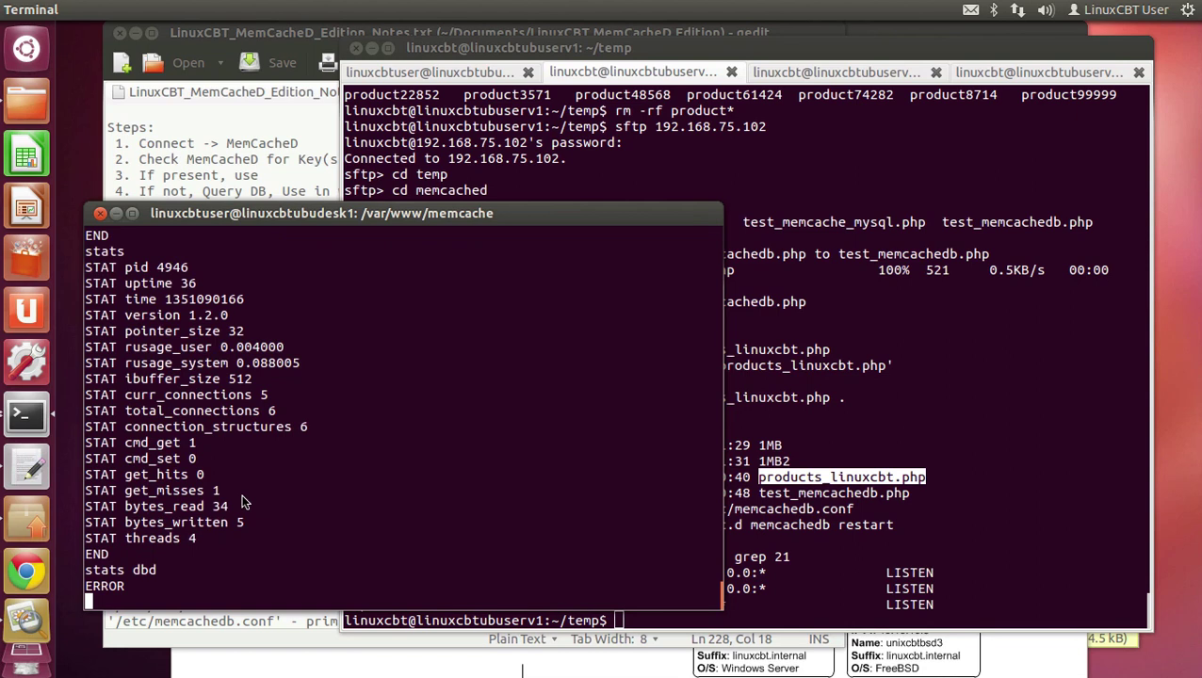
text(stats bdb)
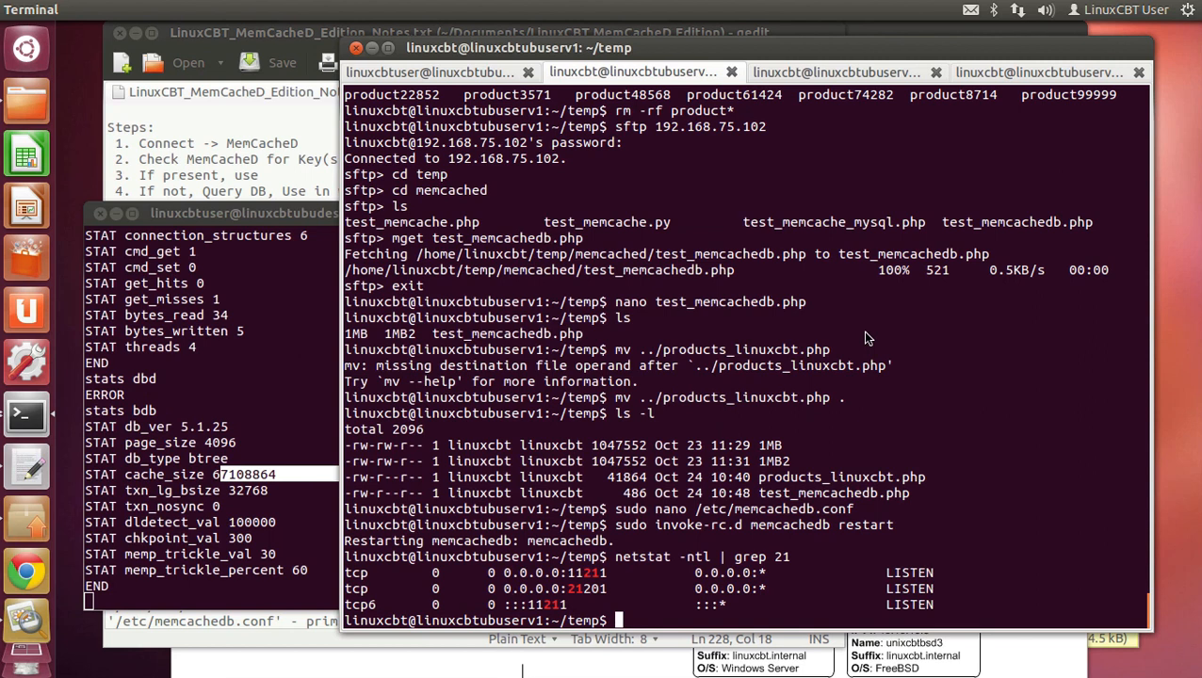
Step: Run php test_memcachedb.php, which fails with a PHP fatal error
text(php test_memcachedb.php)
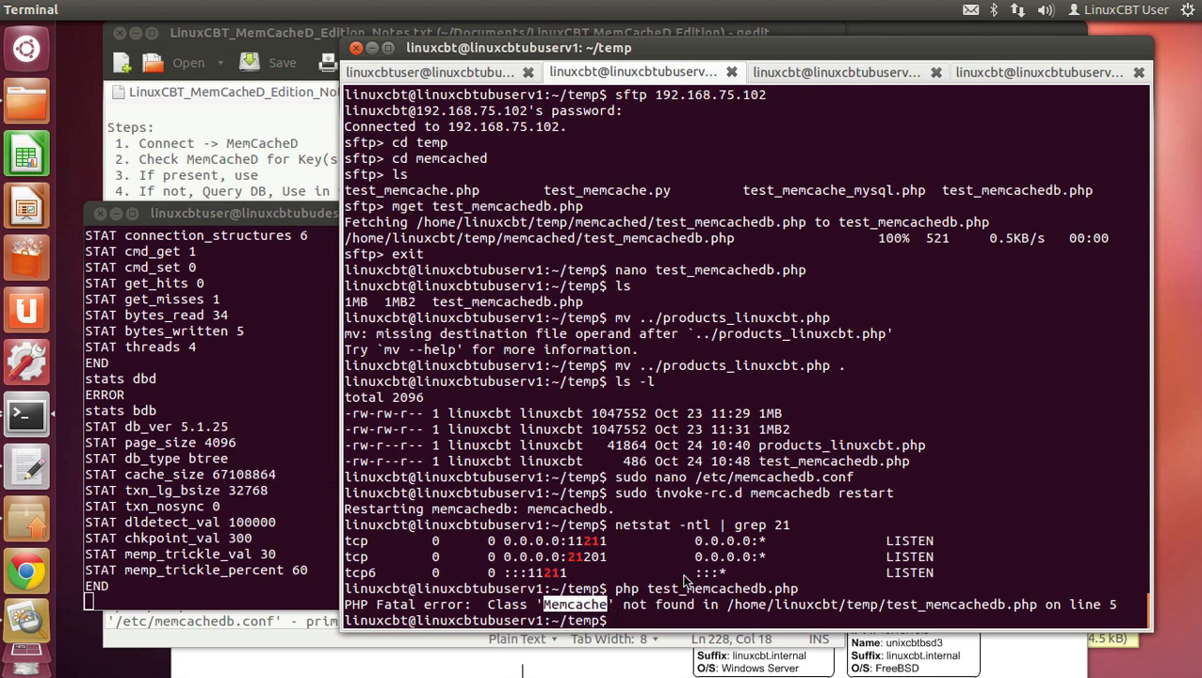
Step: Search aptitude for memcache packages and prepare sudo aptitude install php5-memcache
text(sudo aptitude se)
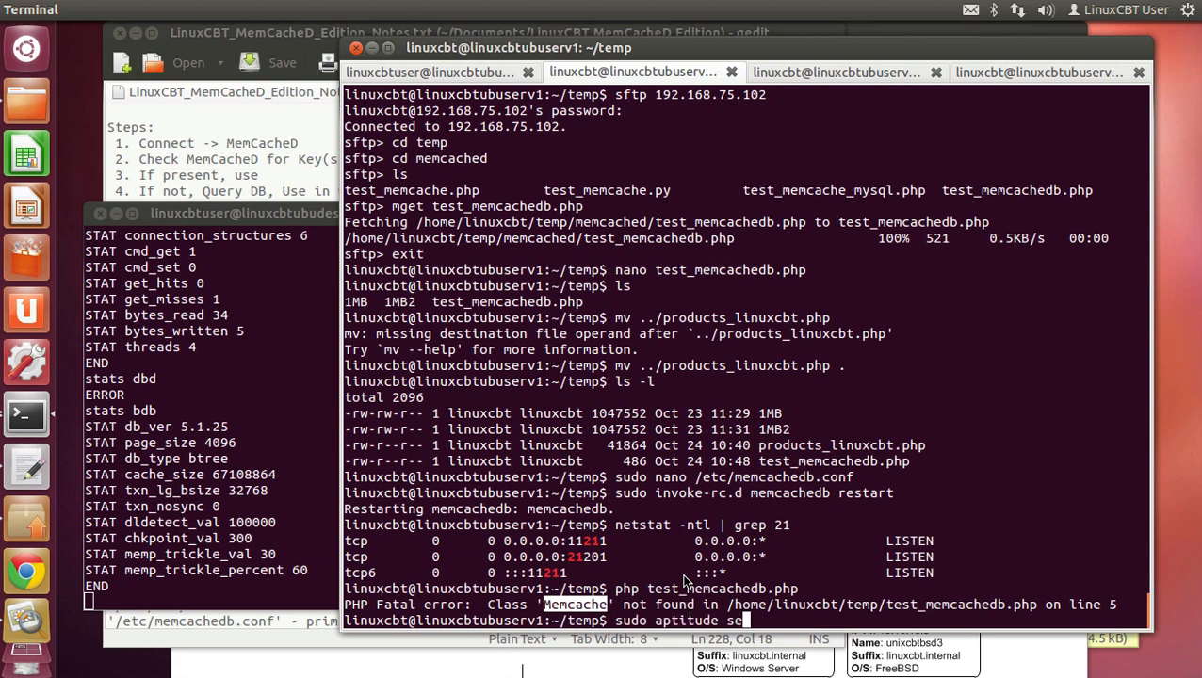
key(Return)
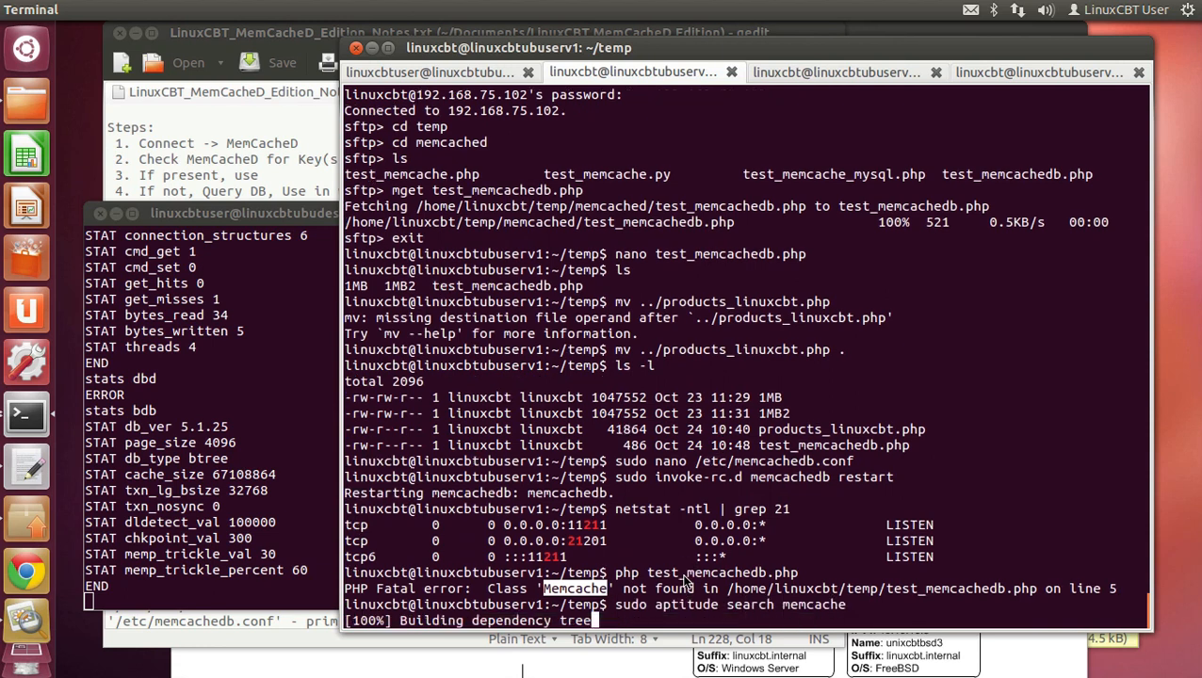
key(Return)
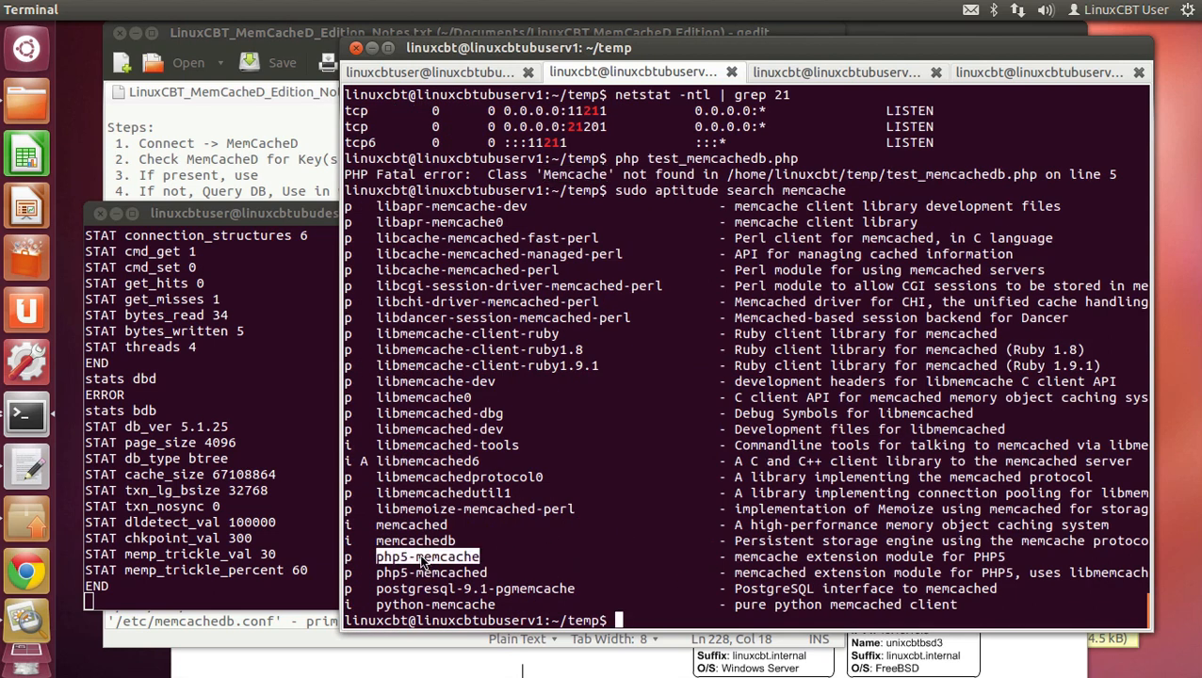
mouse_move(507, 516)
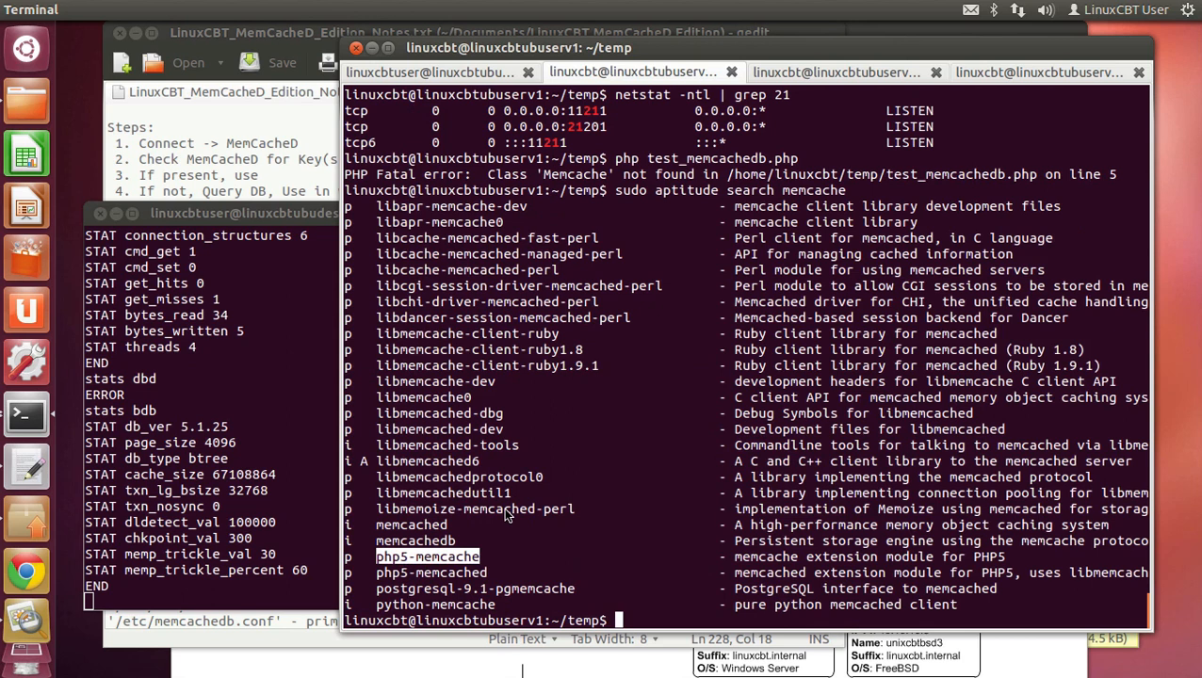
text(sudo atptitude)
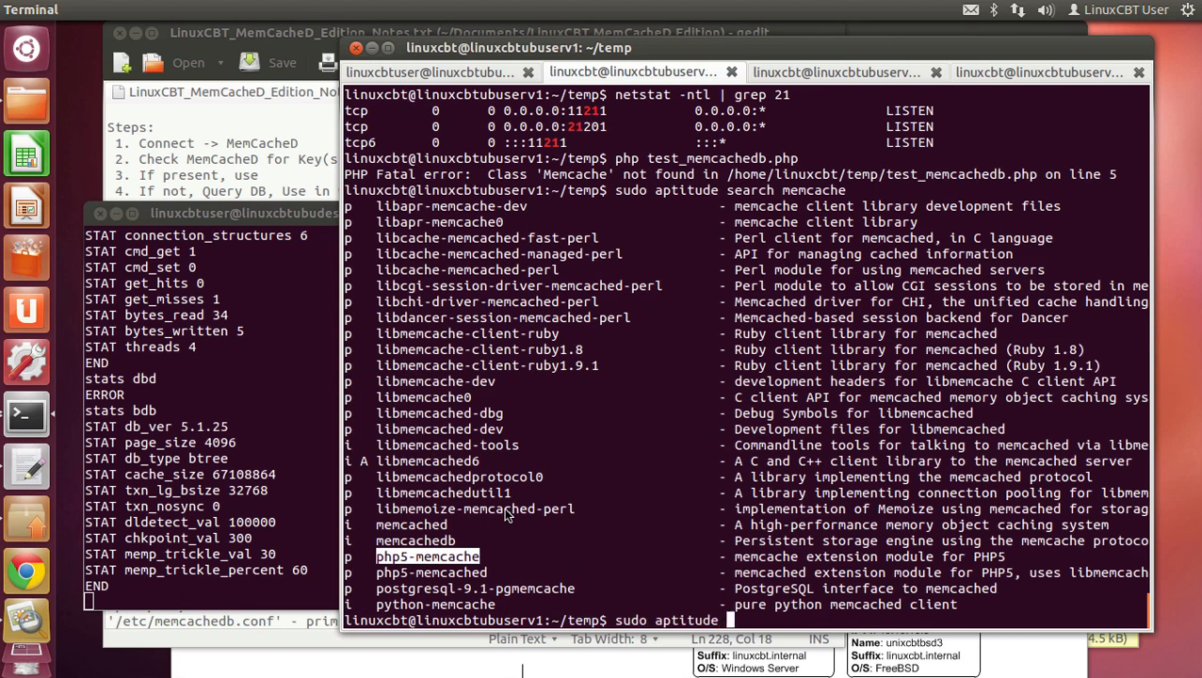
text(sudo aptitude install php5-memcache)
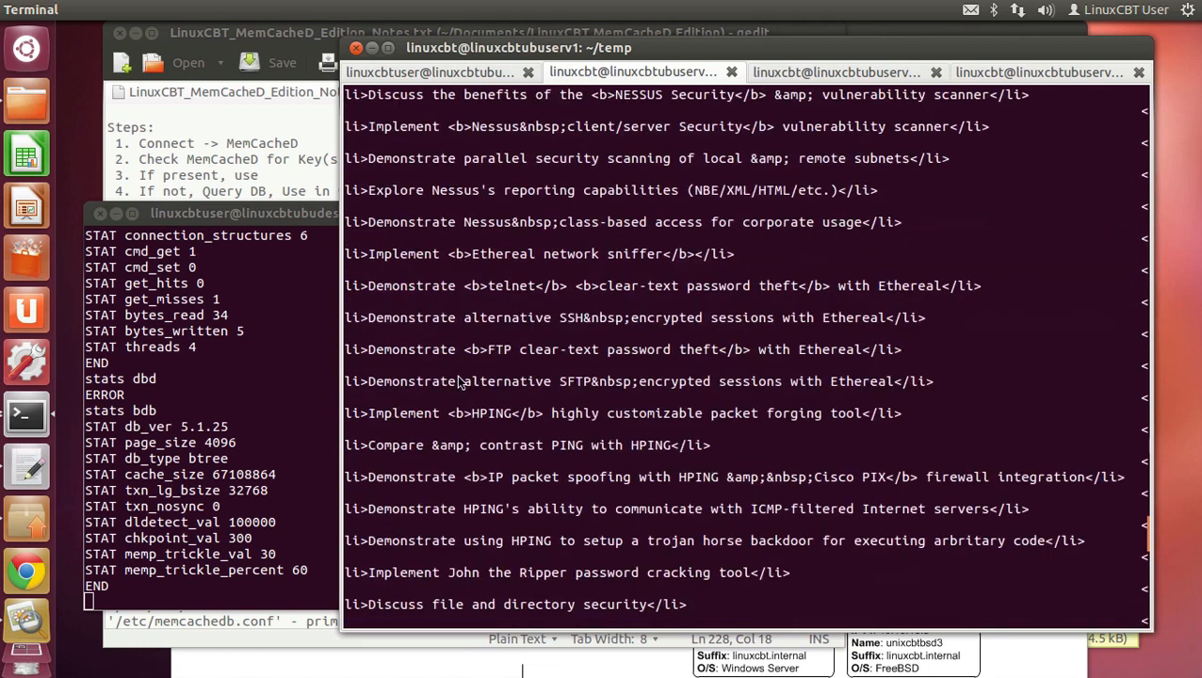
Step: Install php5-memcache and rerun php test_memcachedb.php to print the products page HTML
scroll(down, 3)
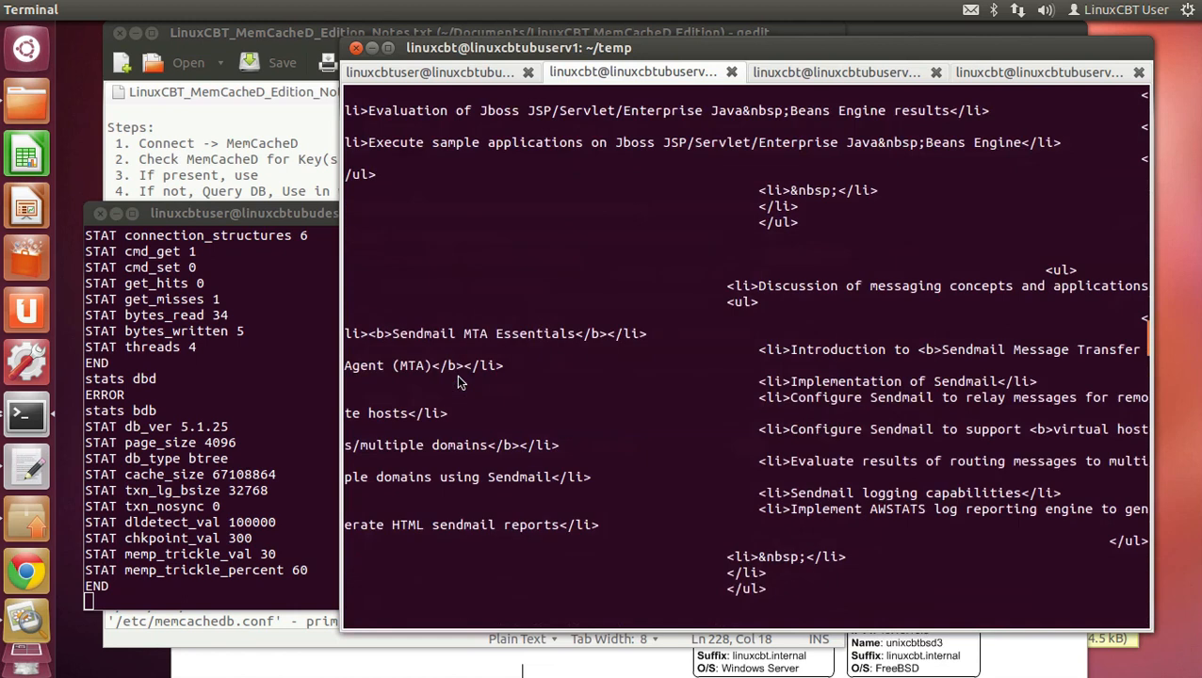
scroll(down, 3)
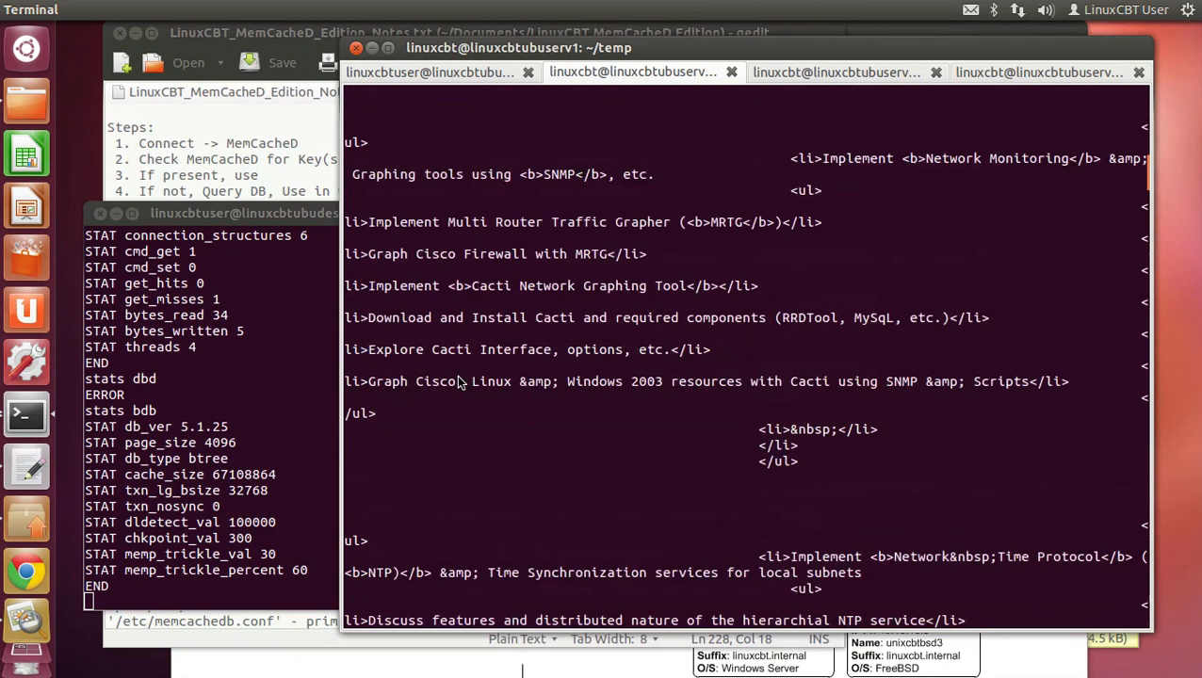
scroll(down, 3)
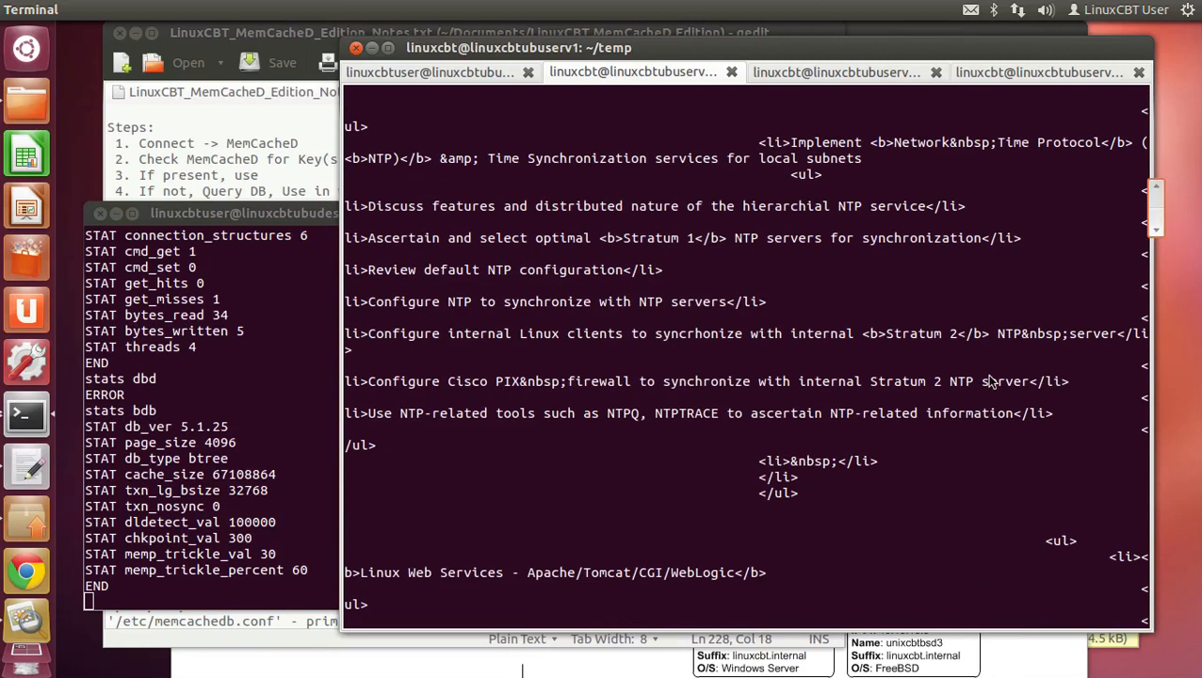
scroll(down, 3)
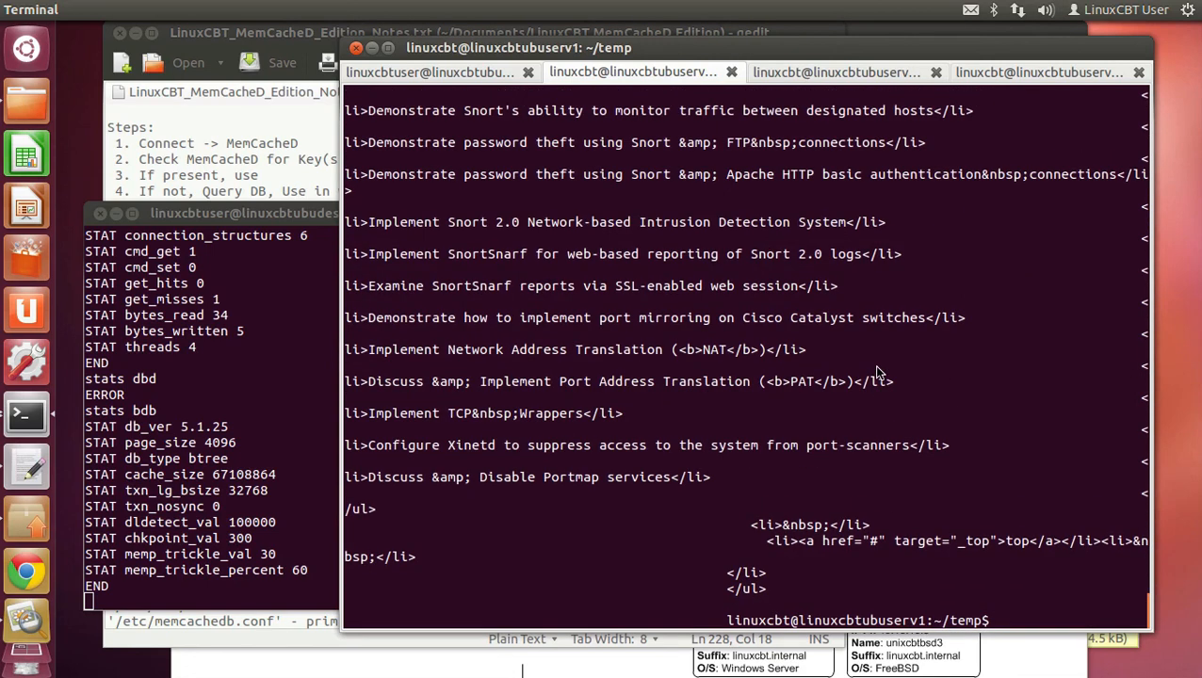
text(php test_memcachedb.php)
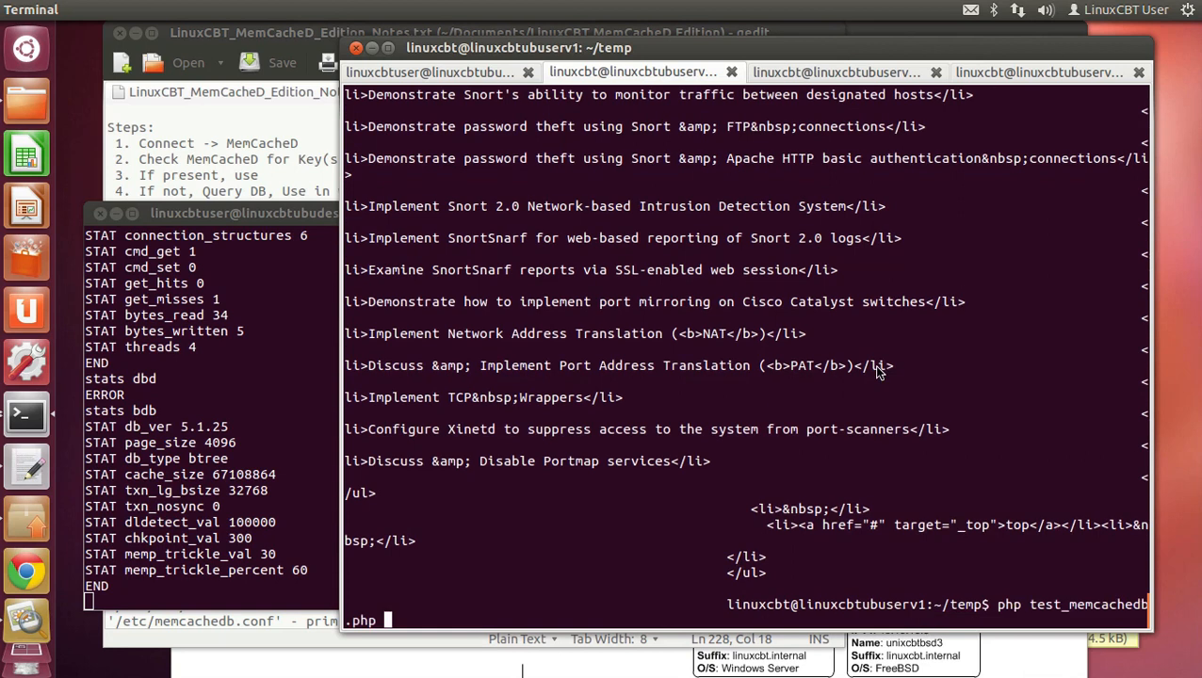
key(Return)
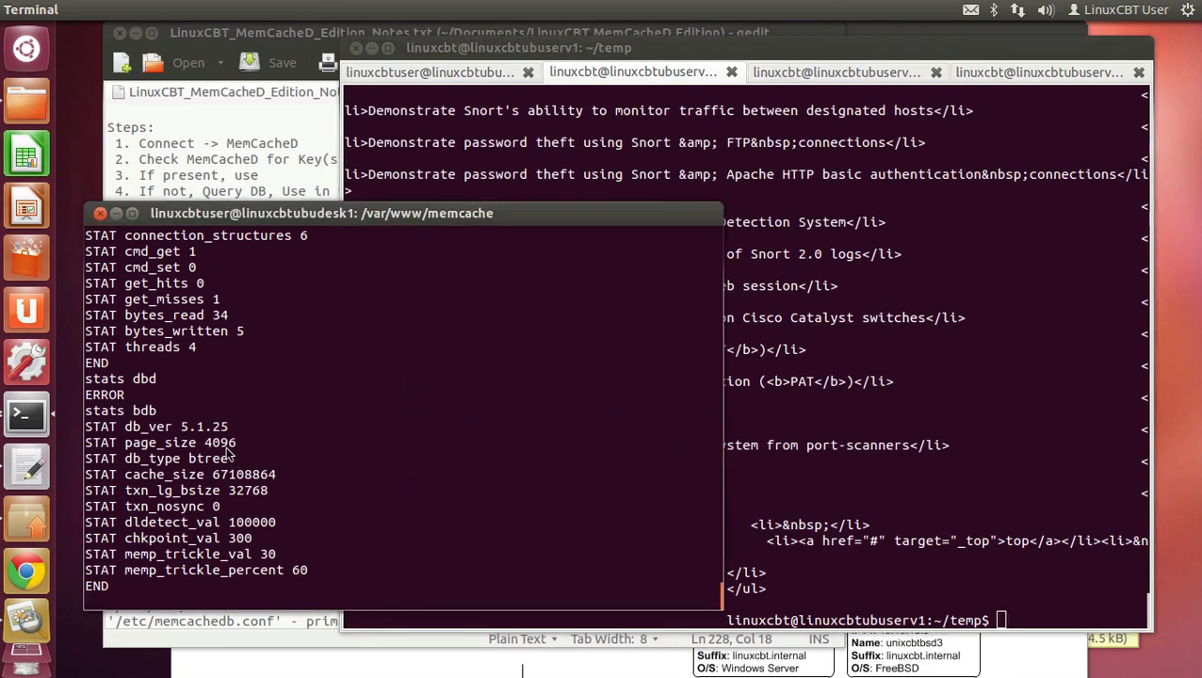
Step: Get products_linuxcbt.php from memcachedb over telnet, returning the stored binary data
text(get php5-memcach)
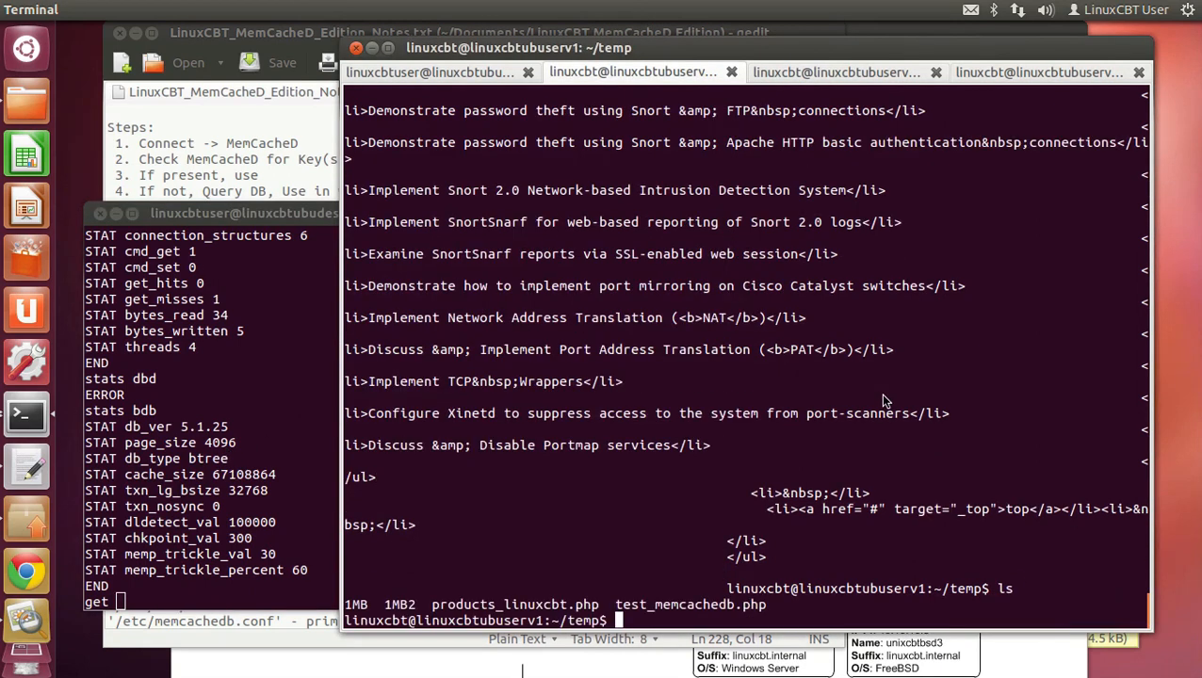
double_click(516, 604)
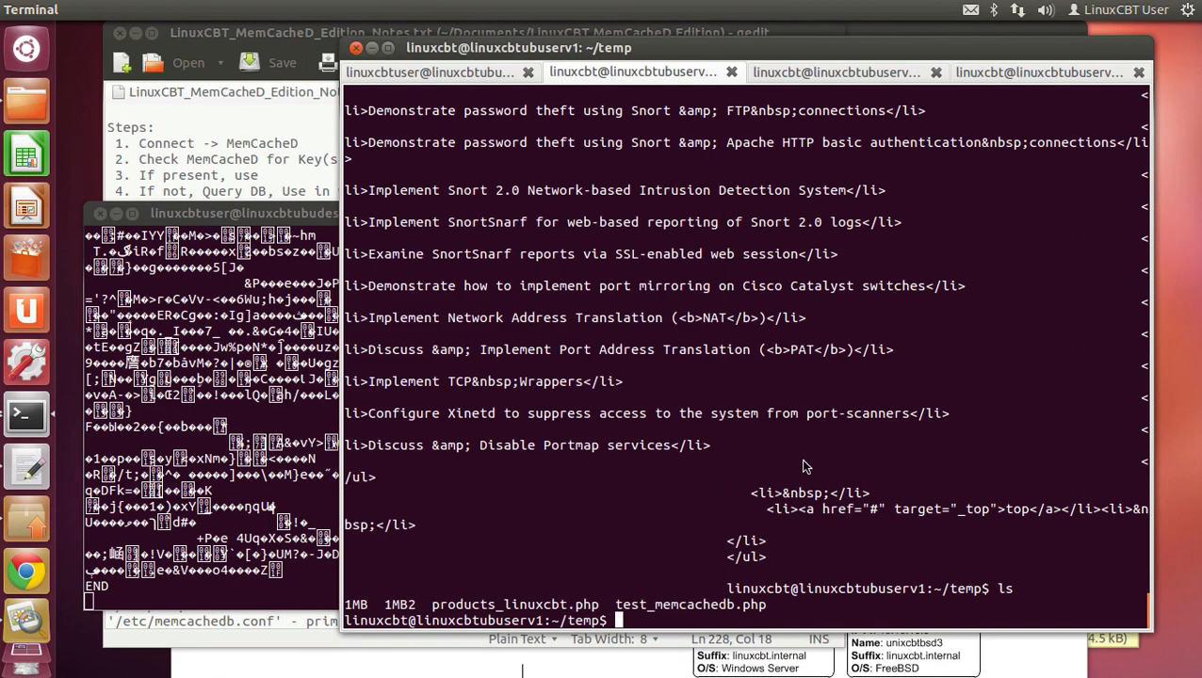
mouse_move(580, 571)
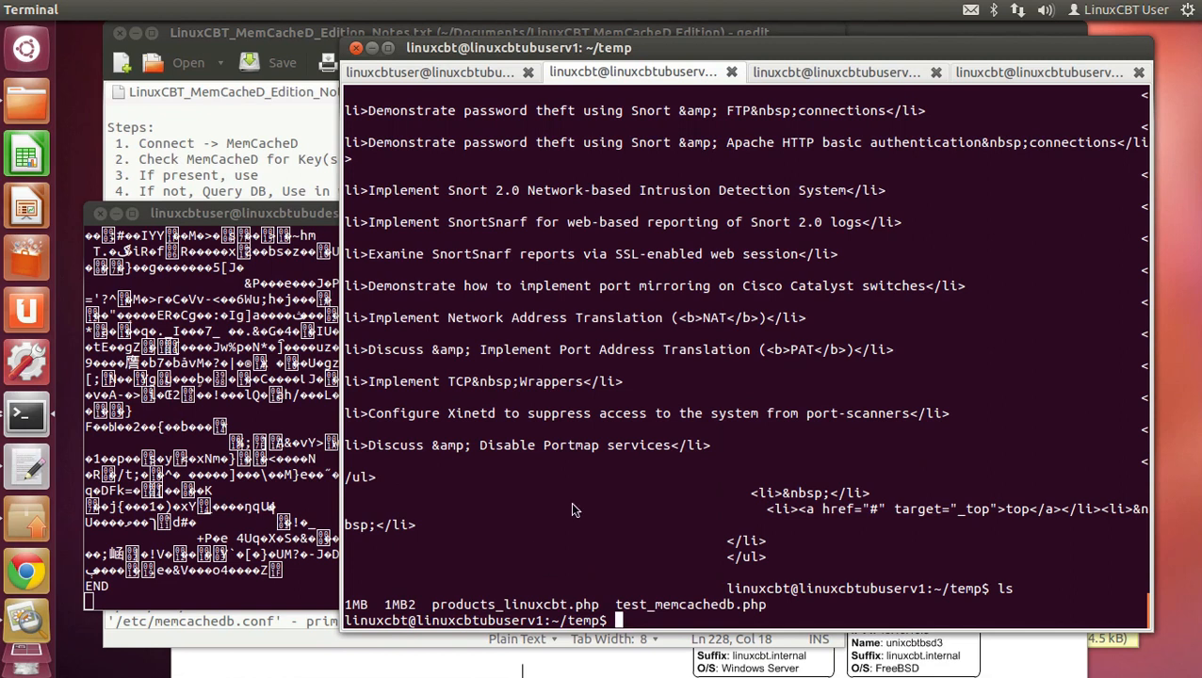
Step: Edit test_memcachedb.php in nano to connect to 192.168.75.110 on port 21201 and save
text(nano ts)
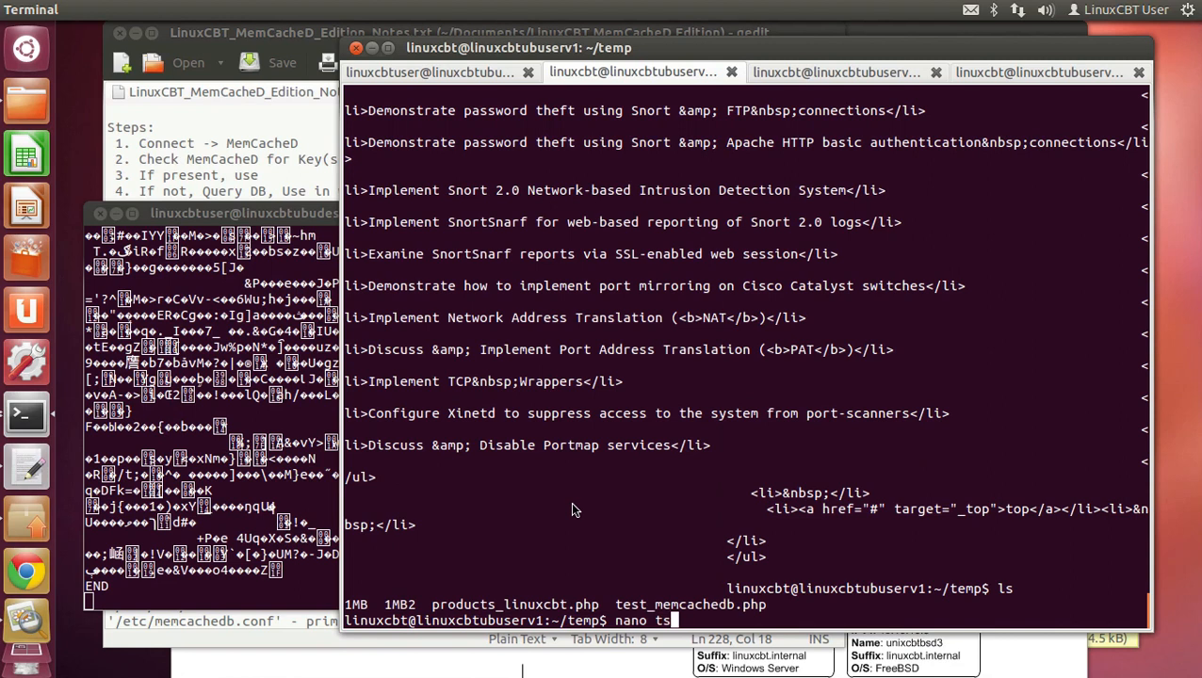
key(Return)
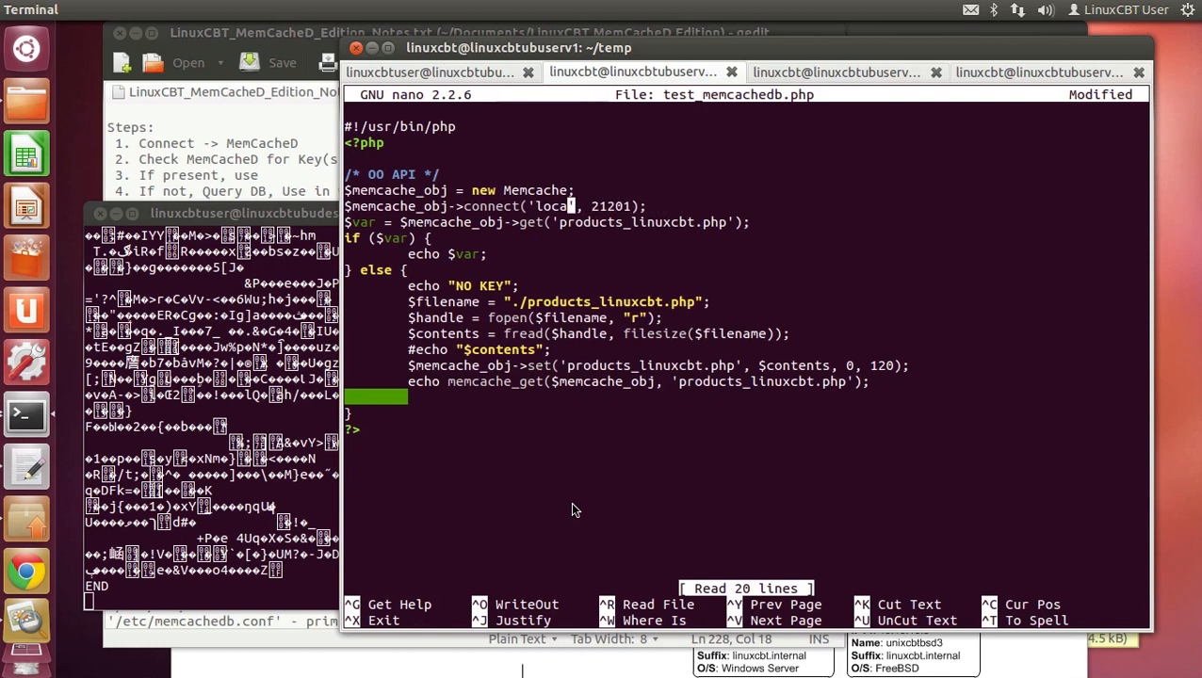
text(192.168.75.100)
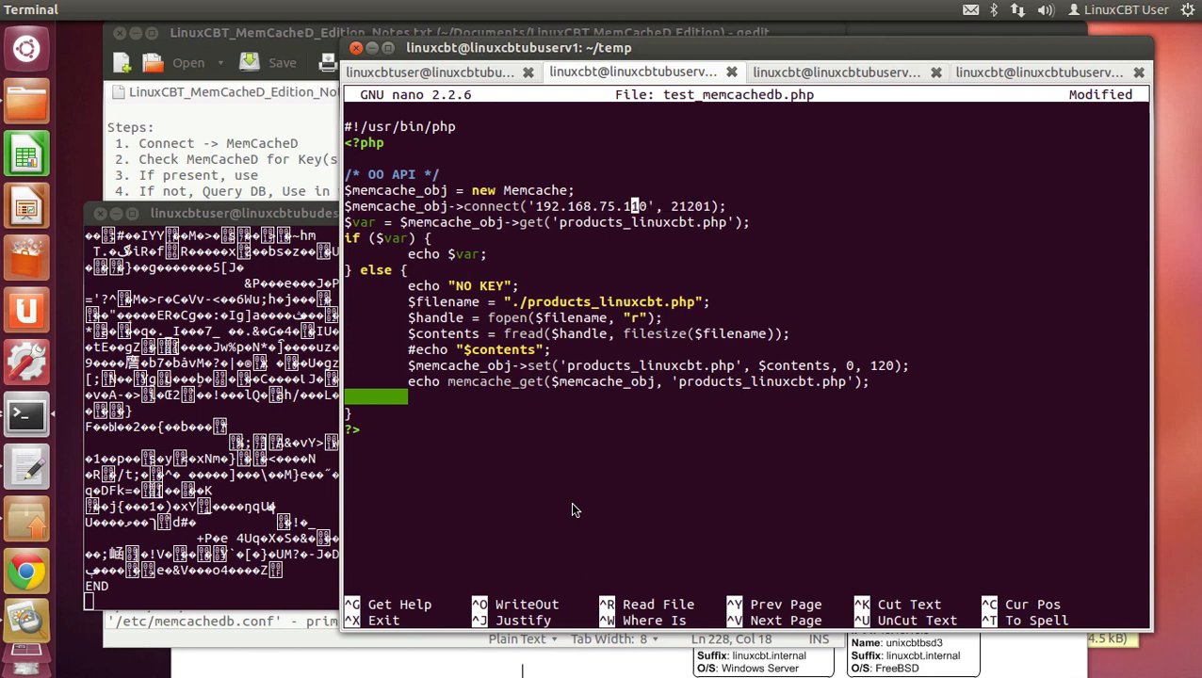
key(ctrl+x)
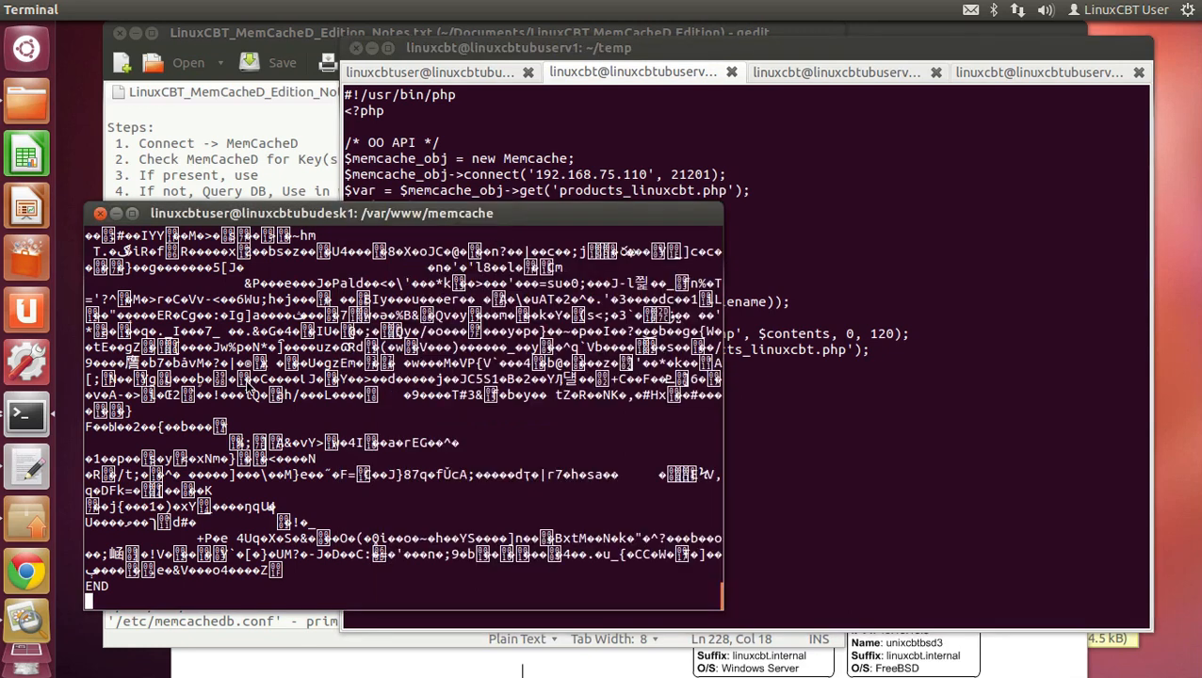
Step: Delete products_linuxcbt.php over telnet and rerun the script through less, showing NO KEY then the page
text(delete products_linuxcbt.php)
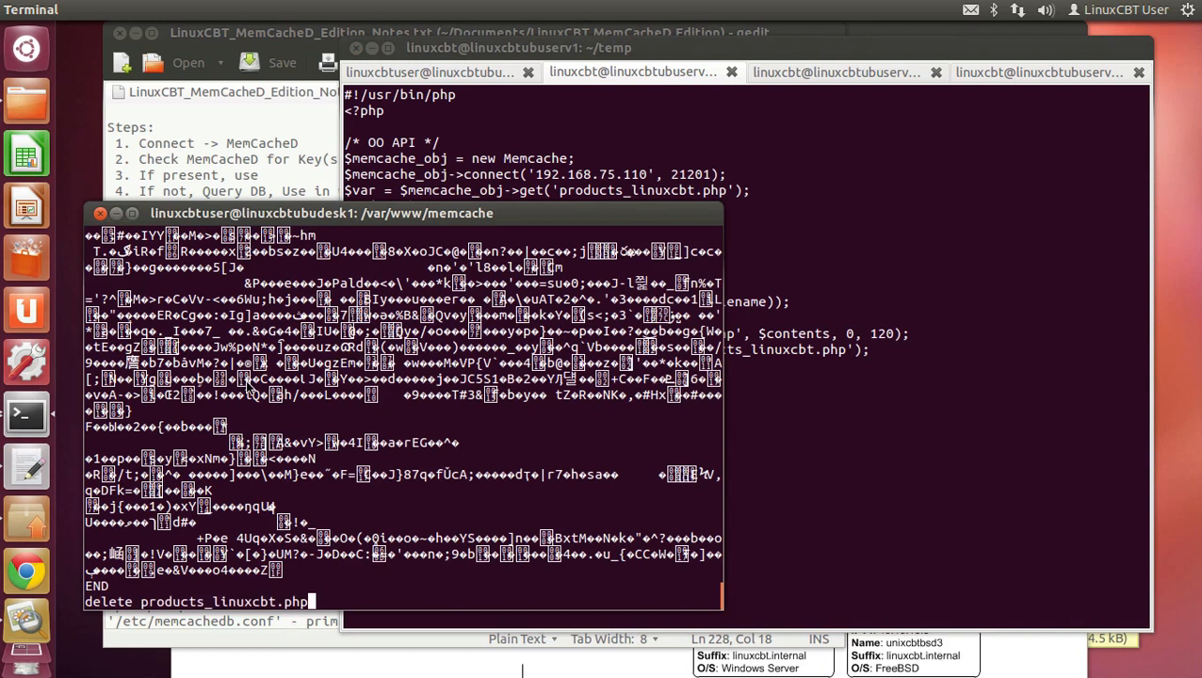
key(Return)
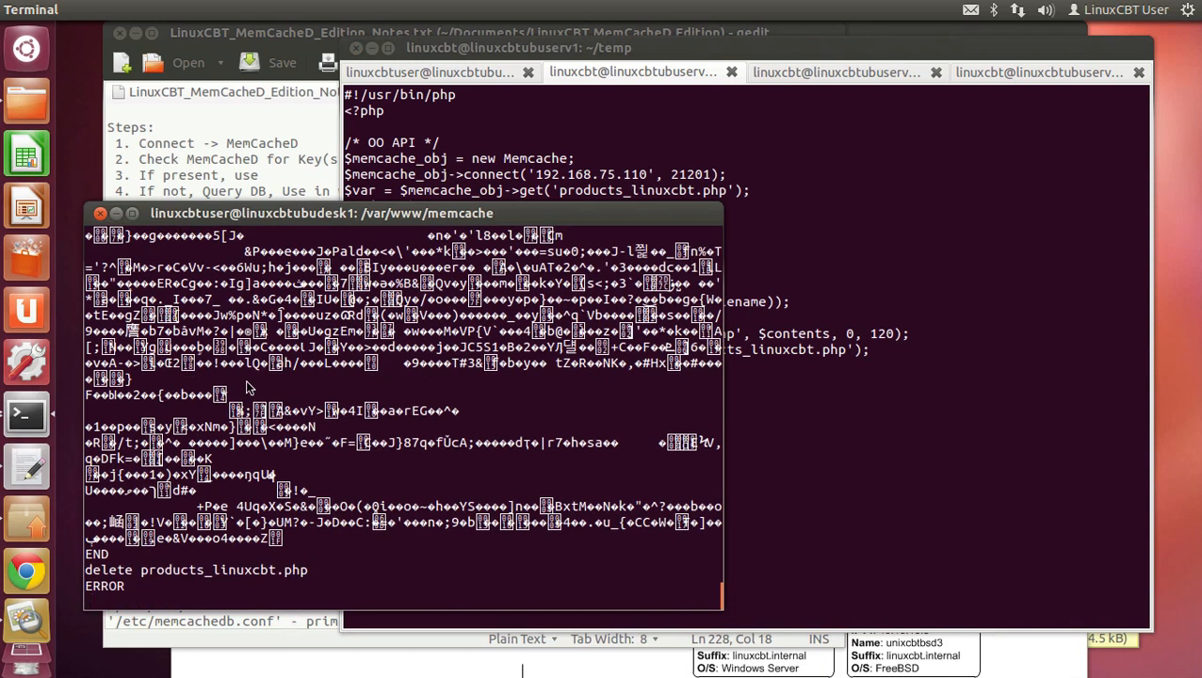
text(delete products_linuxcbt.php)
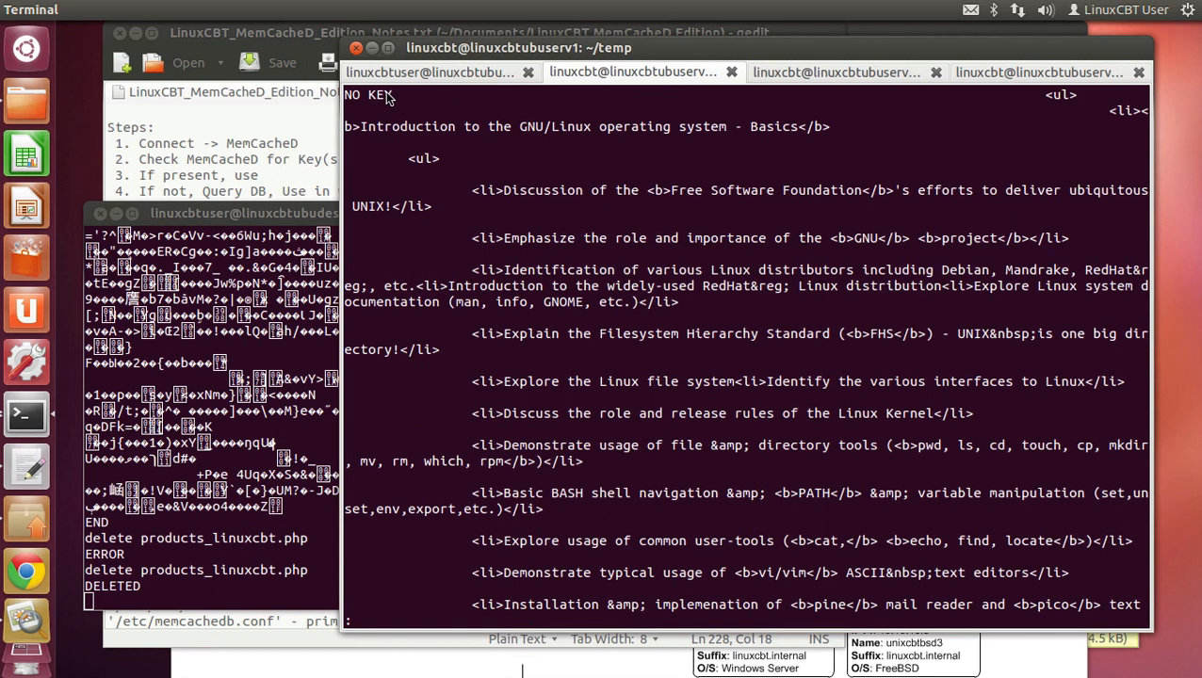
scroll(down, 3)
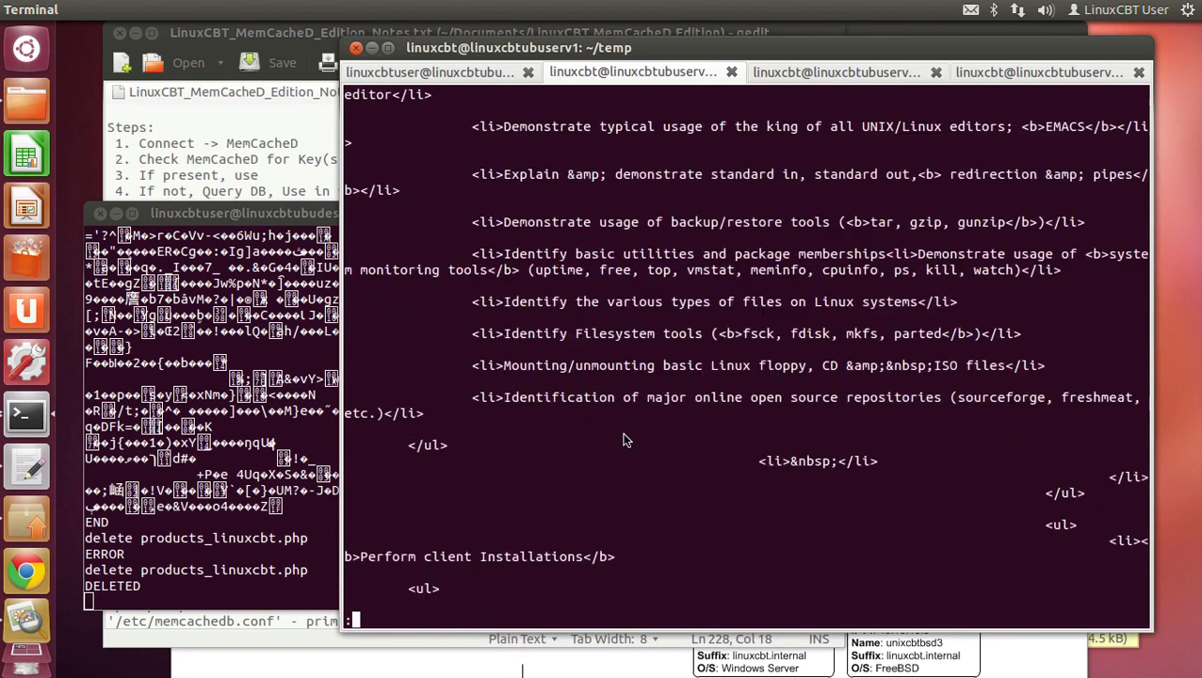
scroll(up, 3)
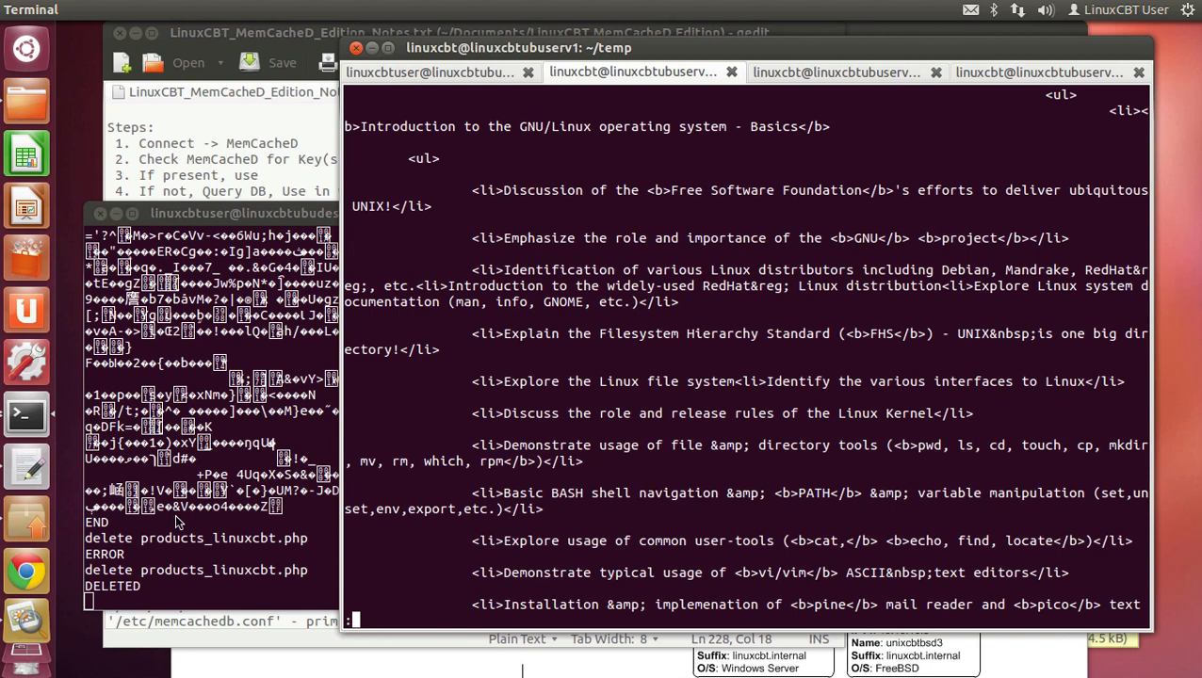
mouse_move(817, 333)
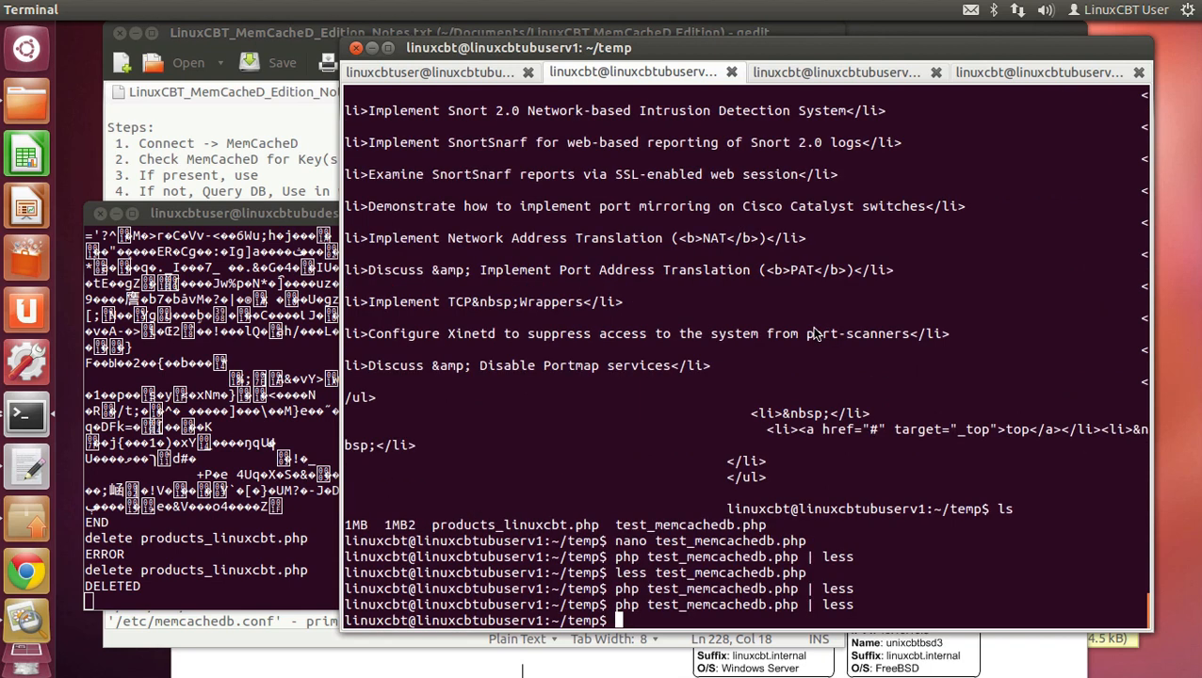
Step: Stop memcachedb with sudo invoke-rc.d, then recall the command as start to bring it back up
text(sudo)
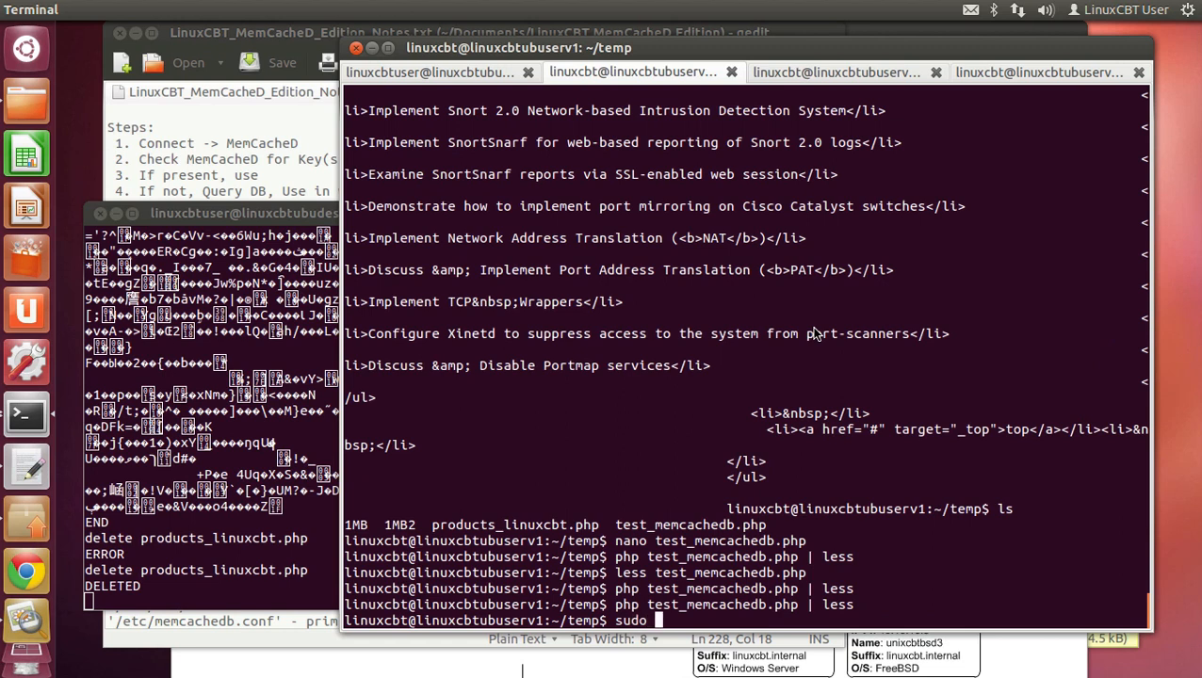
text(a)
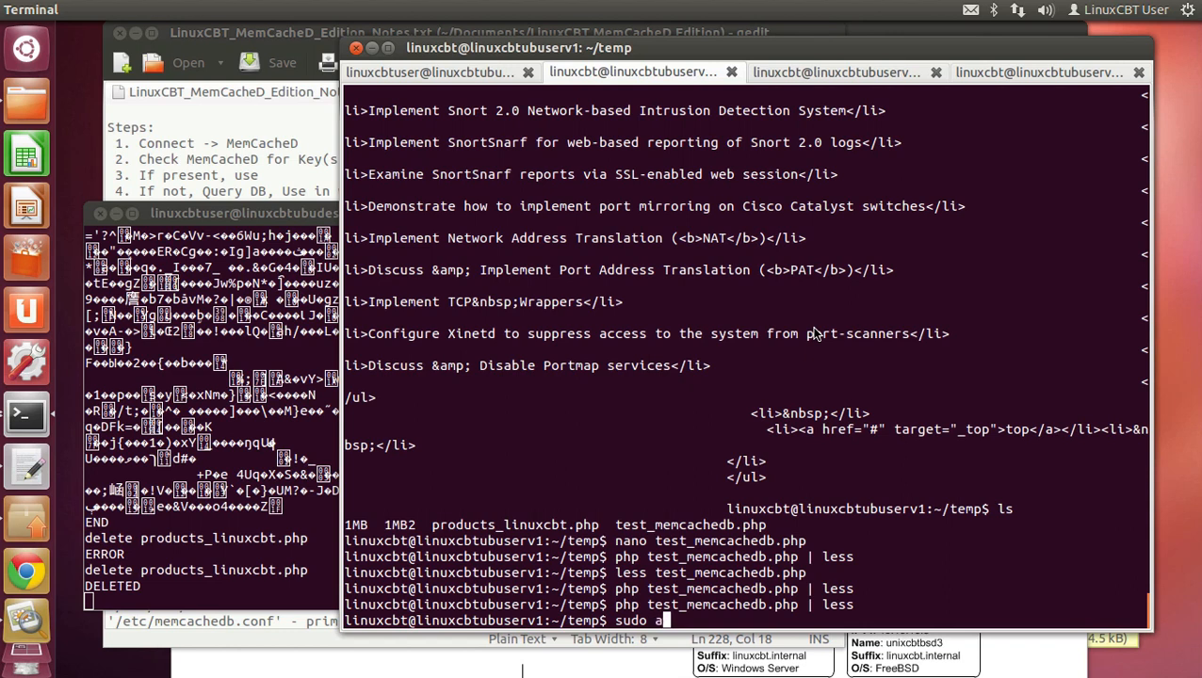
text(invoke-rc.d memcachedb r)
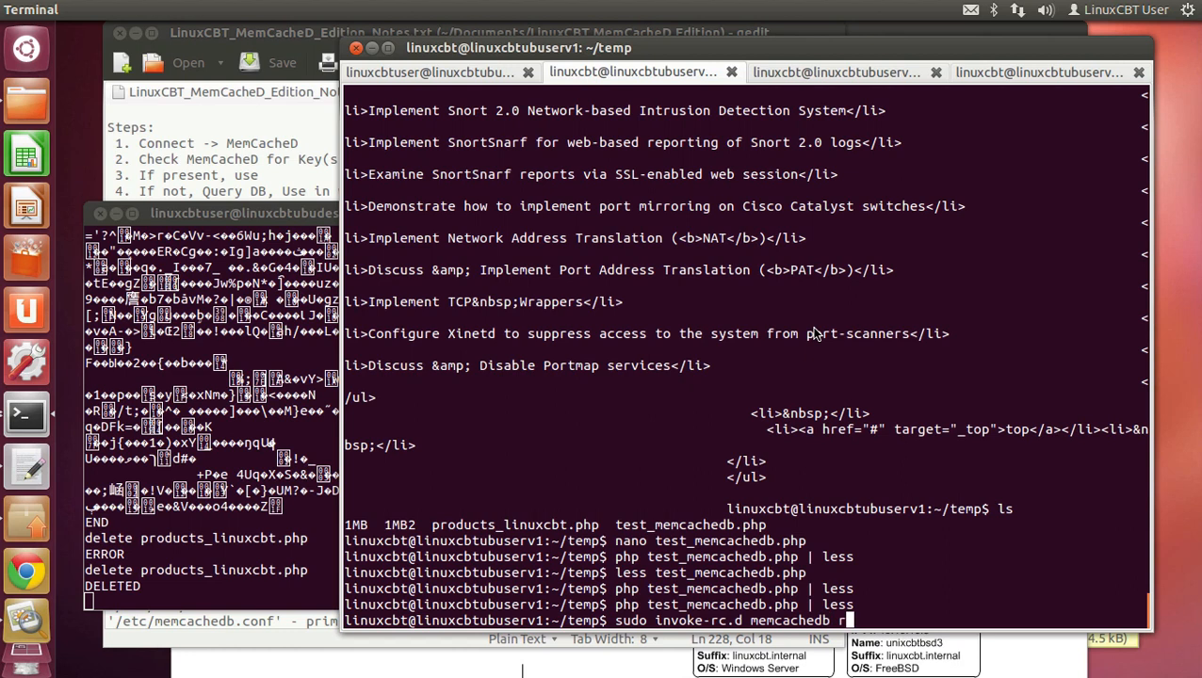
text(e)
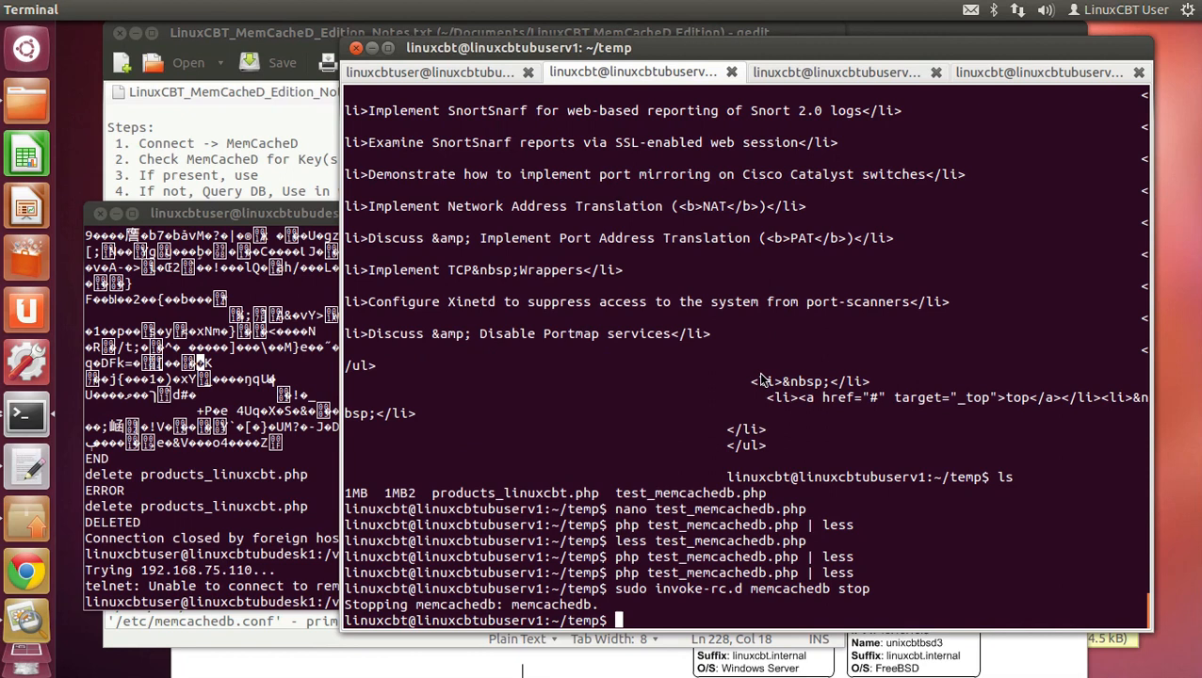
text(sudo invoke-rc.d memcachedb stop)
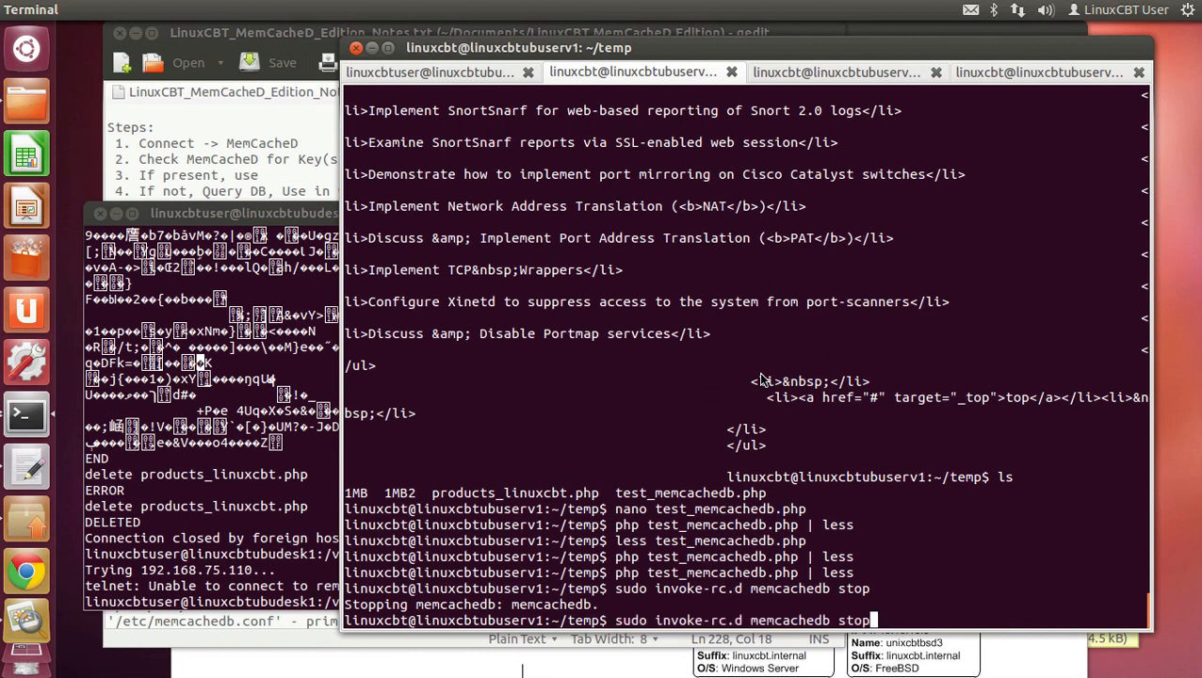
key(Return)
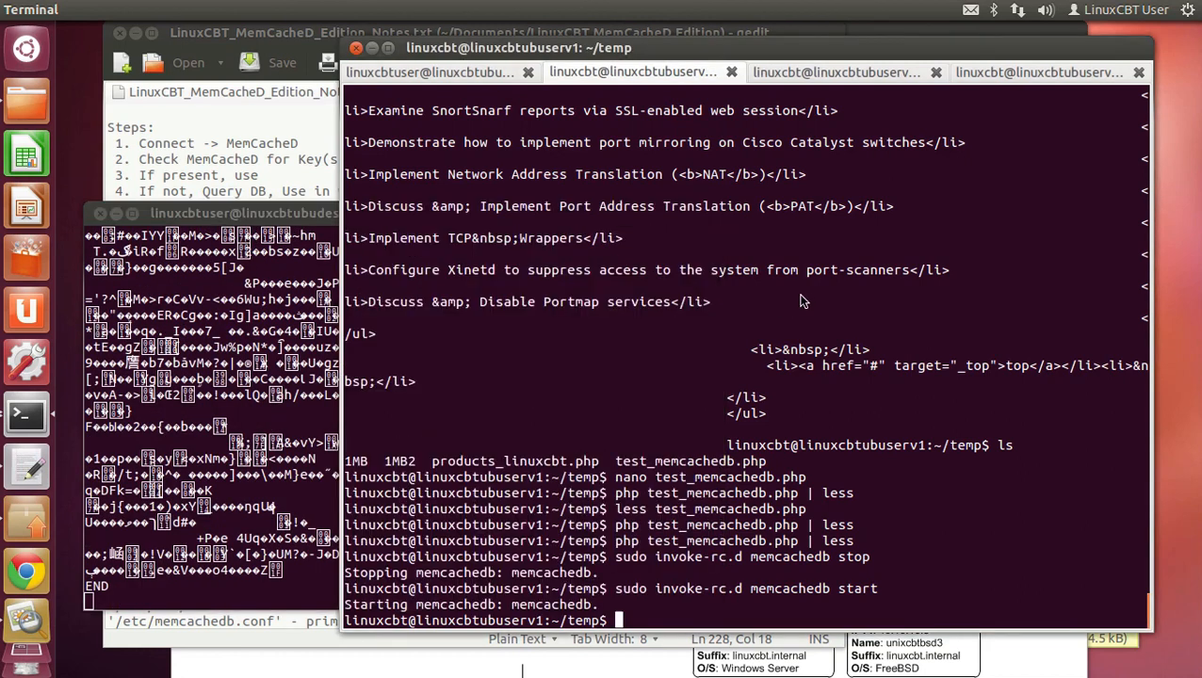
text(sudo invoke-rc.d memcachedb stop)
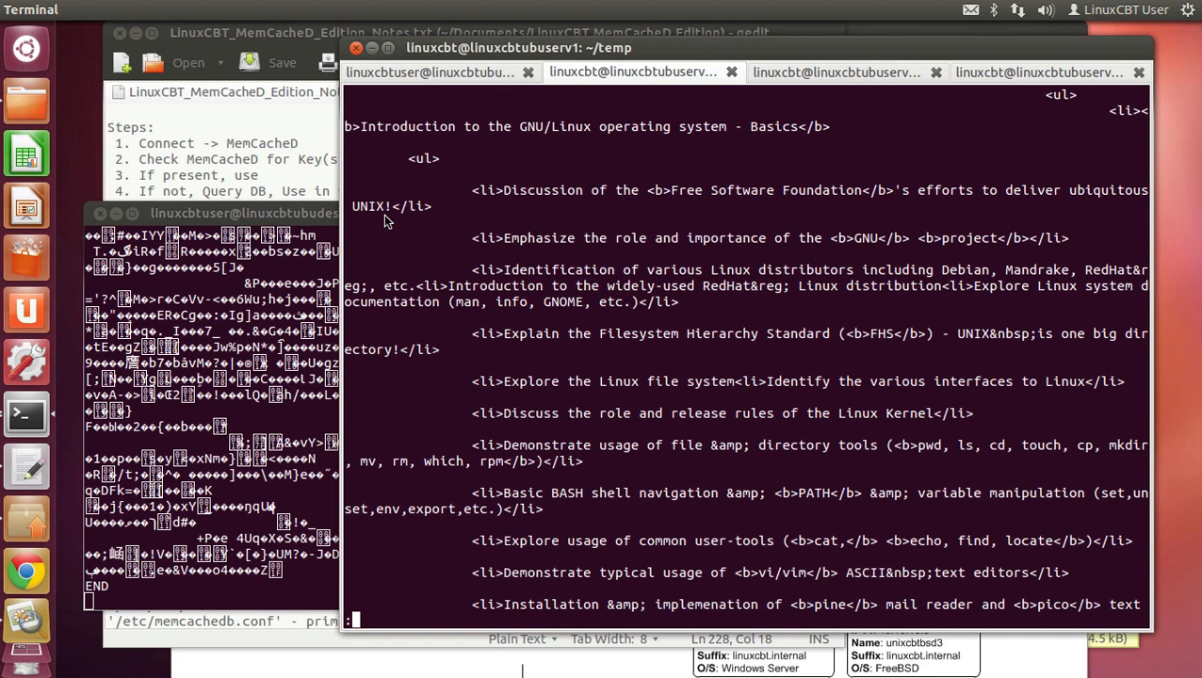
mouse_move(612, 275)
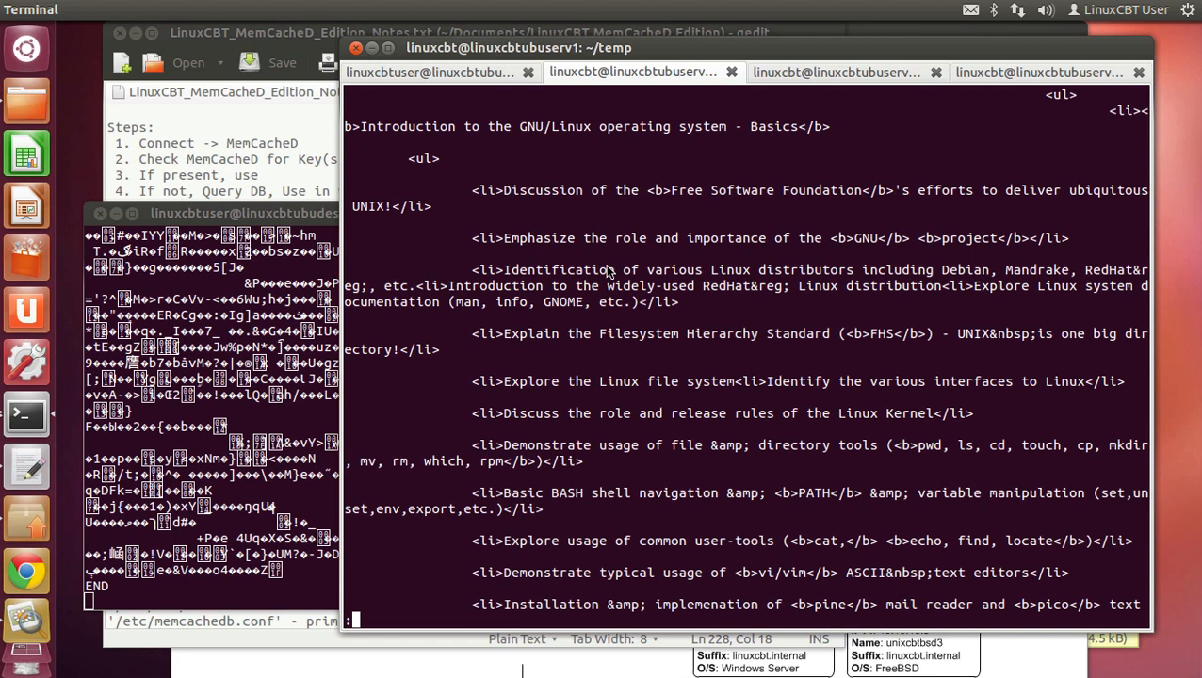
mouse_move(595, 324)
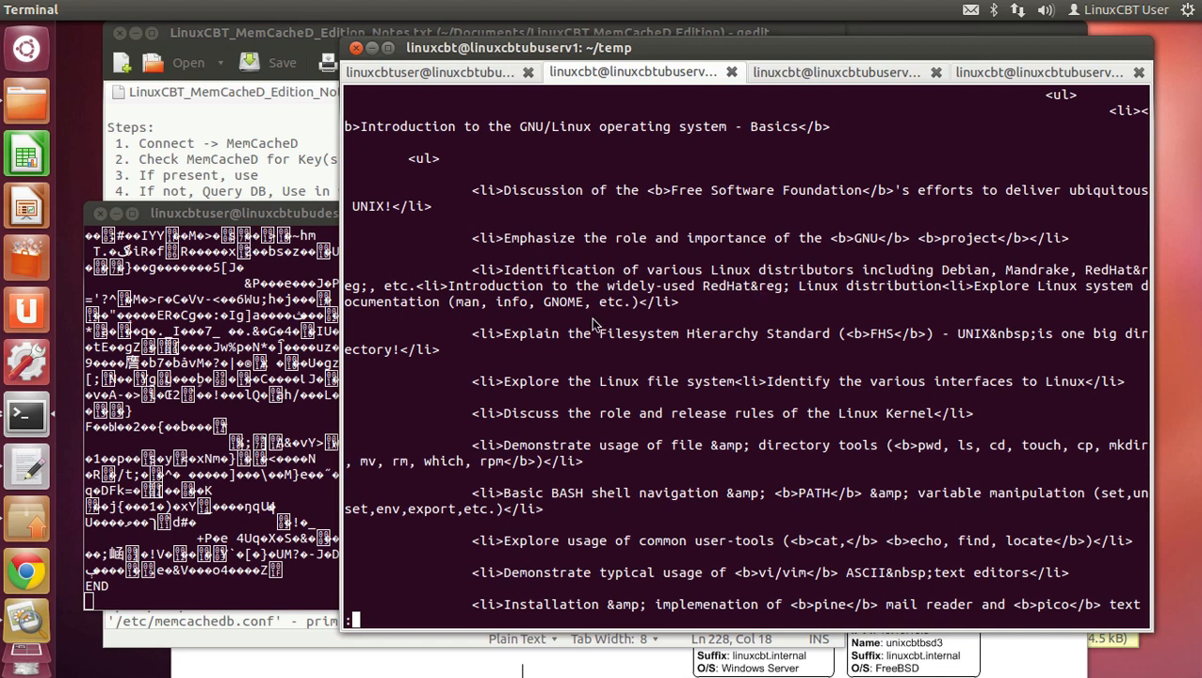
mouse_move(584, 416)
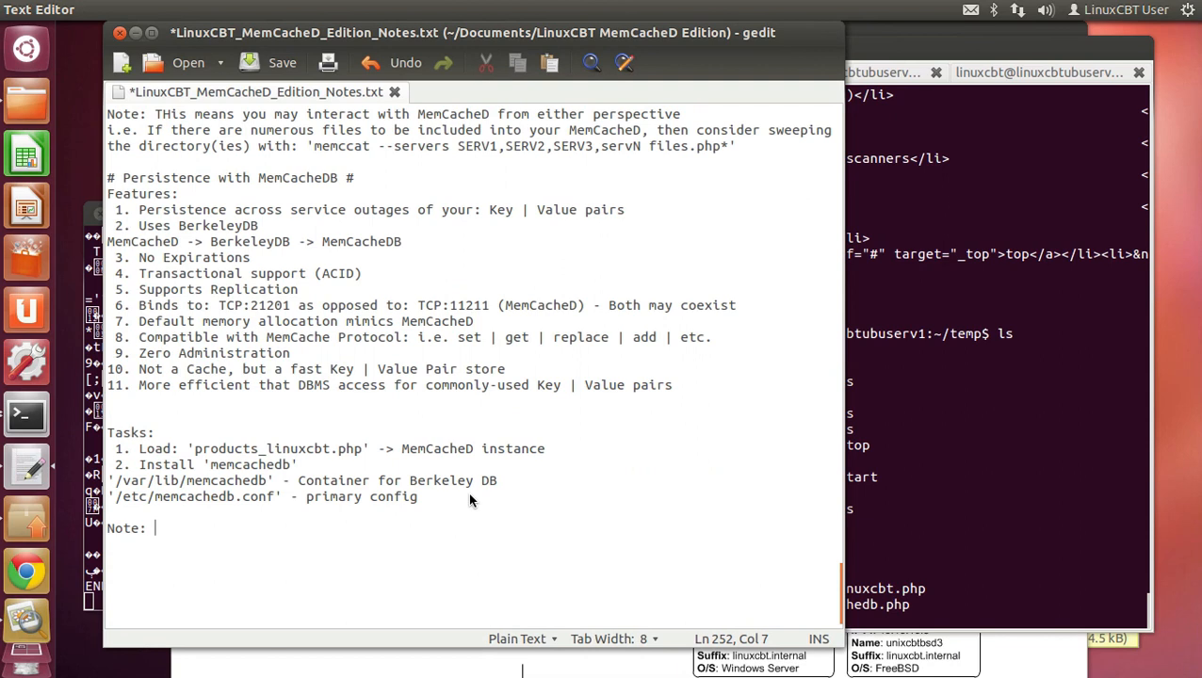
Step: Write the note: If feasible, have 'MemcacheDB' bind to TCP:11211 so existing scripts need not be updated
text(If)
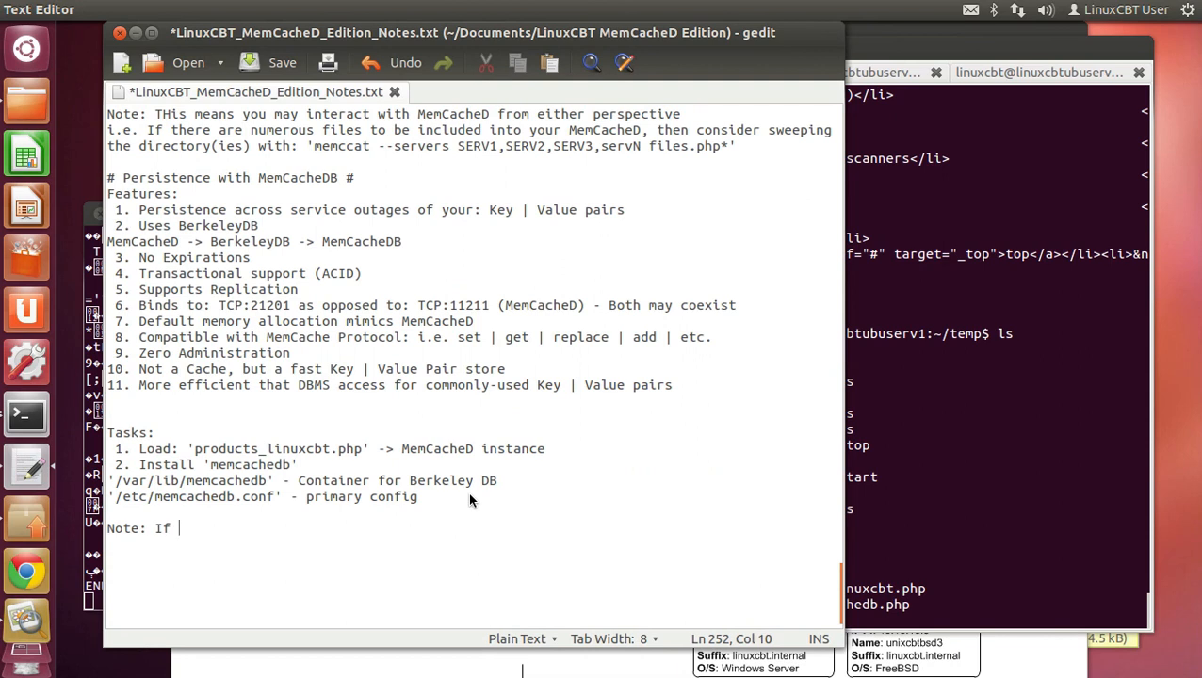
text(feasible,)
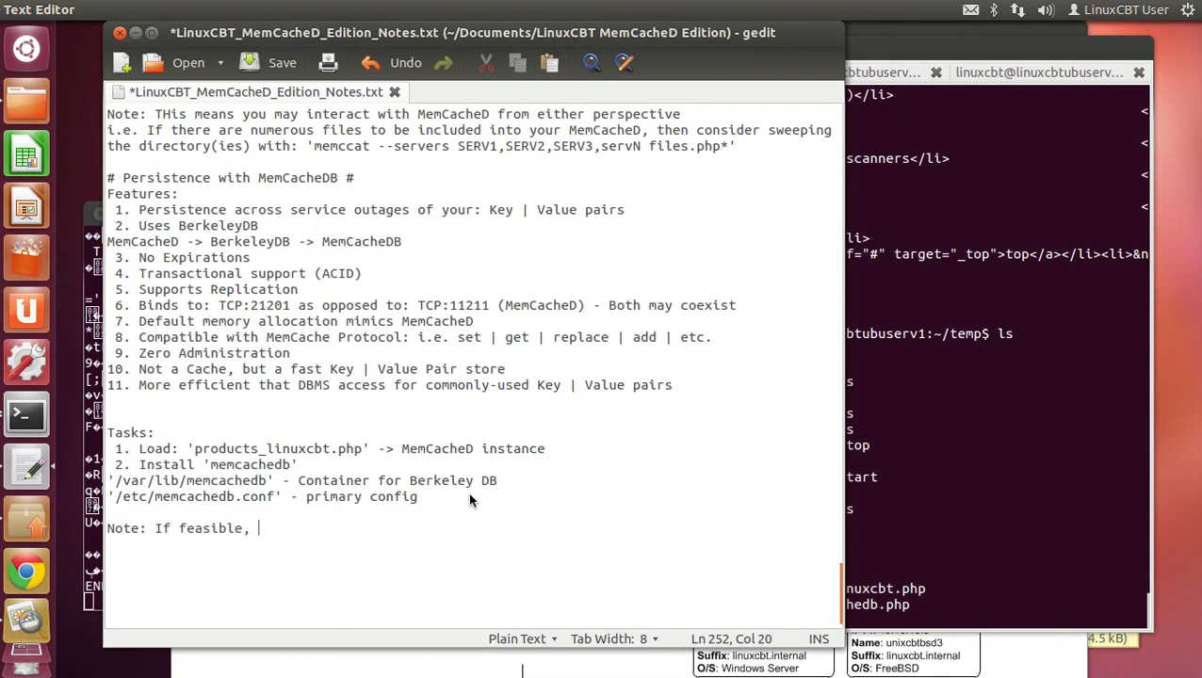
text(have 'M)
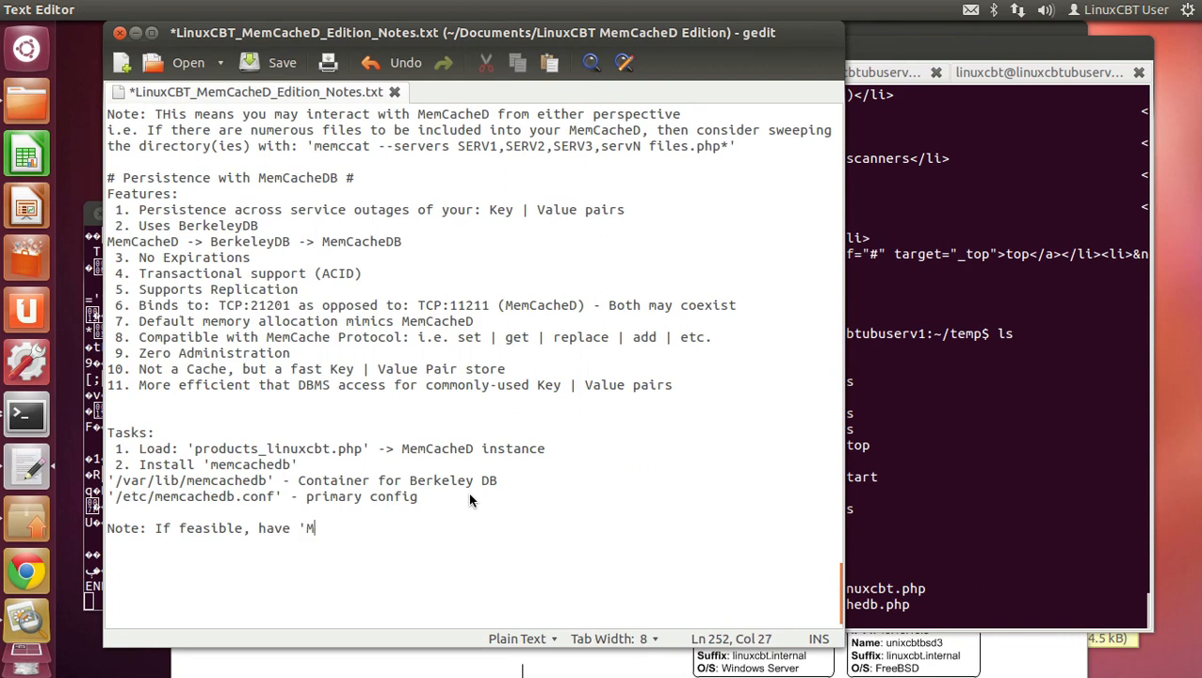
text(emcache)
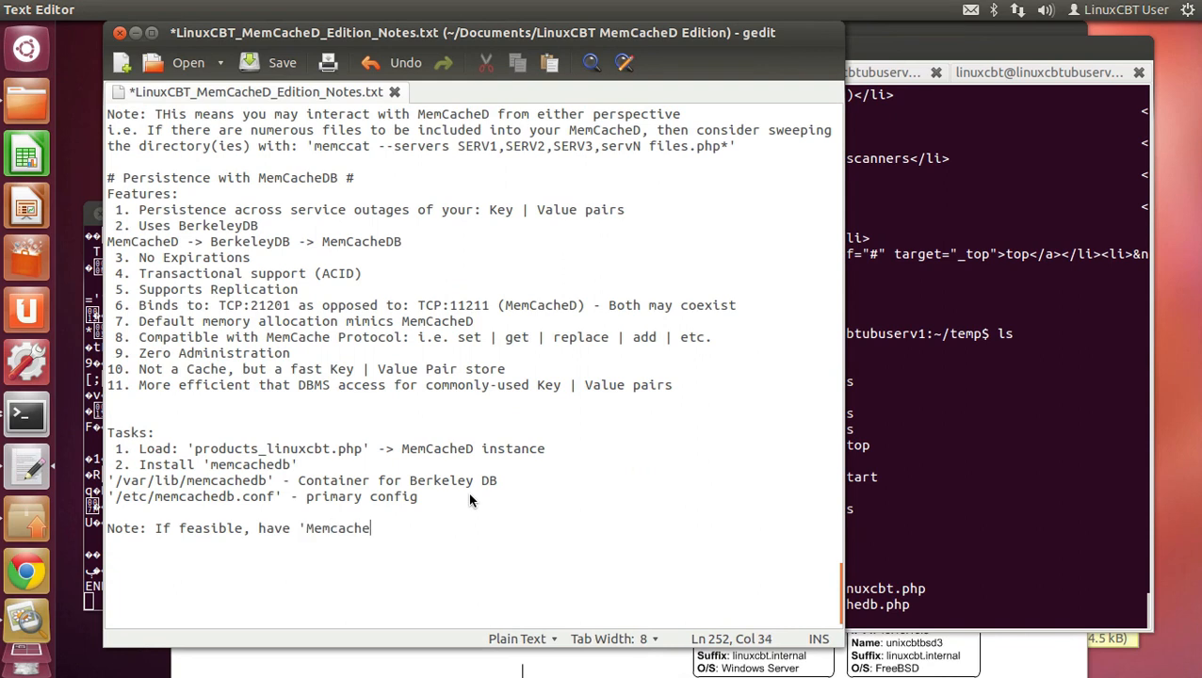
text(DB' bind to:)
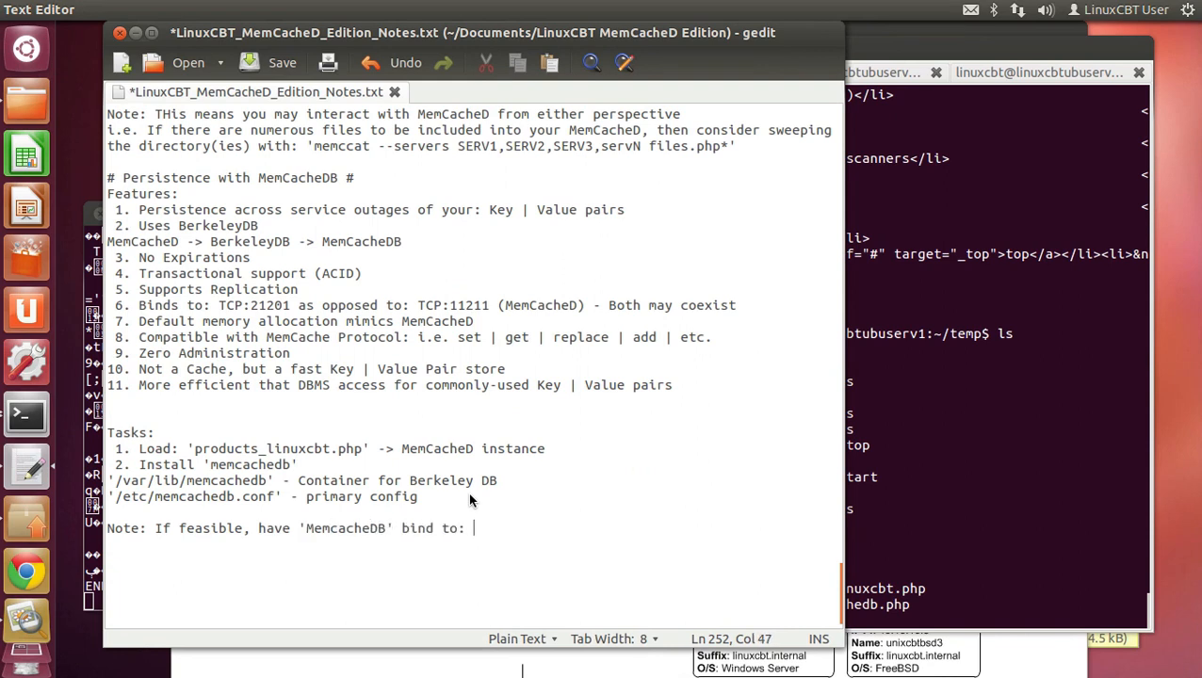
text(TCP:11211 so that you n)
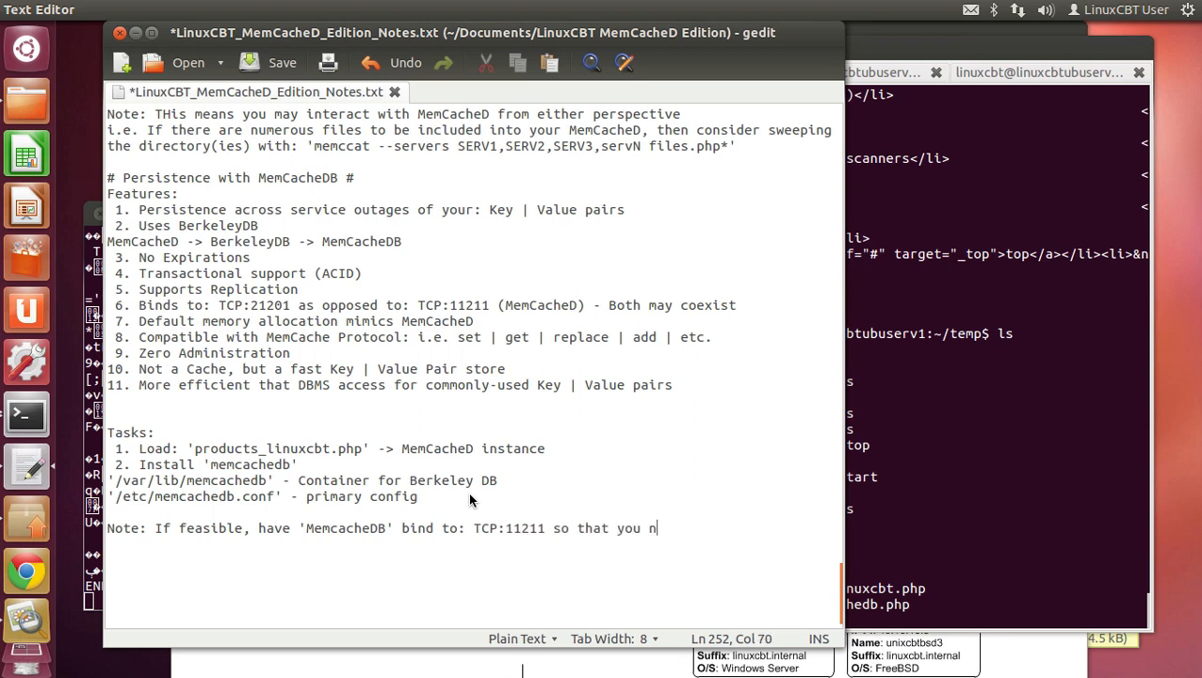
text(eed not update y)
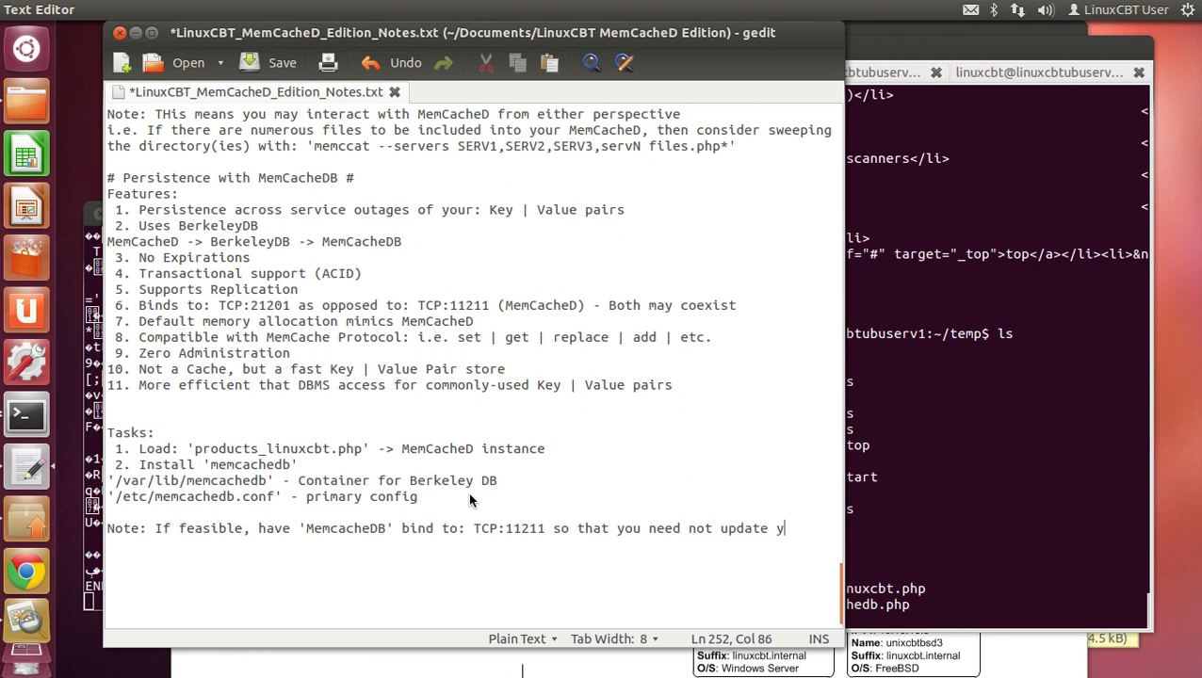
text(our existing script)
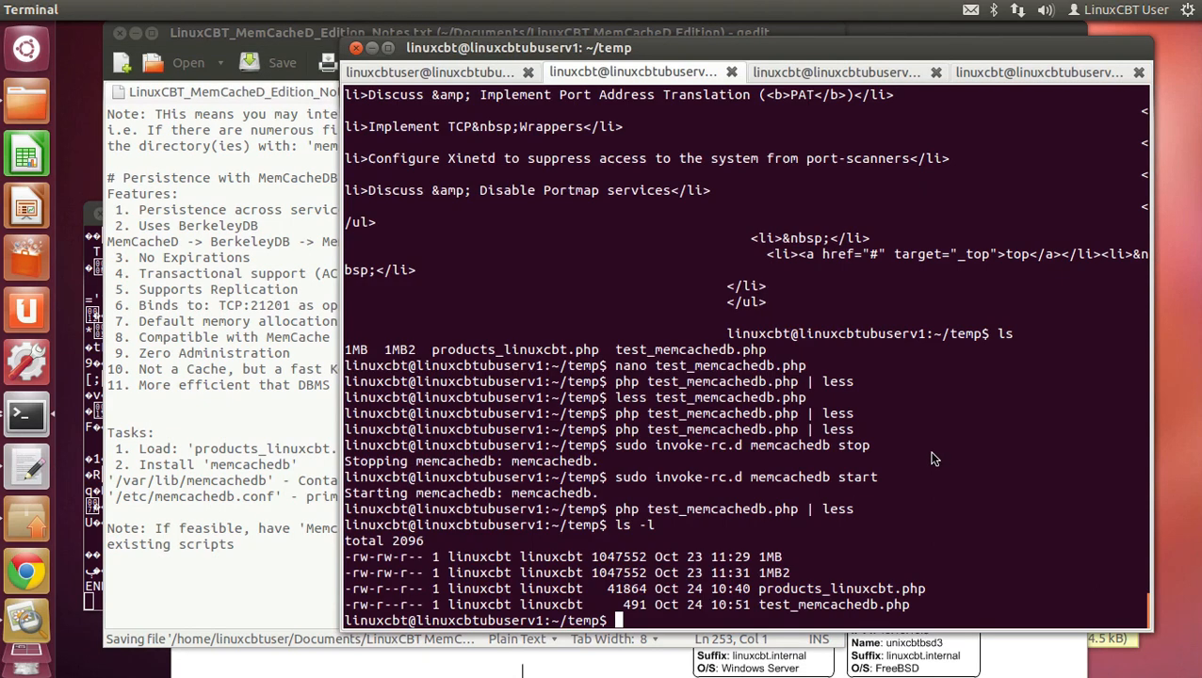
Step: Open /etc/memcachedb.conf in nano with sudo to go through the configuration
text(sudo nano /)
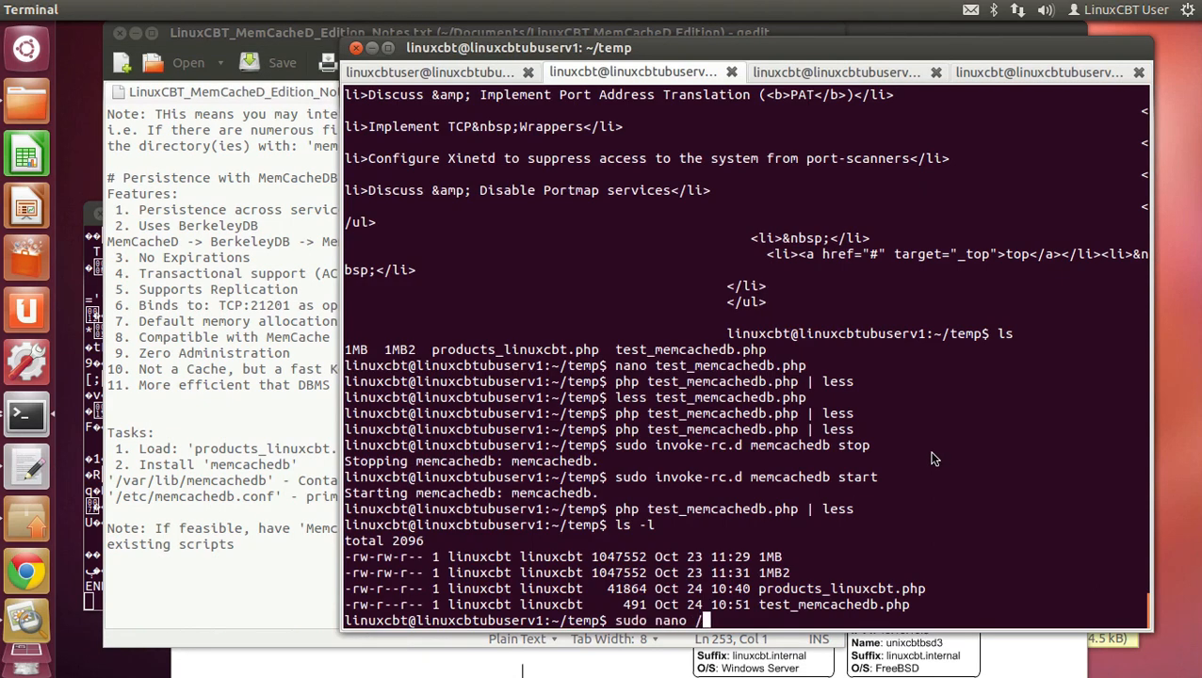
text(etc/)
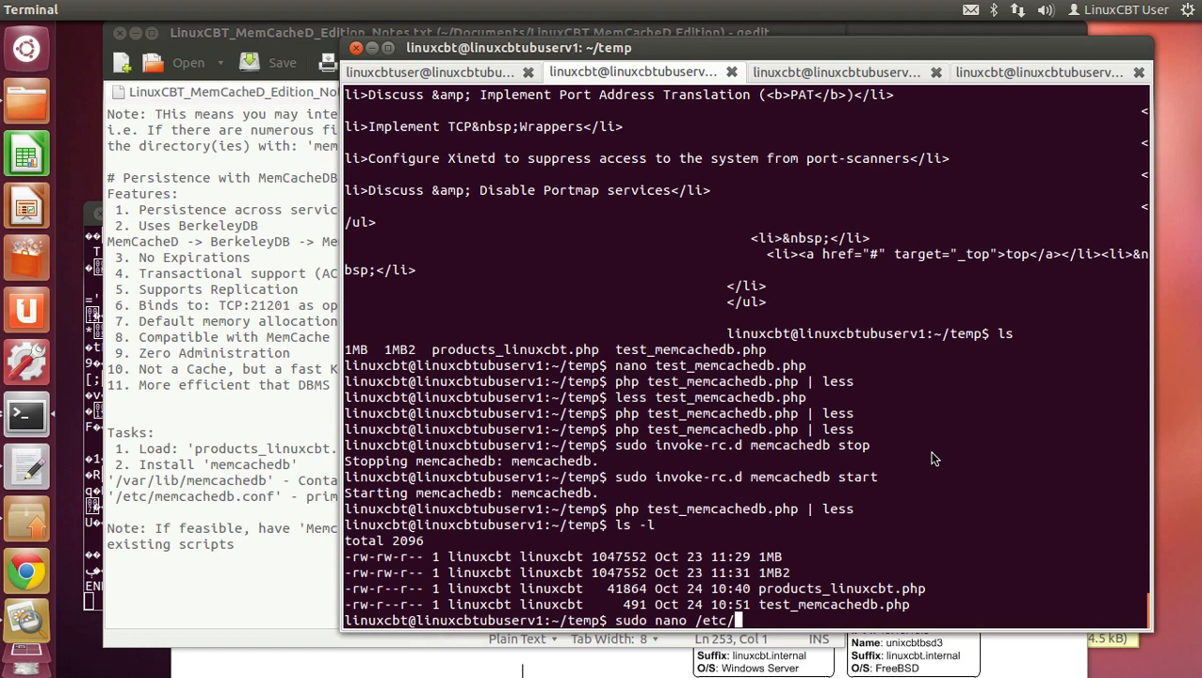
text(m)
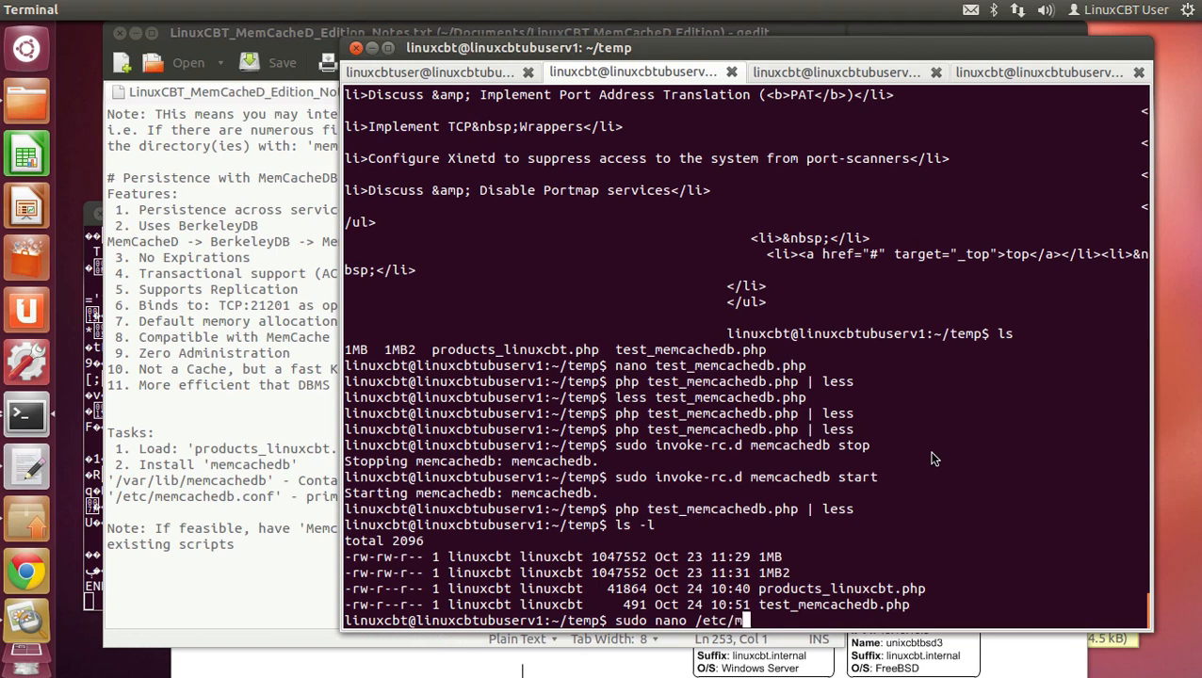
text(emcachedb.conf)
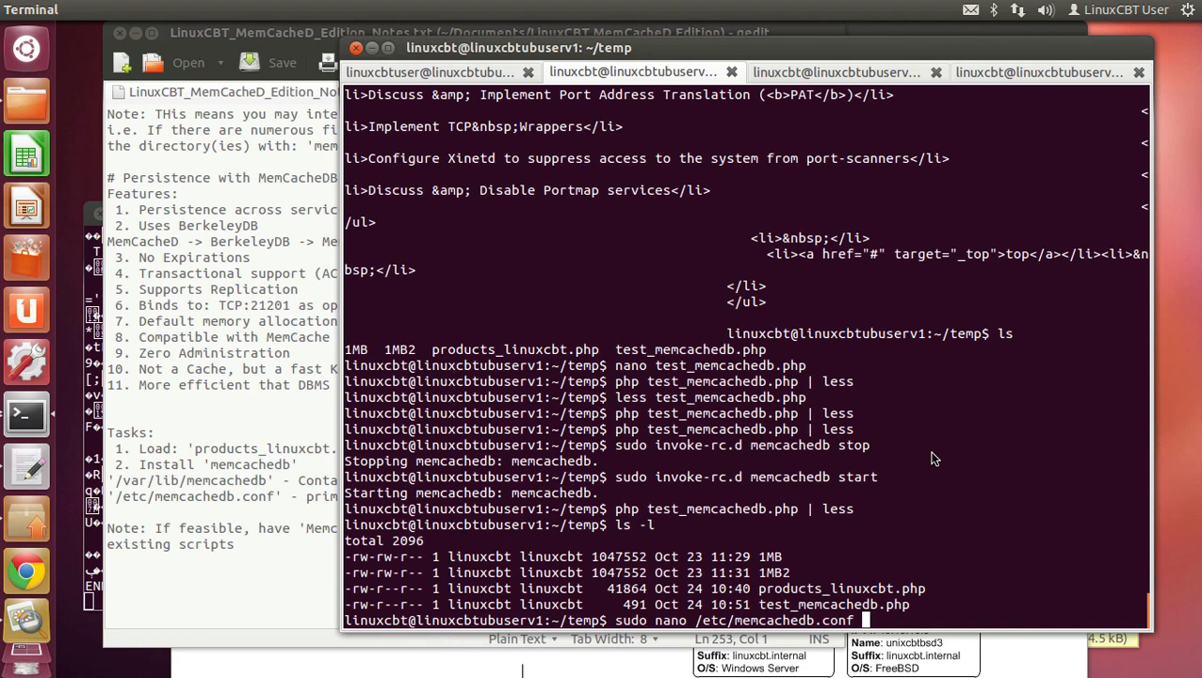
key(Return)
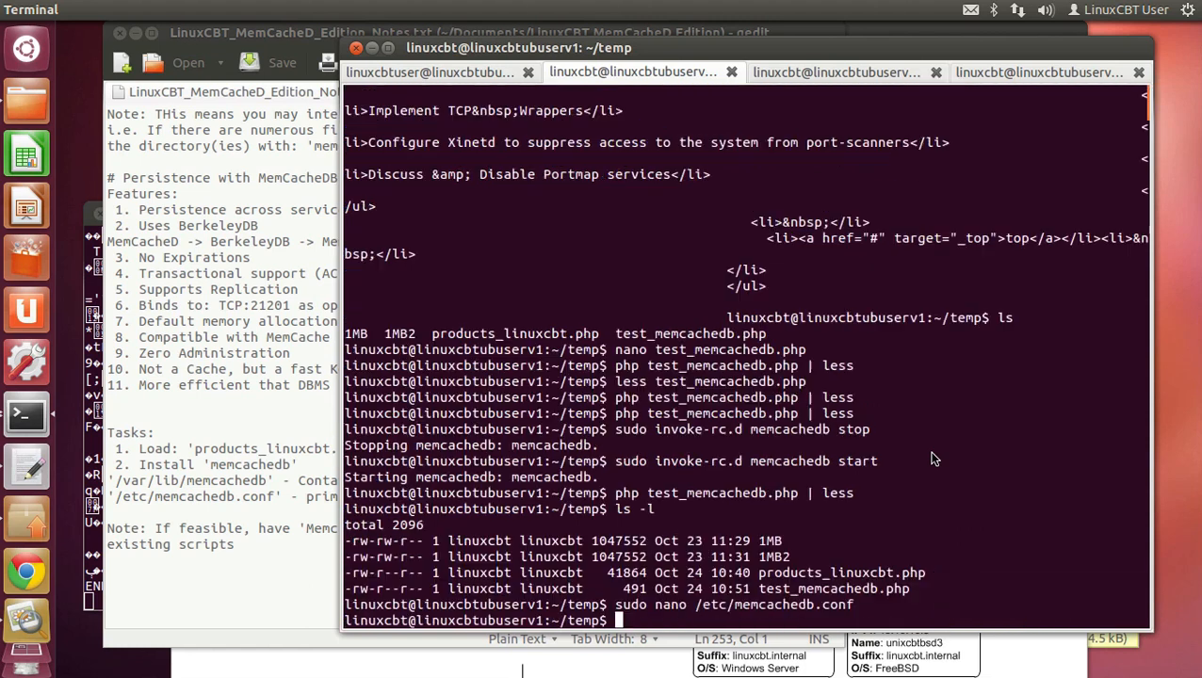
Step: Stop the memcached service with sudo invoke-rc.d memcached stop
text(sudo in)
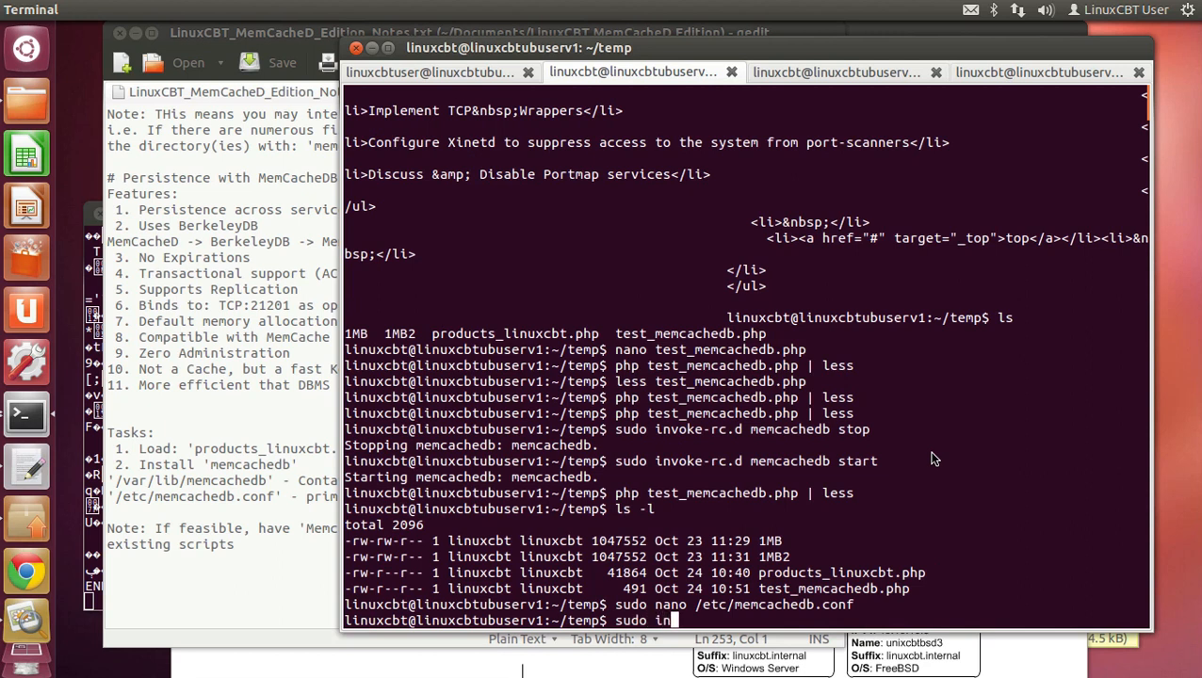
text(voke-rc.d memcc)
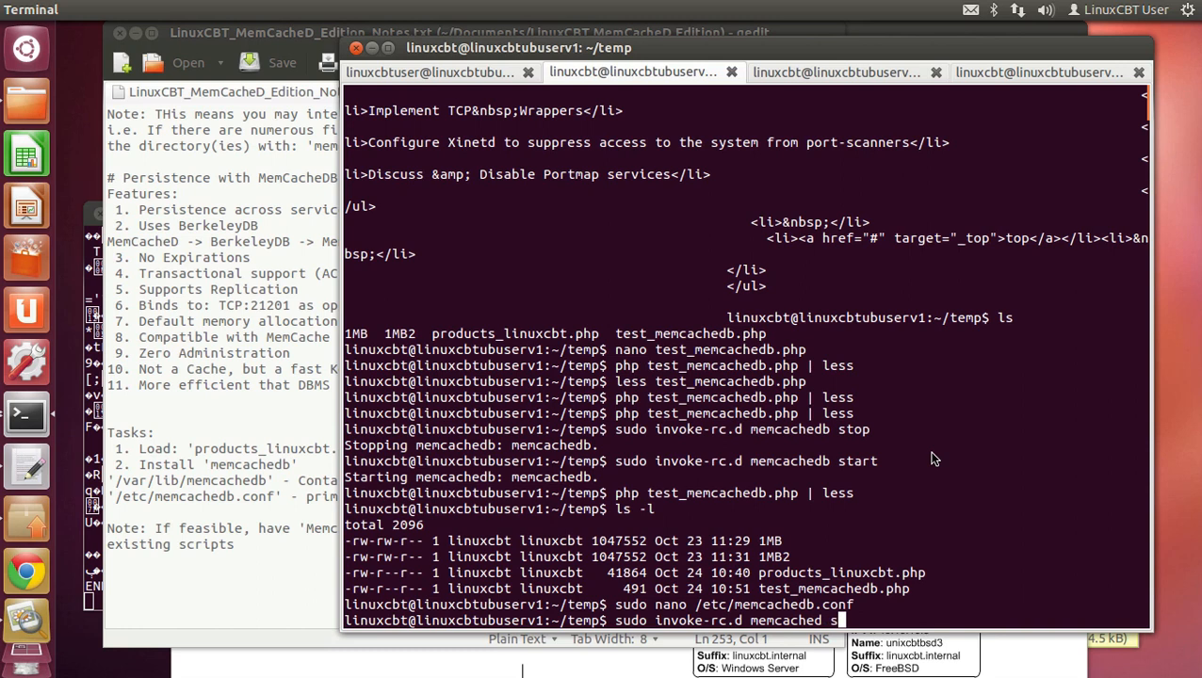
key(Return)
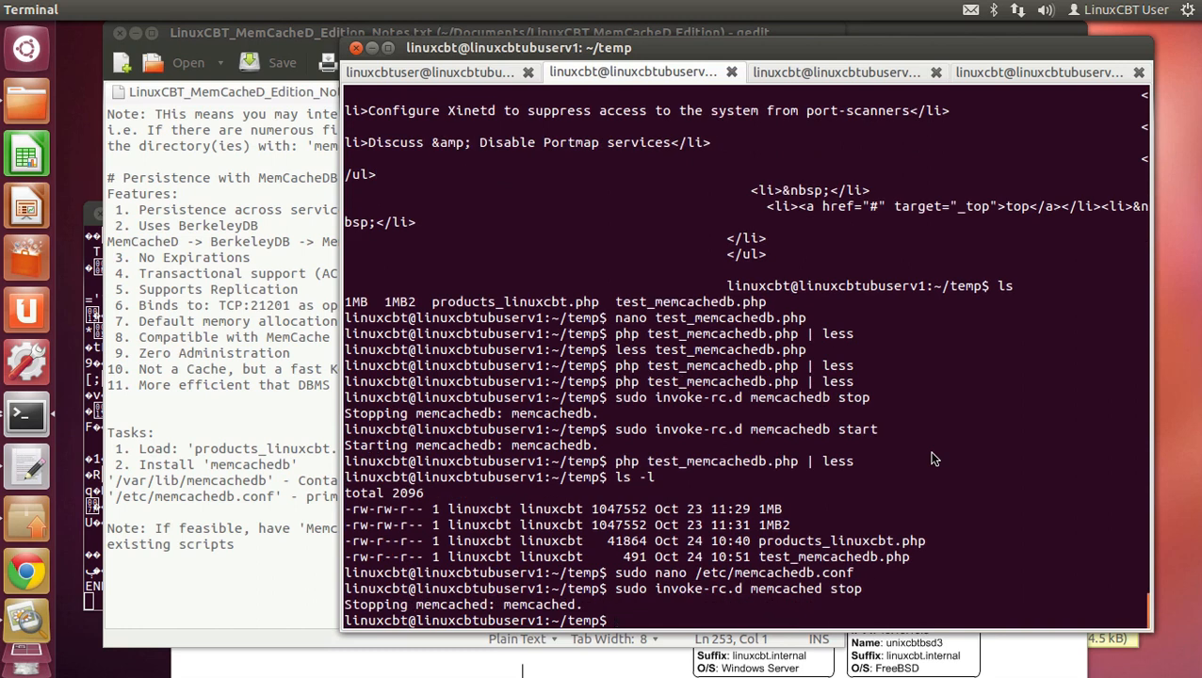
Step: Check the listeners with netstat and edit /etc/memcachedb.conf to use port 11211
text(netstat)
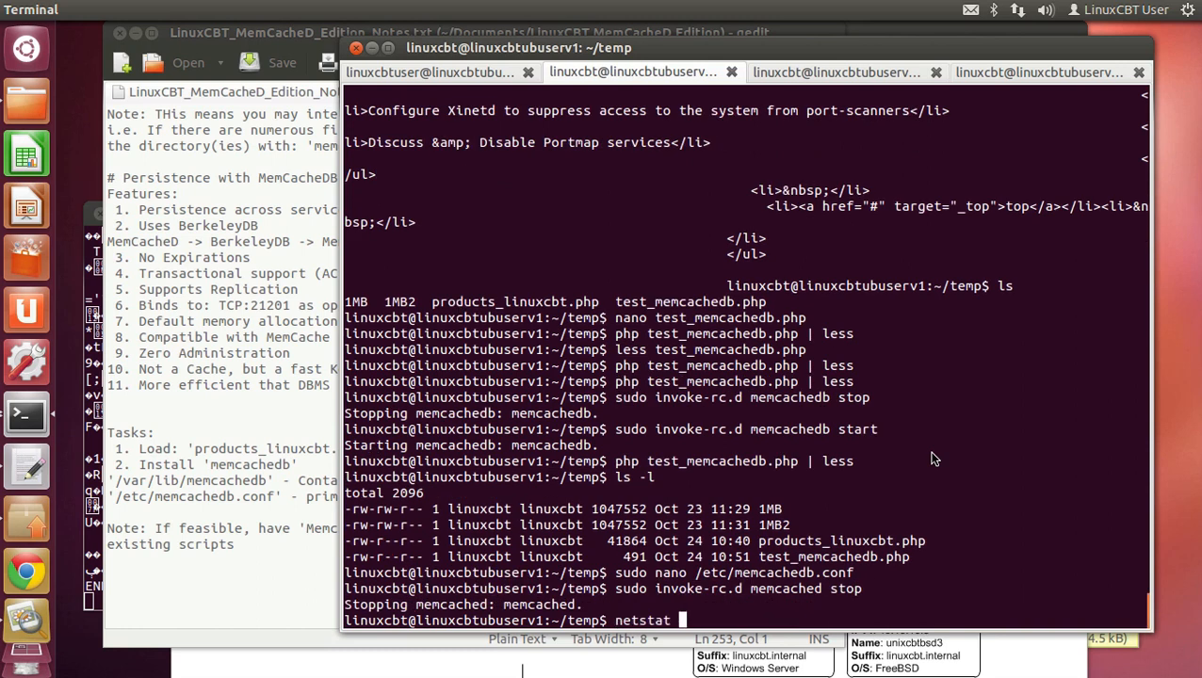
text(-ntl | grep 11211)
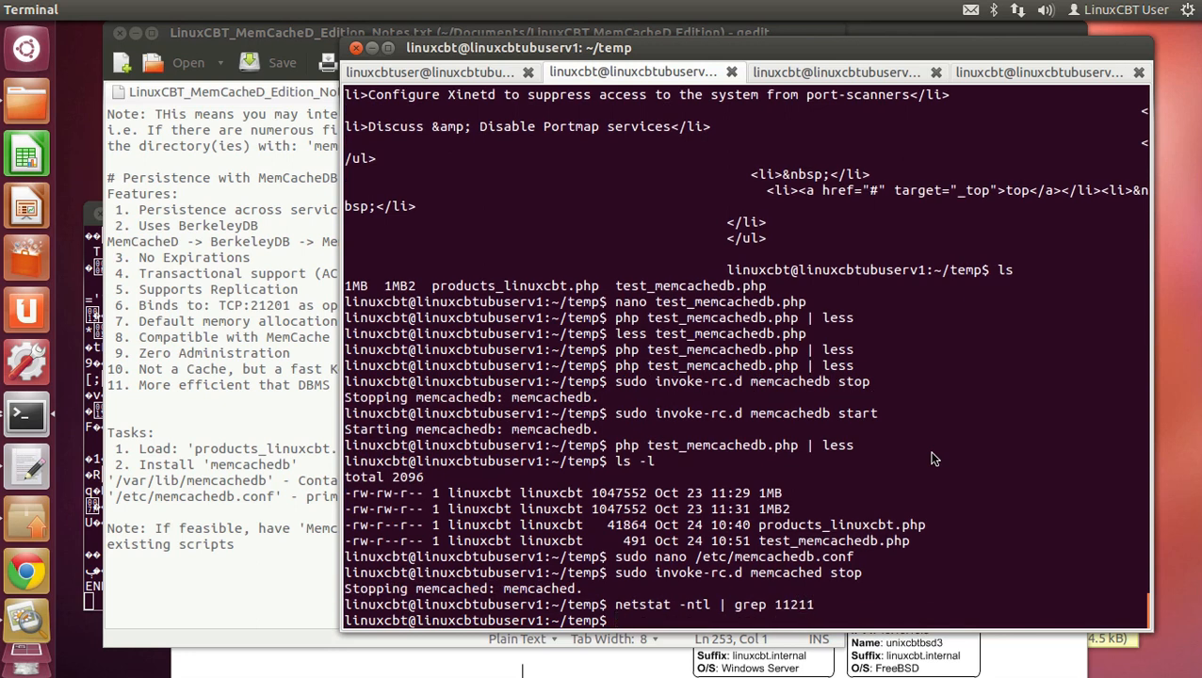
mouse_move(738, 569)
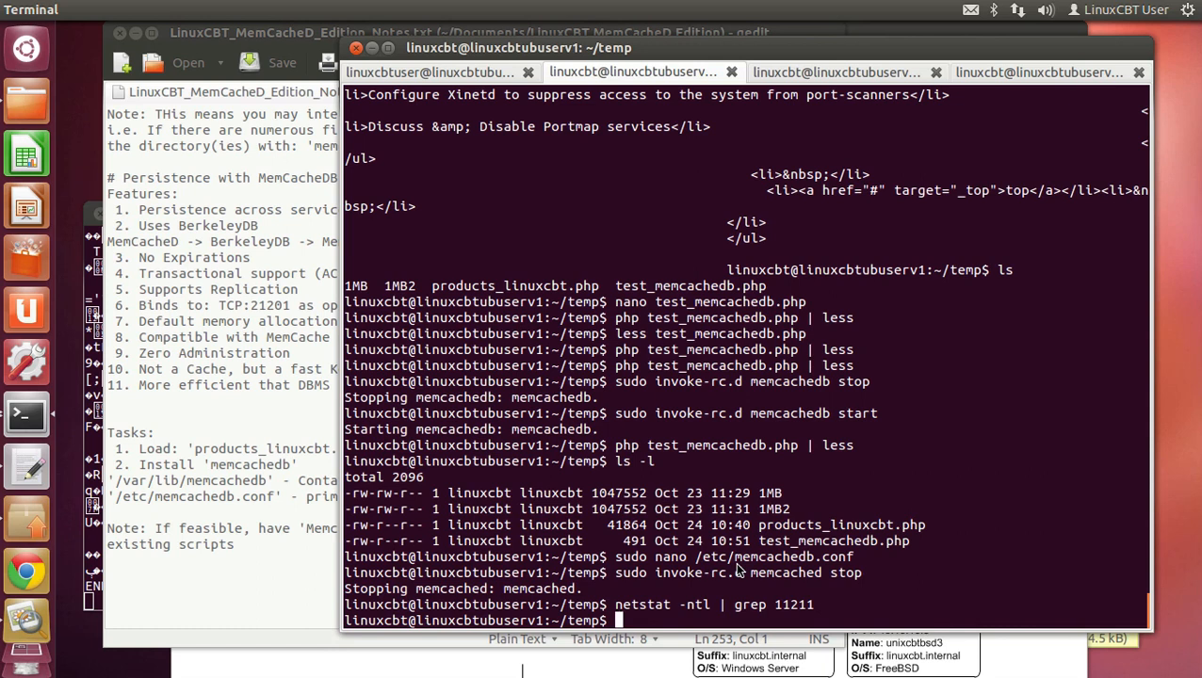
text(ls -l)
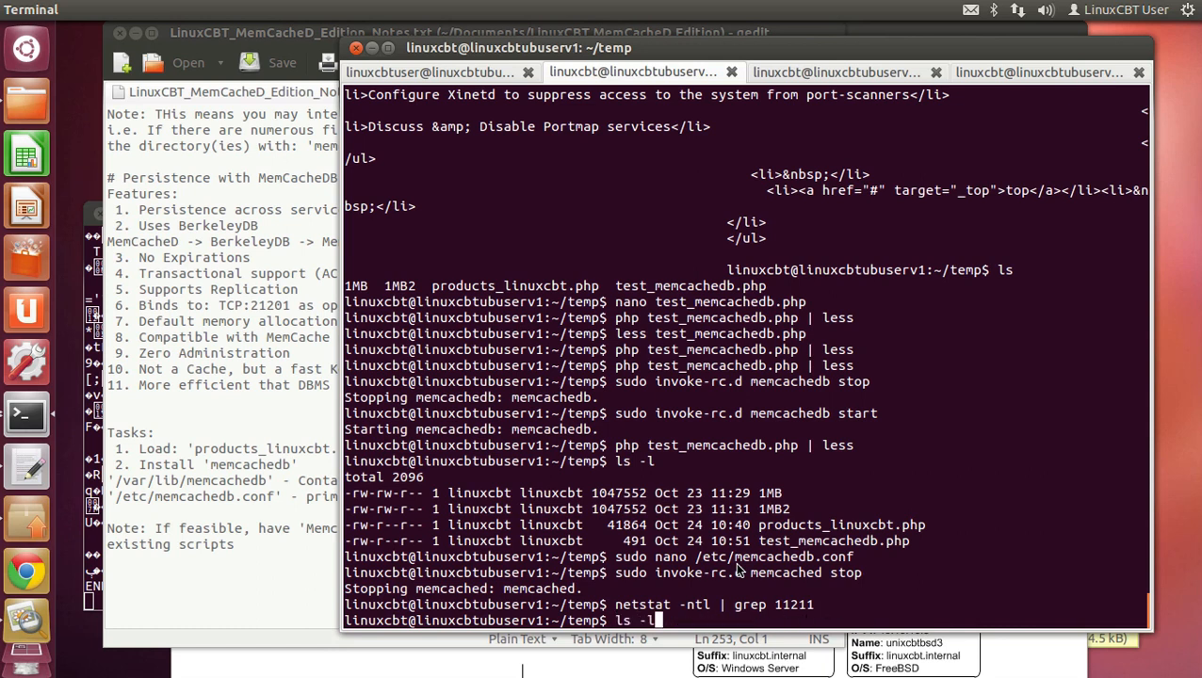
text(sudo nano /etc/memcachedb.conf)
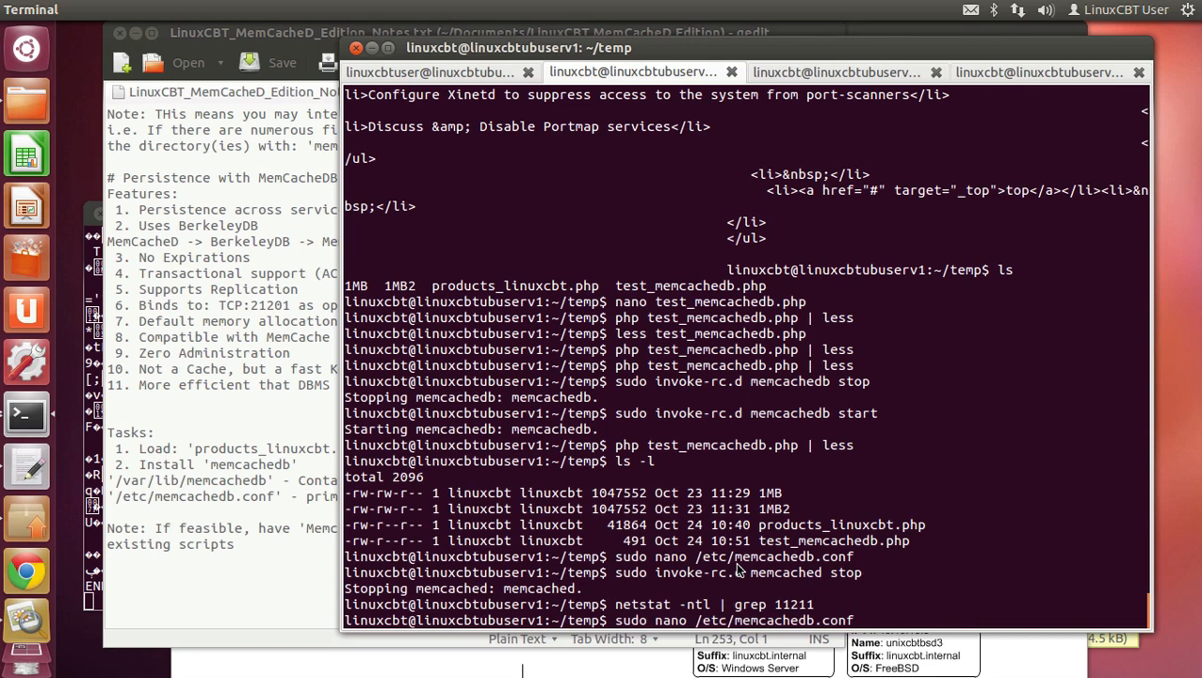
Step: Stop memcached, restart memcachedb and verify the 11211 listener with netstat
text(sudo invoke-rc.d memcached st)
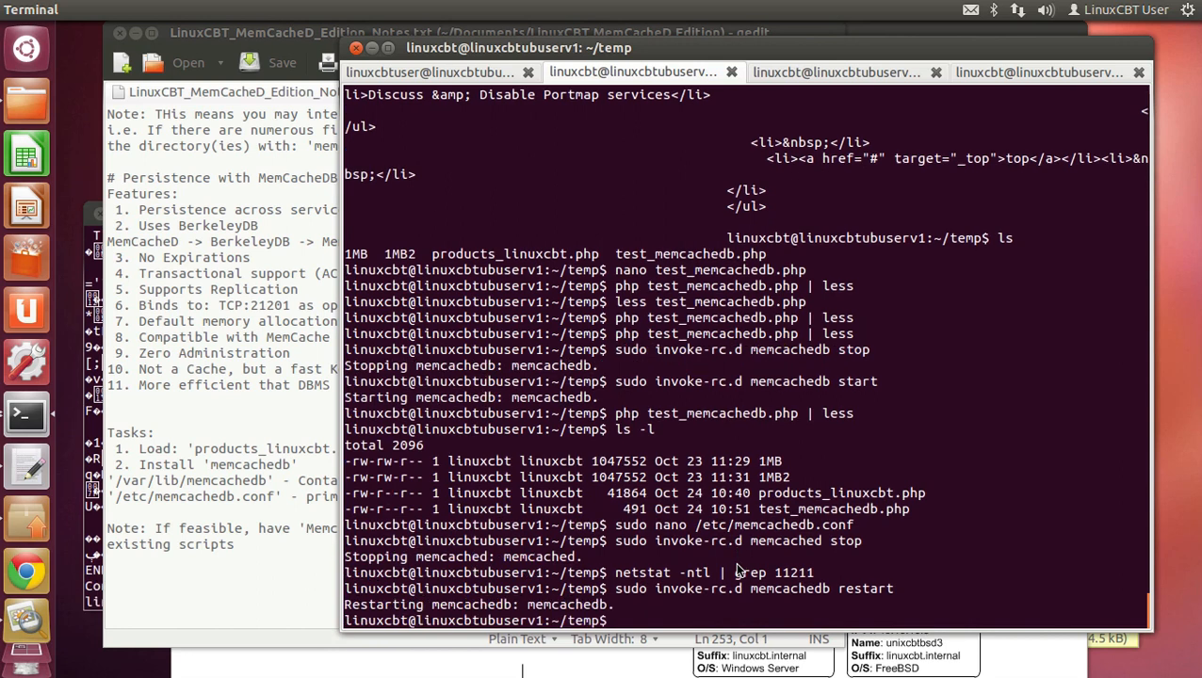
text(netstat -ntl | grep 11211)
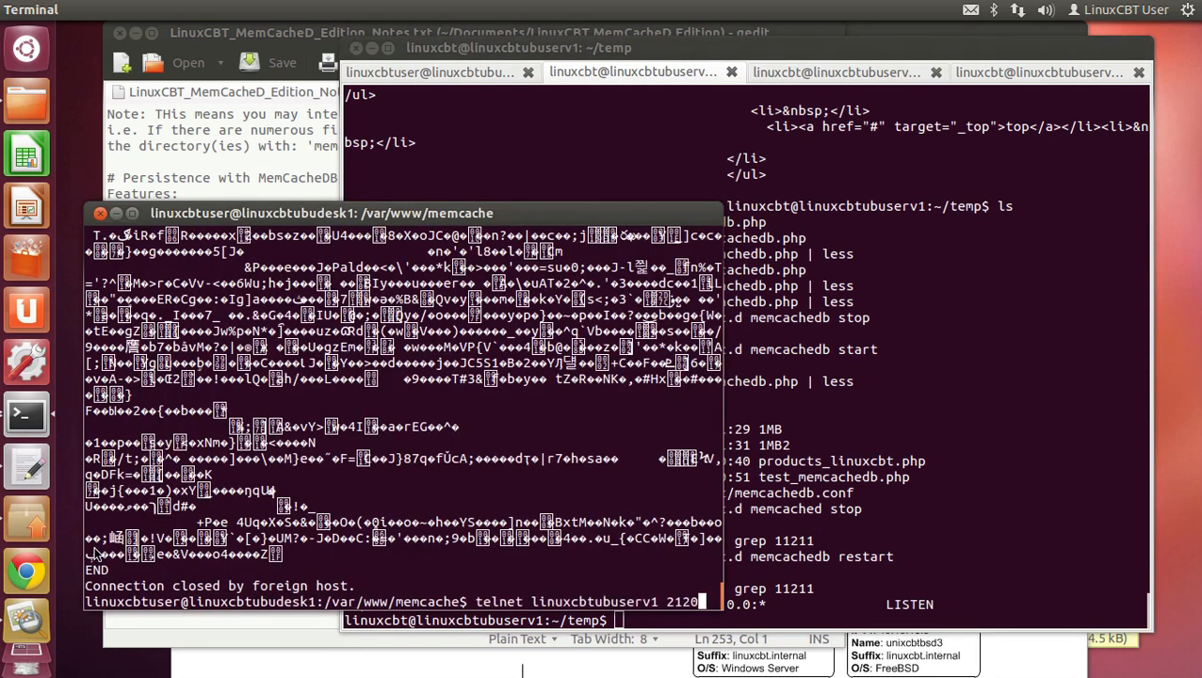
Step: Telnet to linuxcbtubuserv1 port 11211 and get products_linuxcbt.php
text(11211)
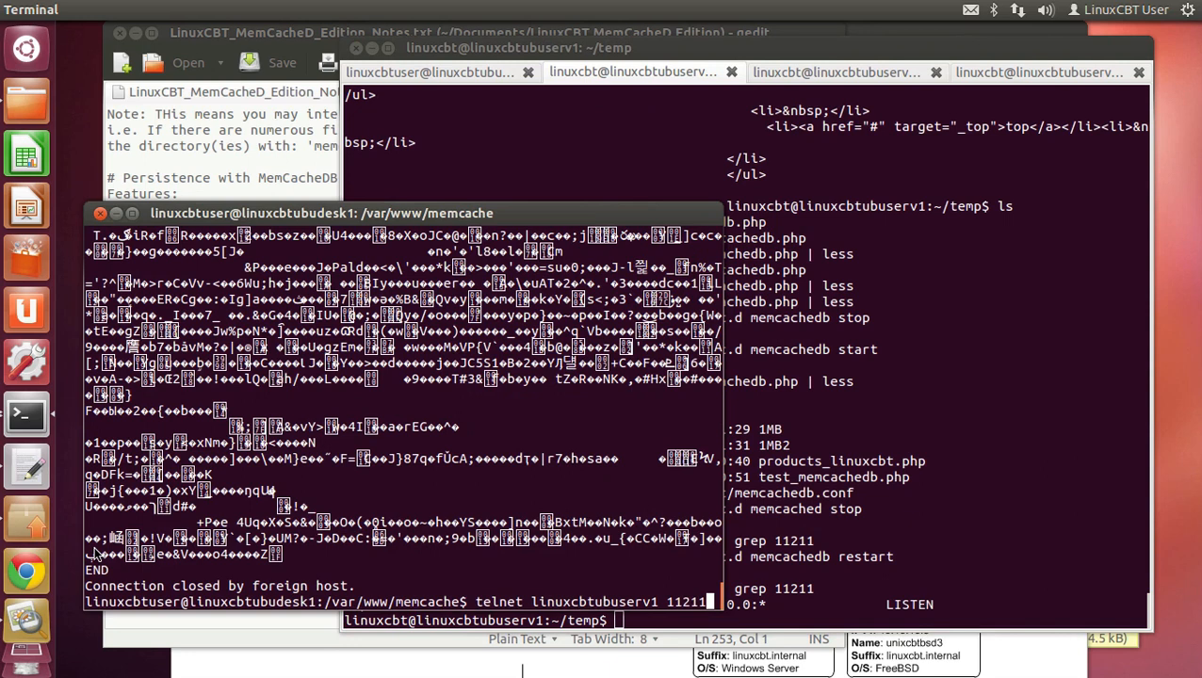
text(get products_linuxcbt.php)
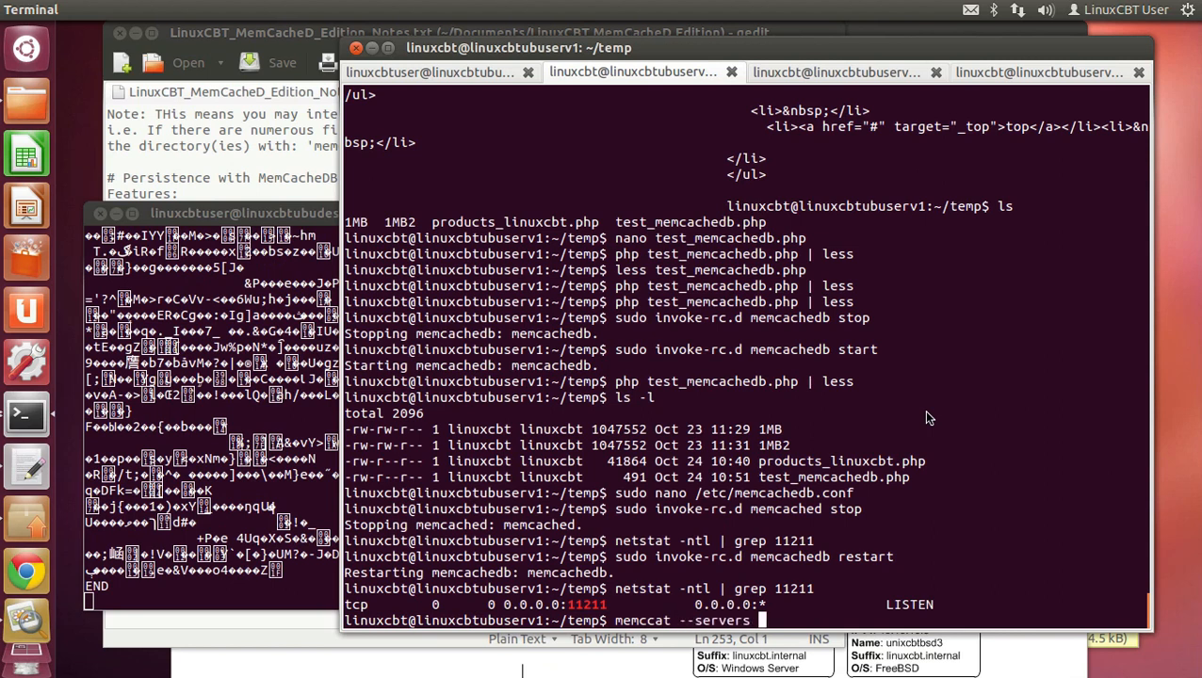
Step: Retrieve products_linuxcbt.php with memccat from 192.168.75.110 and confirm the 11211 listener
text(192.168.75.110)
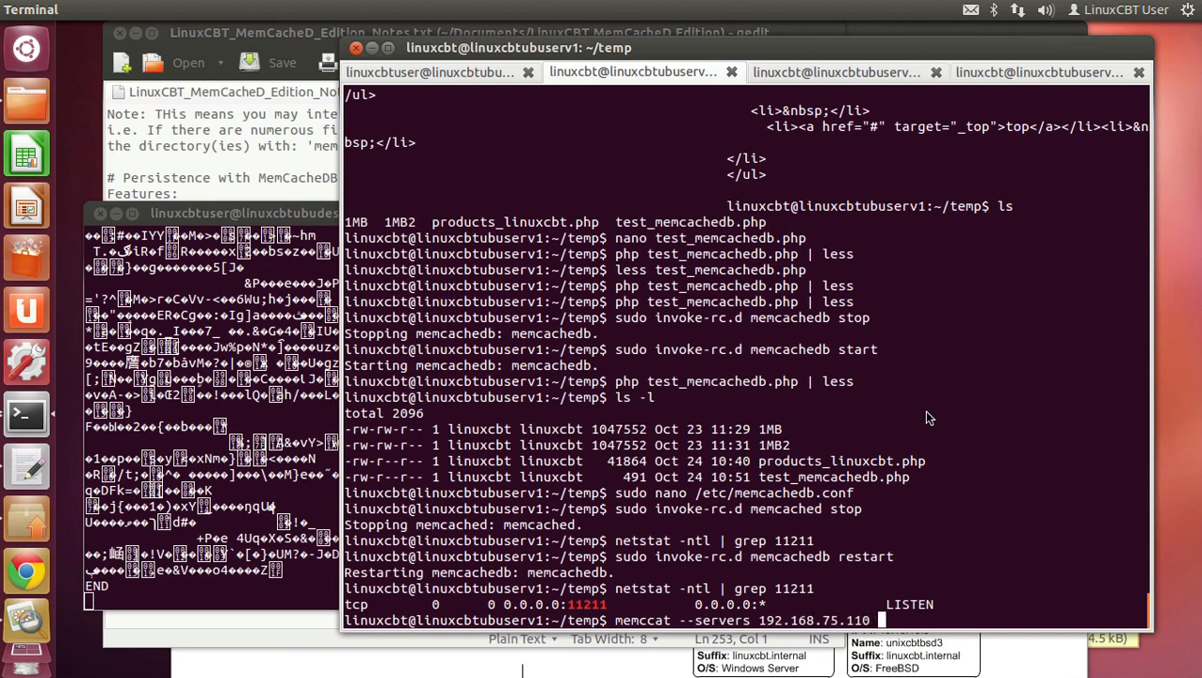
key(Return)
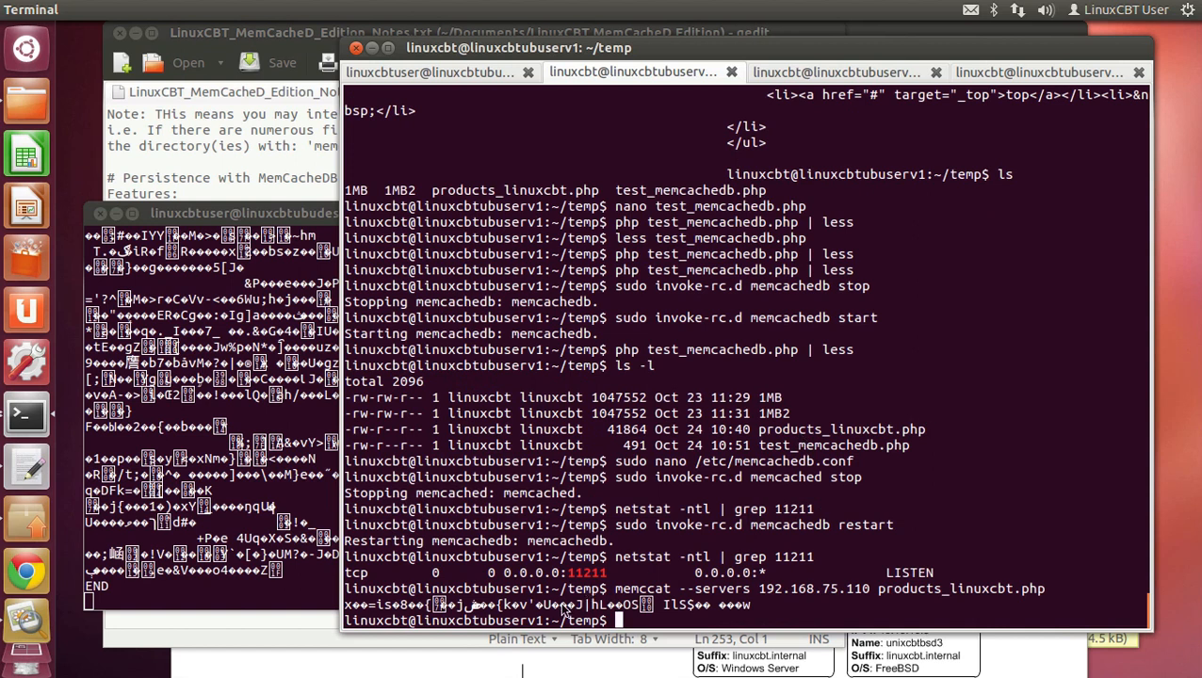
text(netstat -ntl | grep 11211)
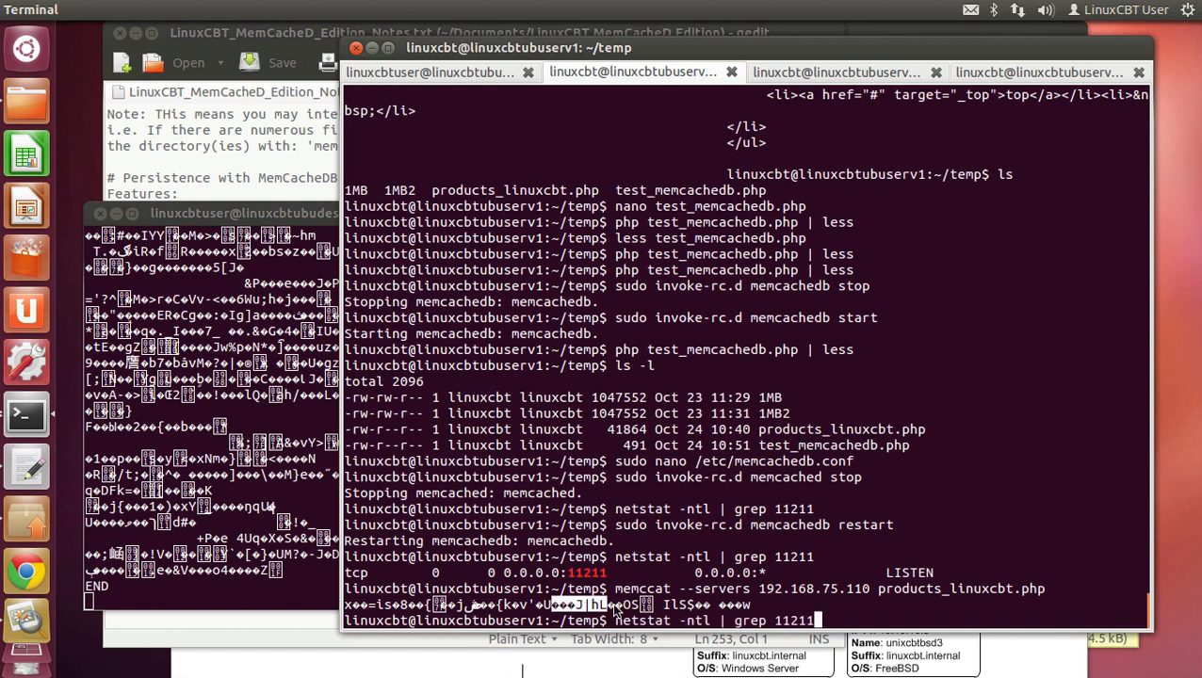
Step: Run test_memcachedb.php through less, which still fails against port 21201
text(sudo invoke-rc.d memcached stop)
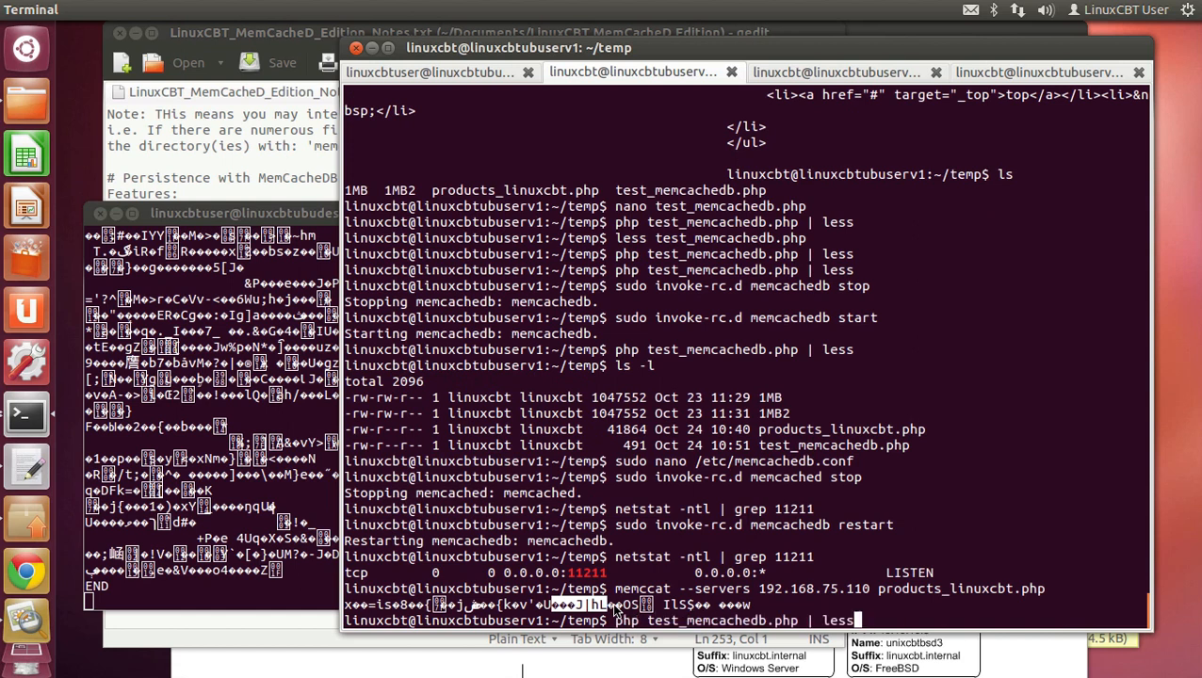
key(Return)
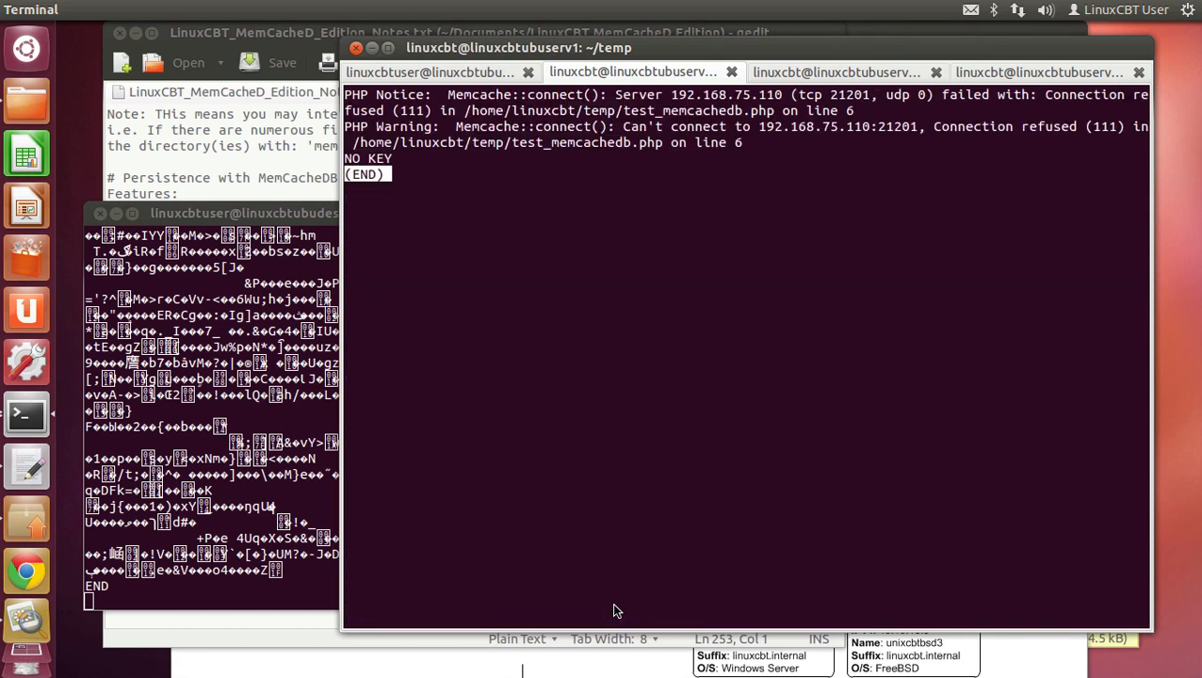
mouse_move(727, 258)
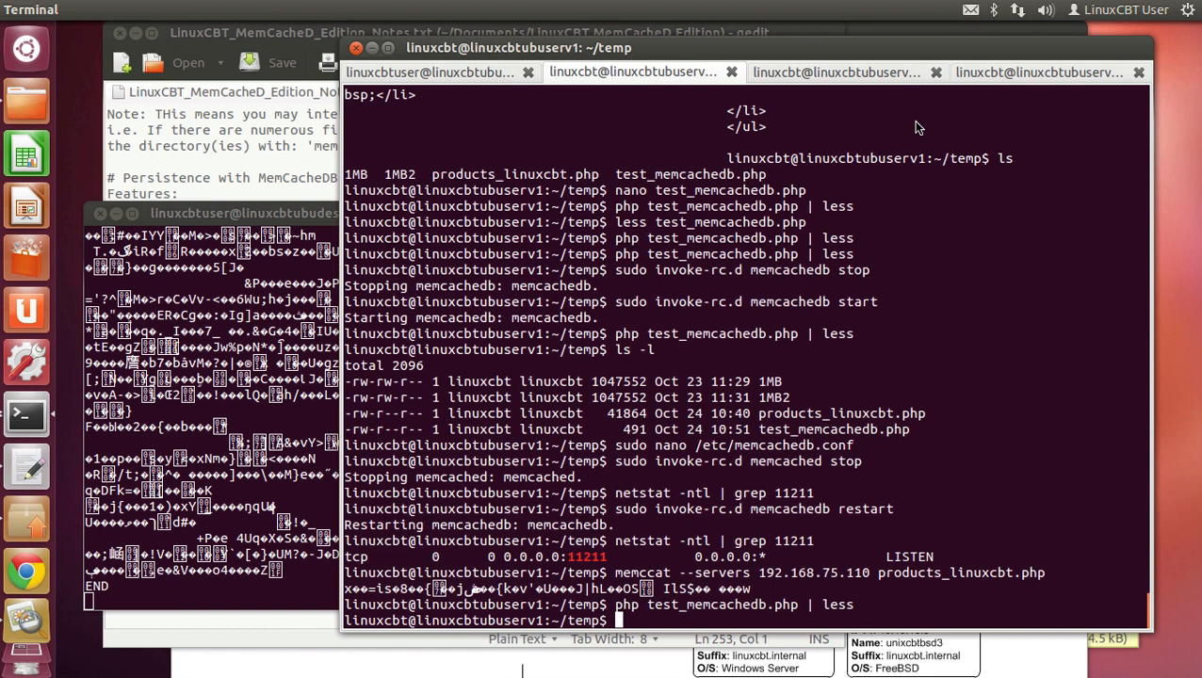
Step: Edit test_memcachedb.php in nano to target the new port
text(nano test)
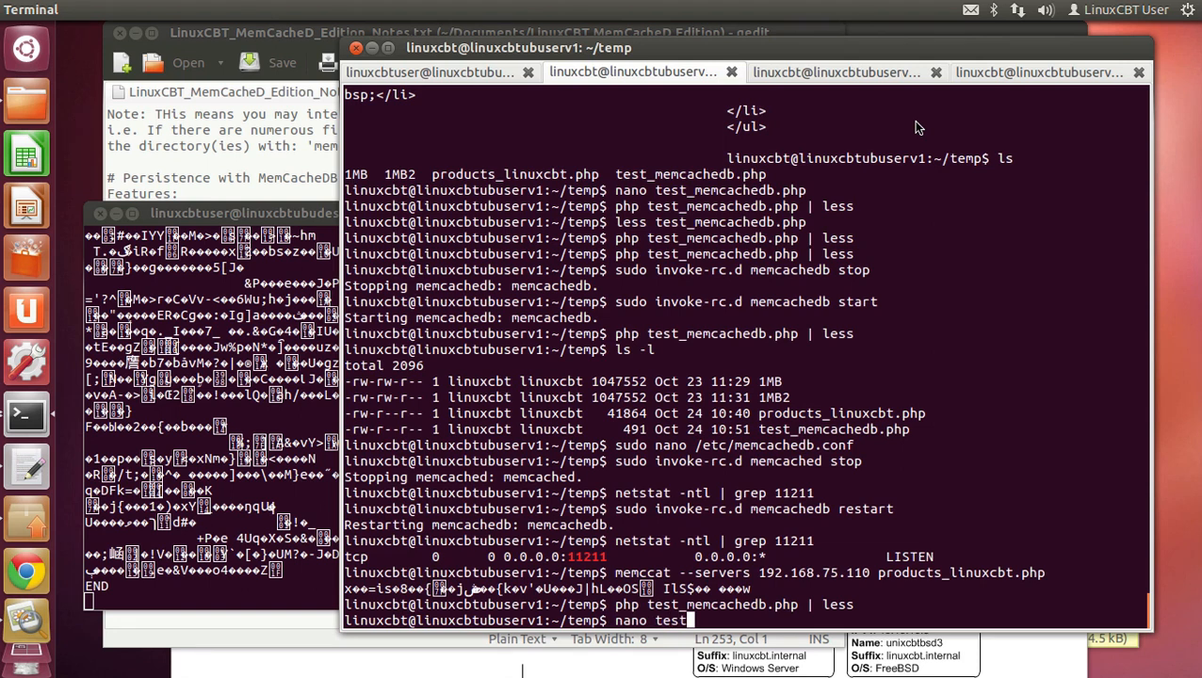
key(Return)
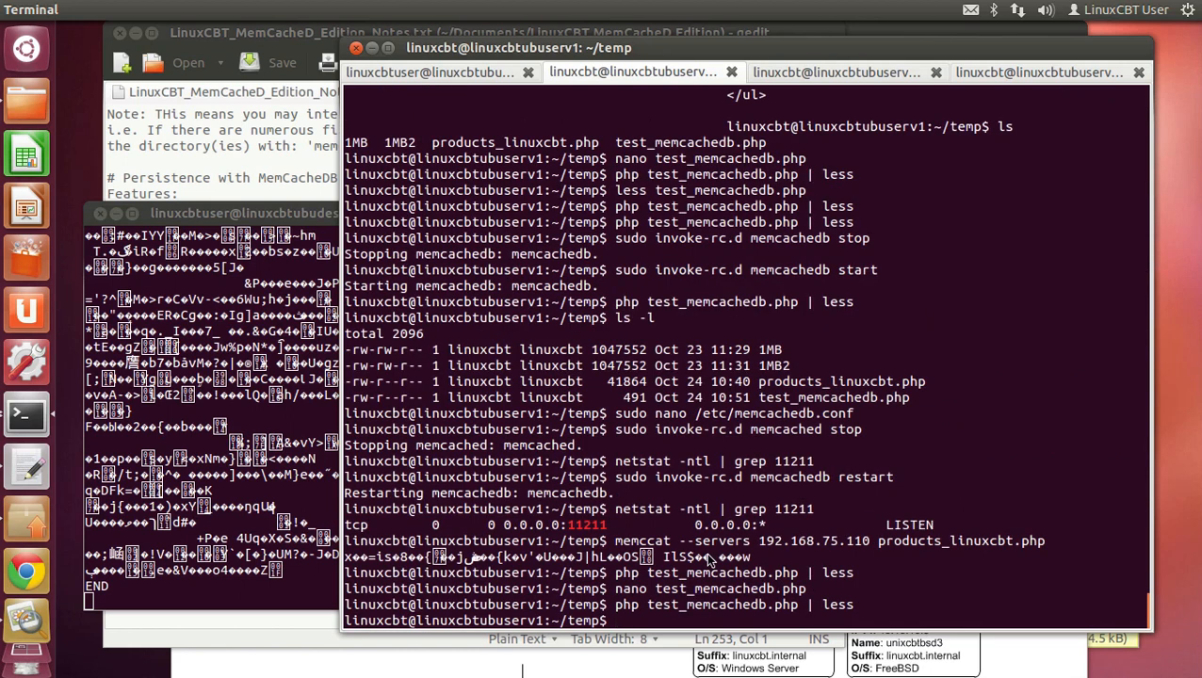
mouse_move(690, 556)
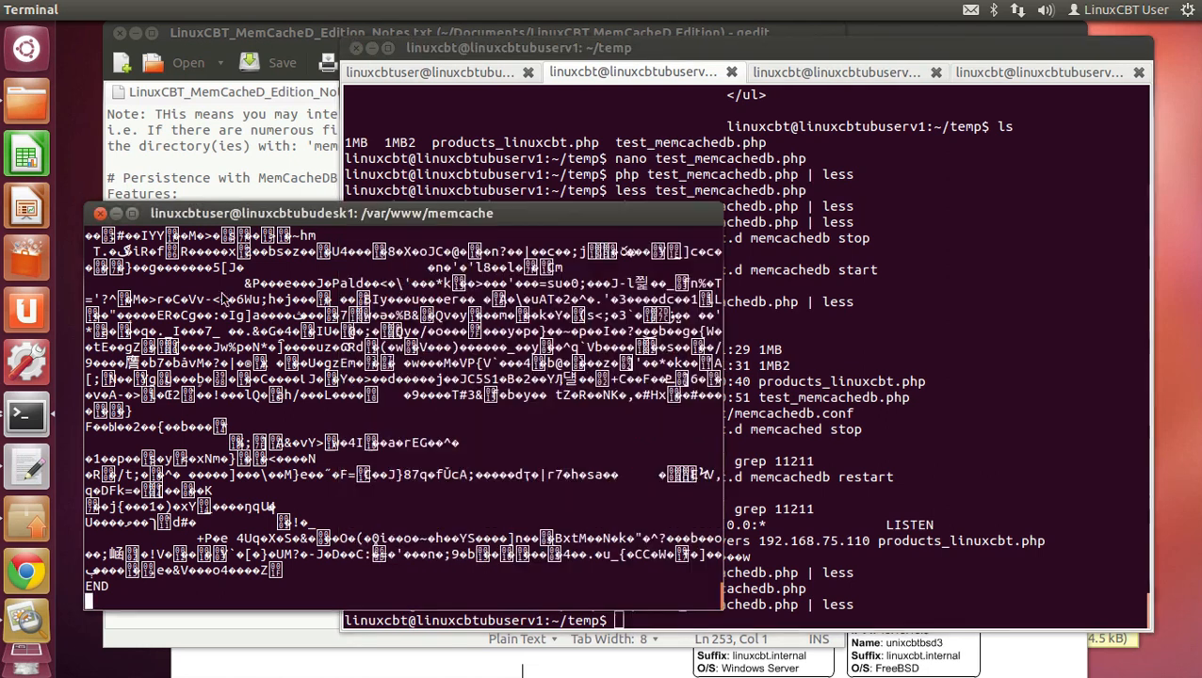
Step: Close the desktop terminal and the server terminal window with all its tabs, confirming each prompt
click(100, 211)
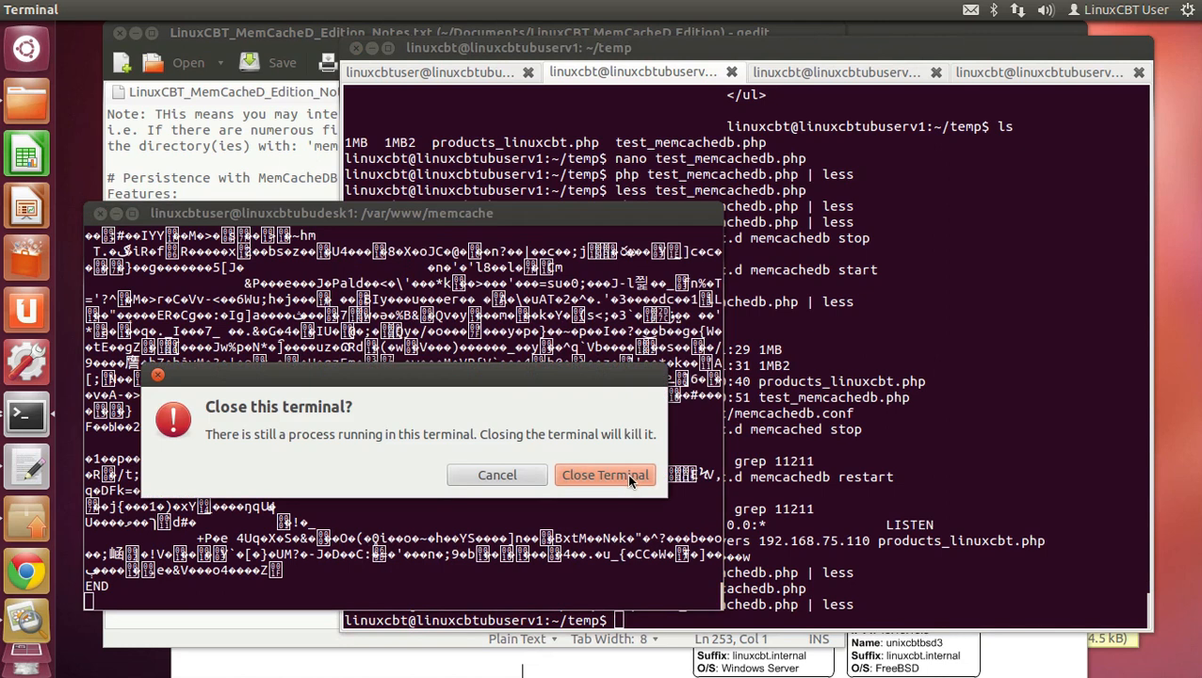
click(605, 475)
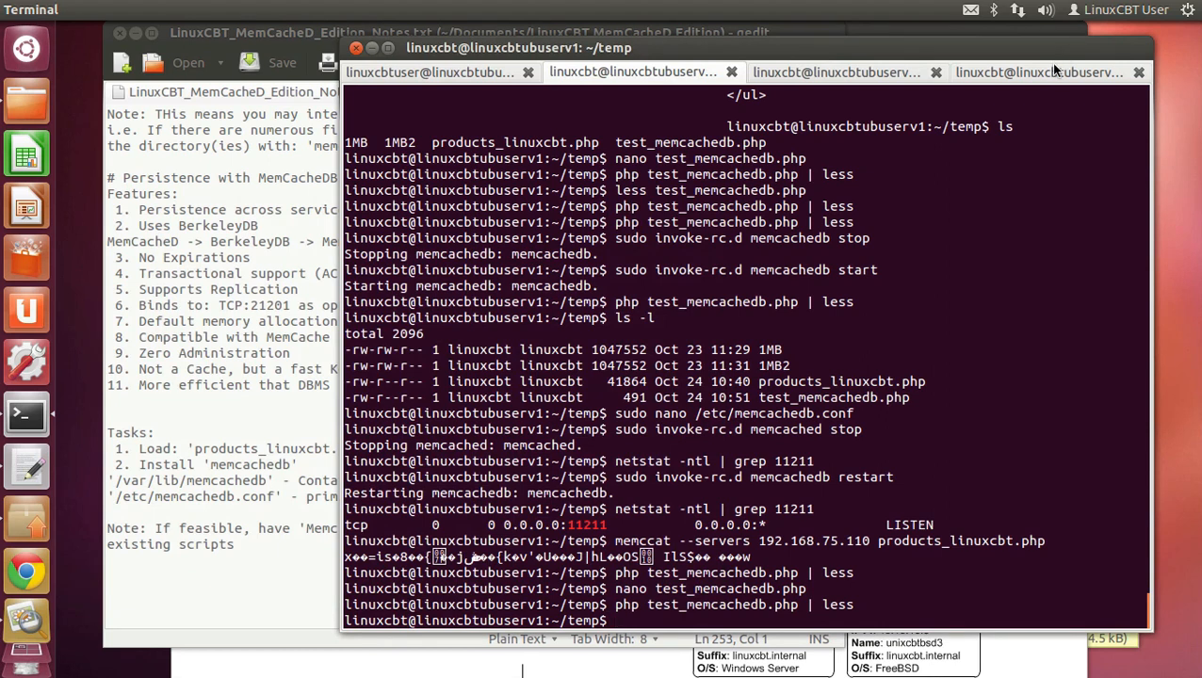
click(1138, 72)
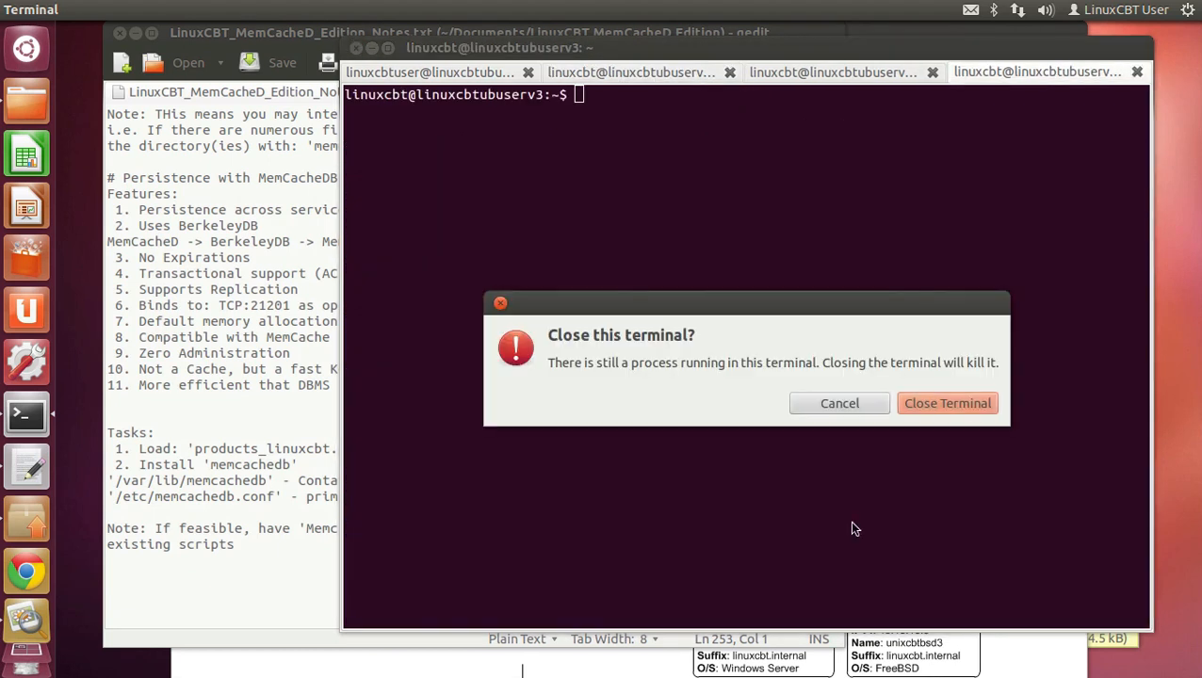
click(945, 403)
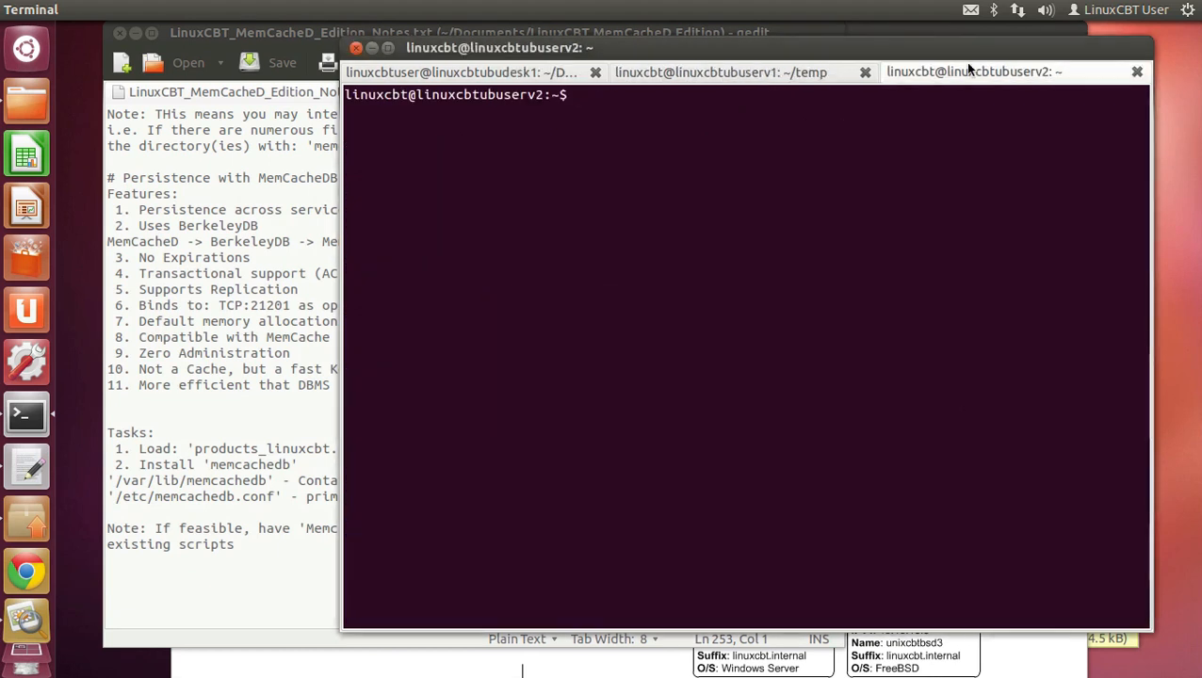
click(352, 49)
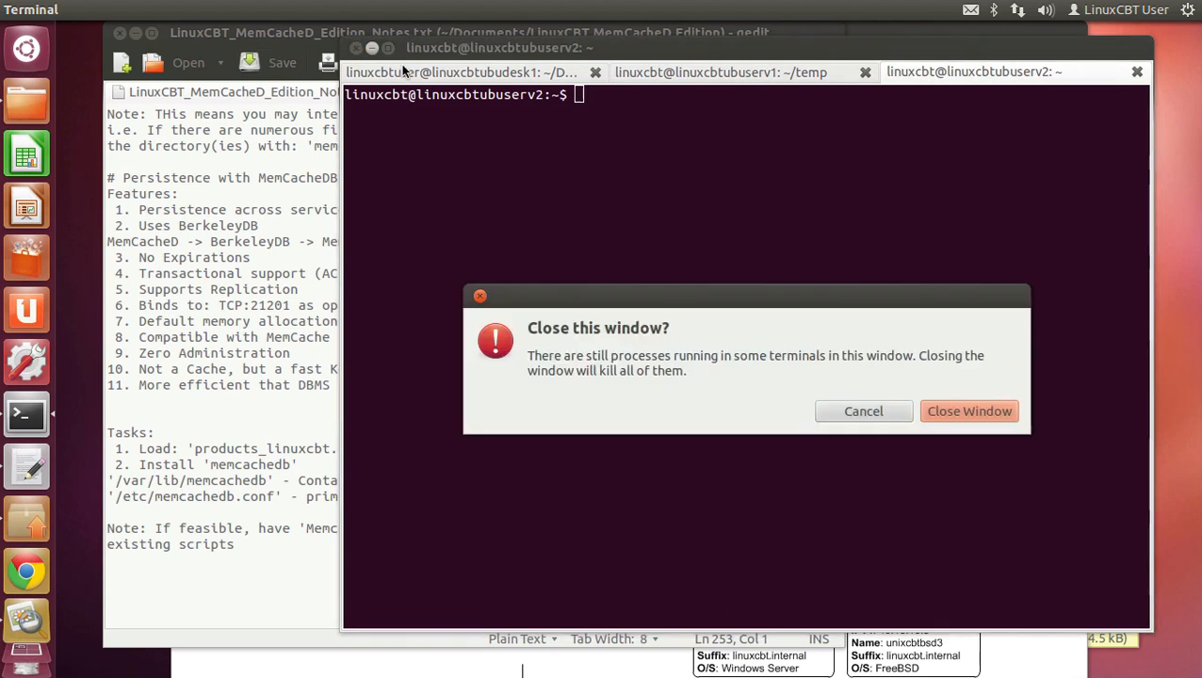
click(968, 411)
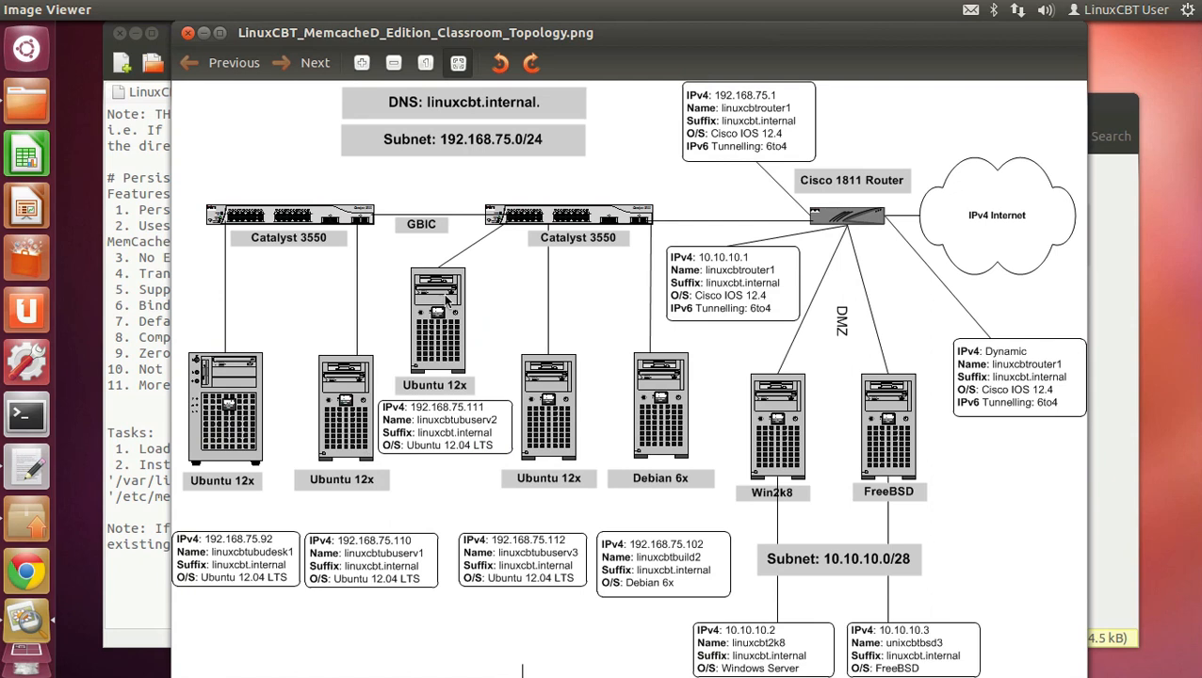
mouse_move(349, 460)
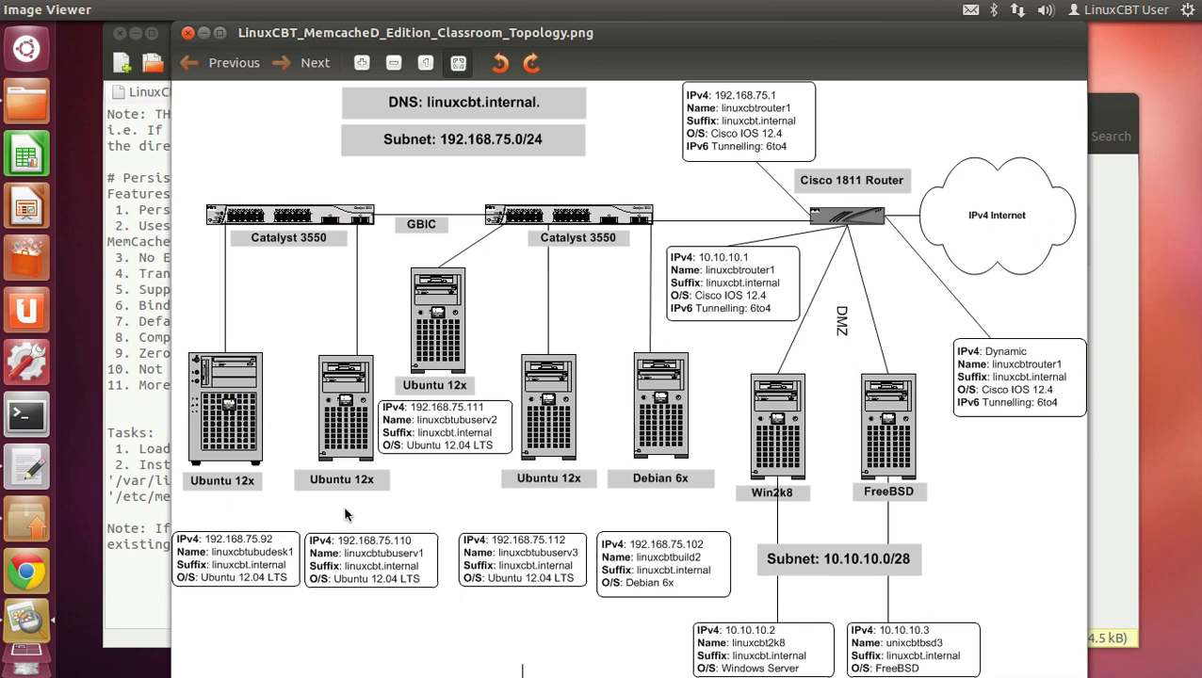
mouse_move(339, 426)
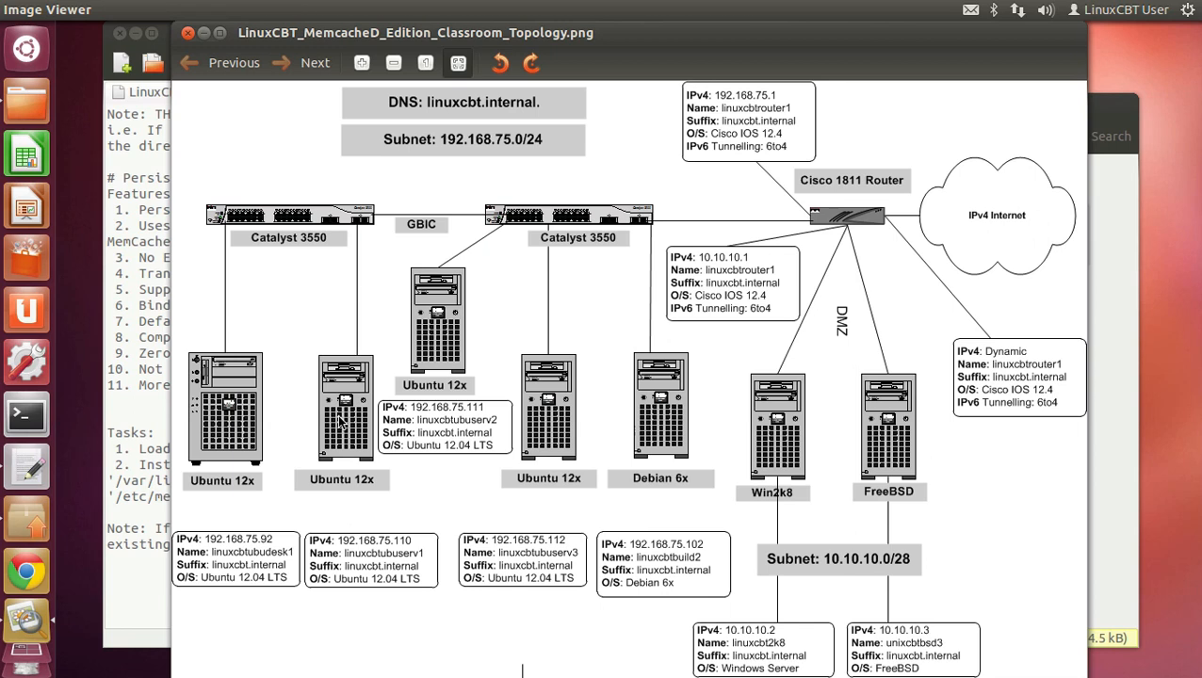
mouse_move(444, 360)
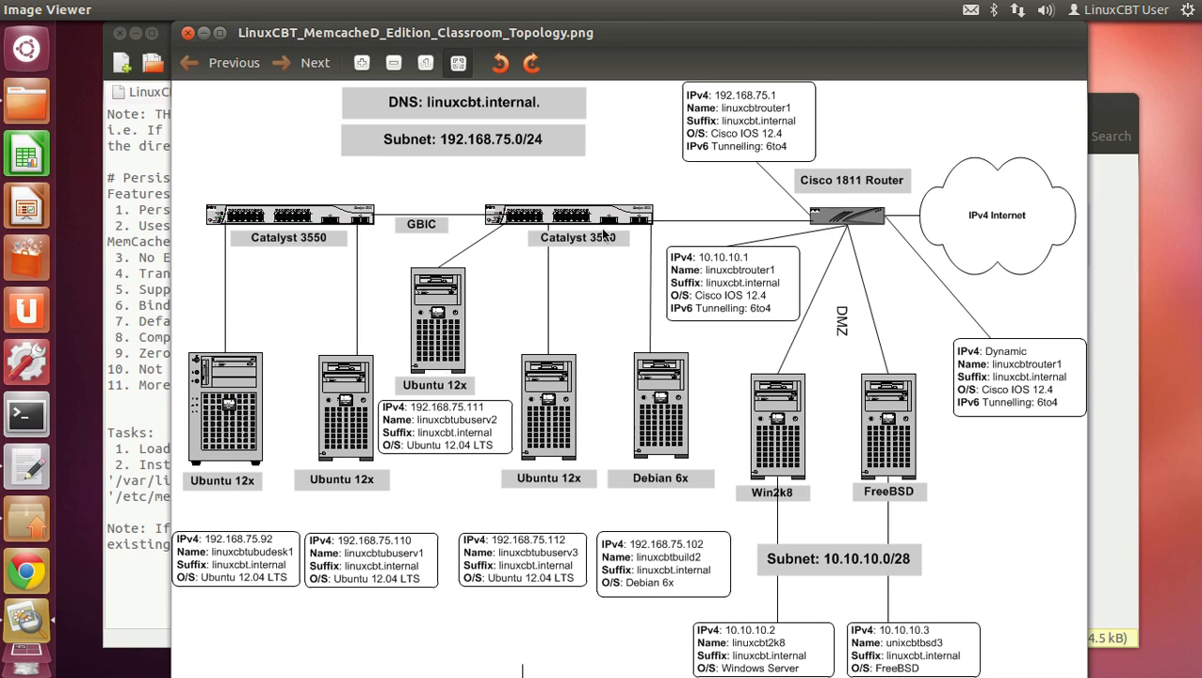
mouse_move(587, 237)
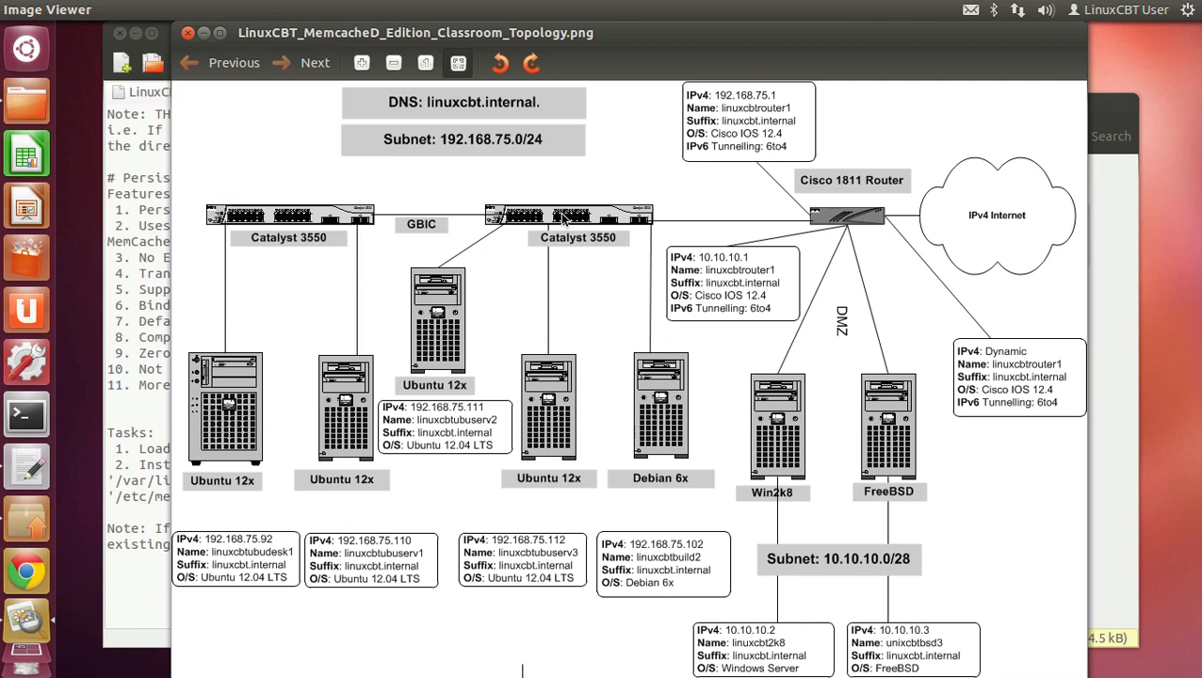
mouse_move(601, 452)
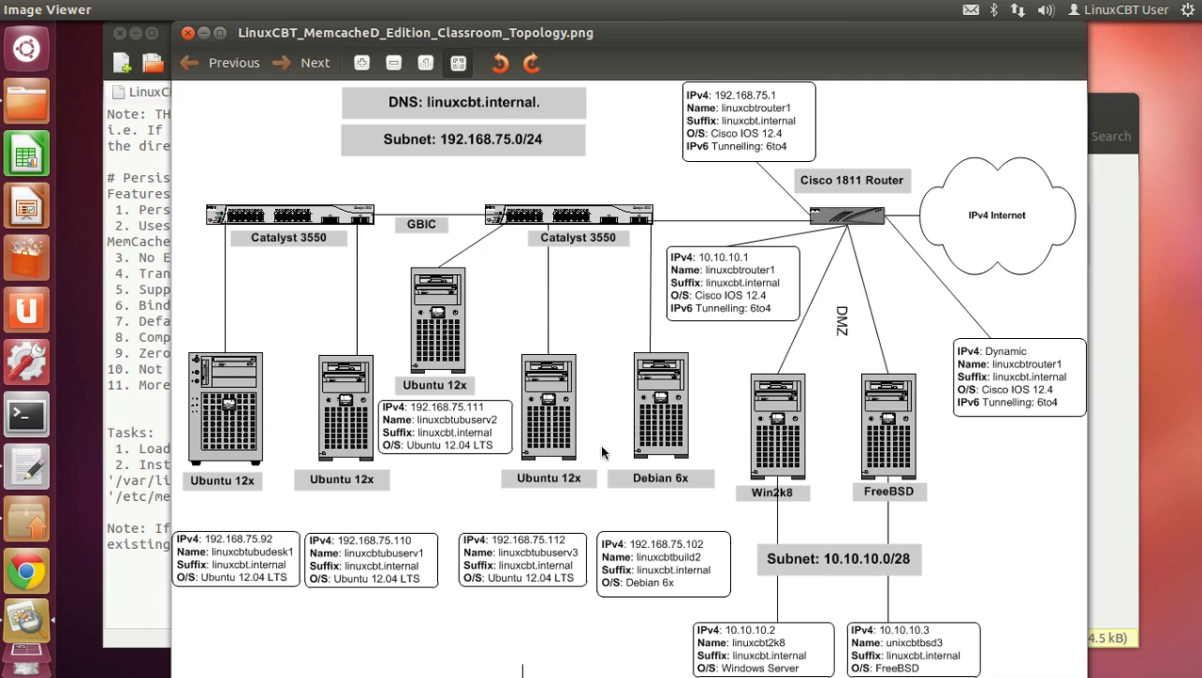
mouse_move(527, 484)
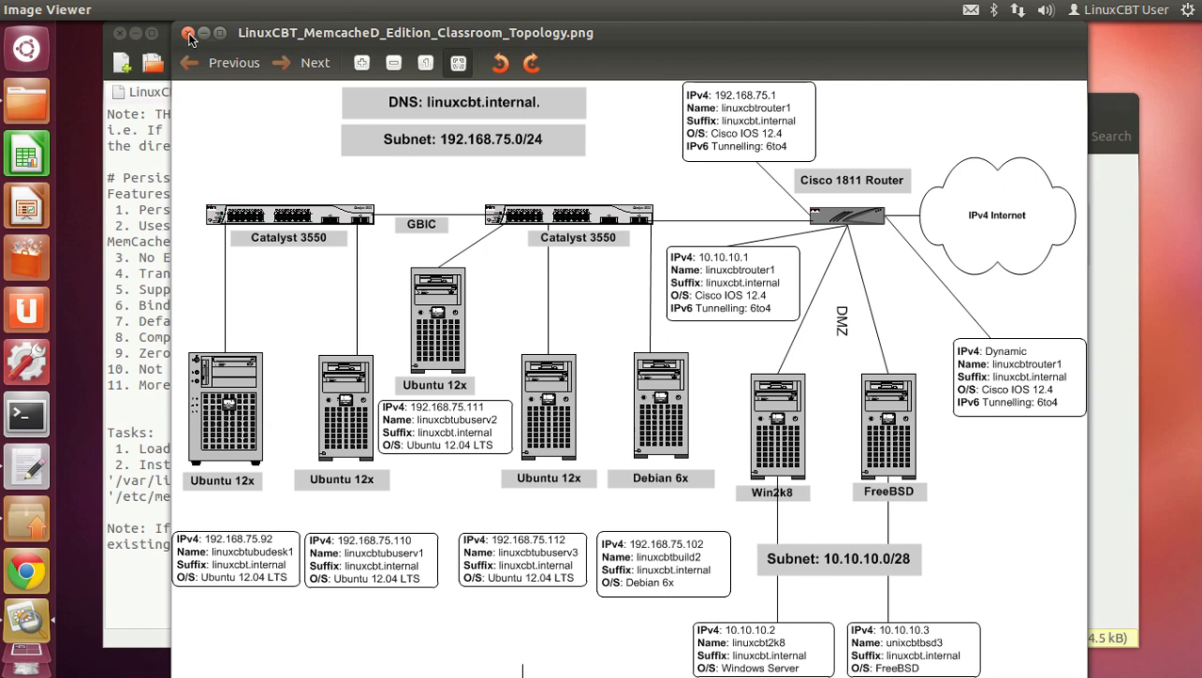
Step: Close the topology diagram and save the MemcacheD notes in gedit
click(186, 34)
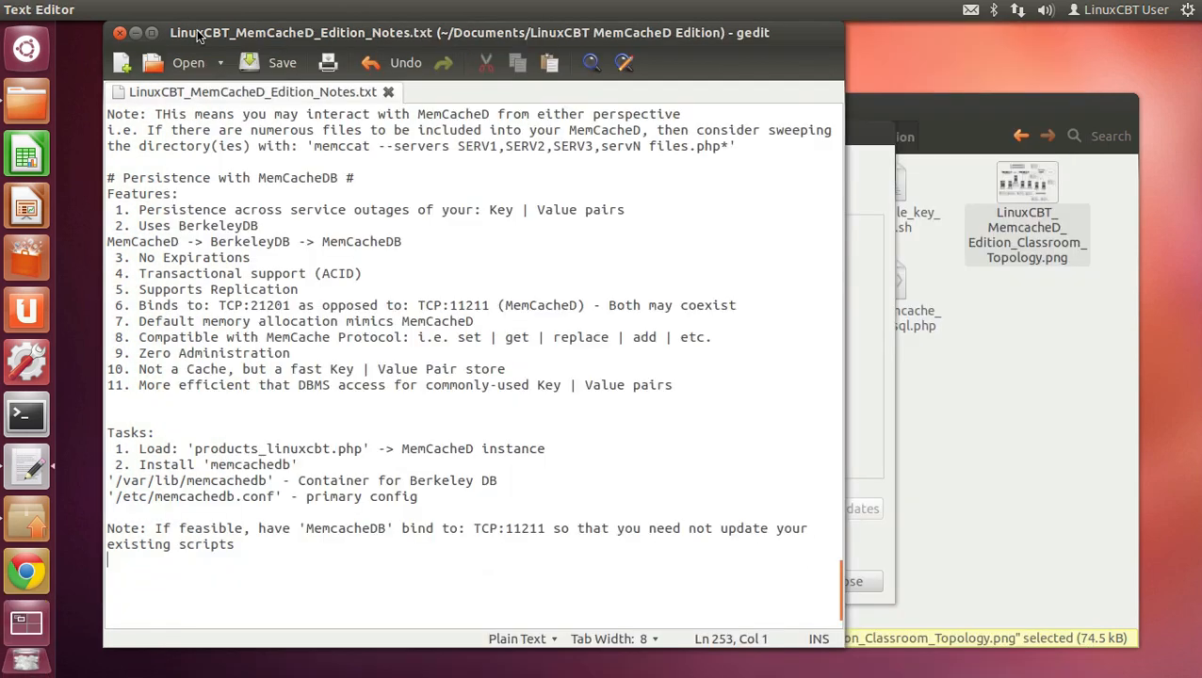
click(268, 62)
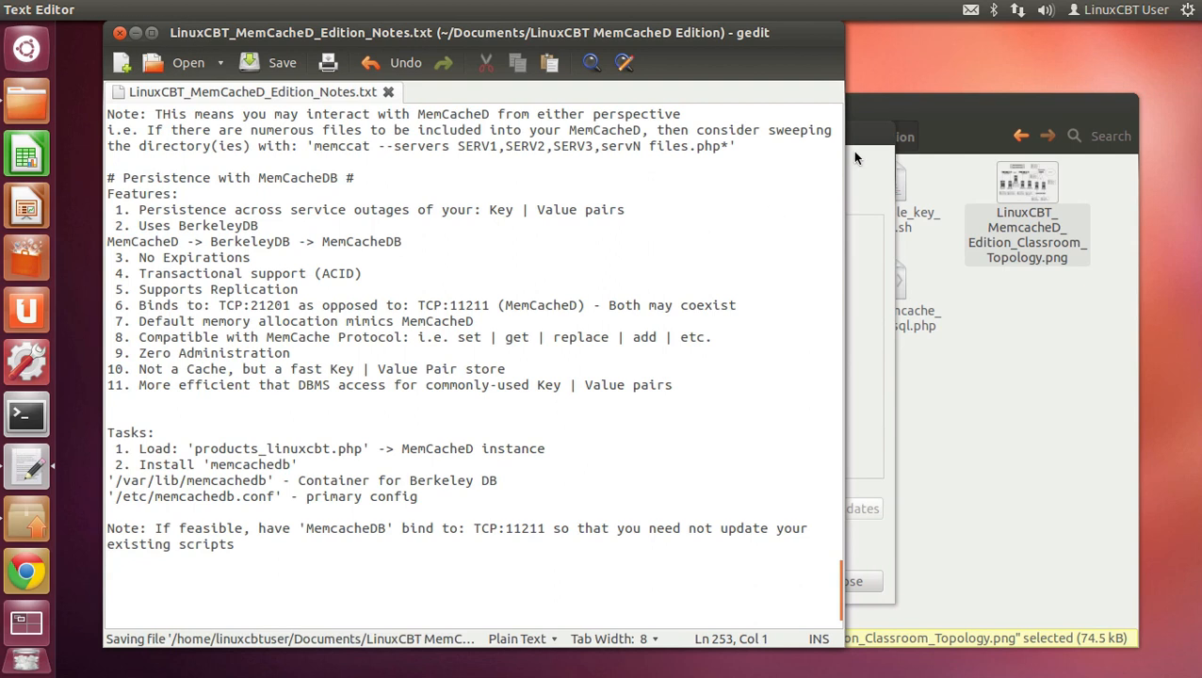